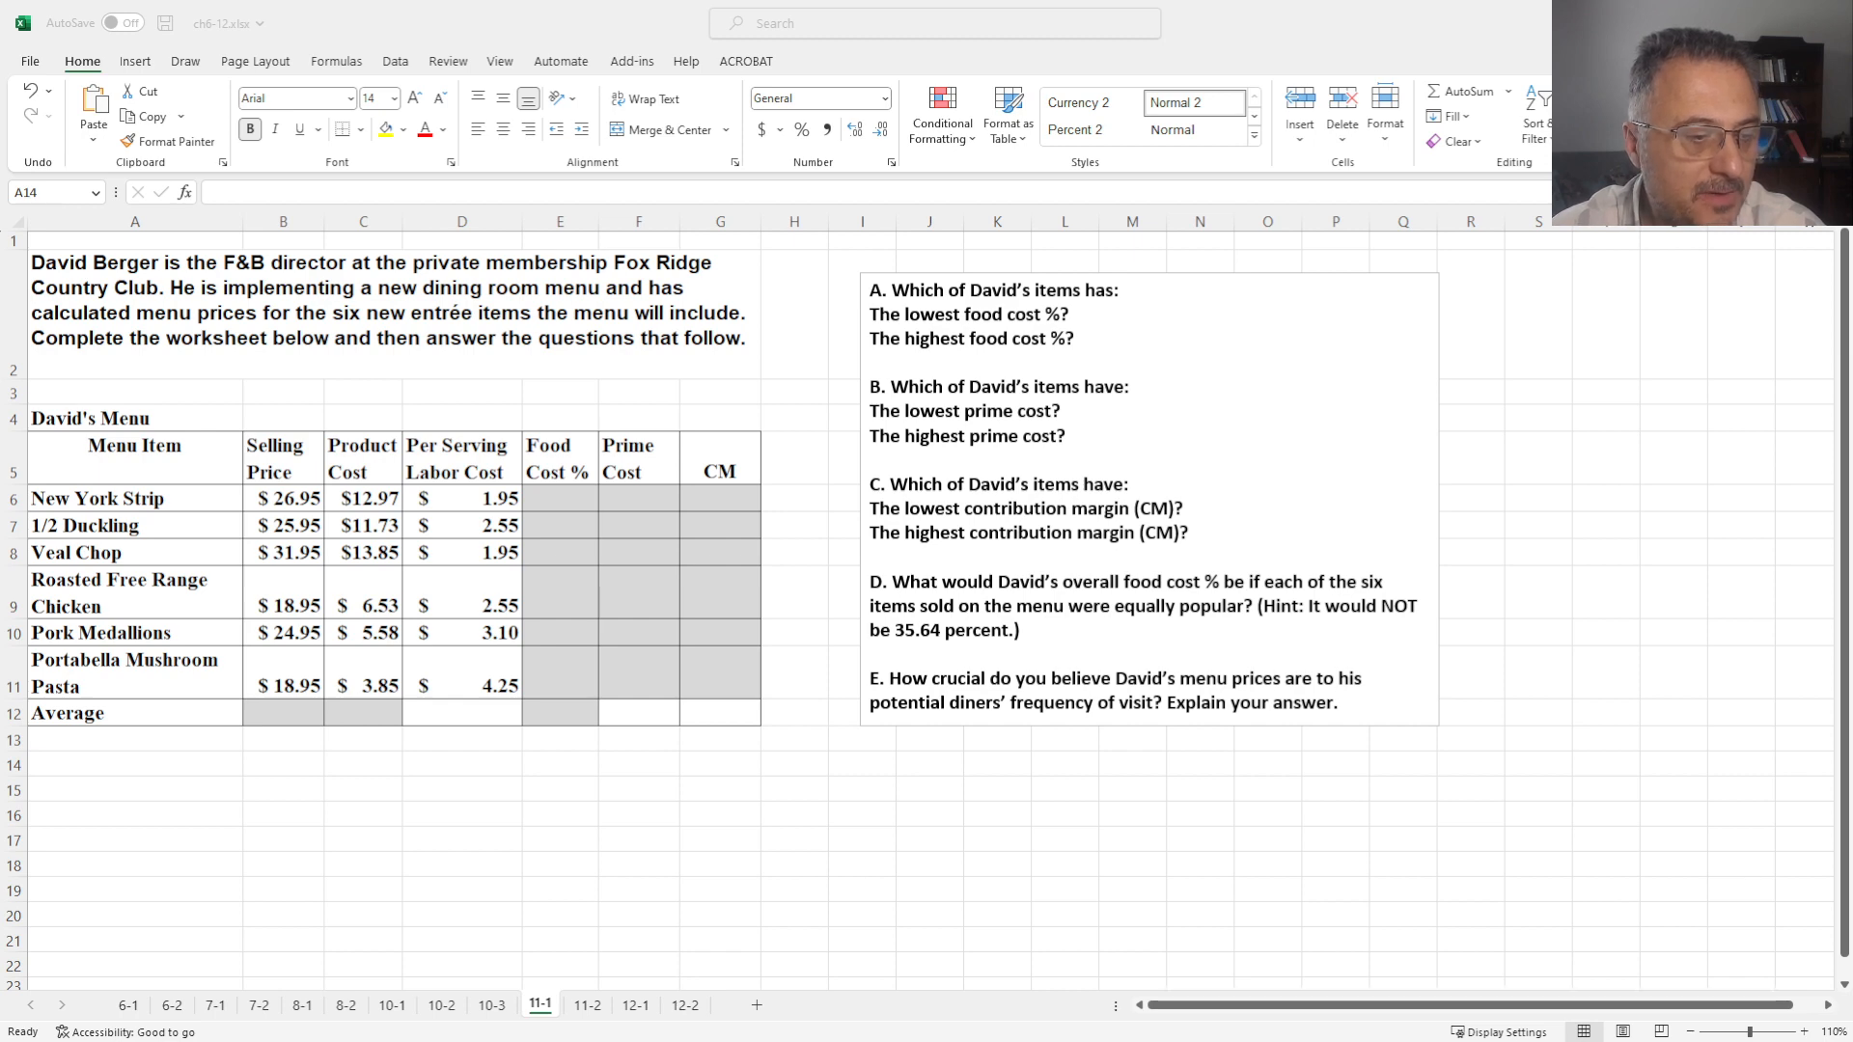
pyautogui.moveTo(365, 787)
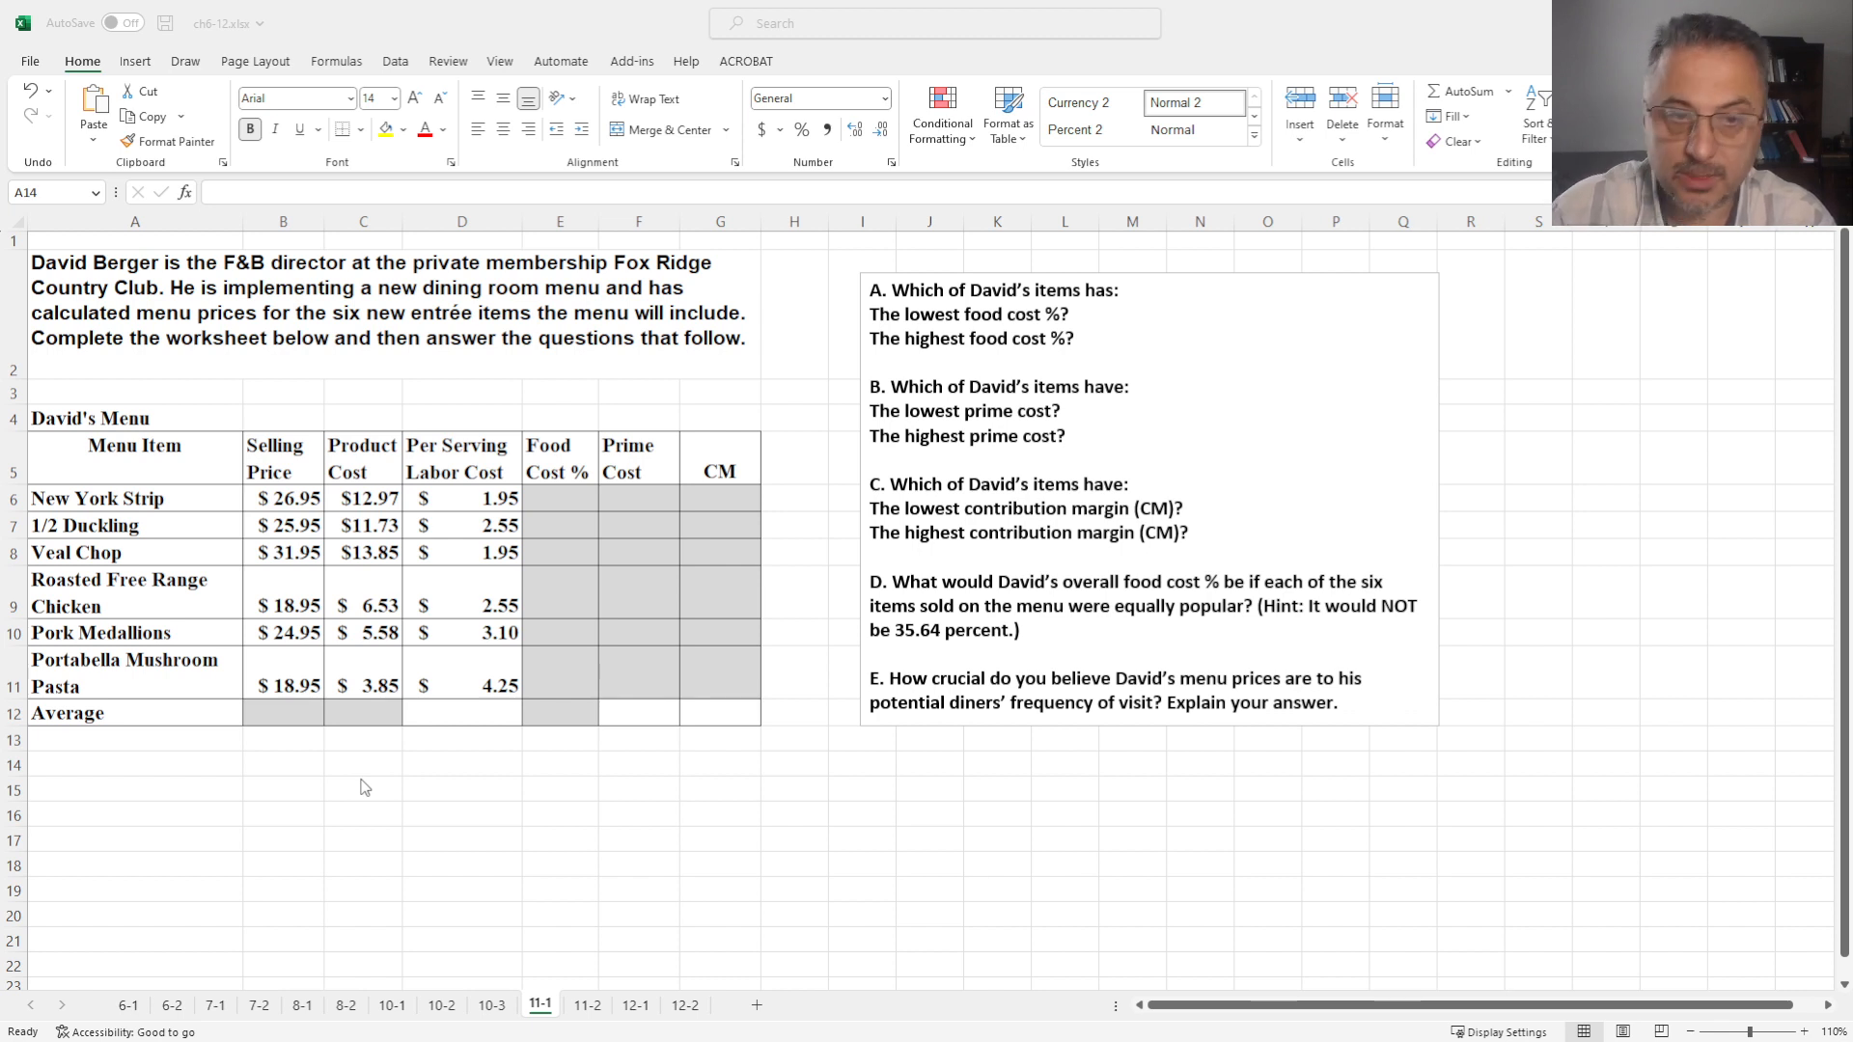
pyautogui.moveTo(168, 670)
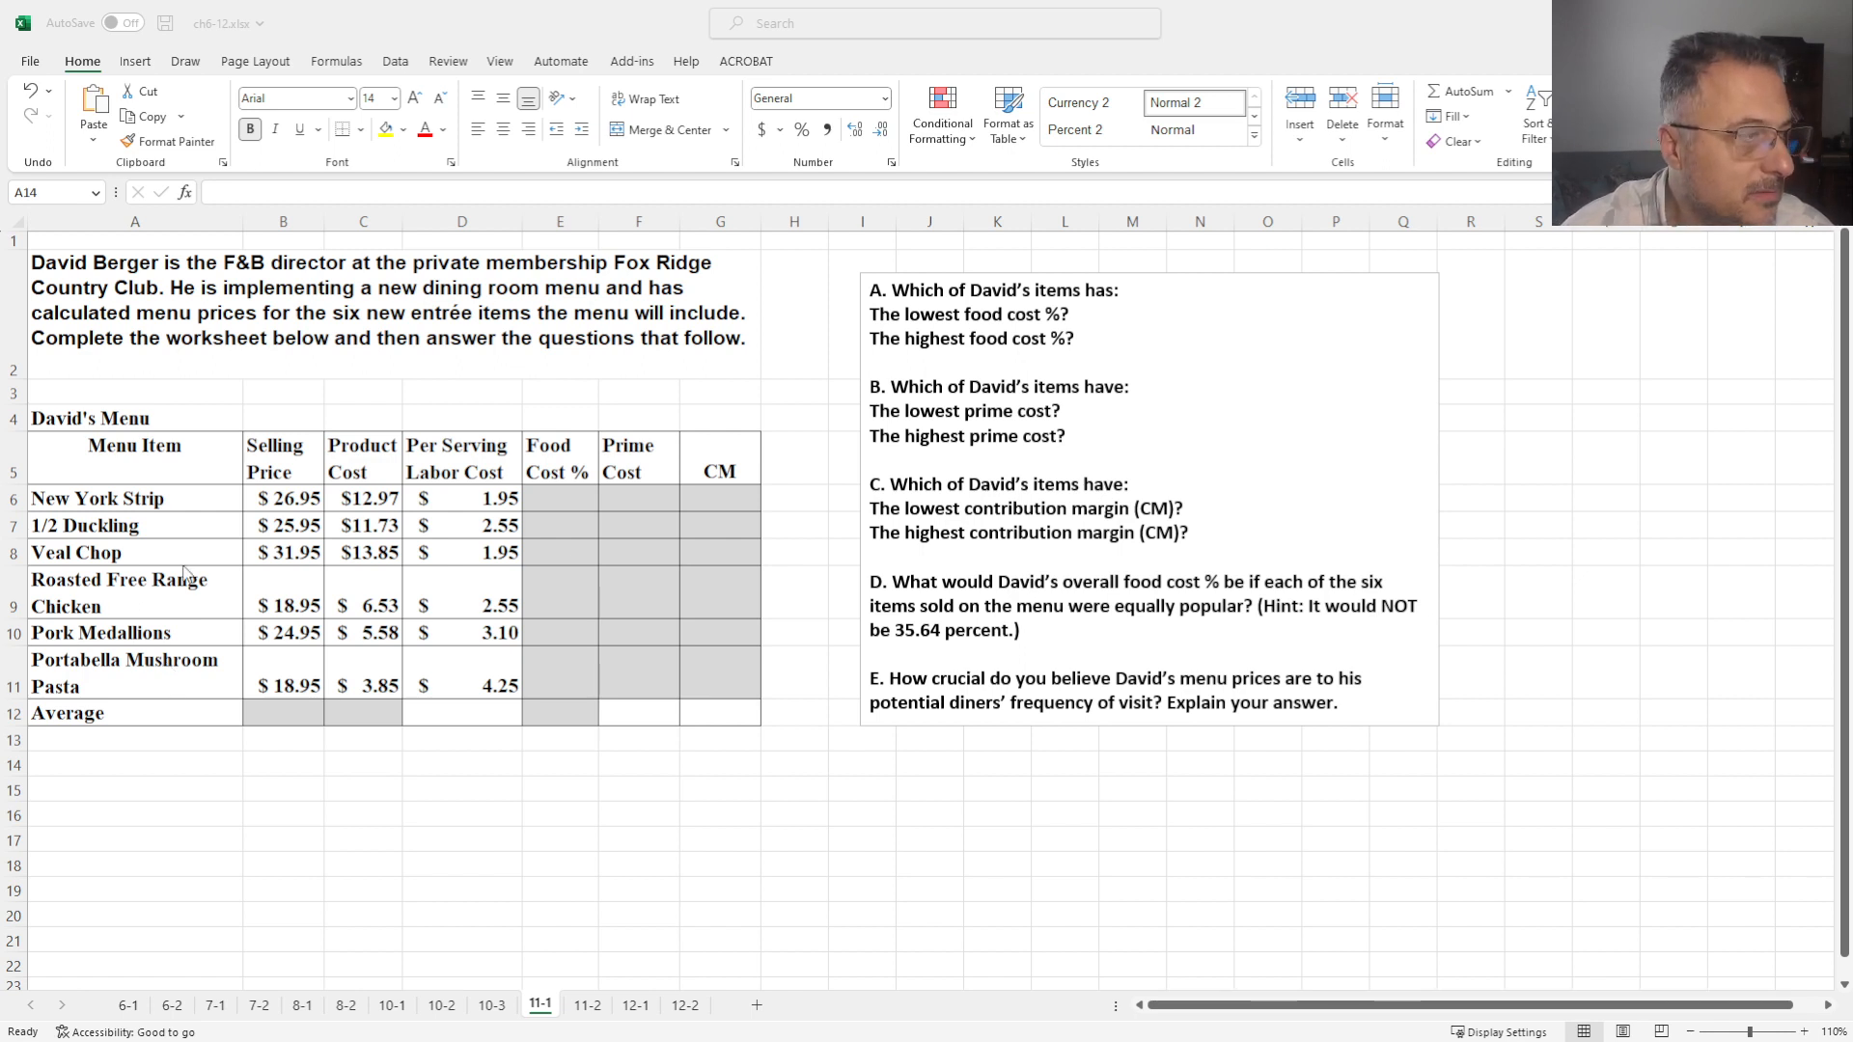
pyautogui.moveTo(478, 657)
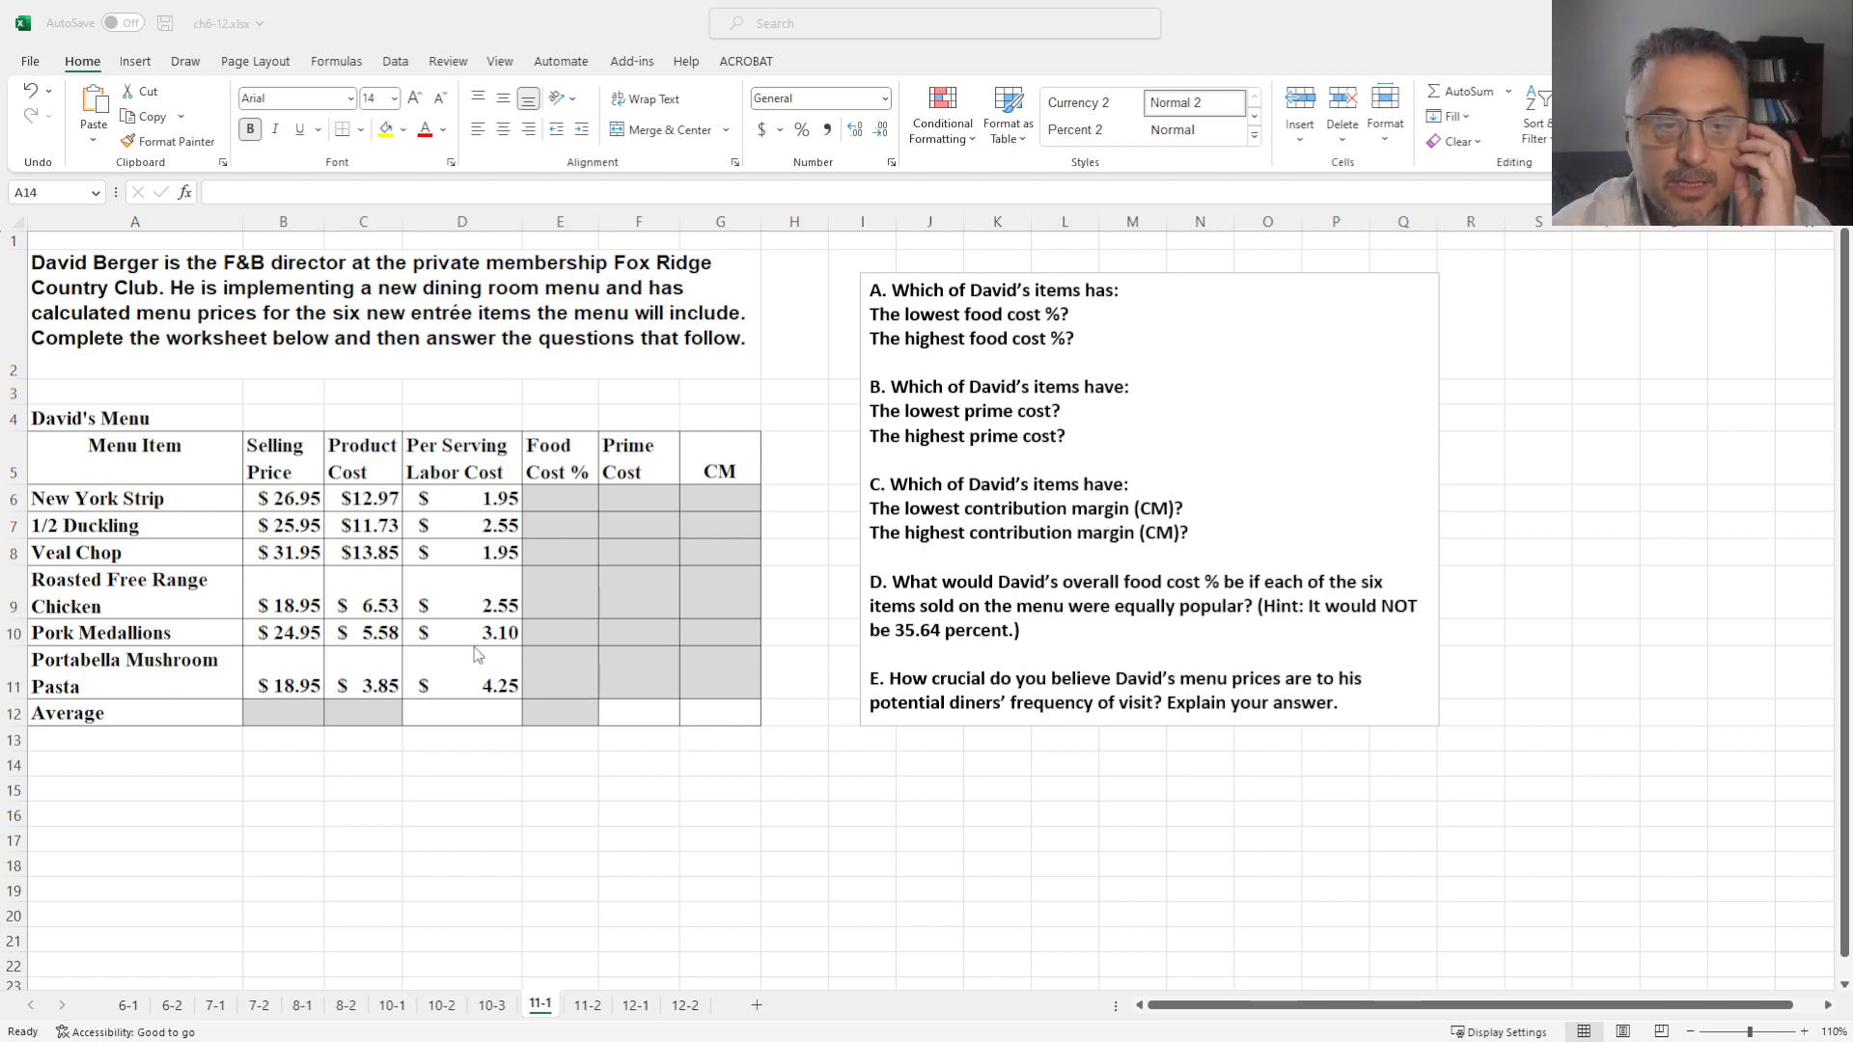
# Add the note 'Food Cost % = Item cost/selling price' in A14:B14
pyautogui.click(136, 764)
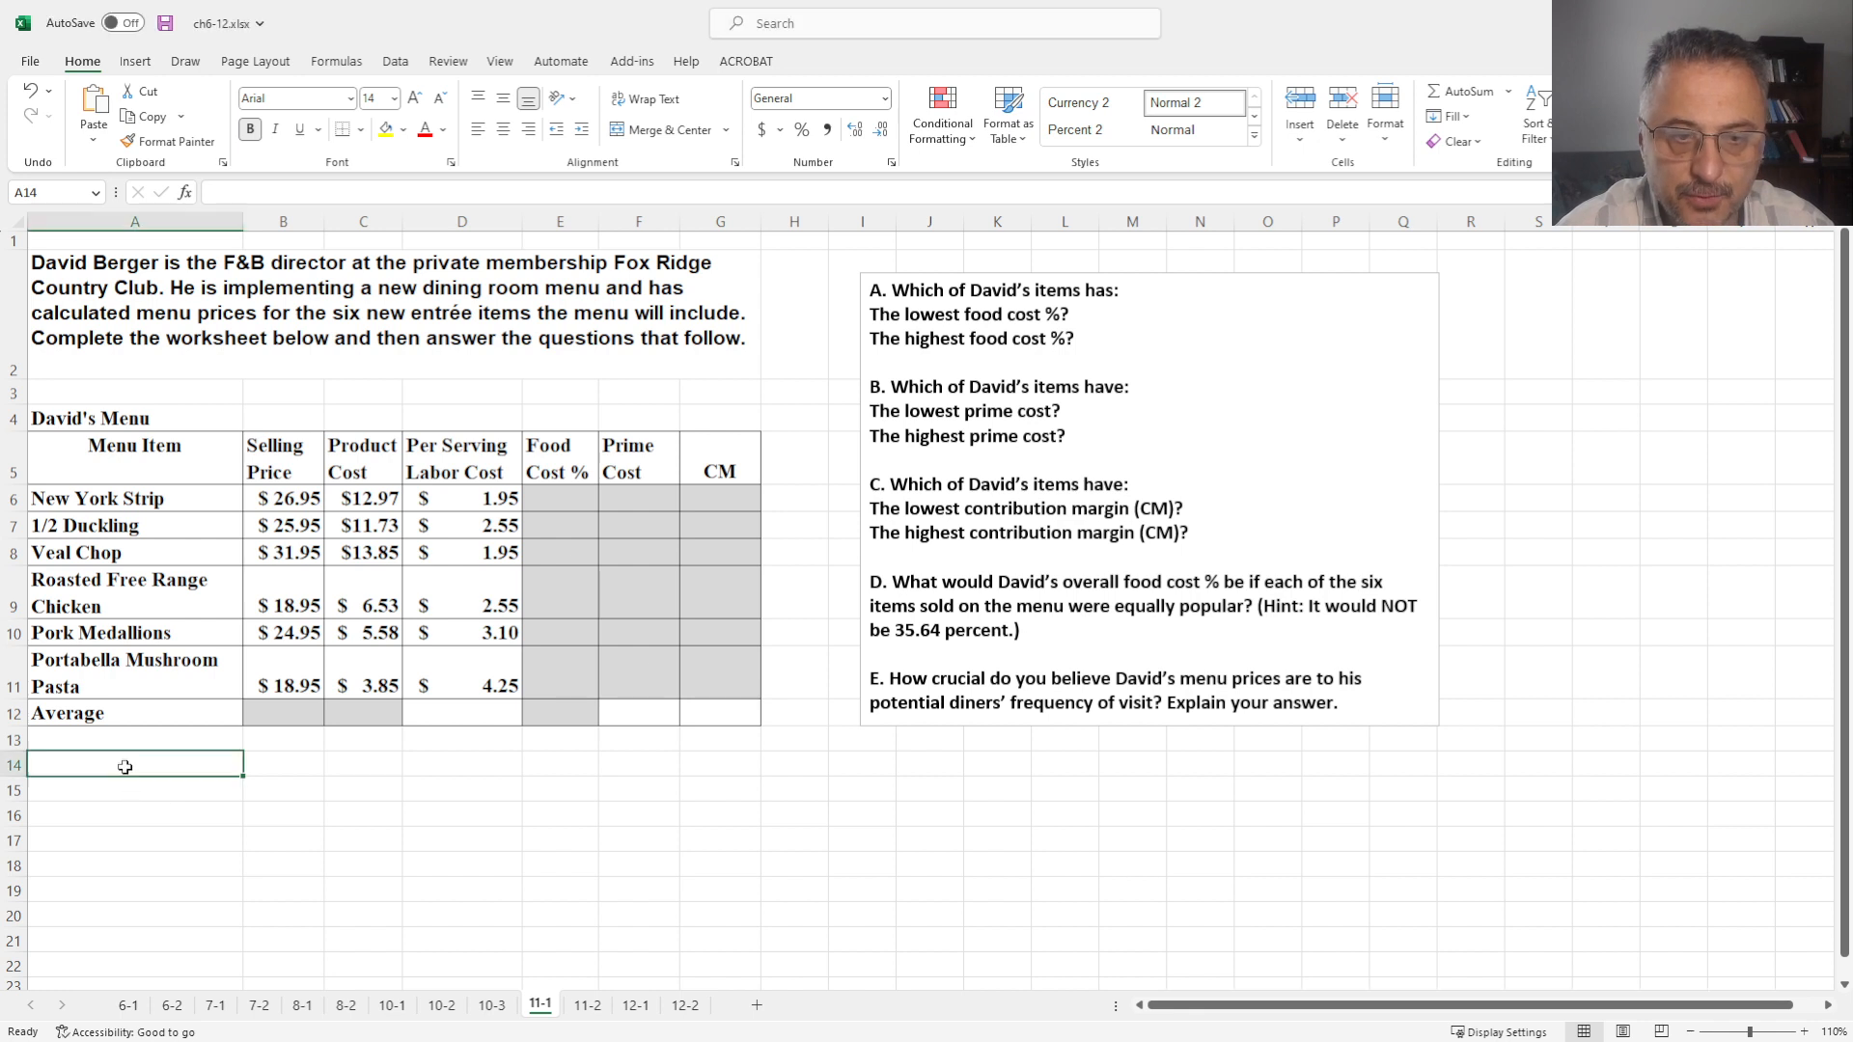
pyautogui.moveTo(359, 794)
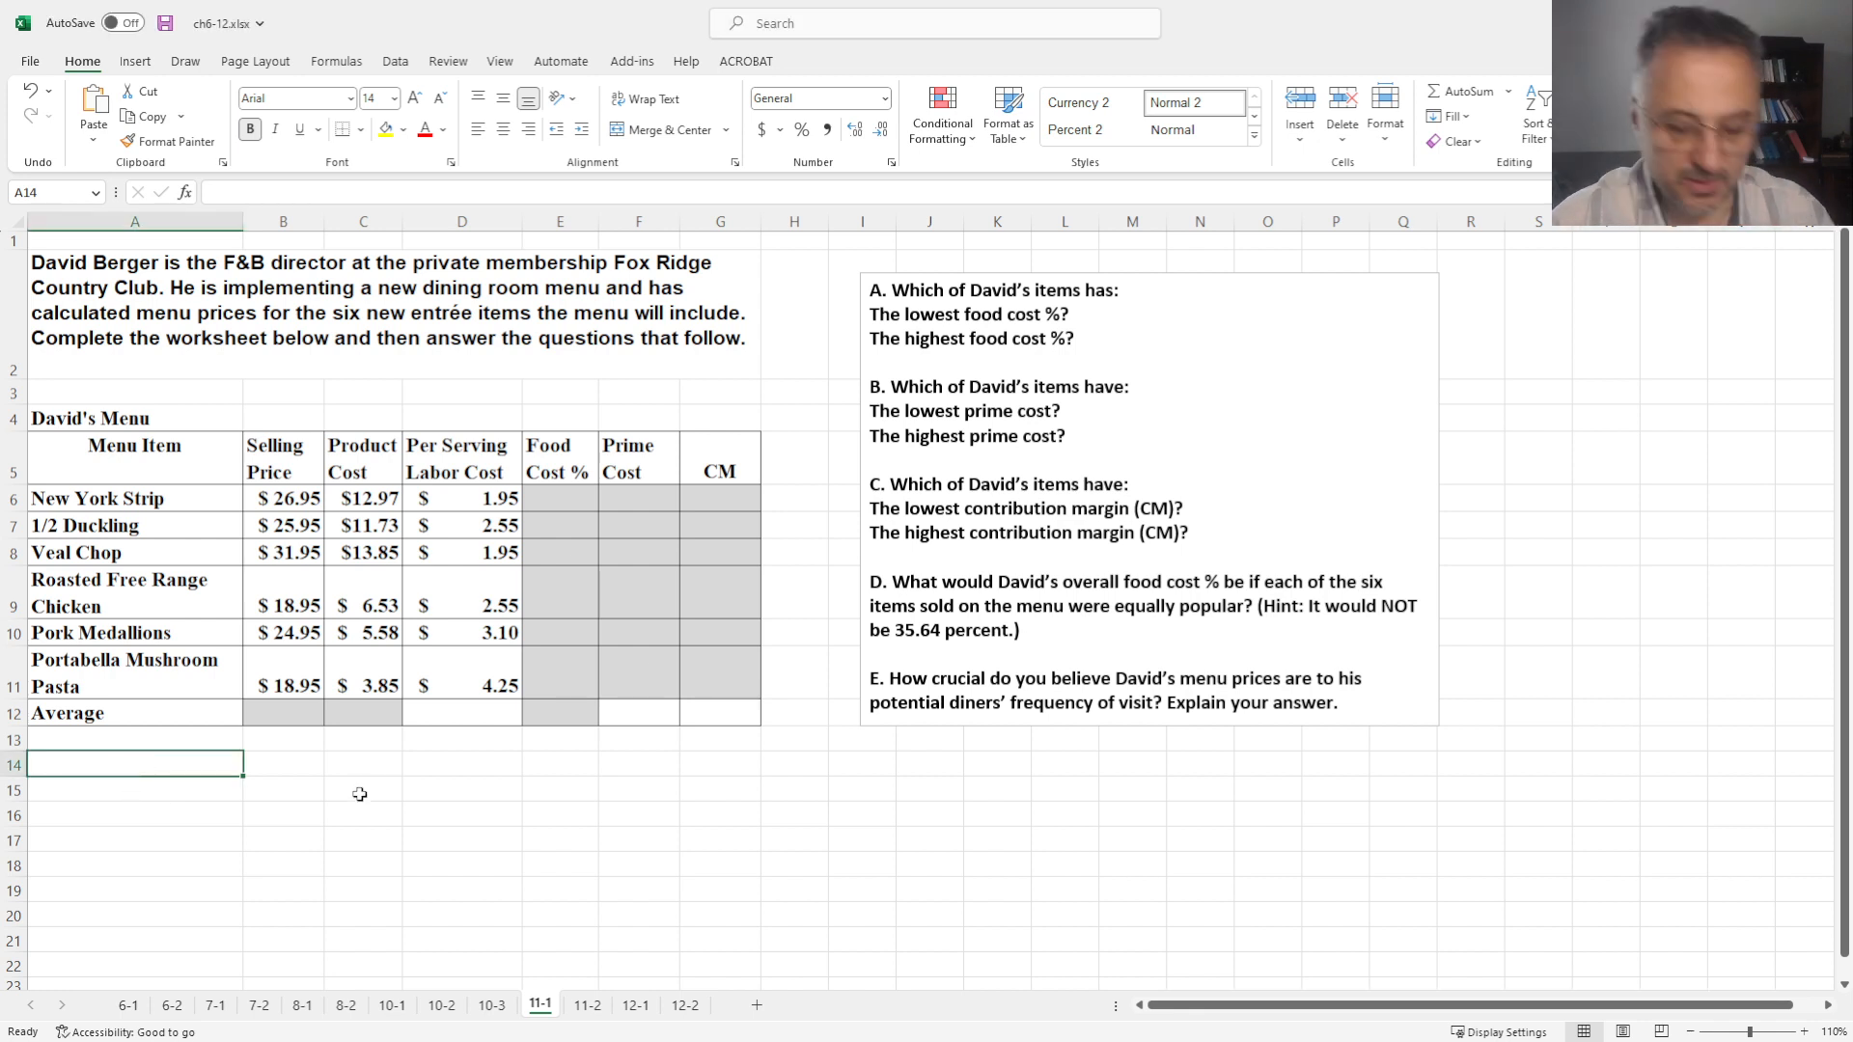
pyautogui.write('Food Cost % =')
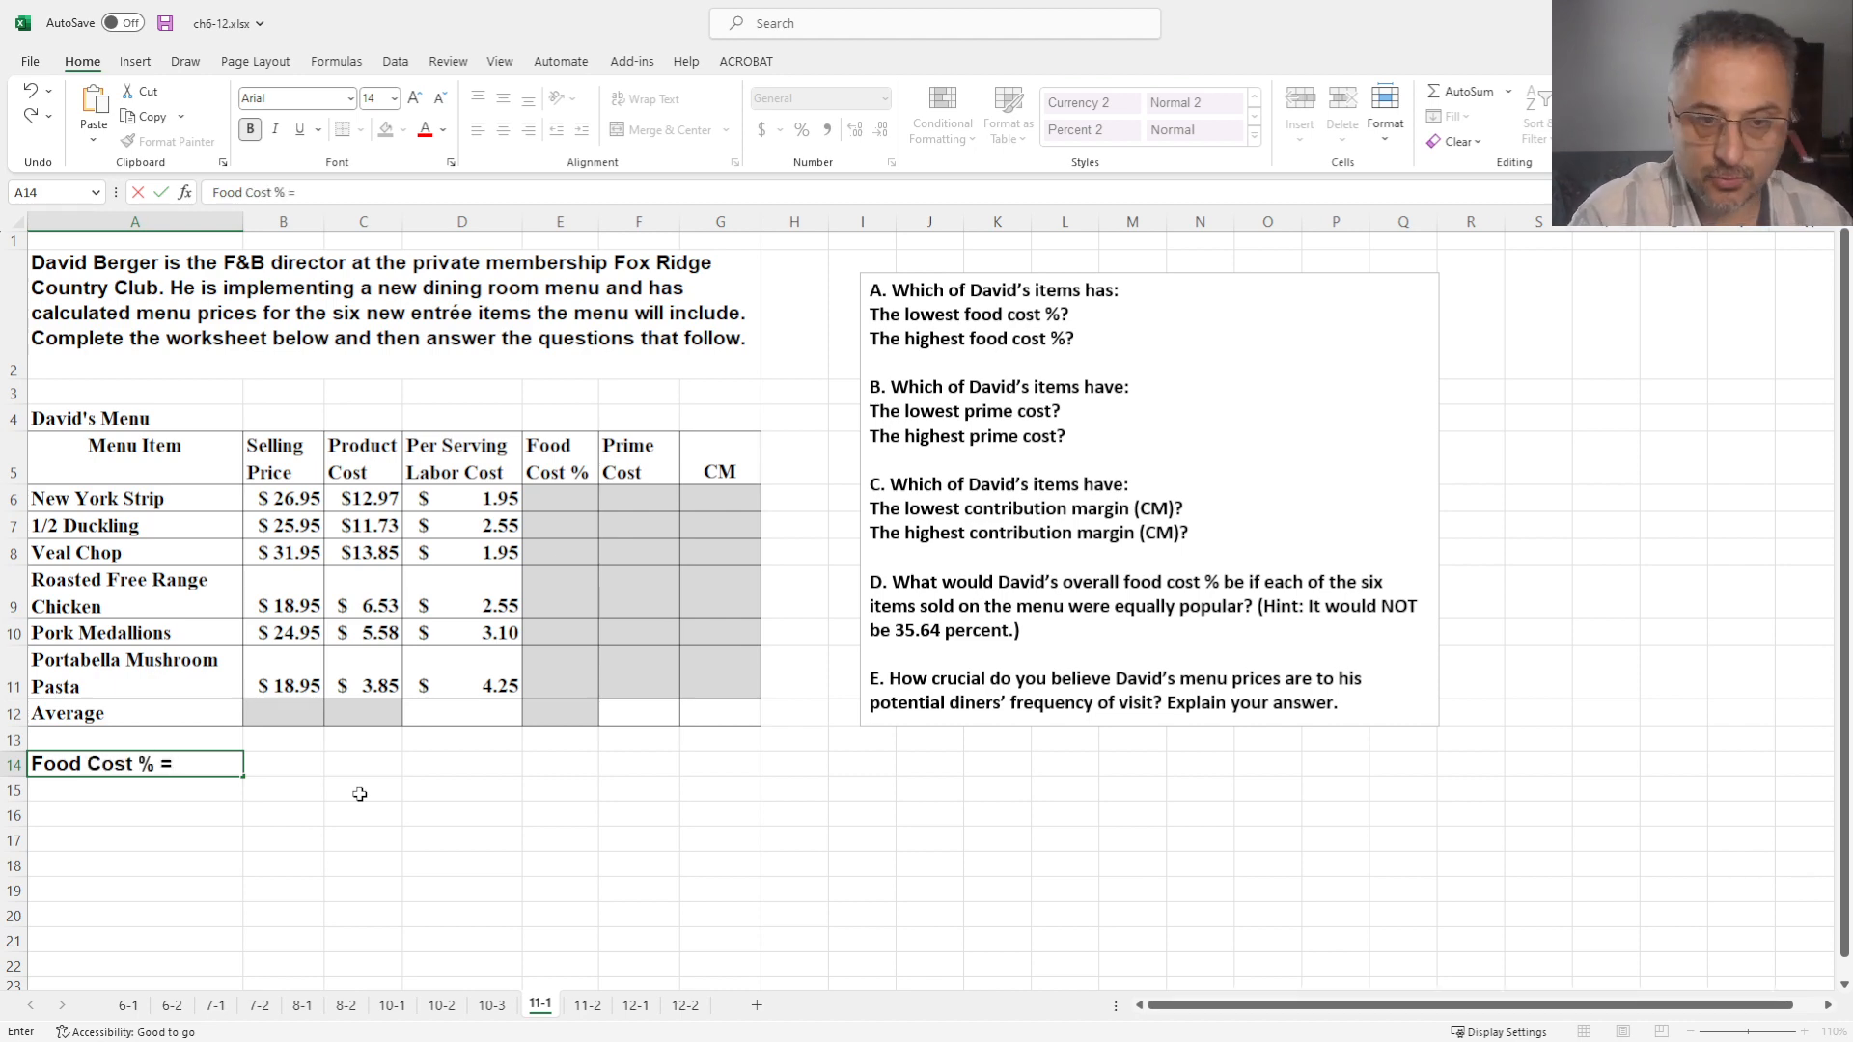
pyautogui.click(282, 762)
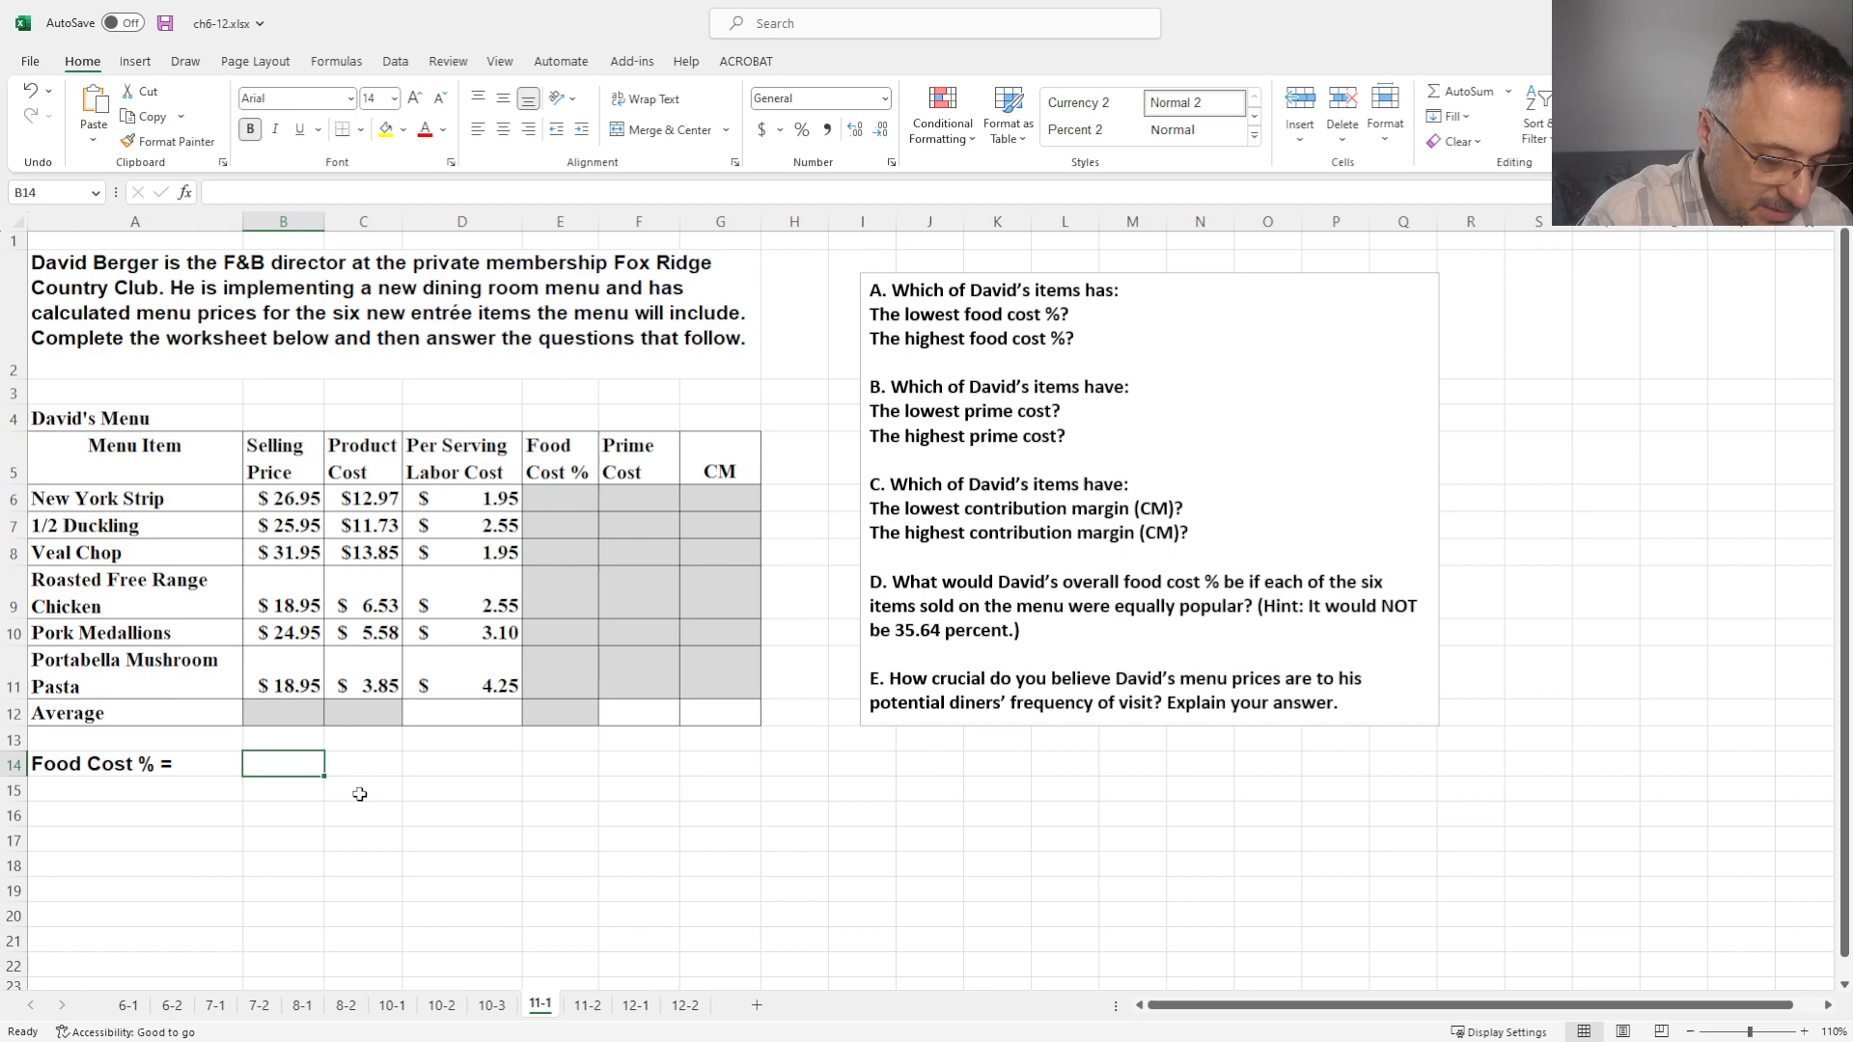
pyautogui.write('Item c')
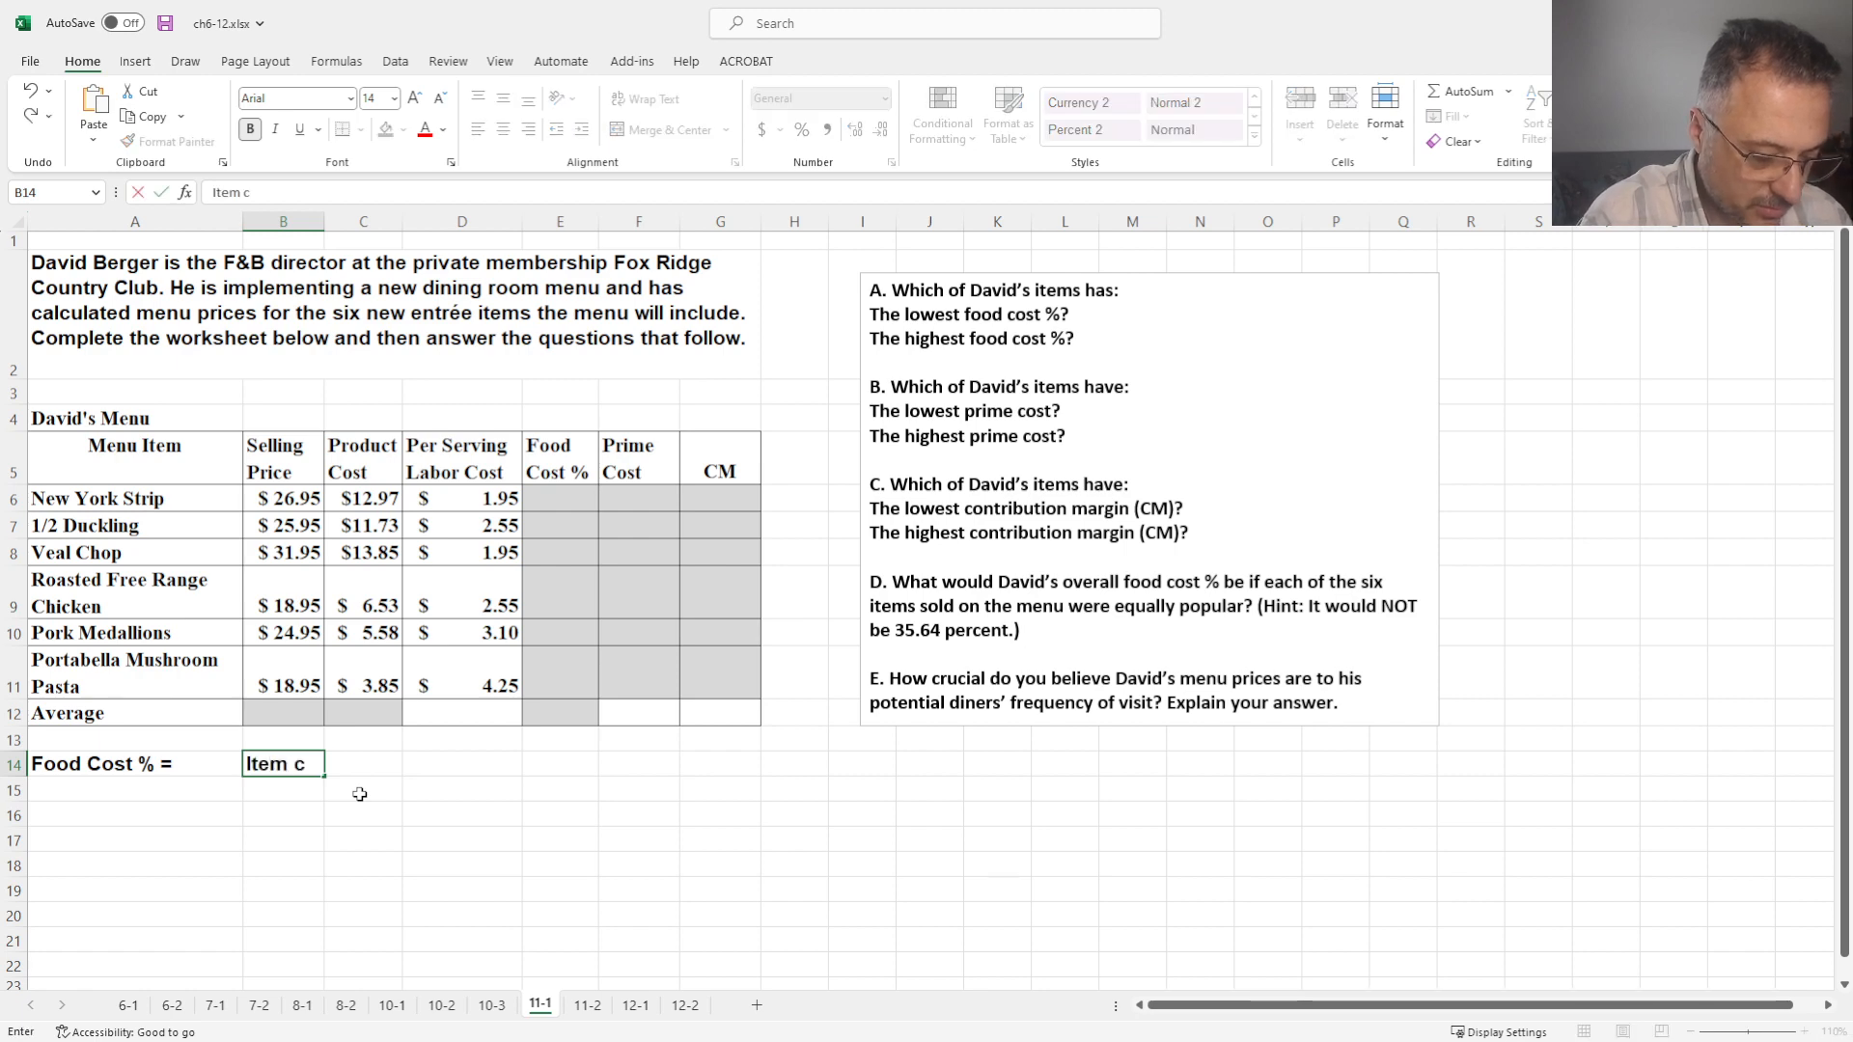
pyautogui.write('ost/')
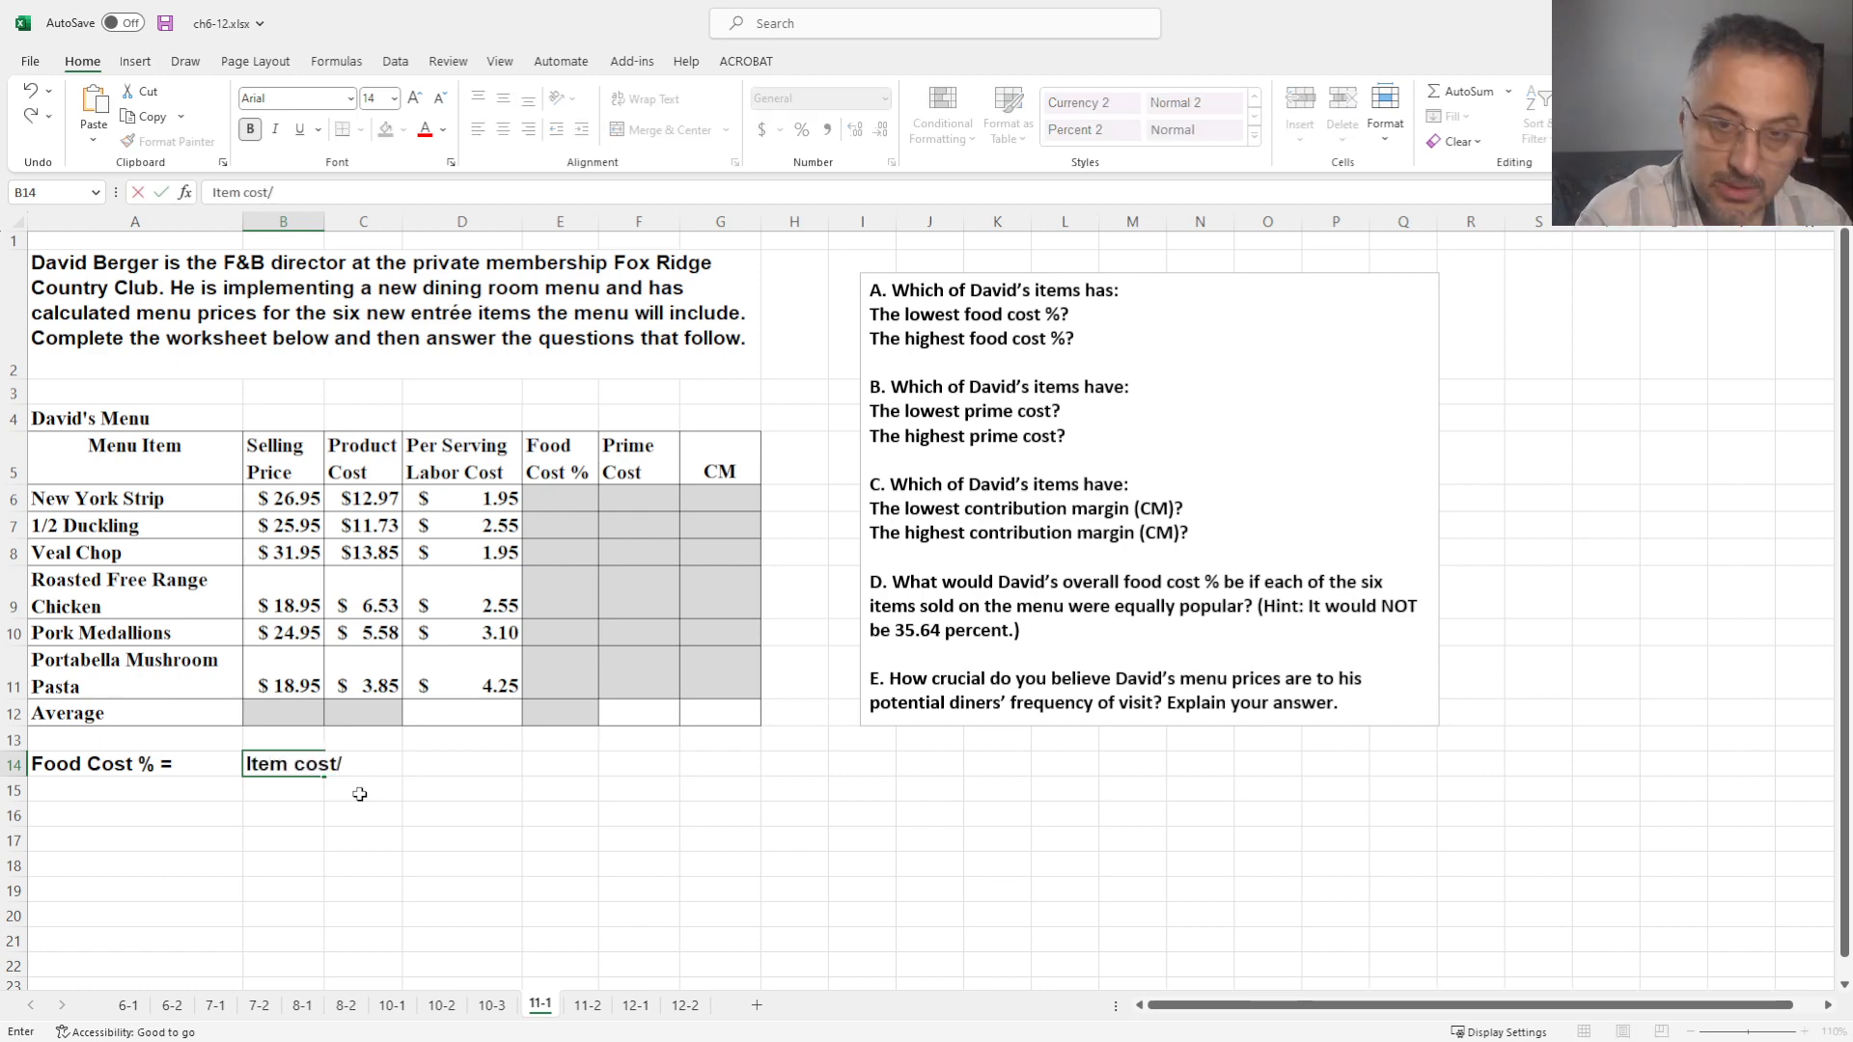
pyautogui.write('selli')
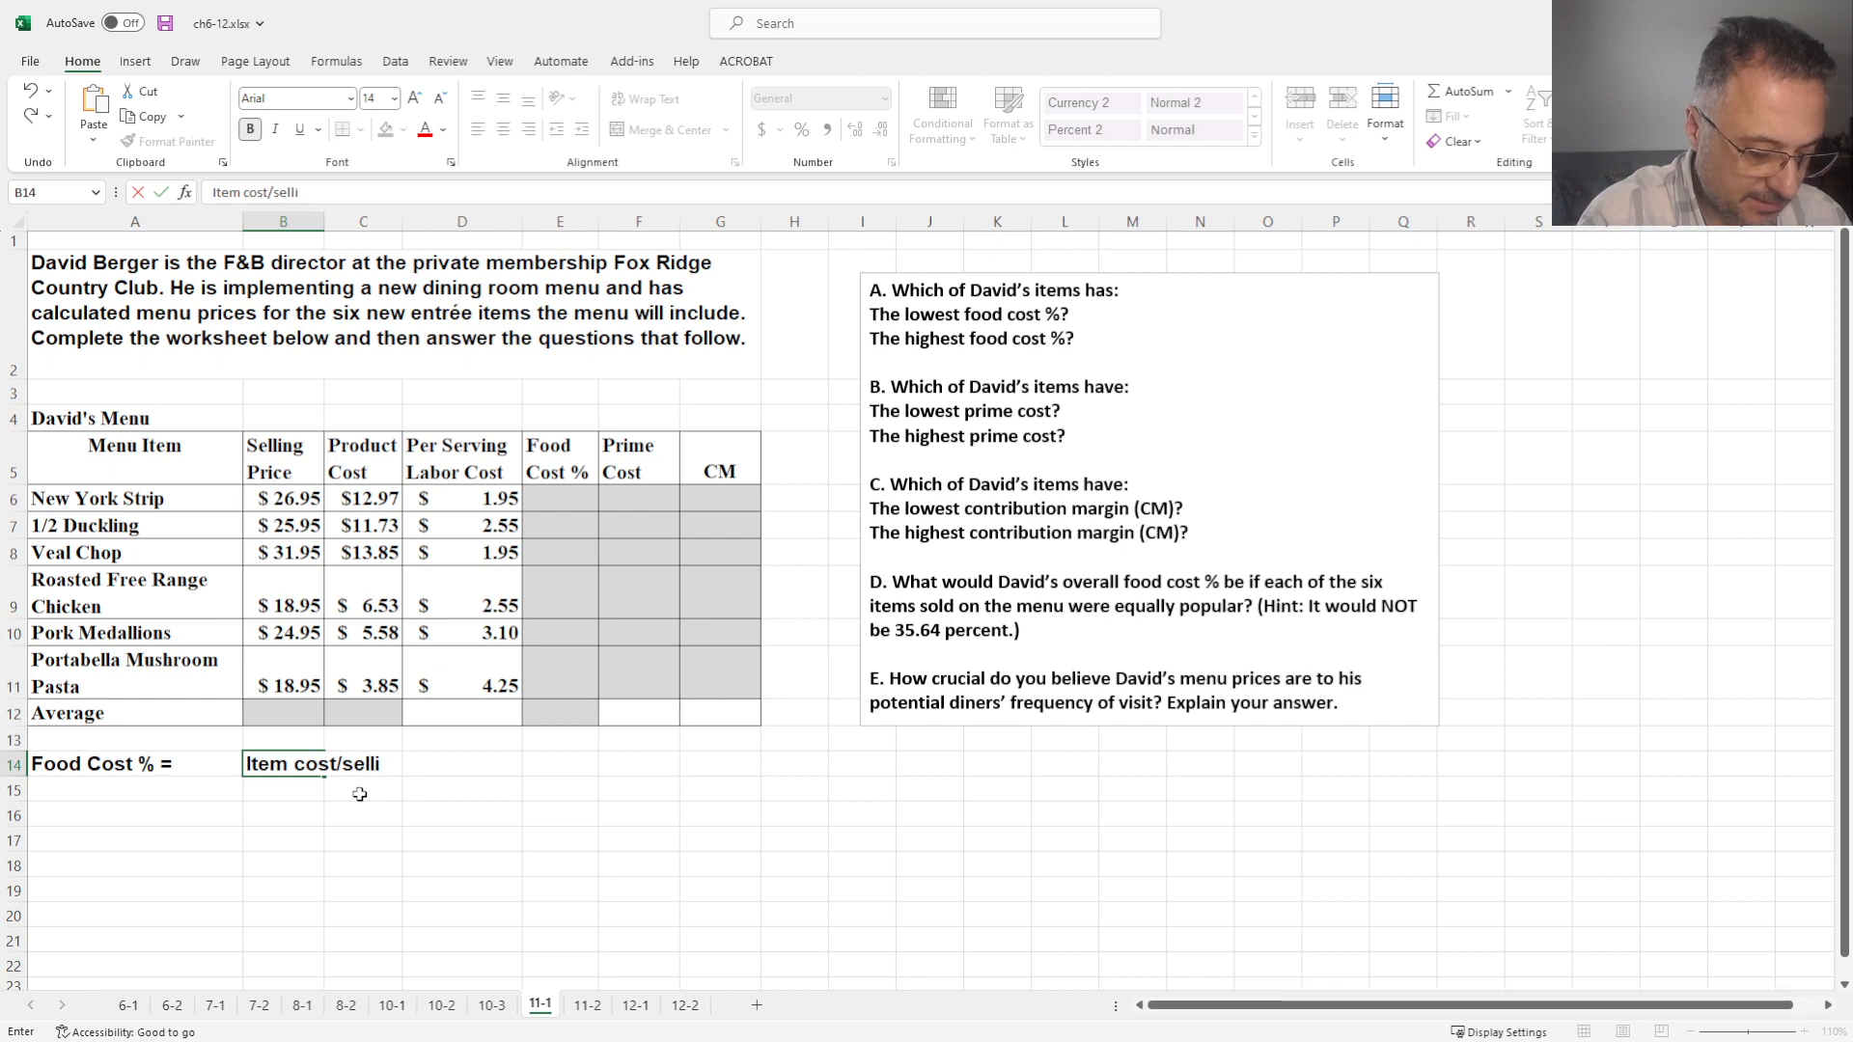
pyautogui.write('ng price')
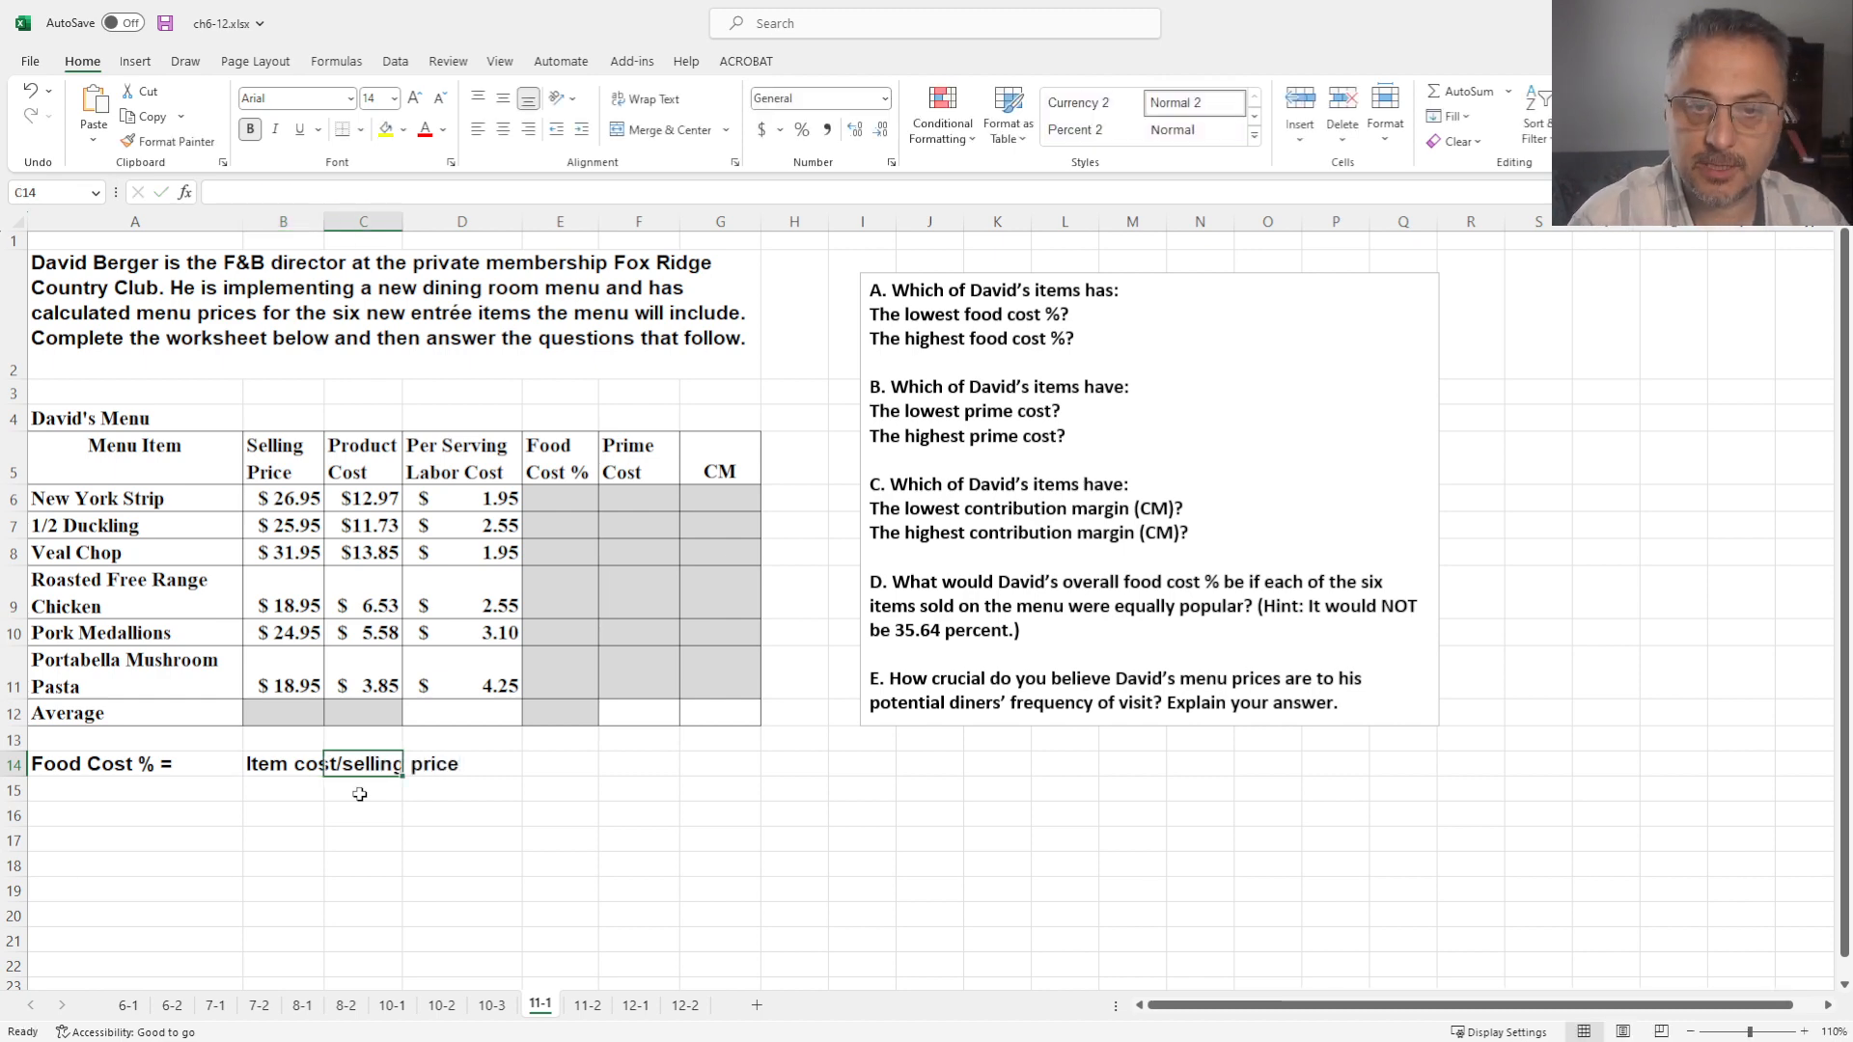
# Enter =C6/B6 in E6 and fill Food Cost % down through all six items
pyautogui.click(559, 498)
pyautogui.write('=C6')
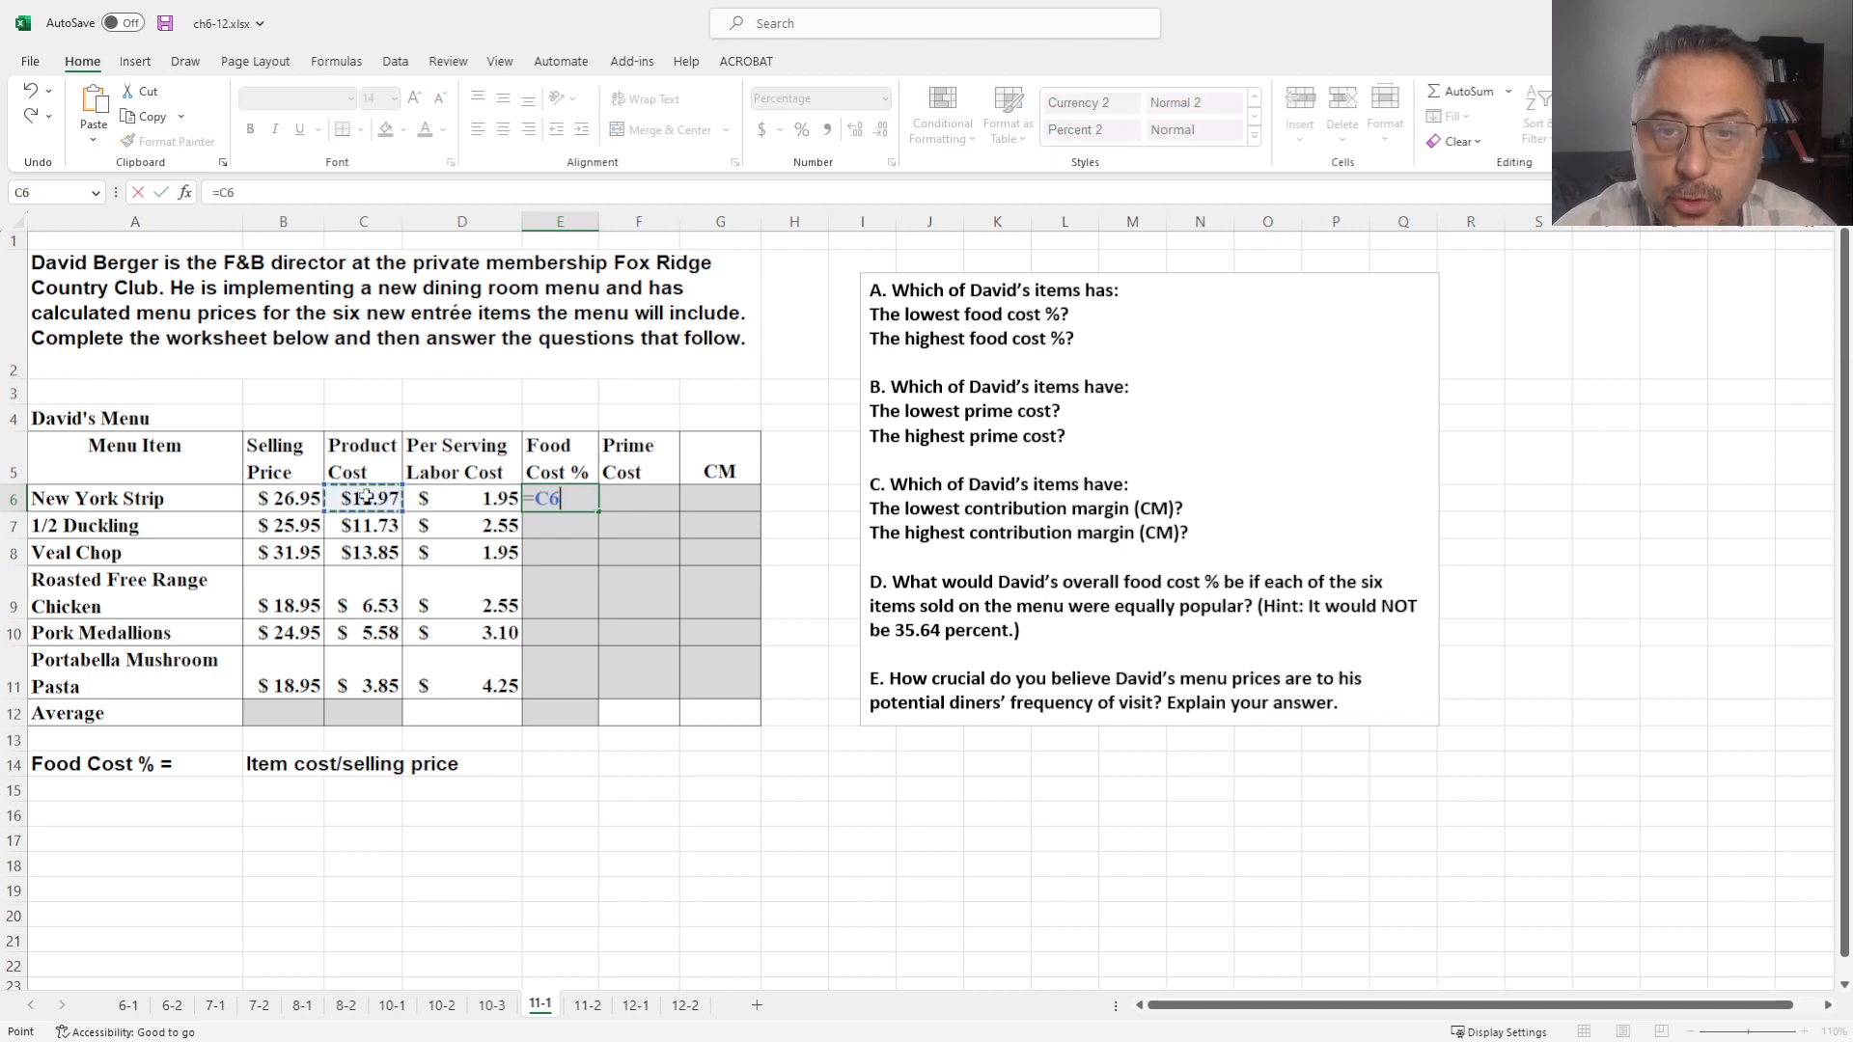
pyautogui.write('/')
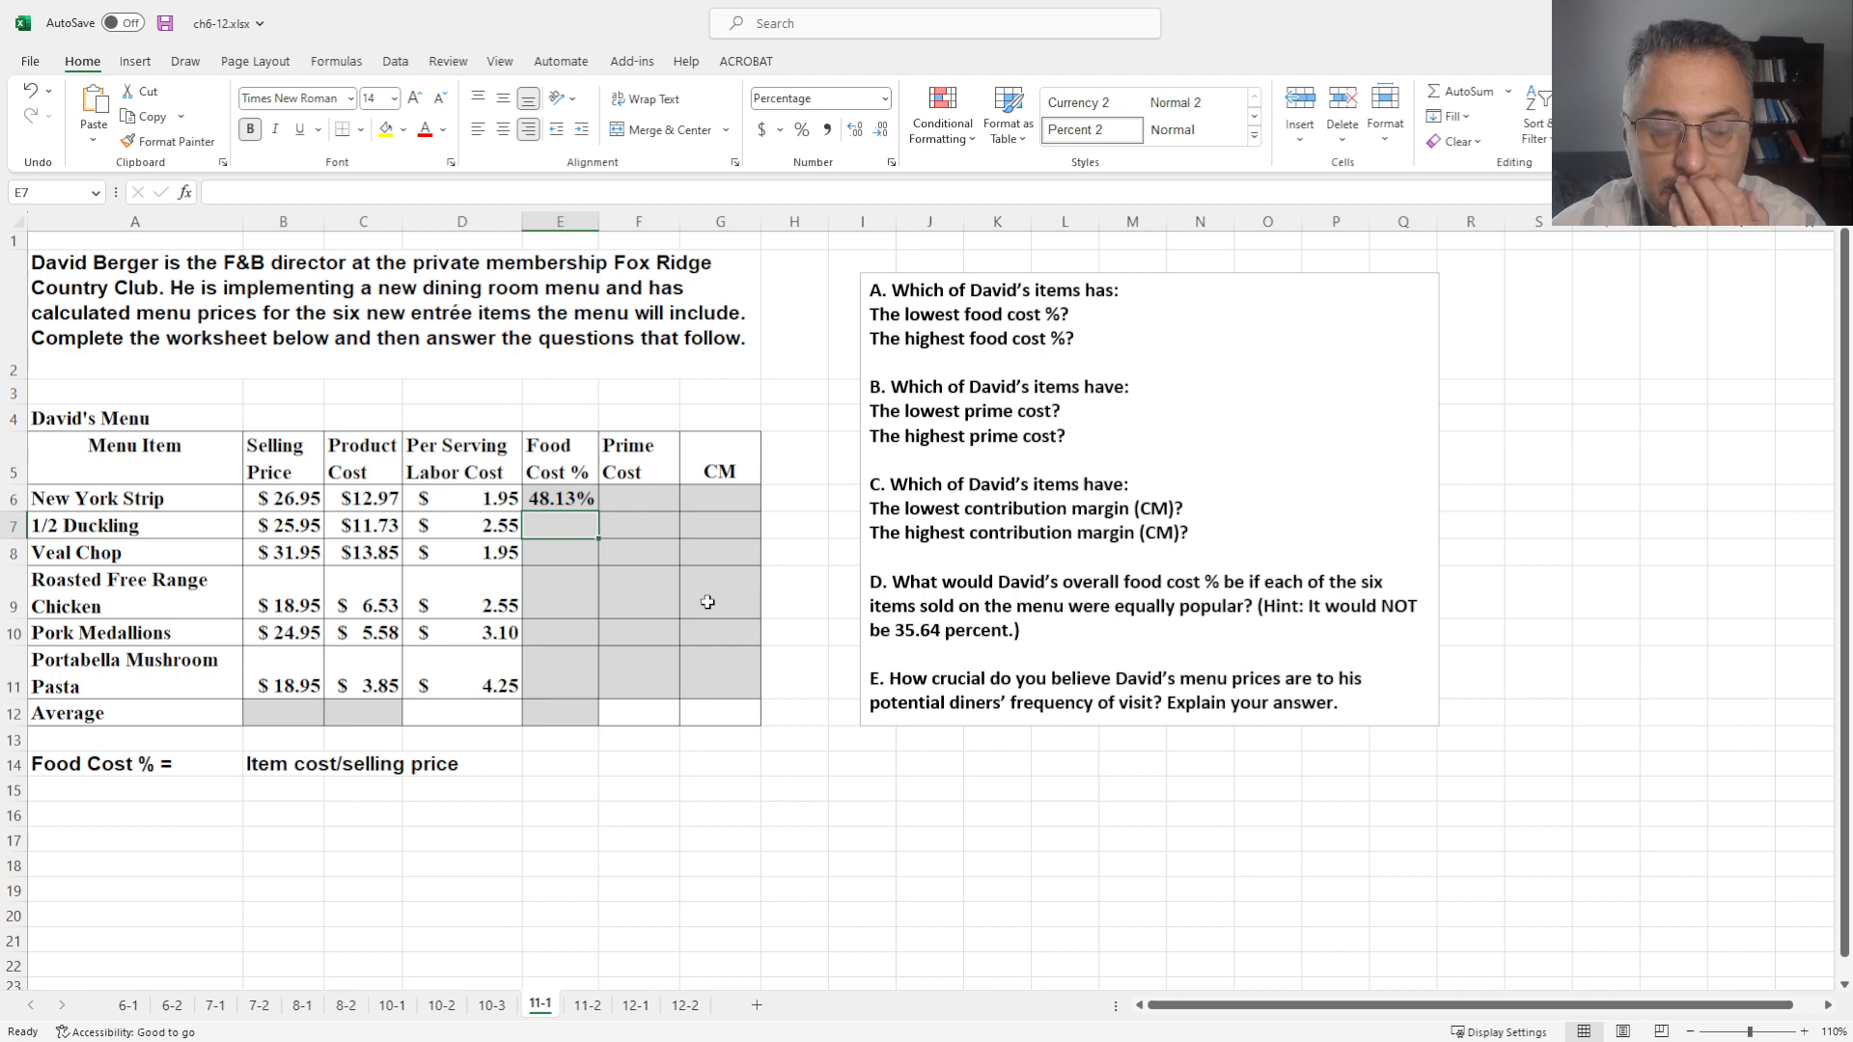
pyautogui.click(560, 498)
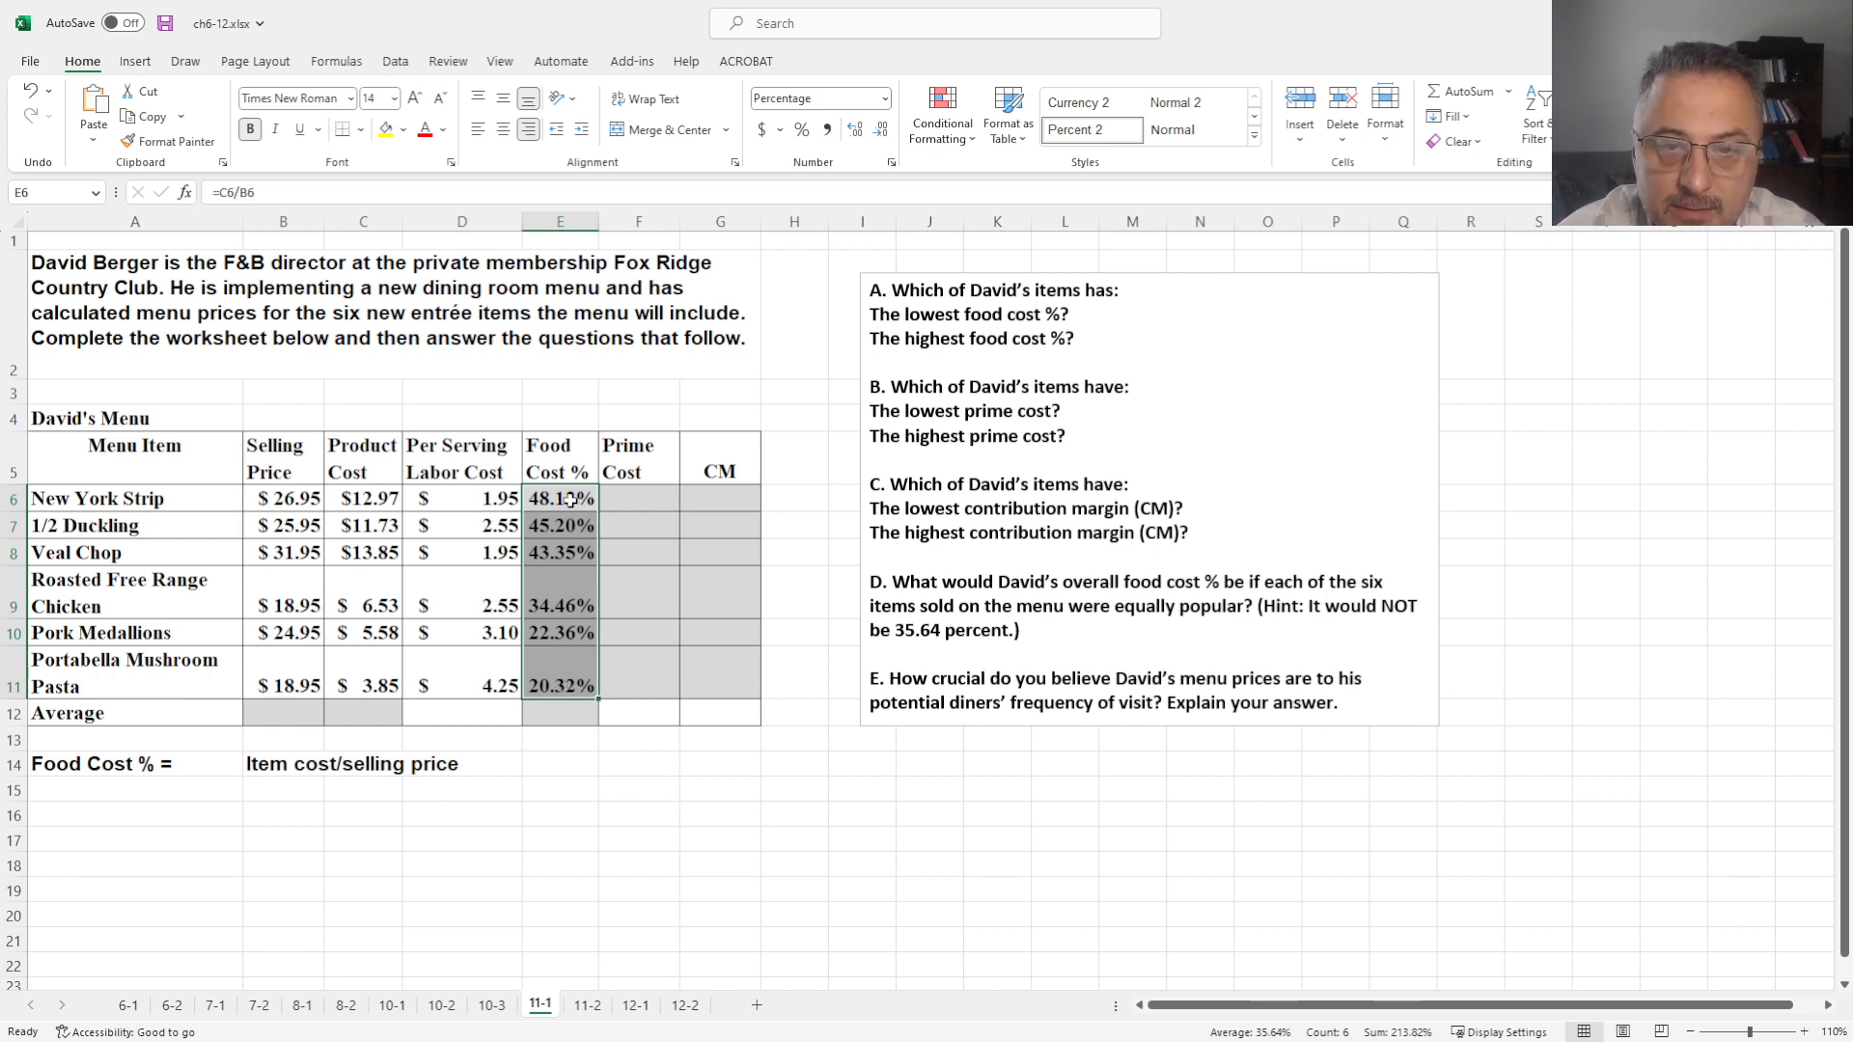
pyautogui.click(560, 498)
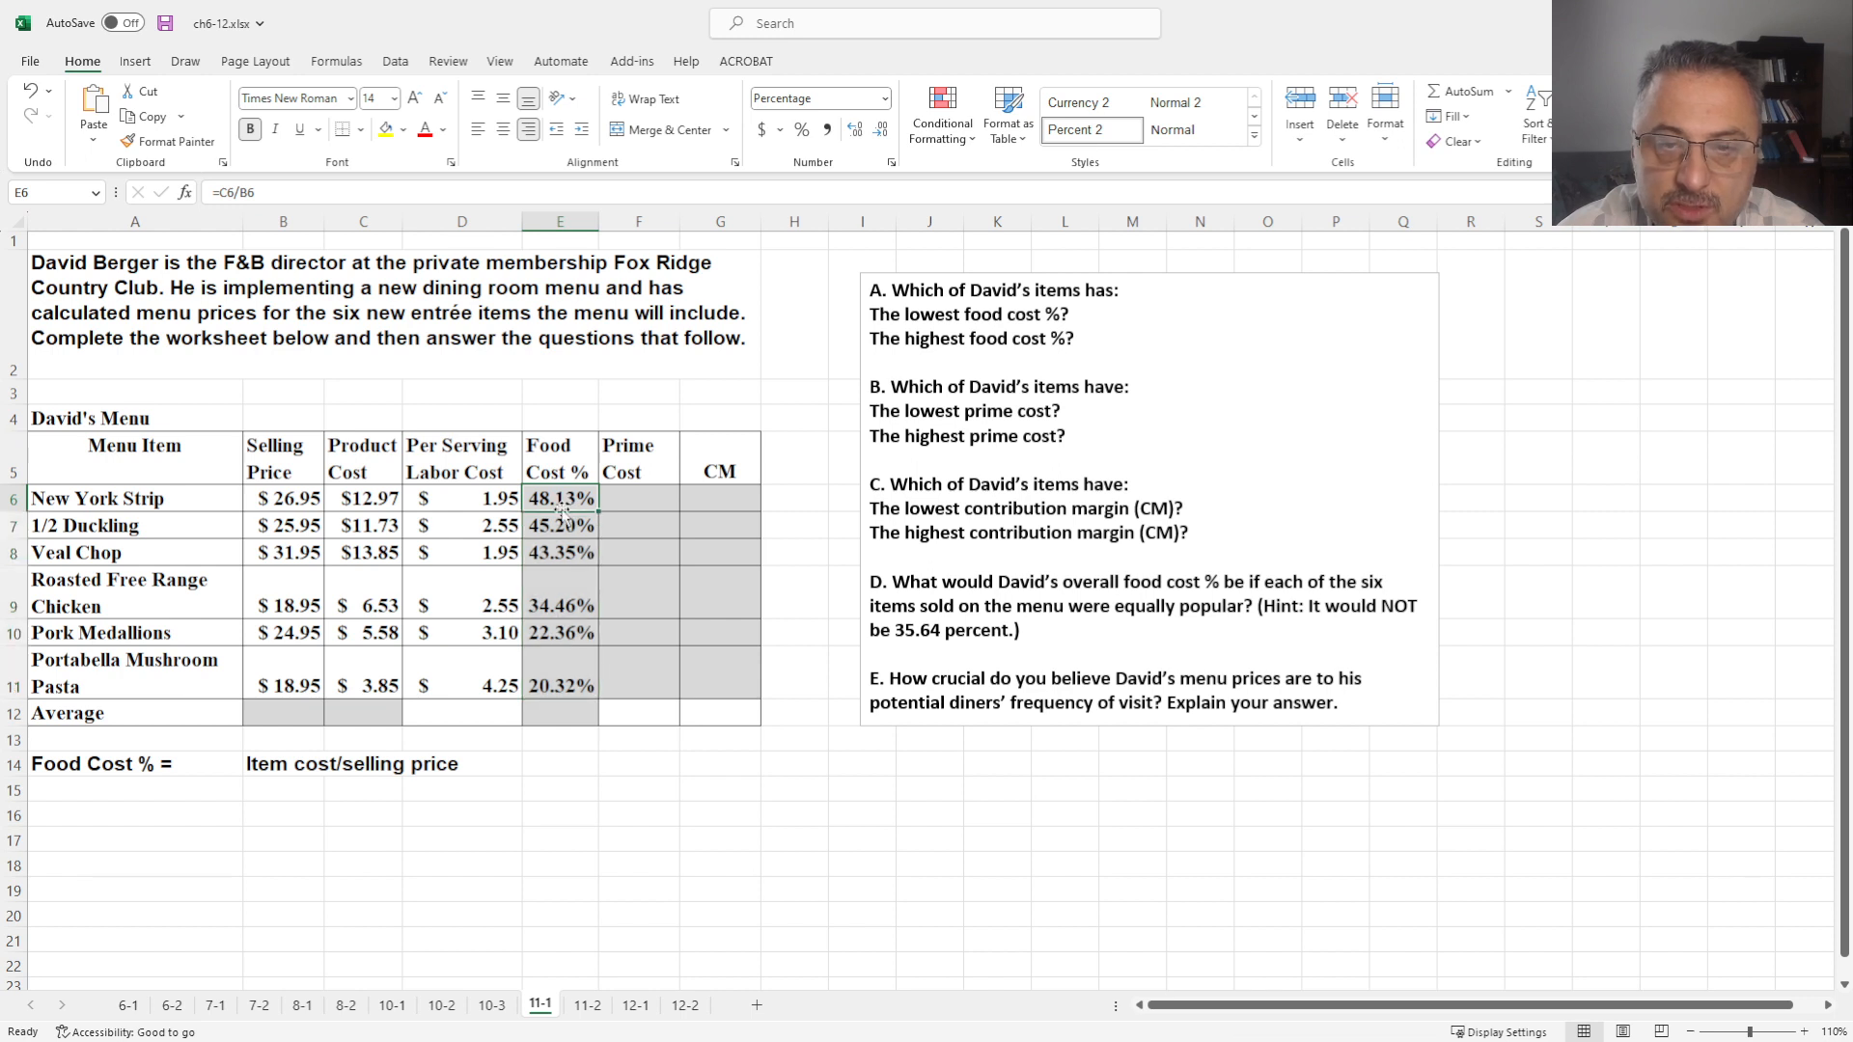
pyautogui.moveTo(523, 683)
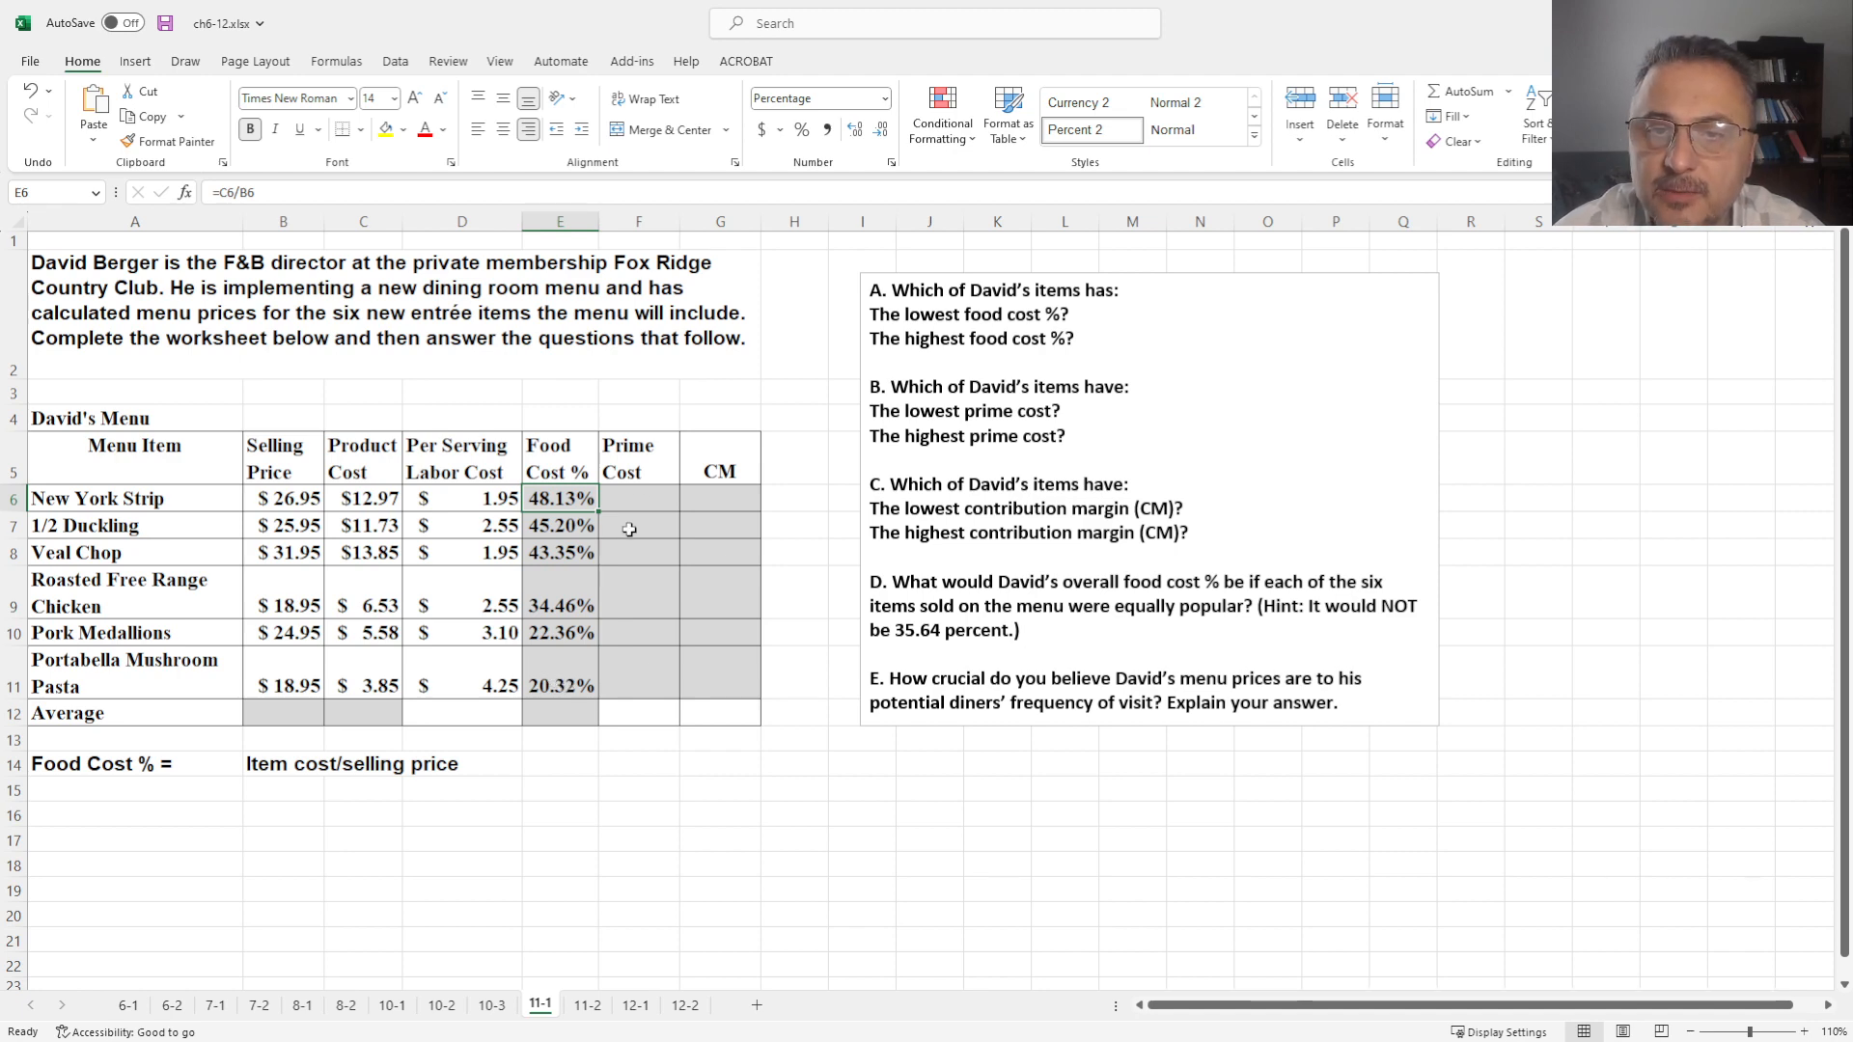
# Add the note 'Prime Cost = product cost+labor cost' in A15:B15
pyautogui.click(135, 790)
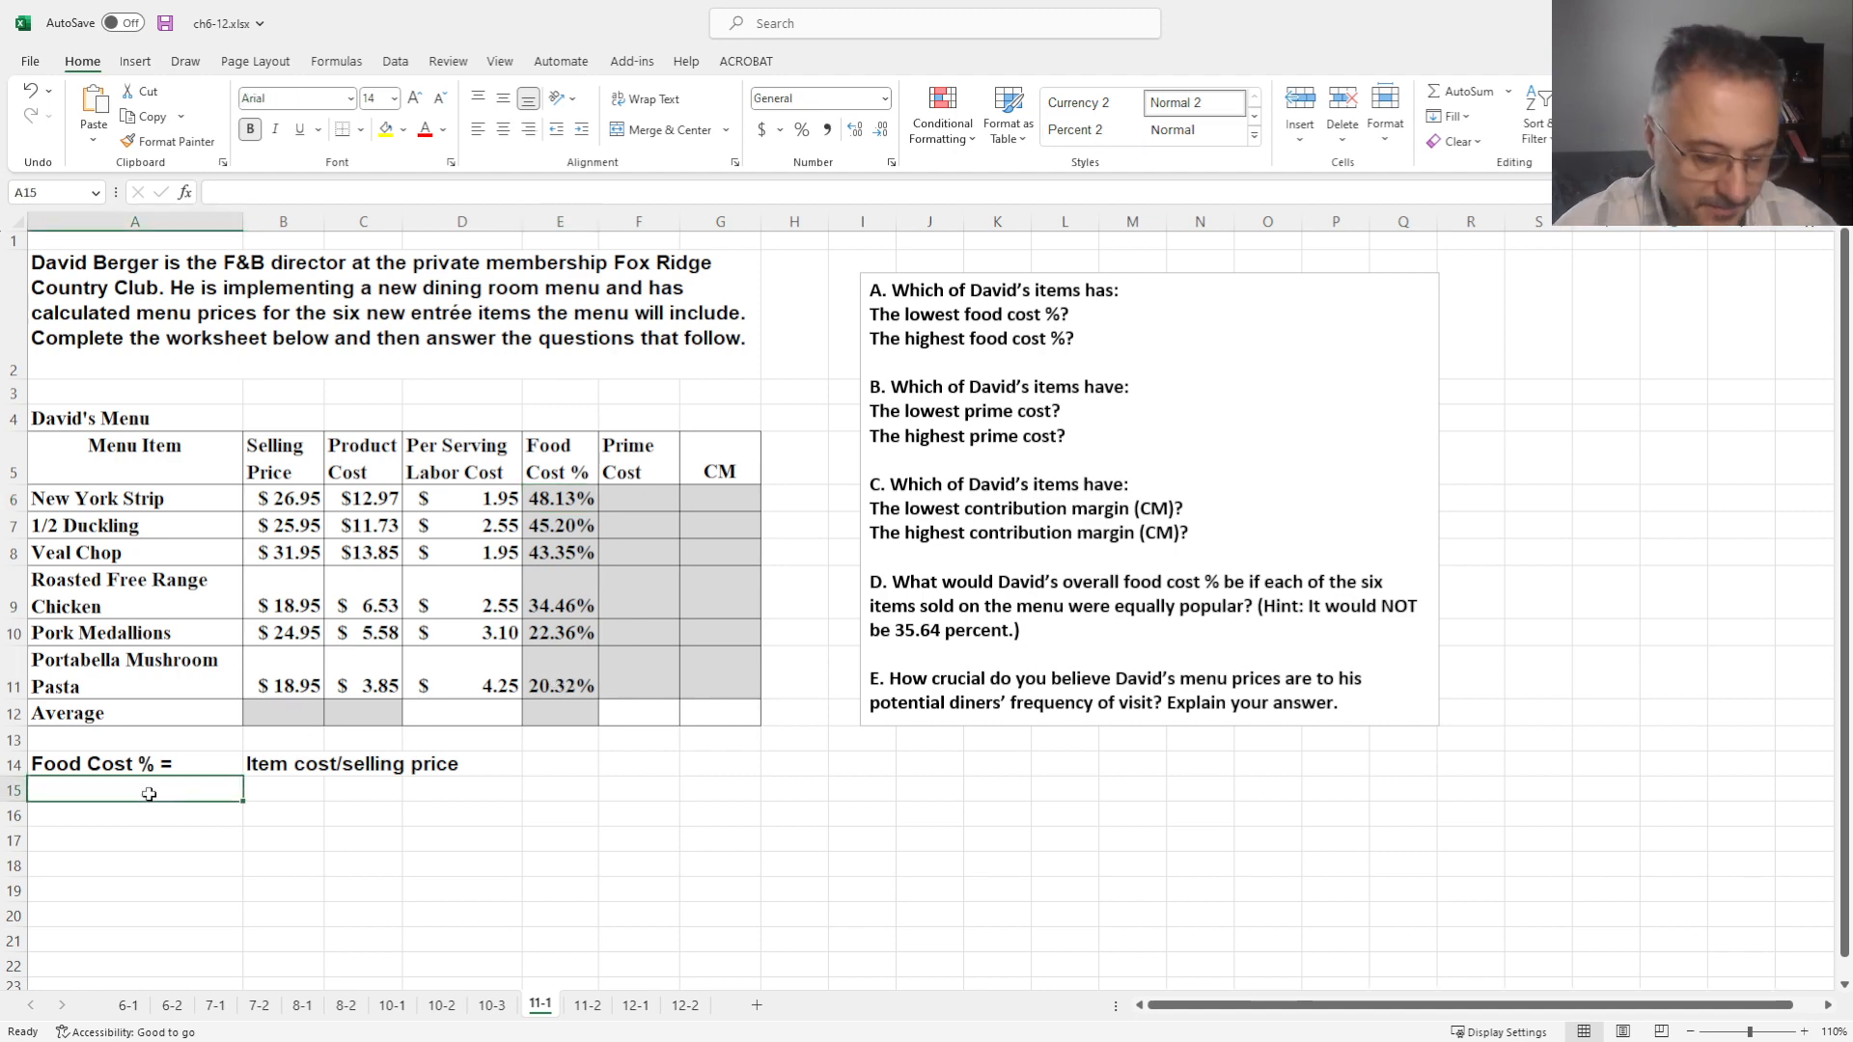
pyautogui.write('Prime')
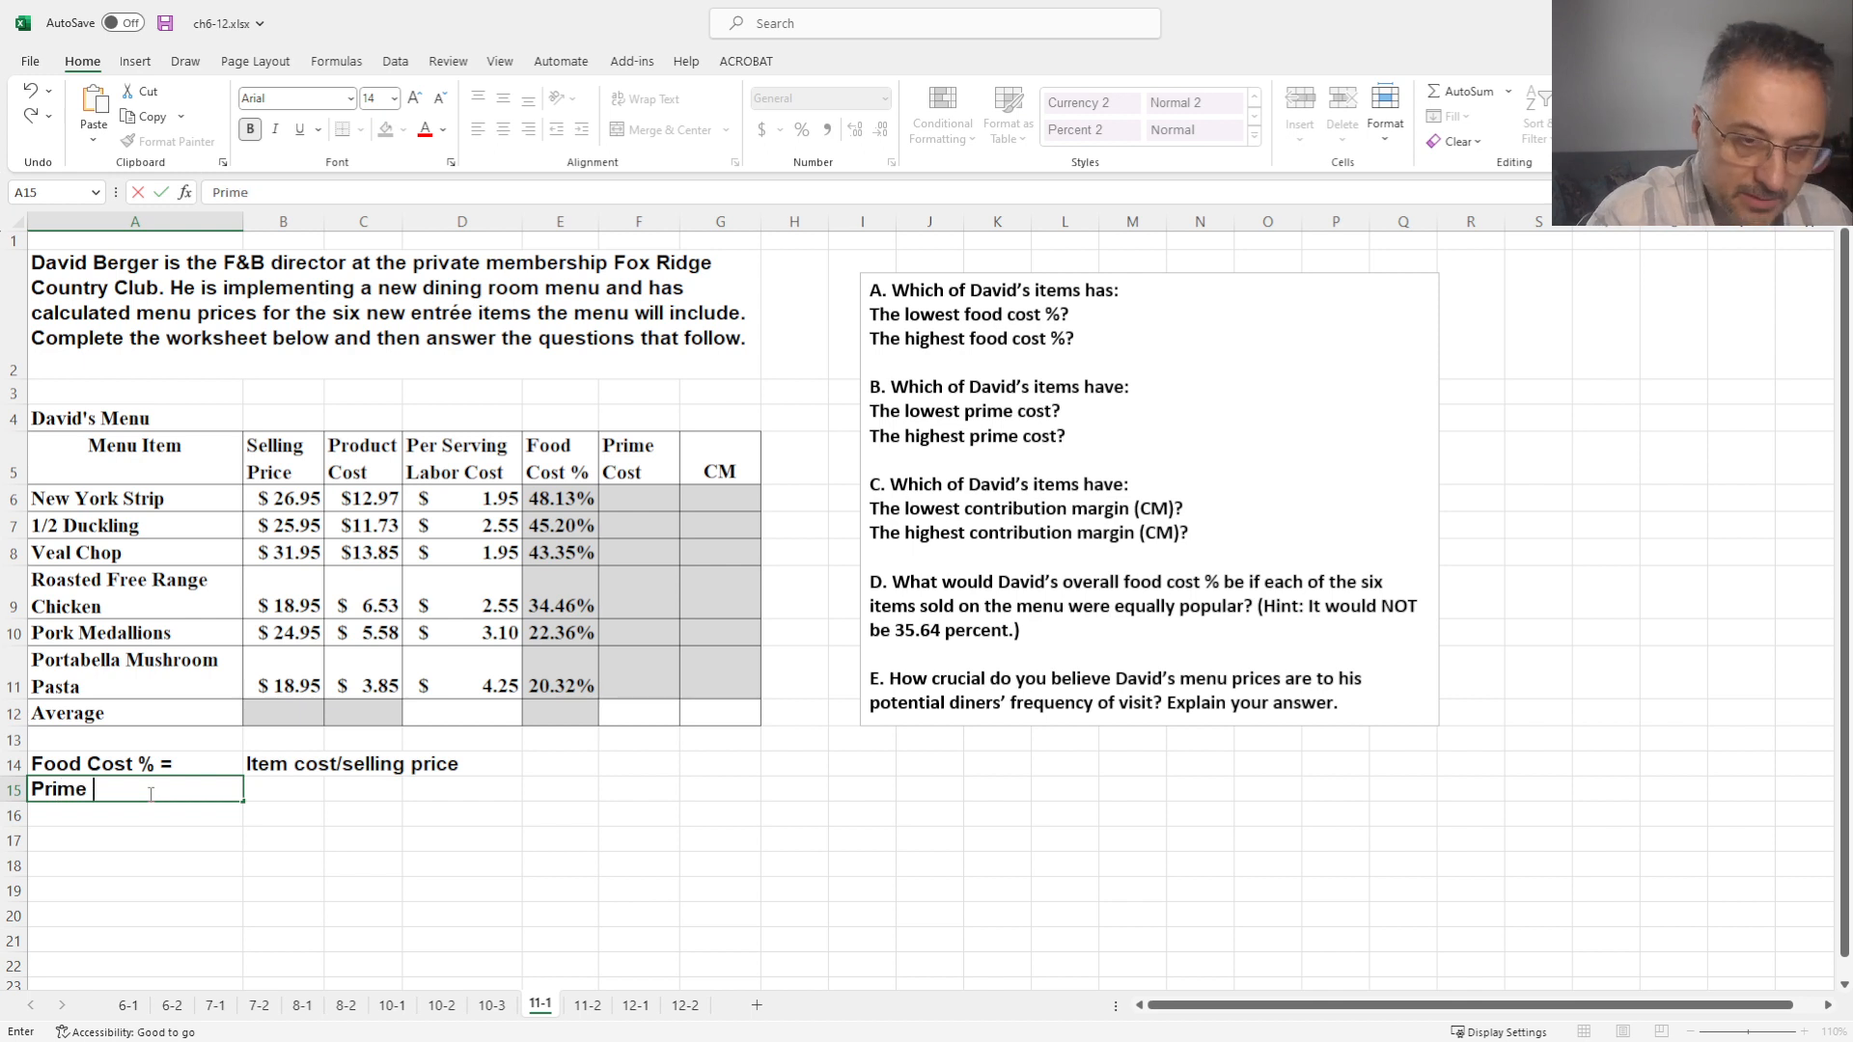
pyautogui.write('Cost')
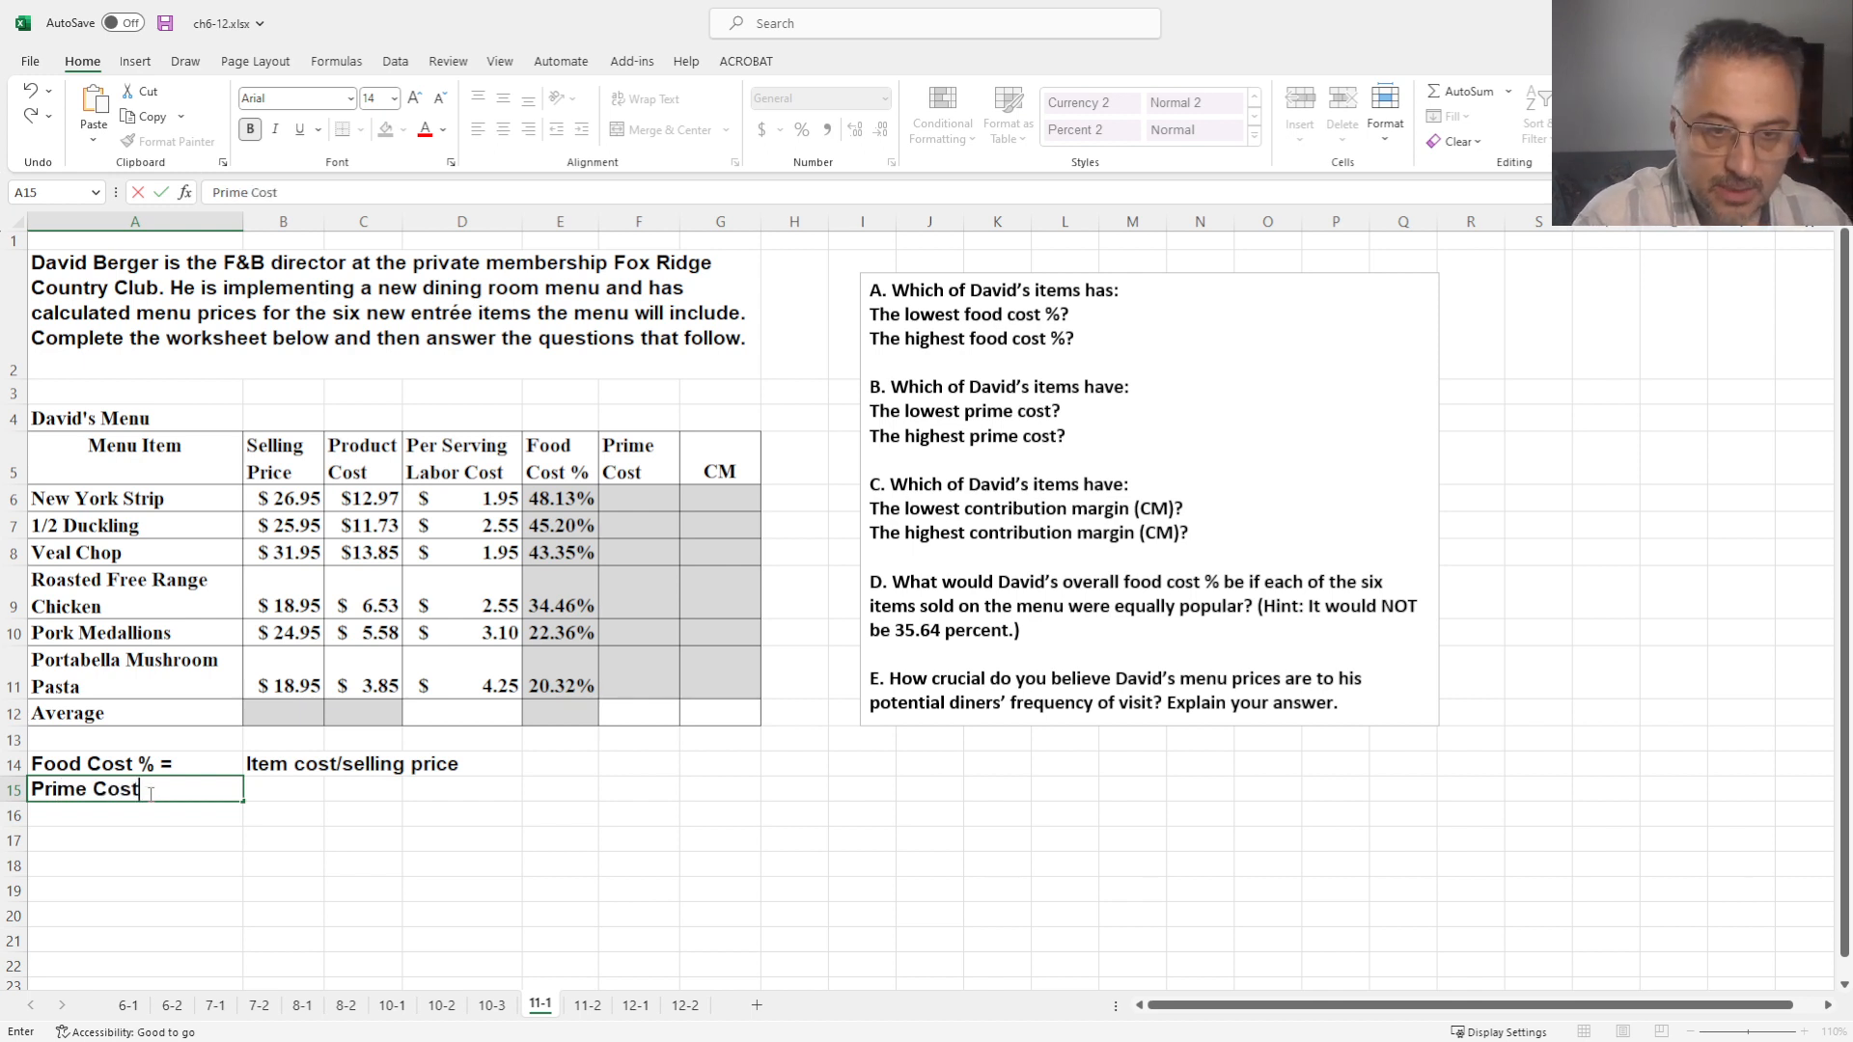
pyautogui.write('=')
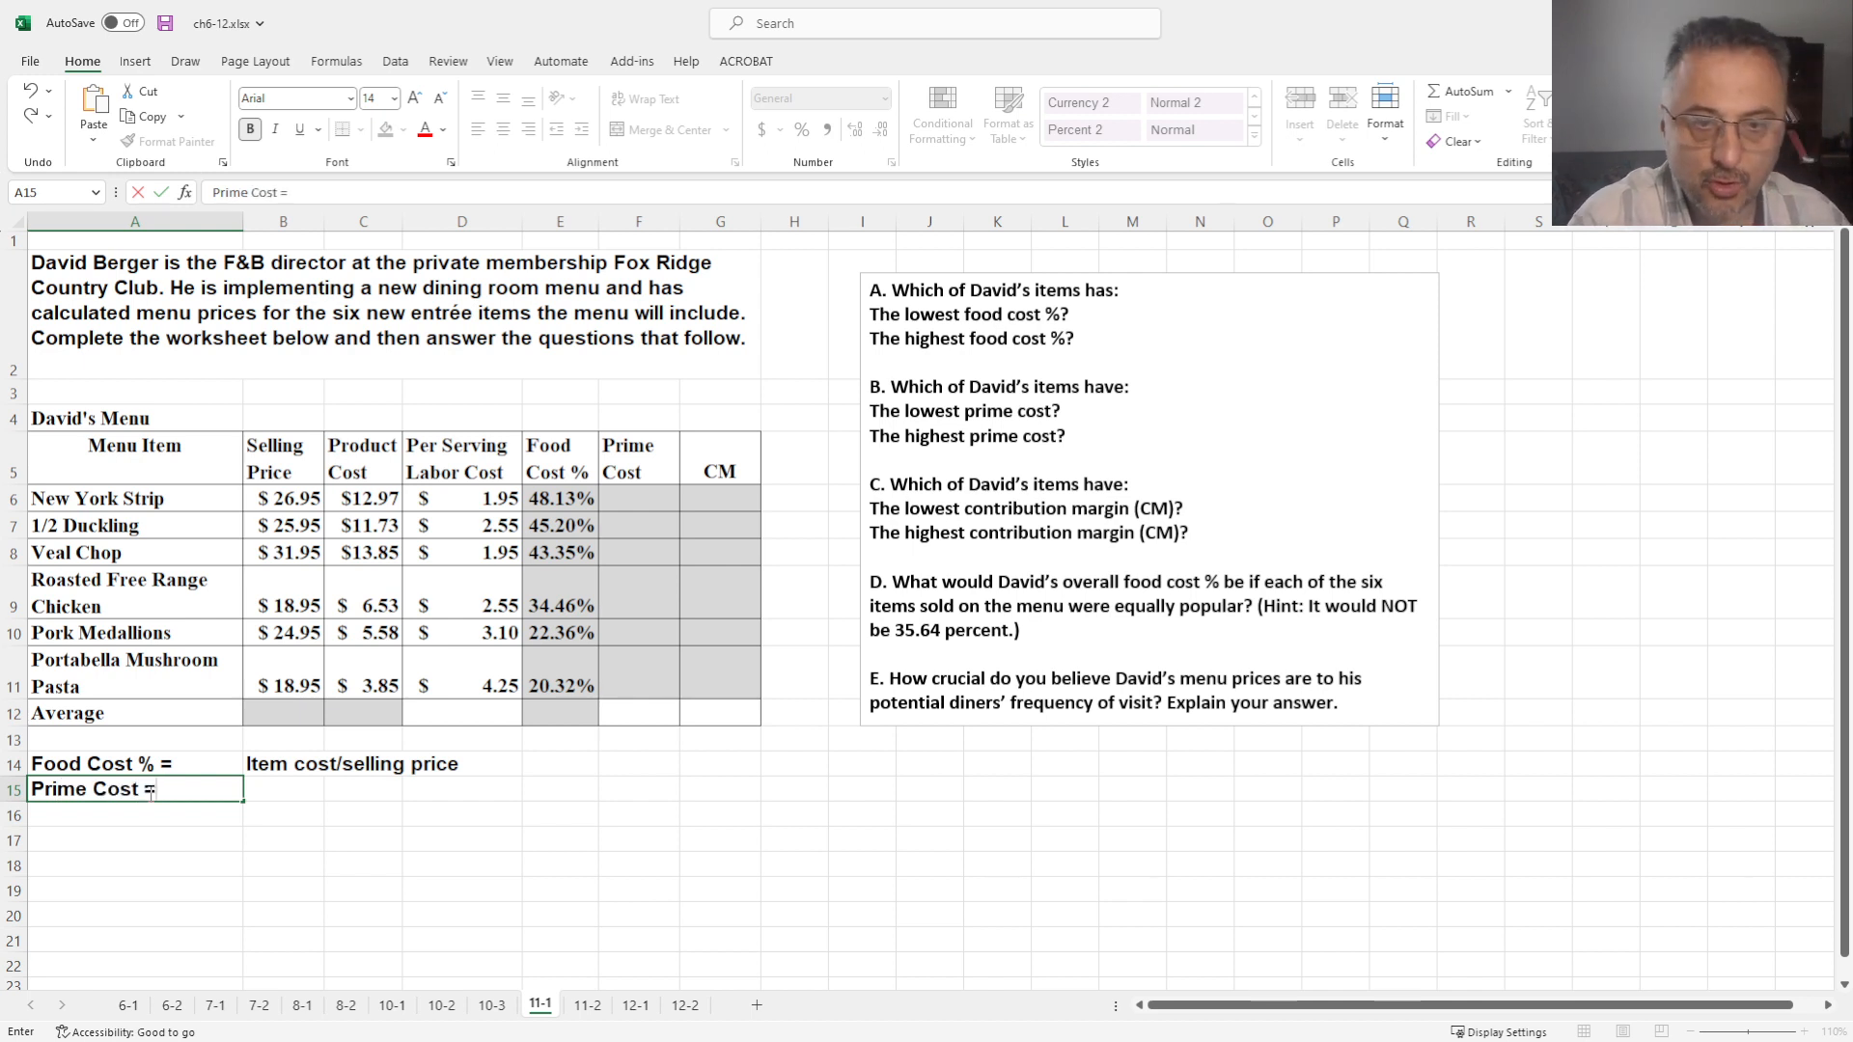
pyautogui.click(282, 790)
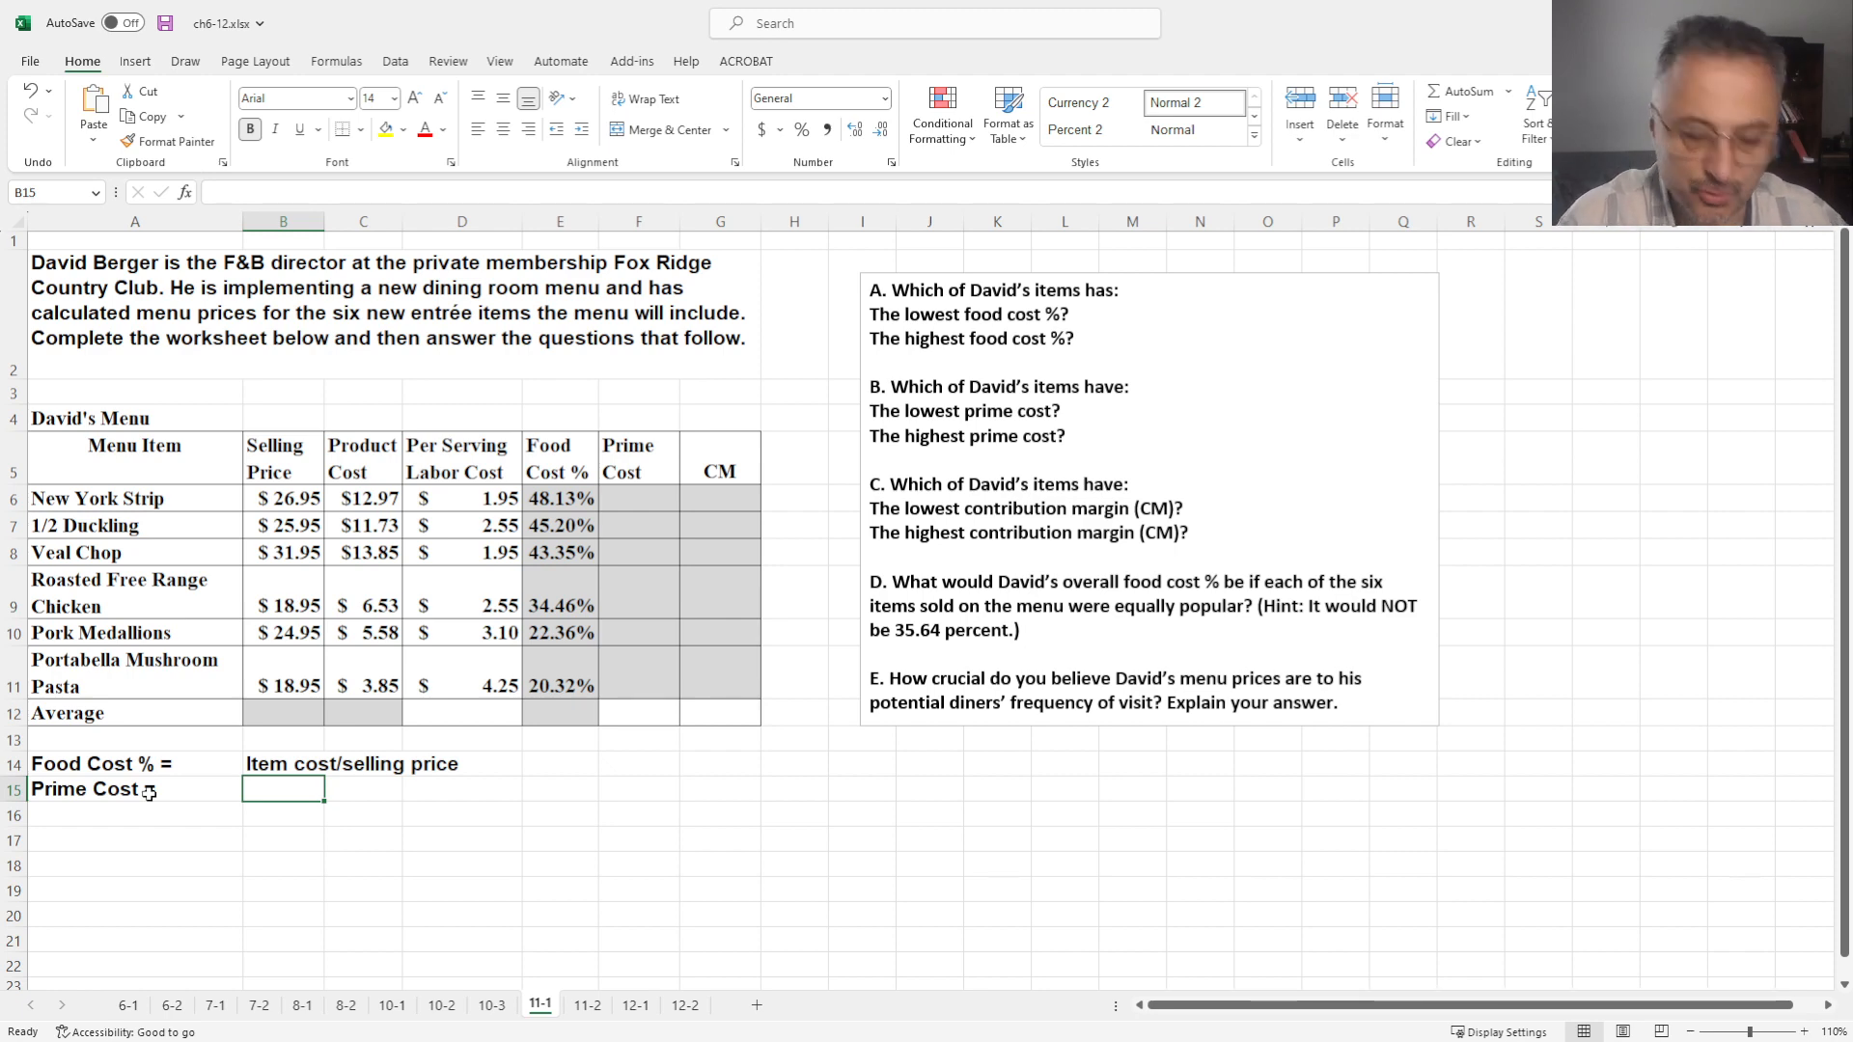
pyautogui.write('prod')
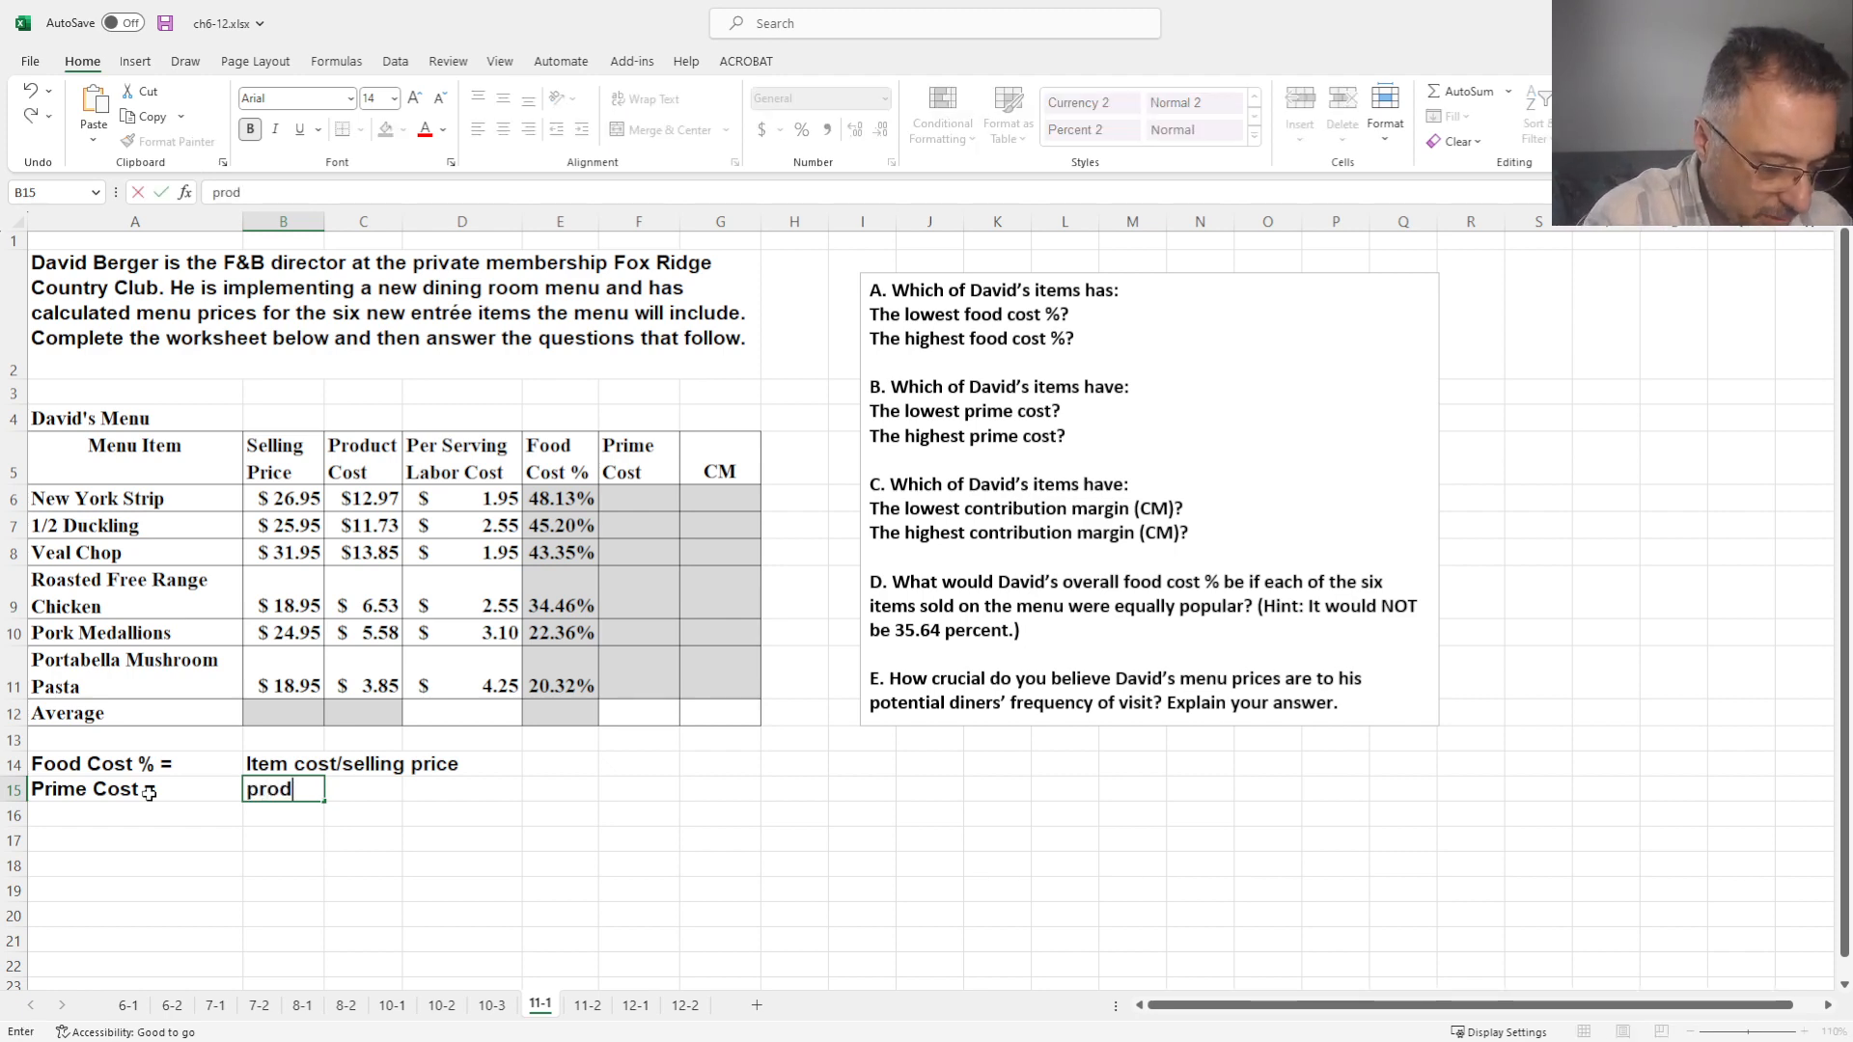
pyautogui.write('uct co')
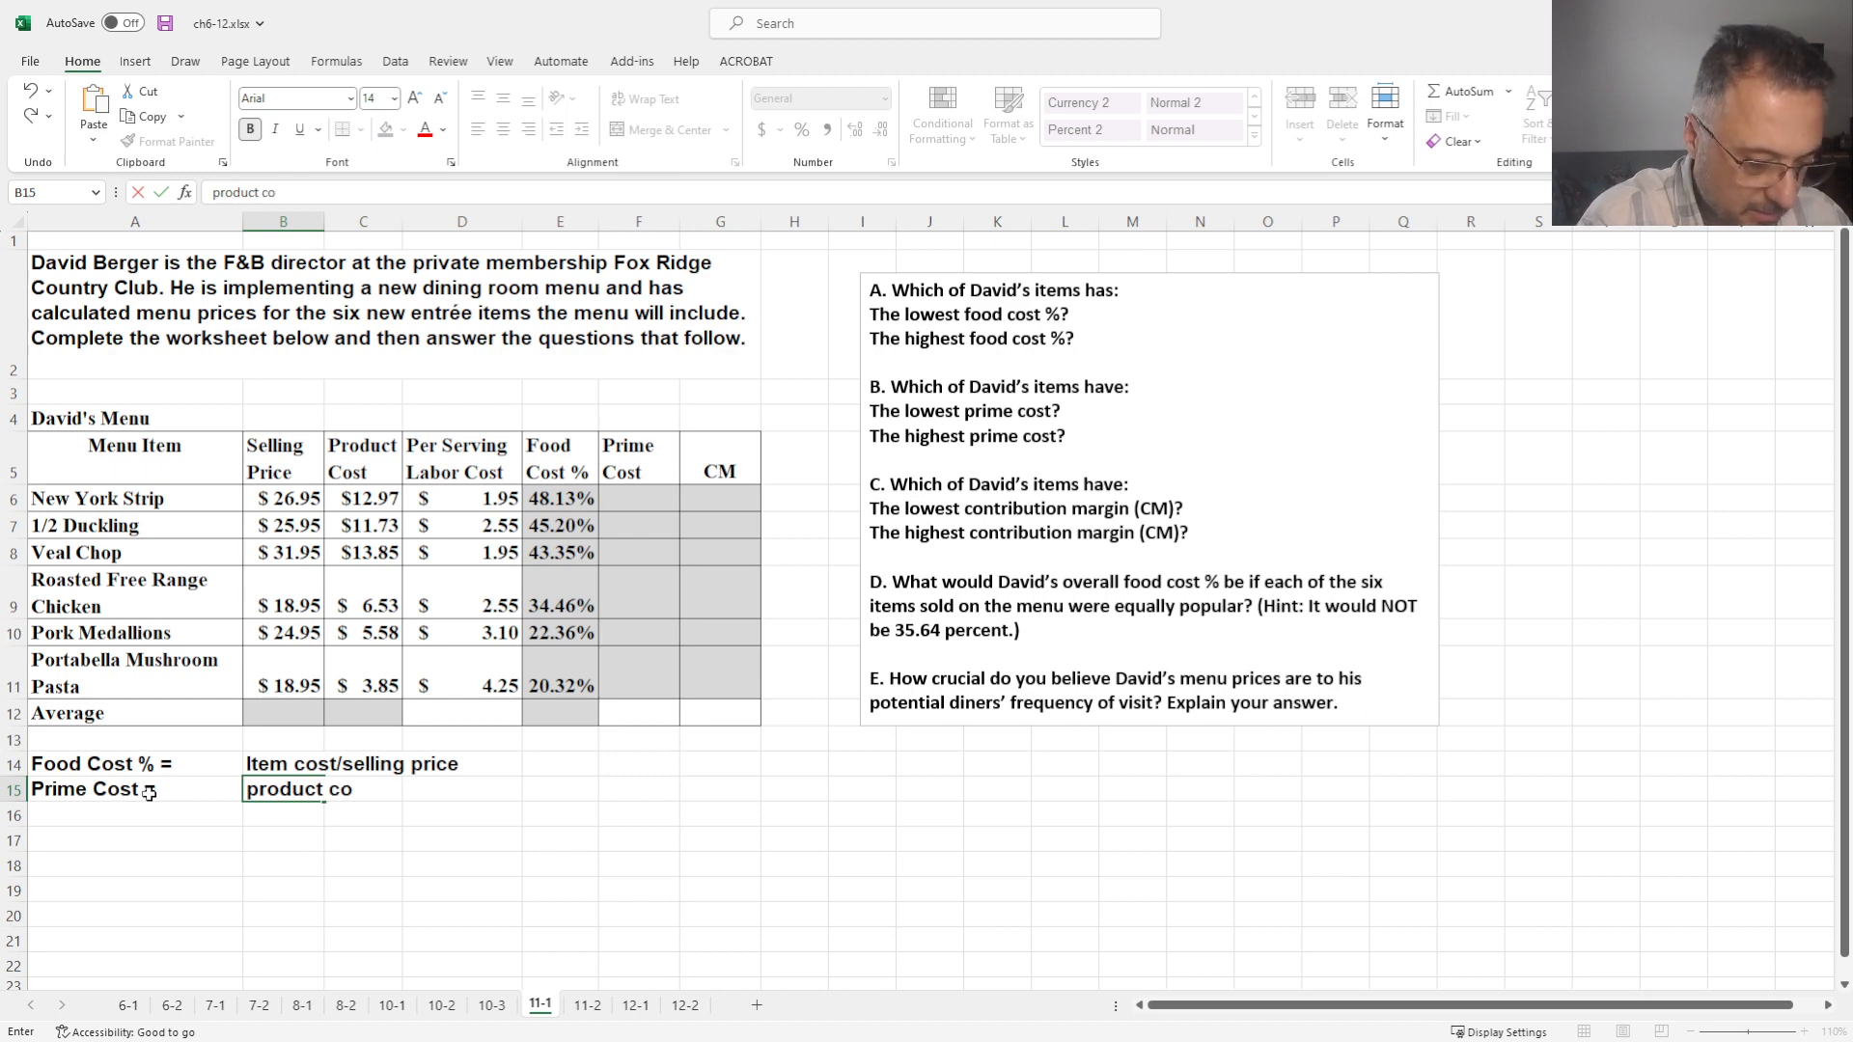
pyautogui.write('st+')
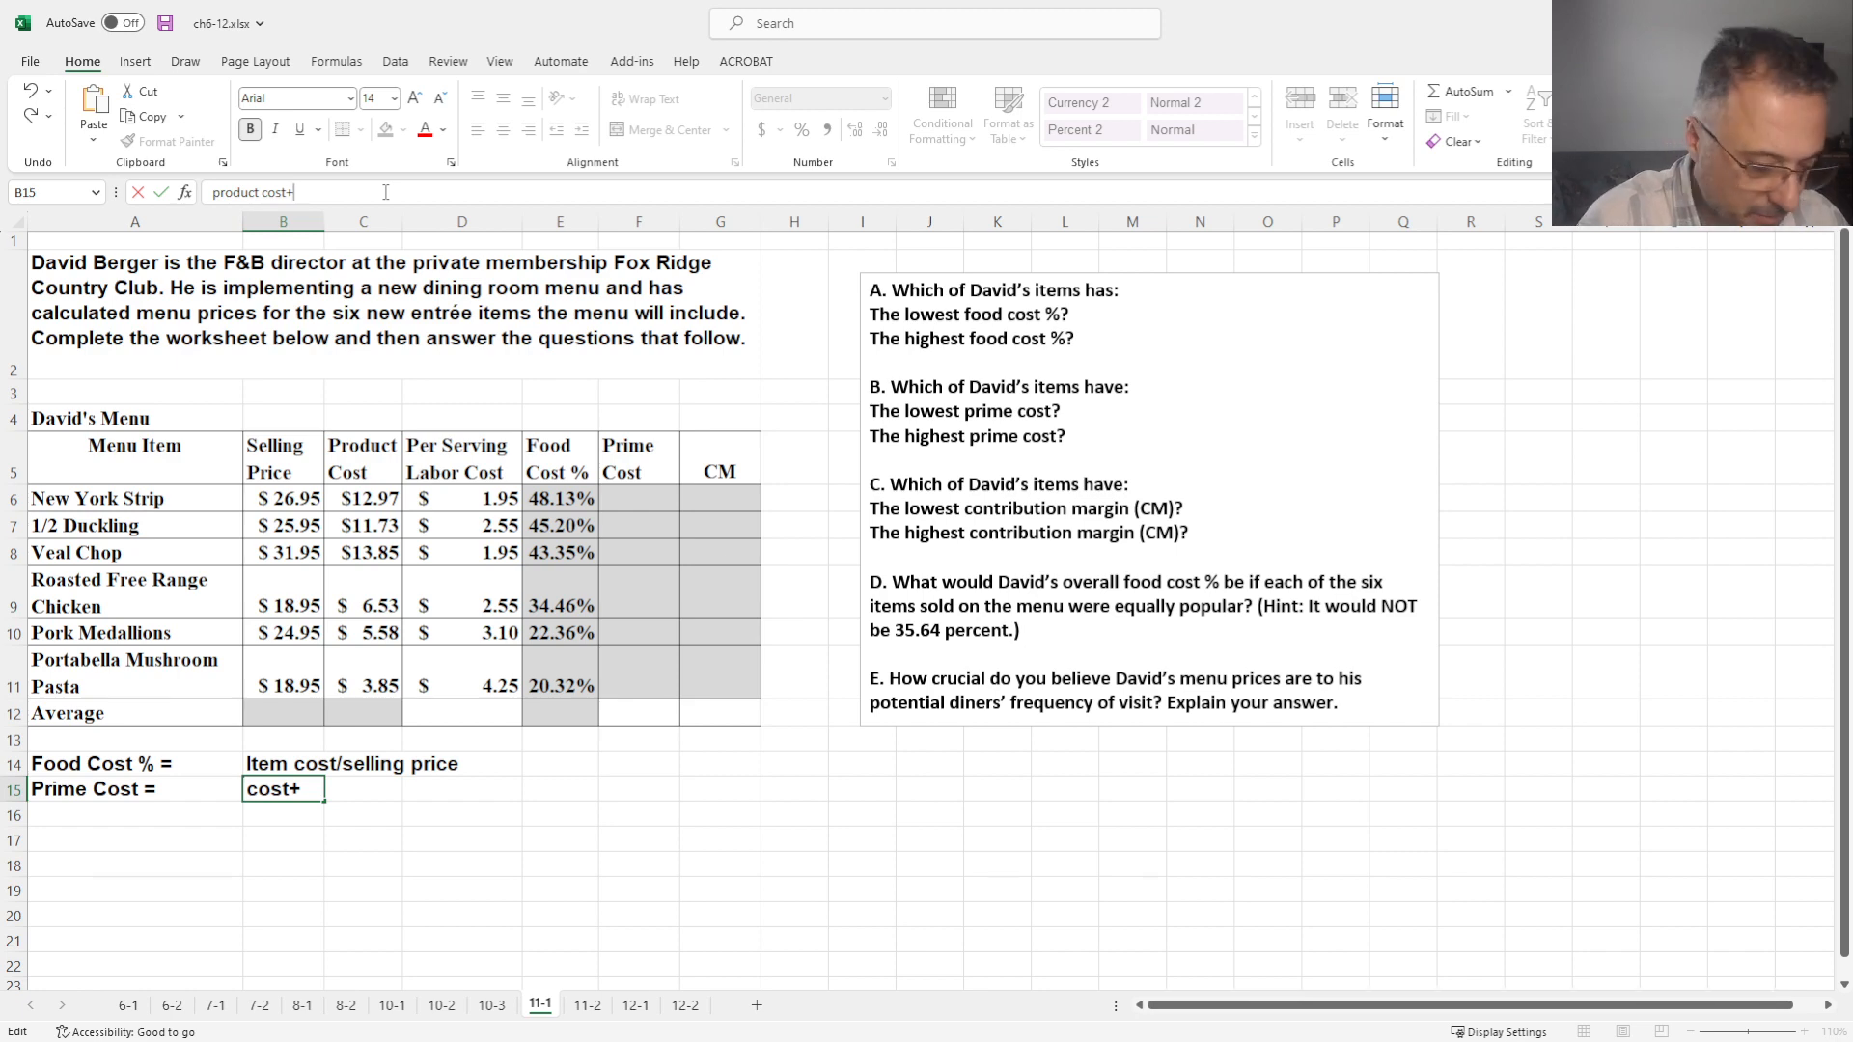
pyautogui.write('labor cost')
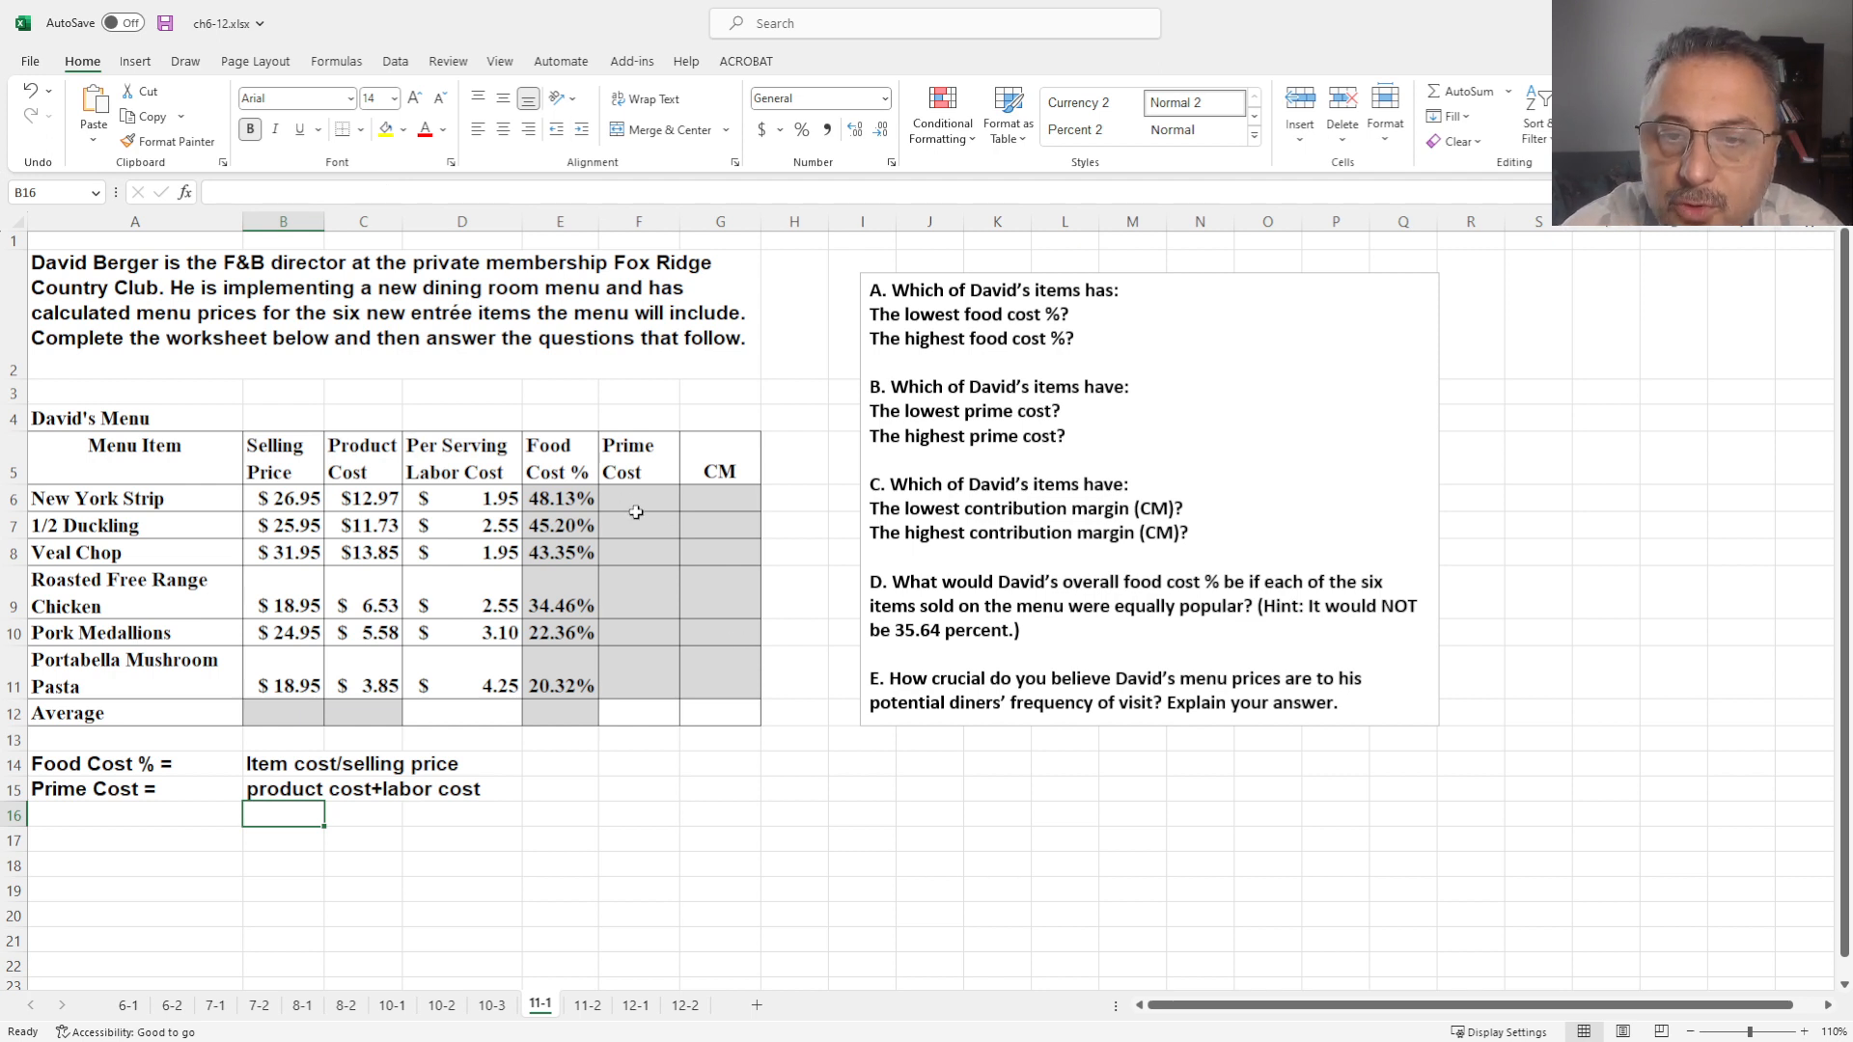
# Enter =C6+D6 in F6 and fill Prime Cost down to F11 ($14.92 to $8.10)
pyautogui.click(639, 498)
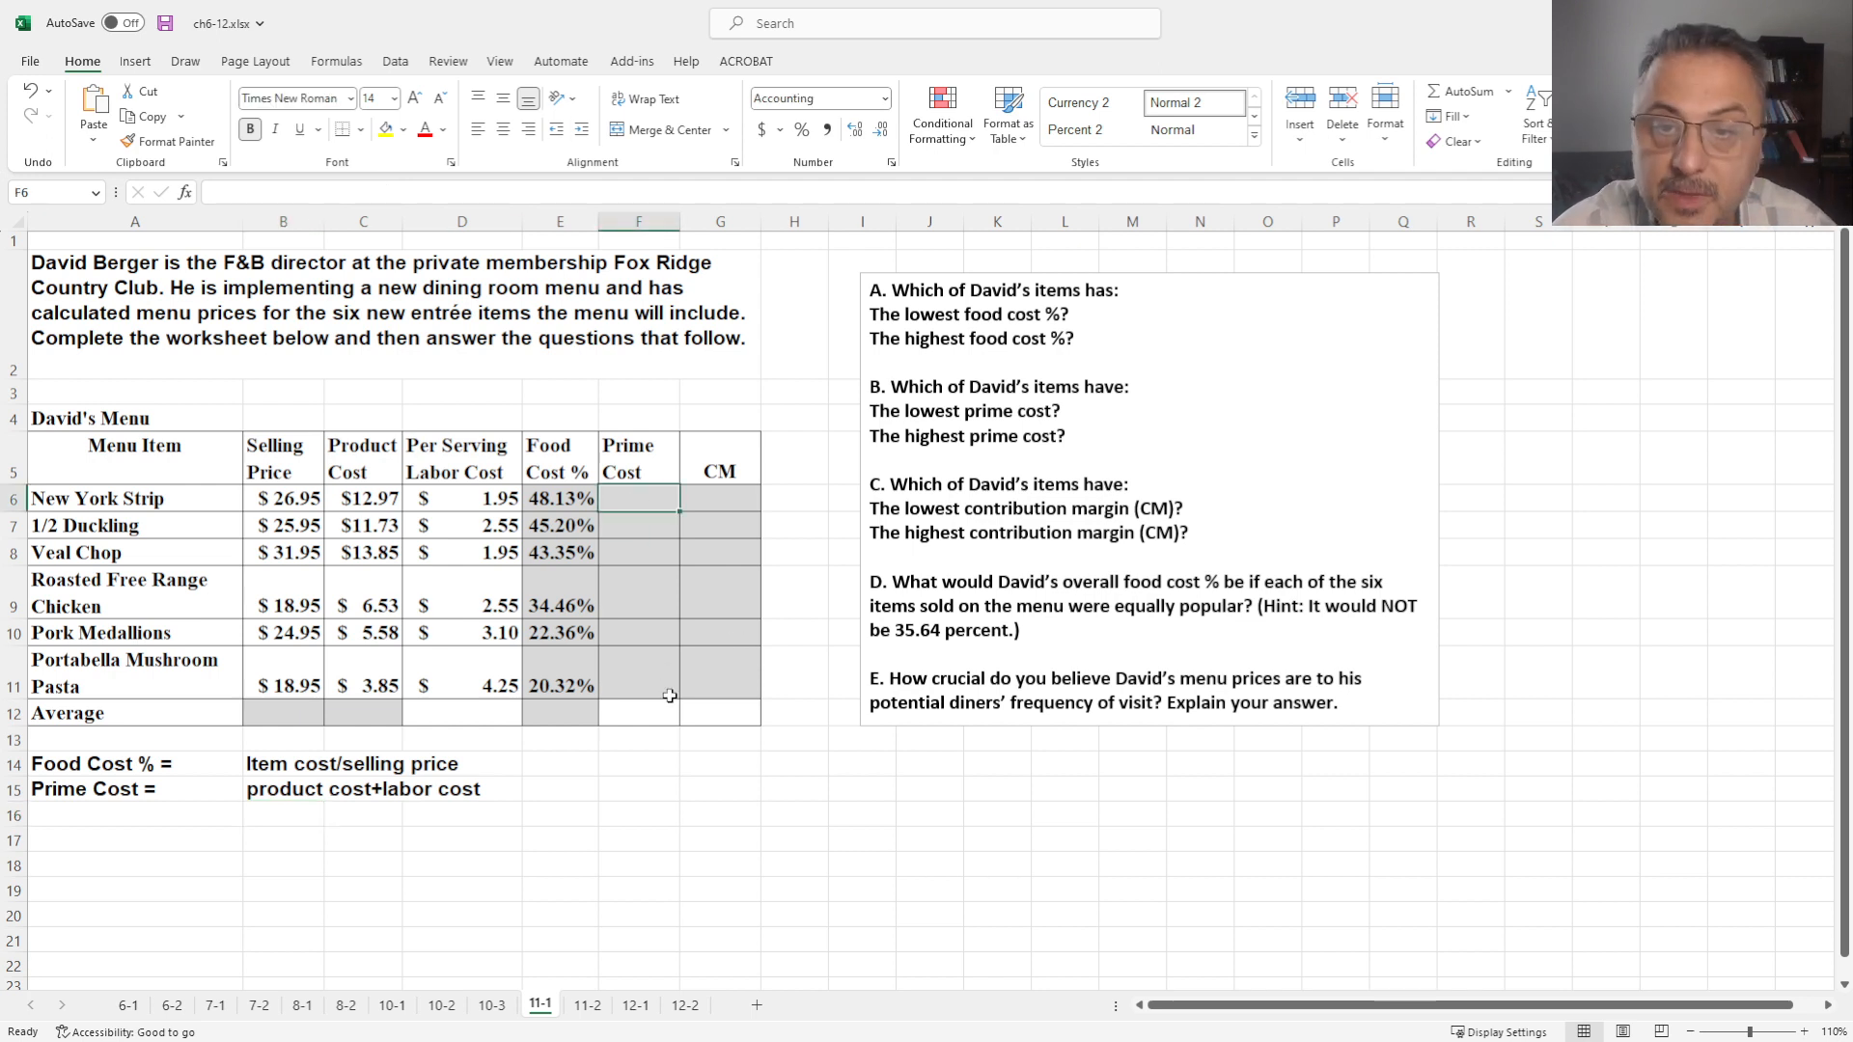
pyautogui.write('=C6')
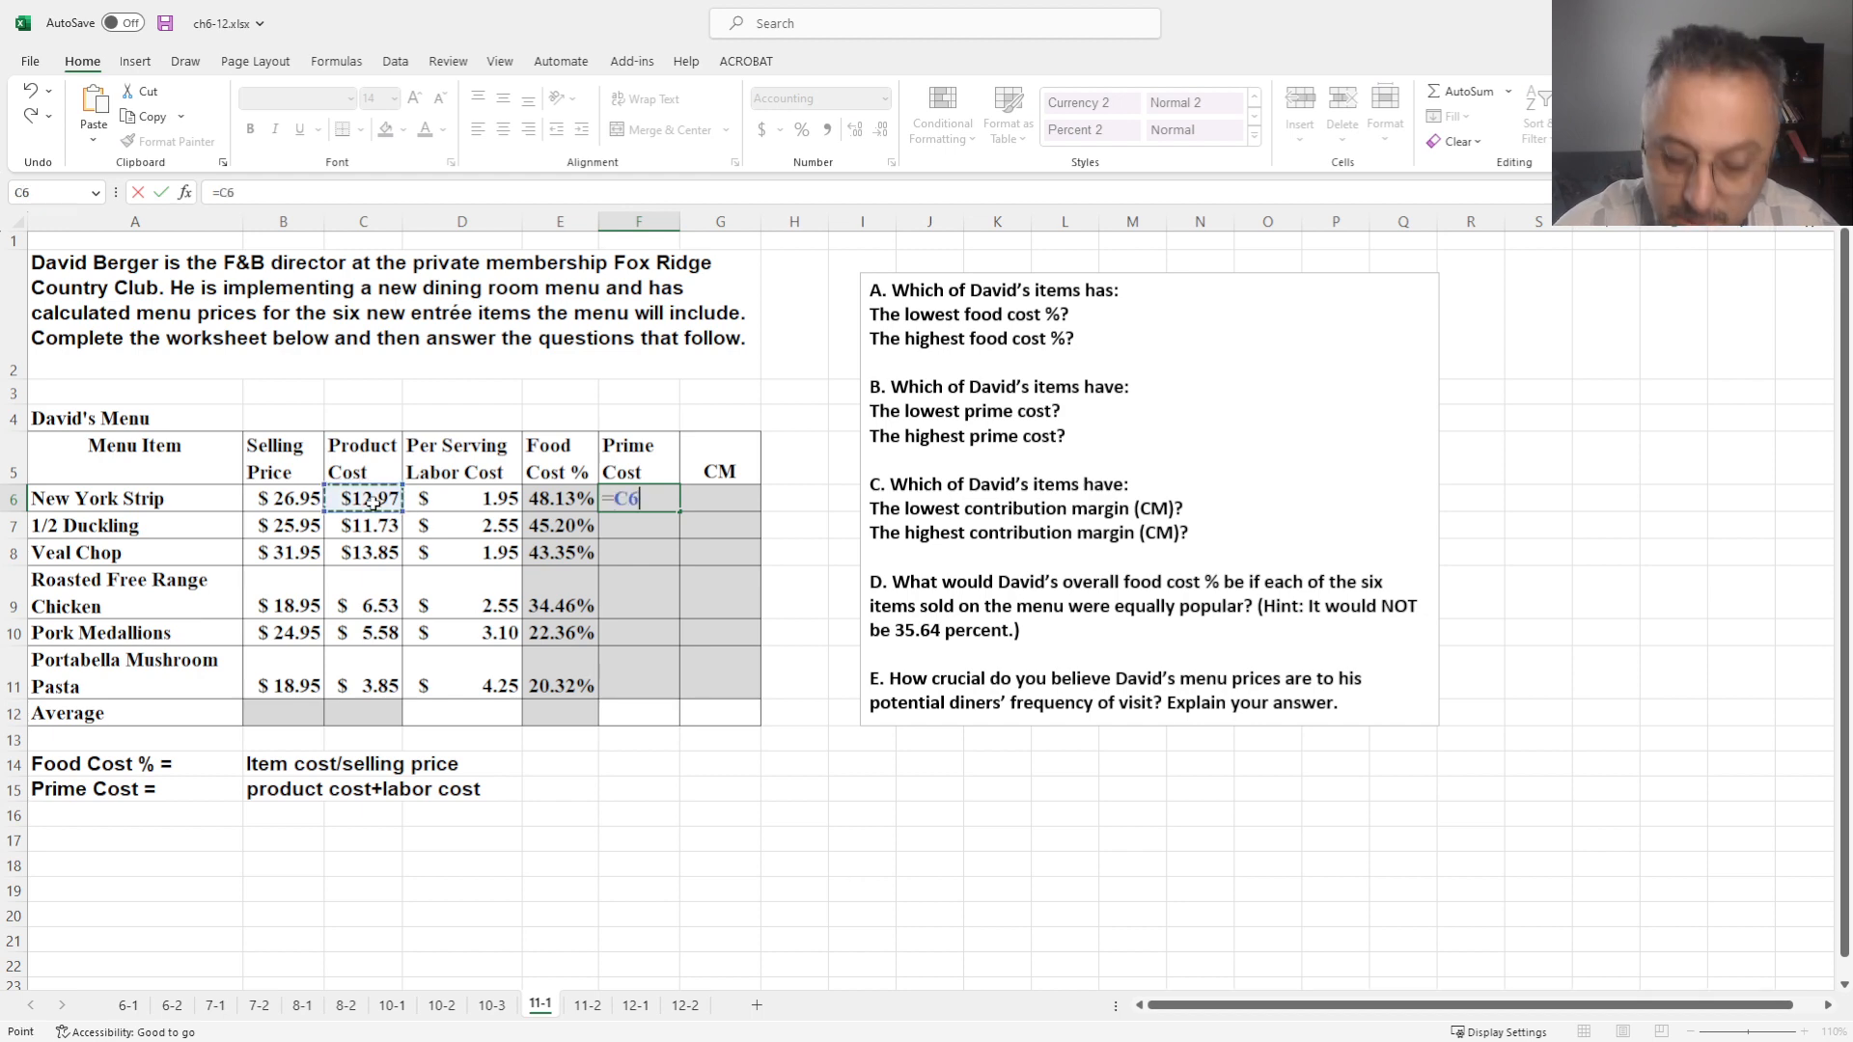
pyautogui.click(461, 498)
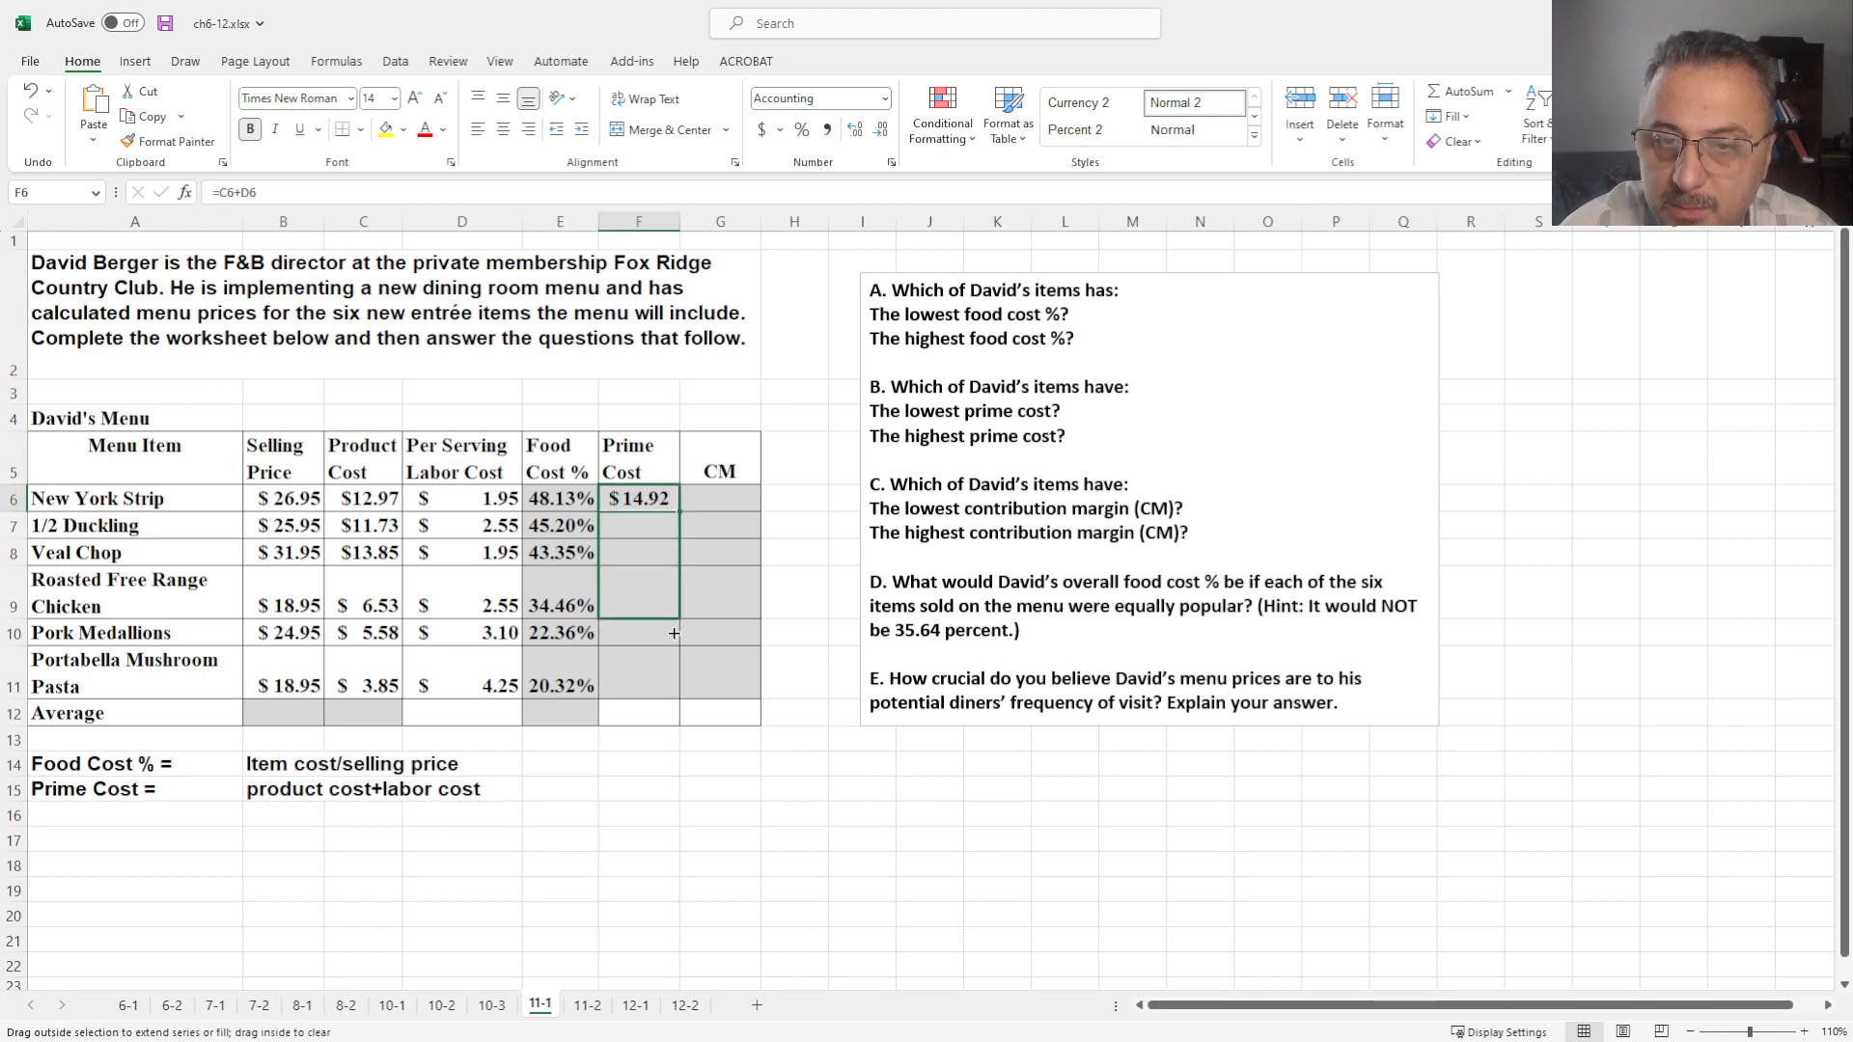
pyautogui.moveTo(673, 498); pyautogui.dragTo(663, 686)
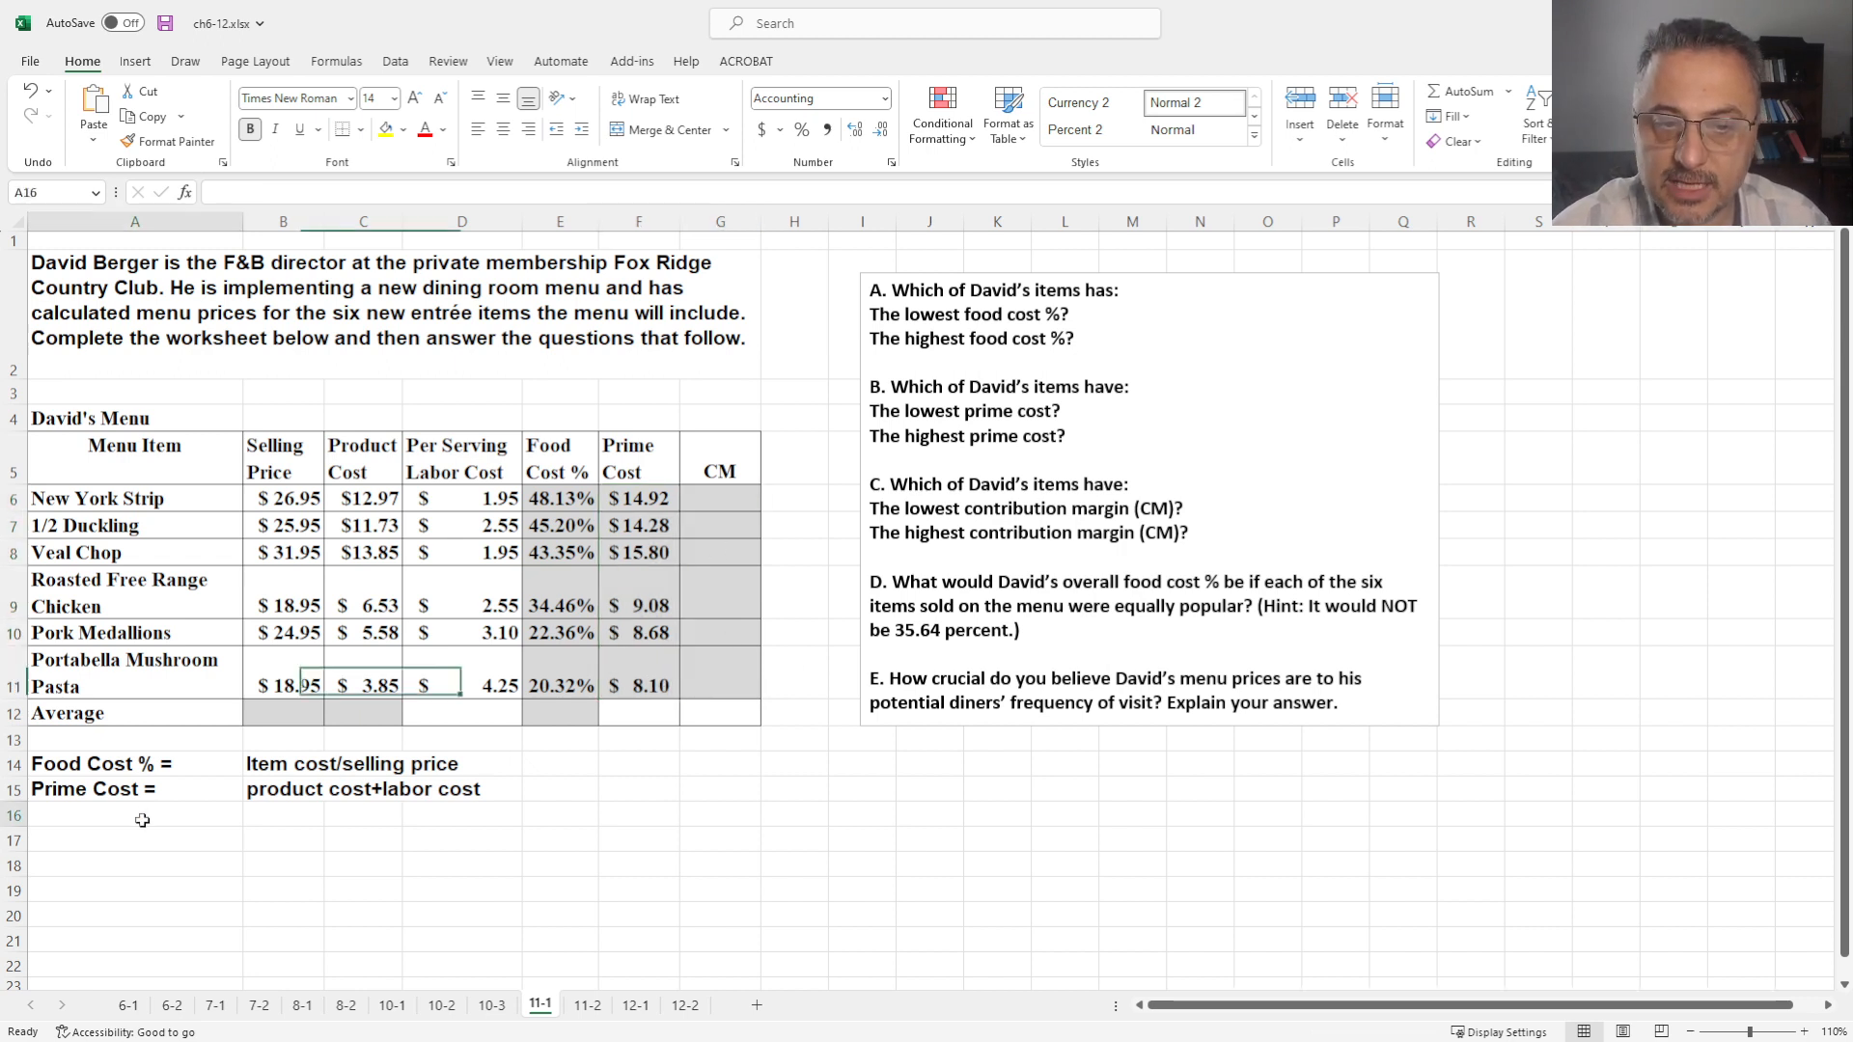
# Add the note 'CM = selling price - product cost' in A16:B16
pyautogui.write('C')
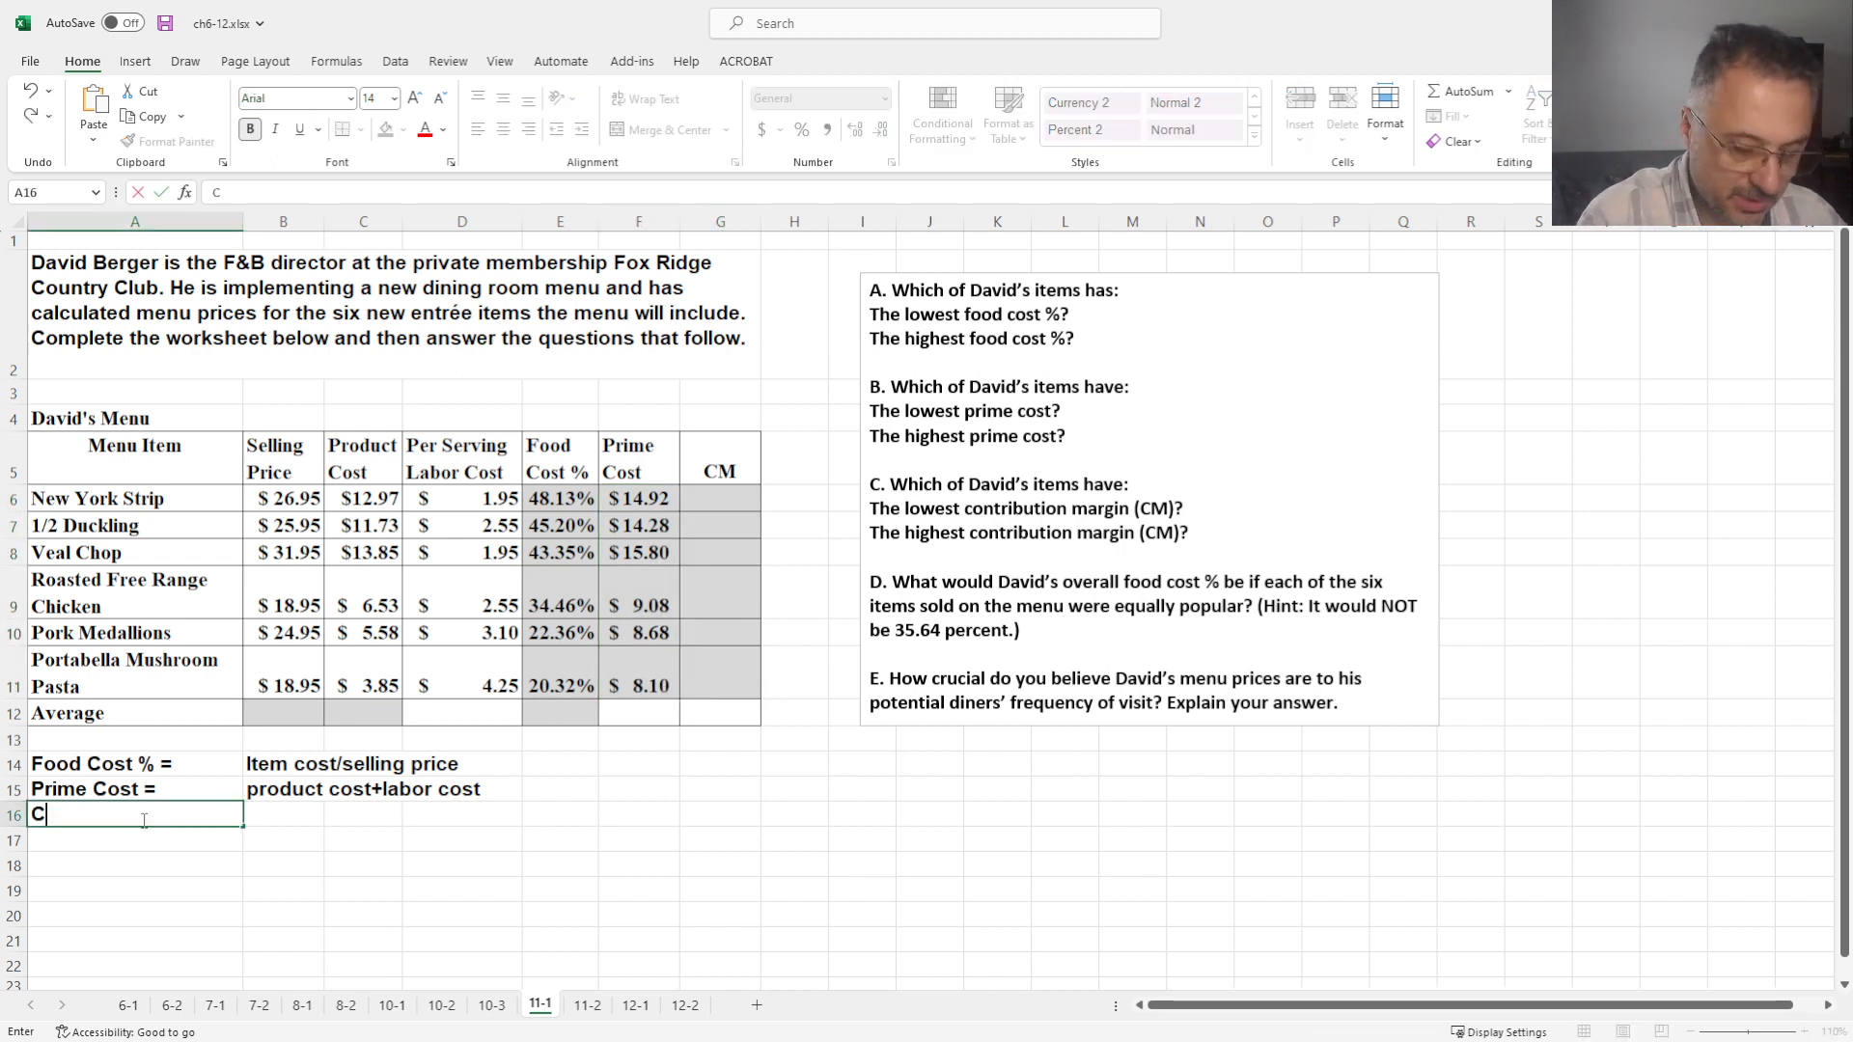
pyautogui.write('M =')
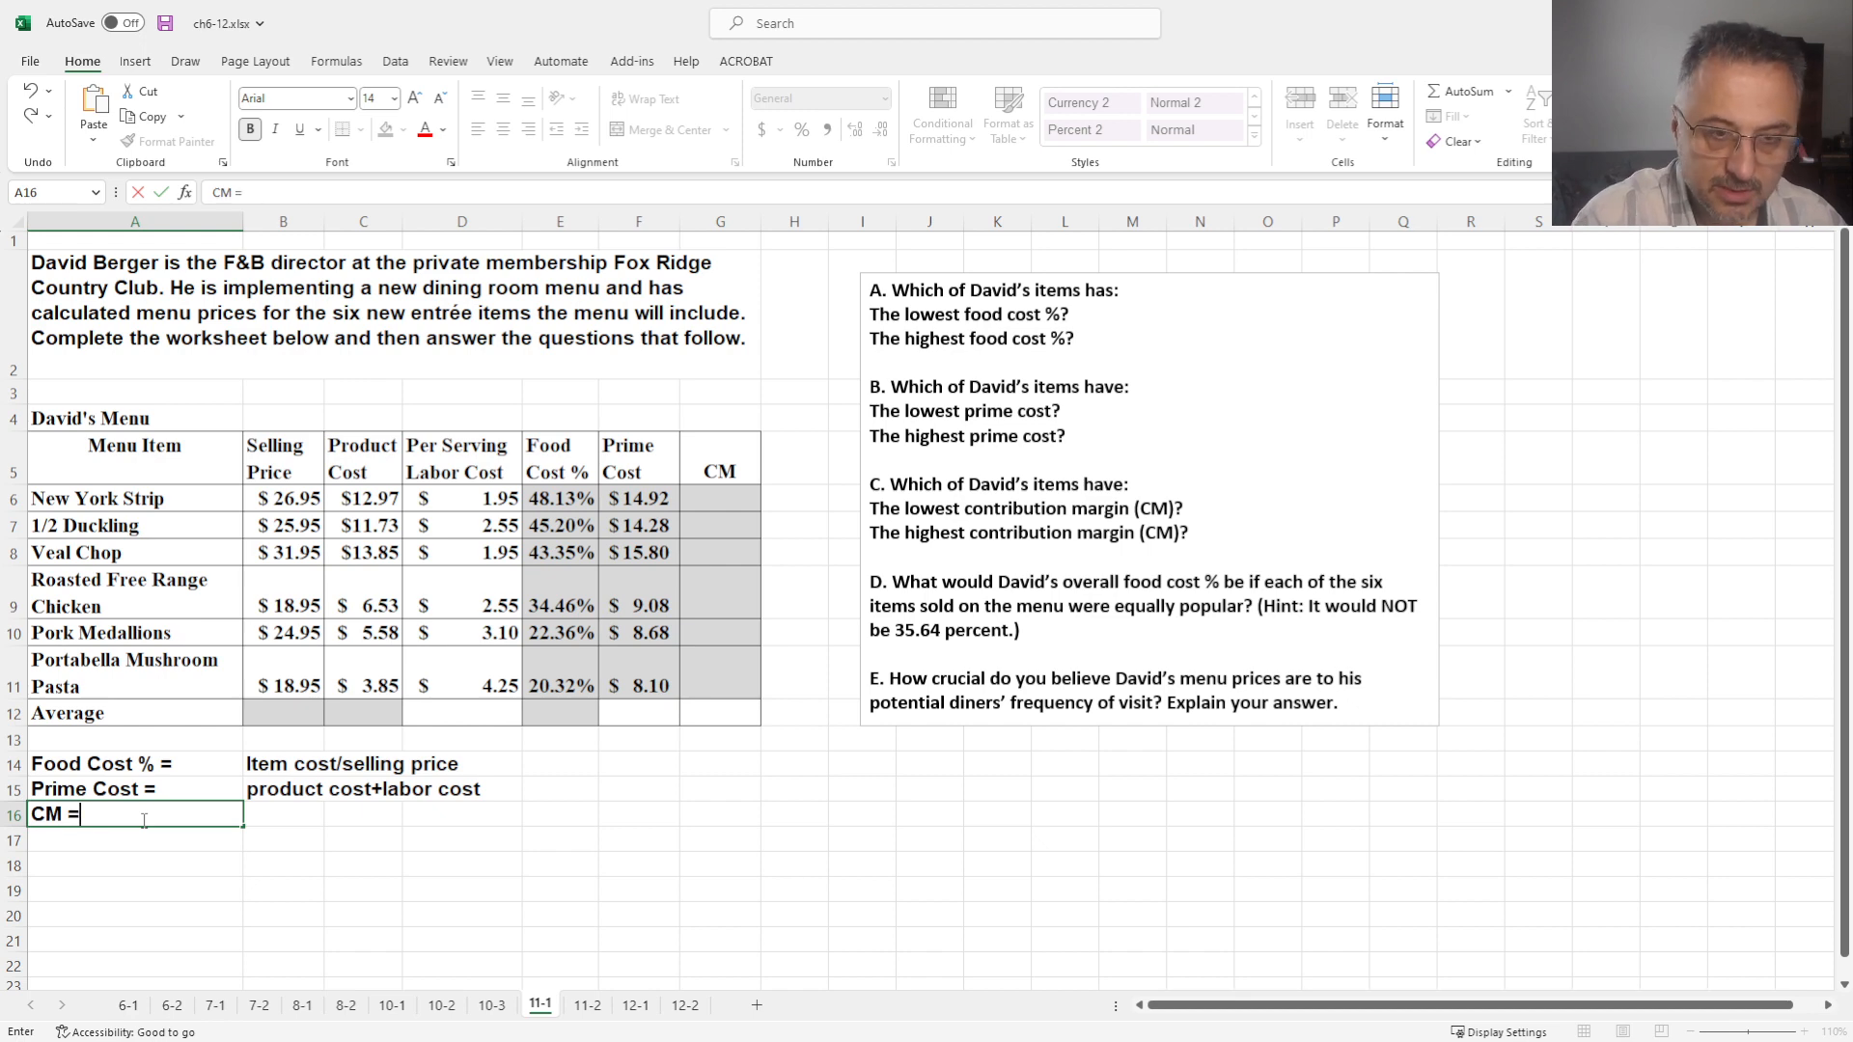
pyautogui.click(281, 813)
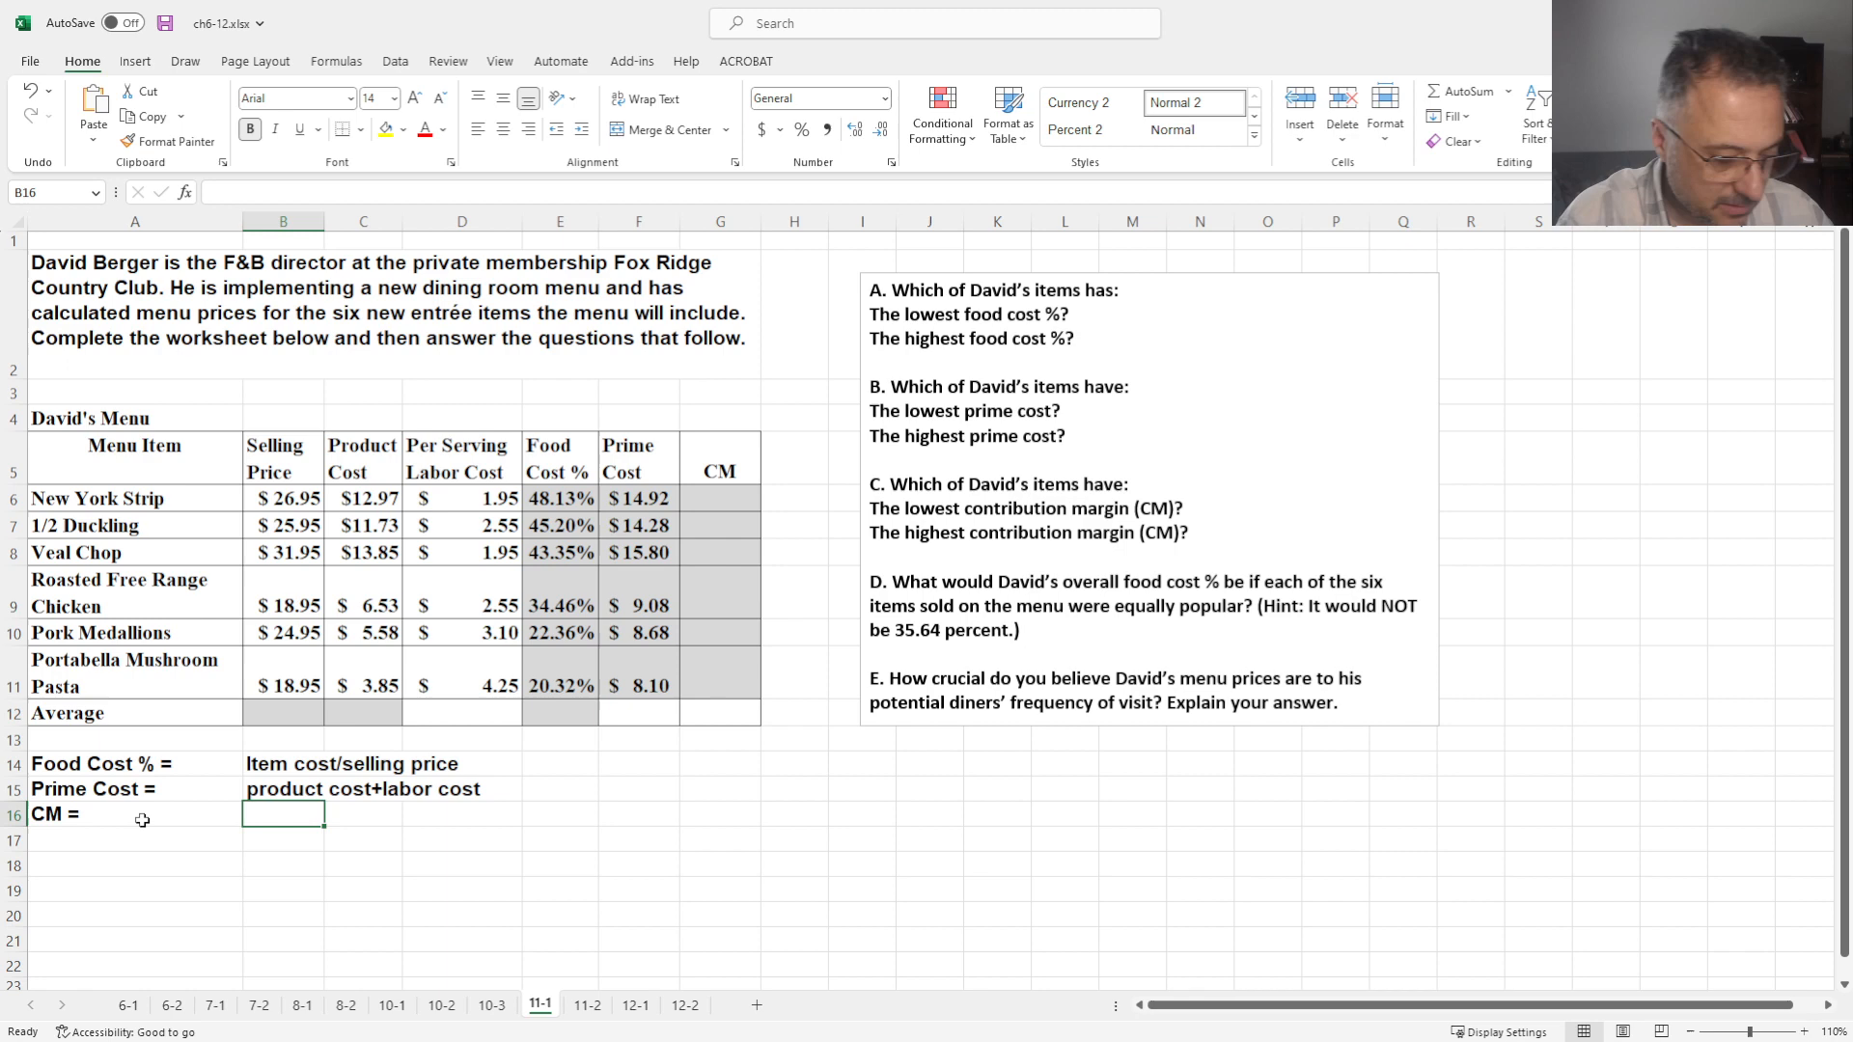
pyautogui.write('selling')
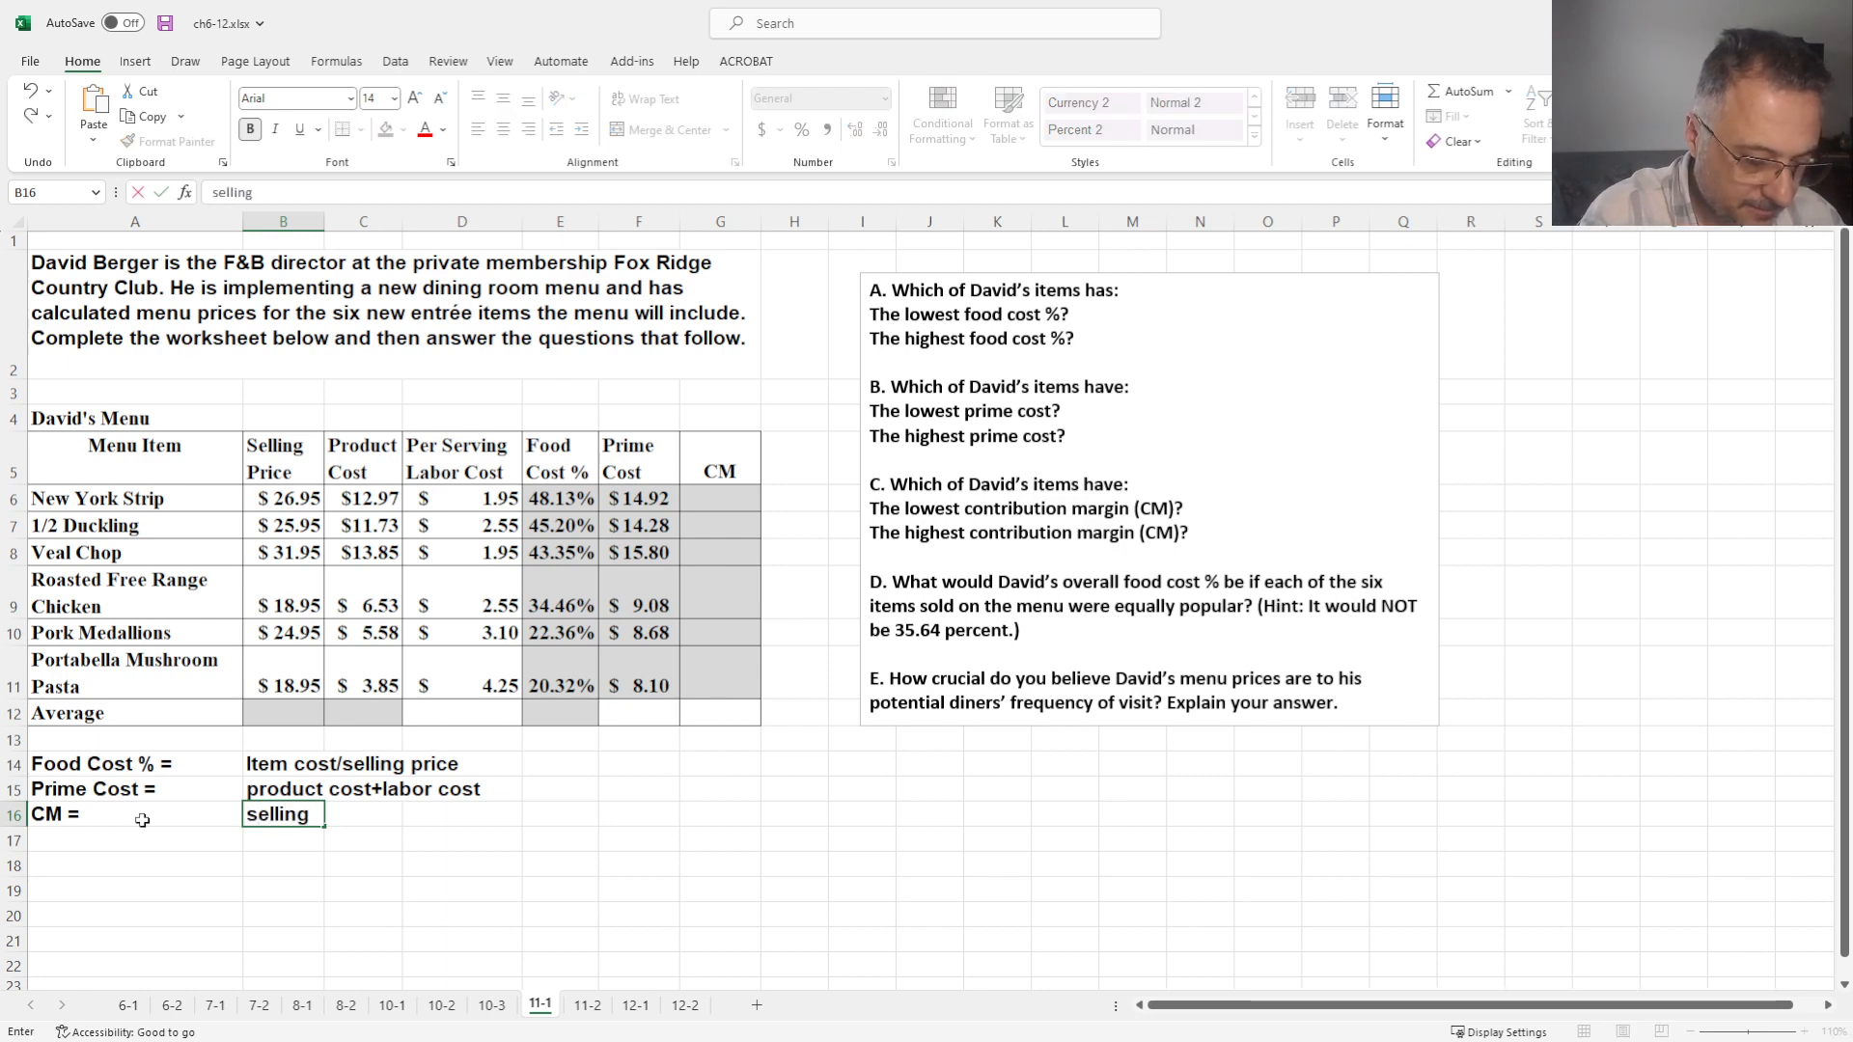
pyautogui.write('price')
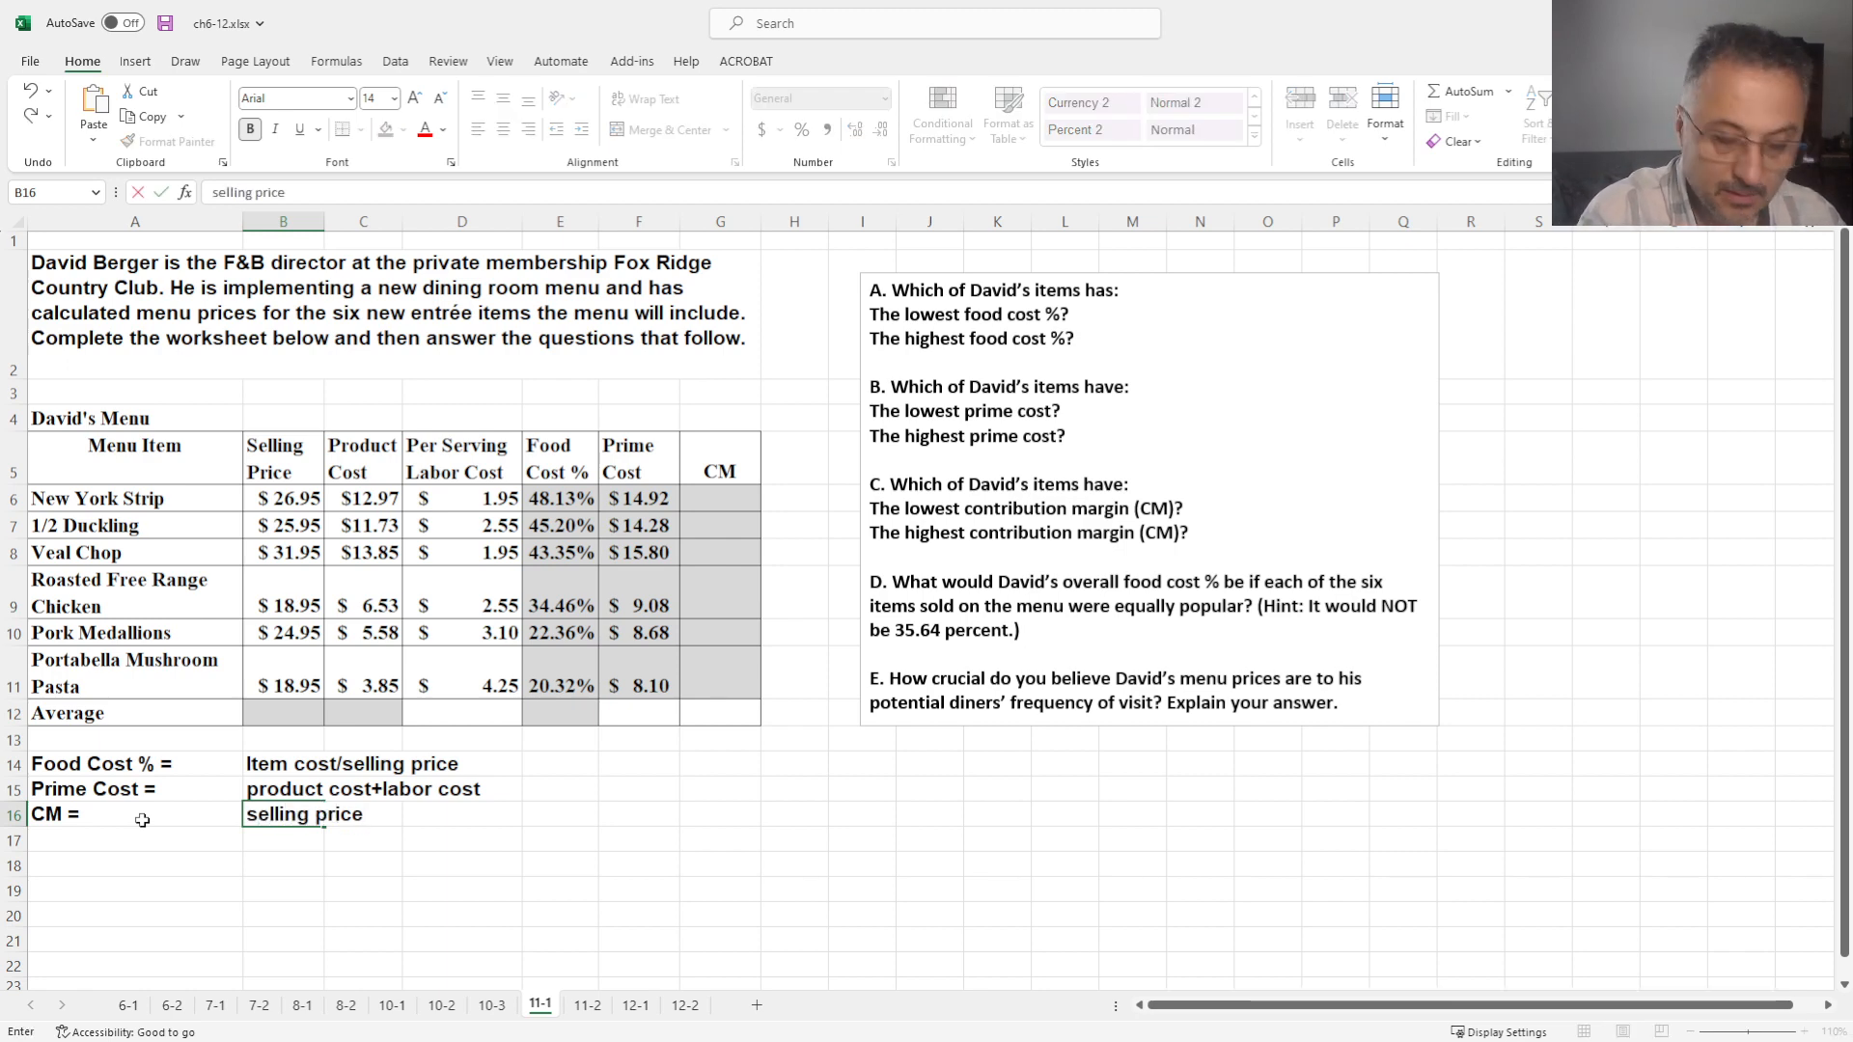
pyautogui.write('-')
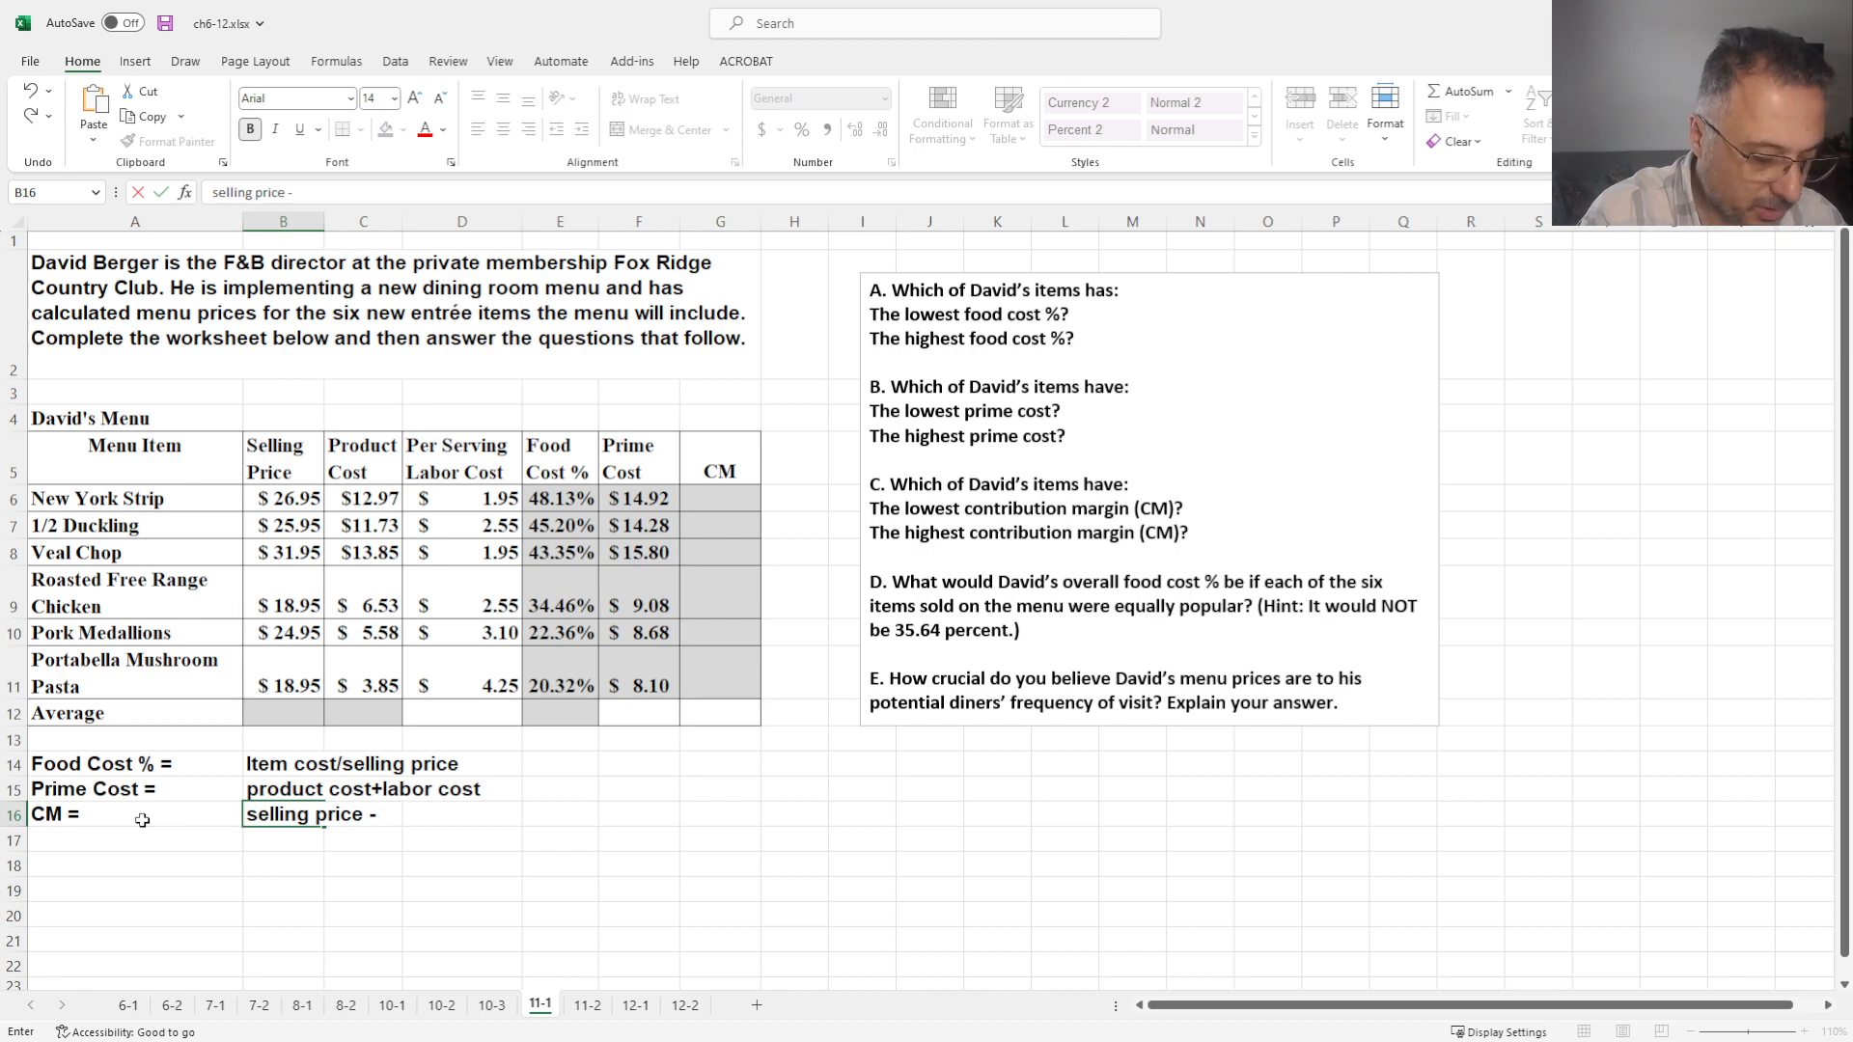
pyautogui.write('product cost')
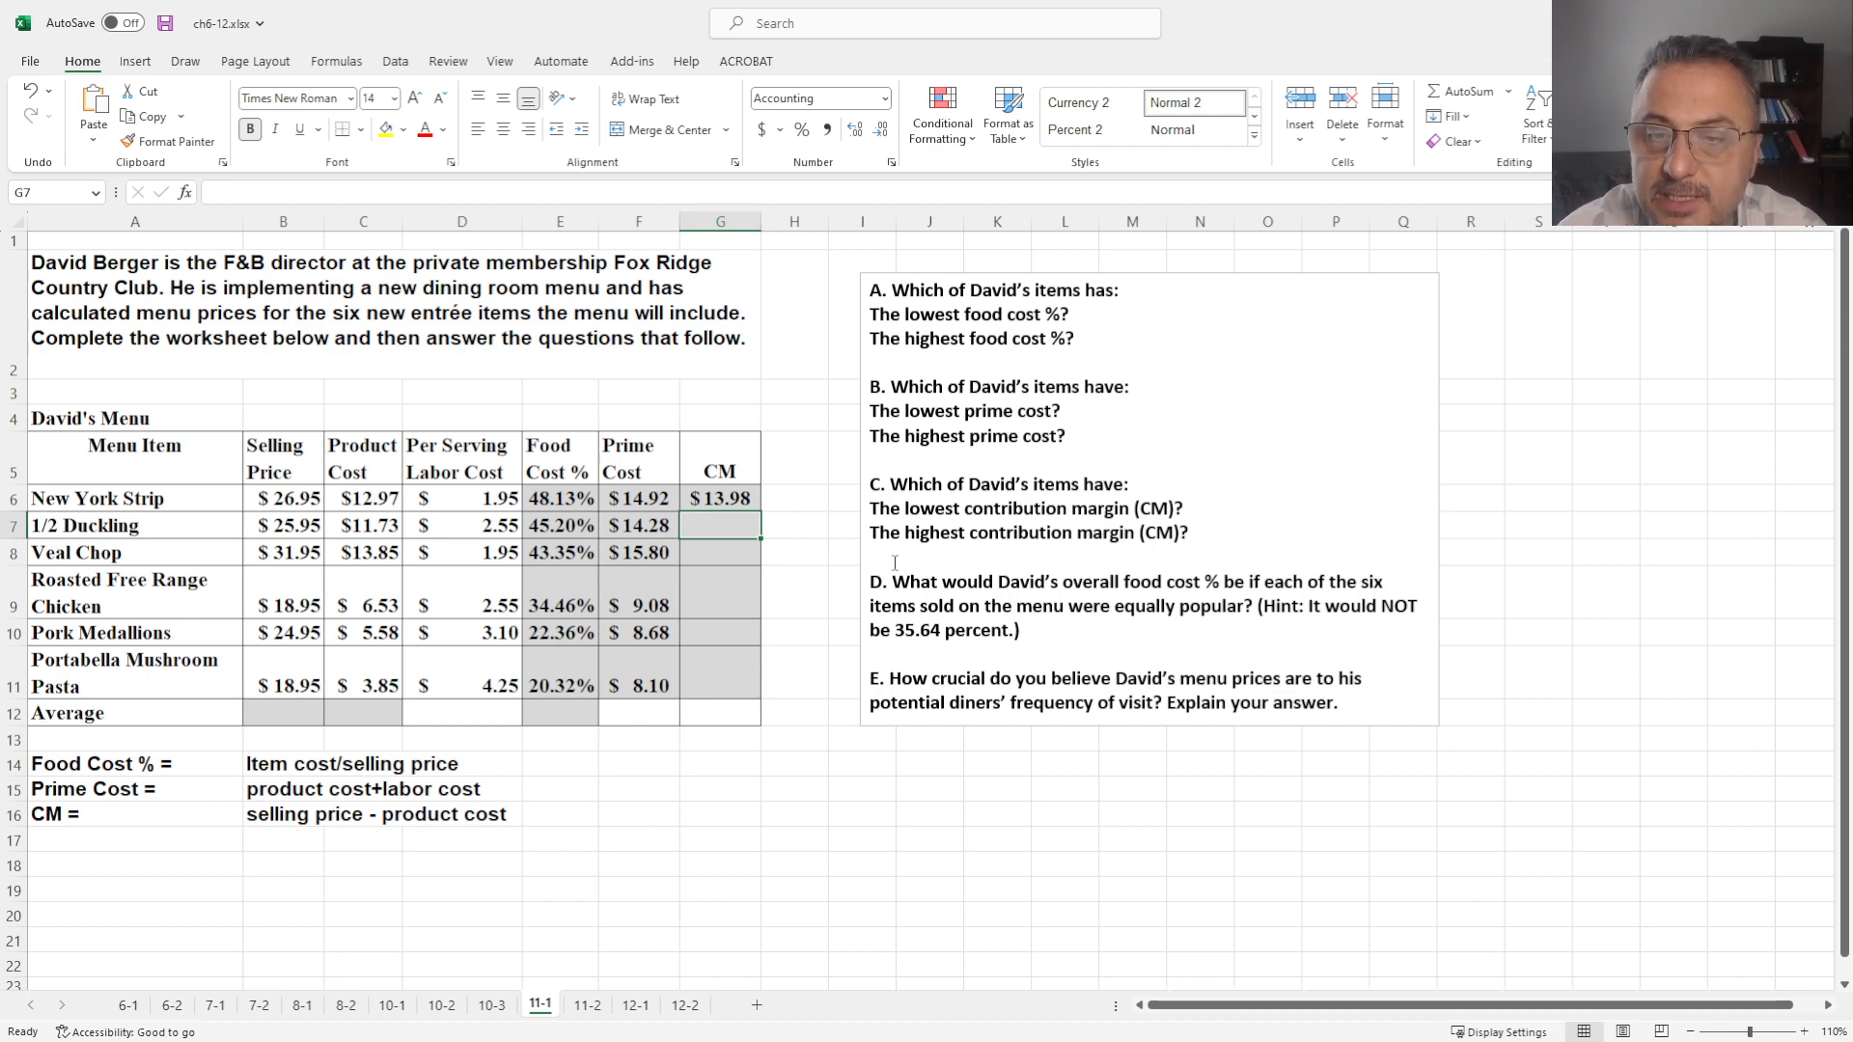
# Enter =B6-C6 in G6 and fill the contribution margin down to G11
pyautogui.click(720, 498)
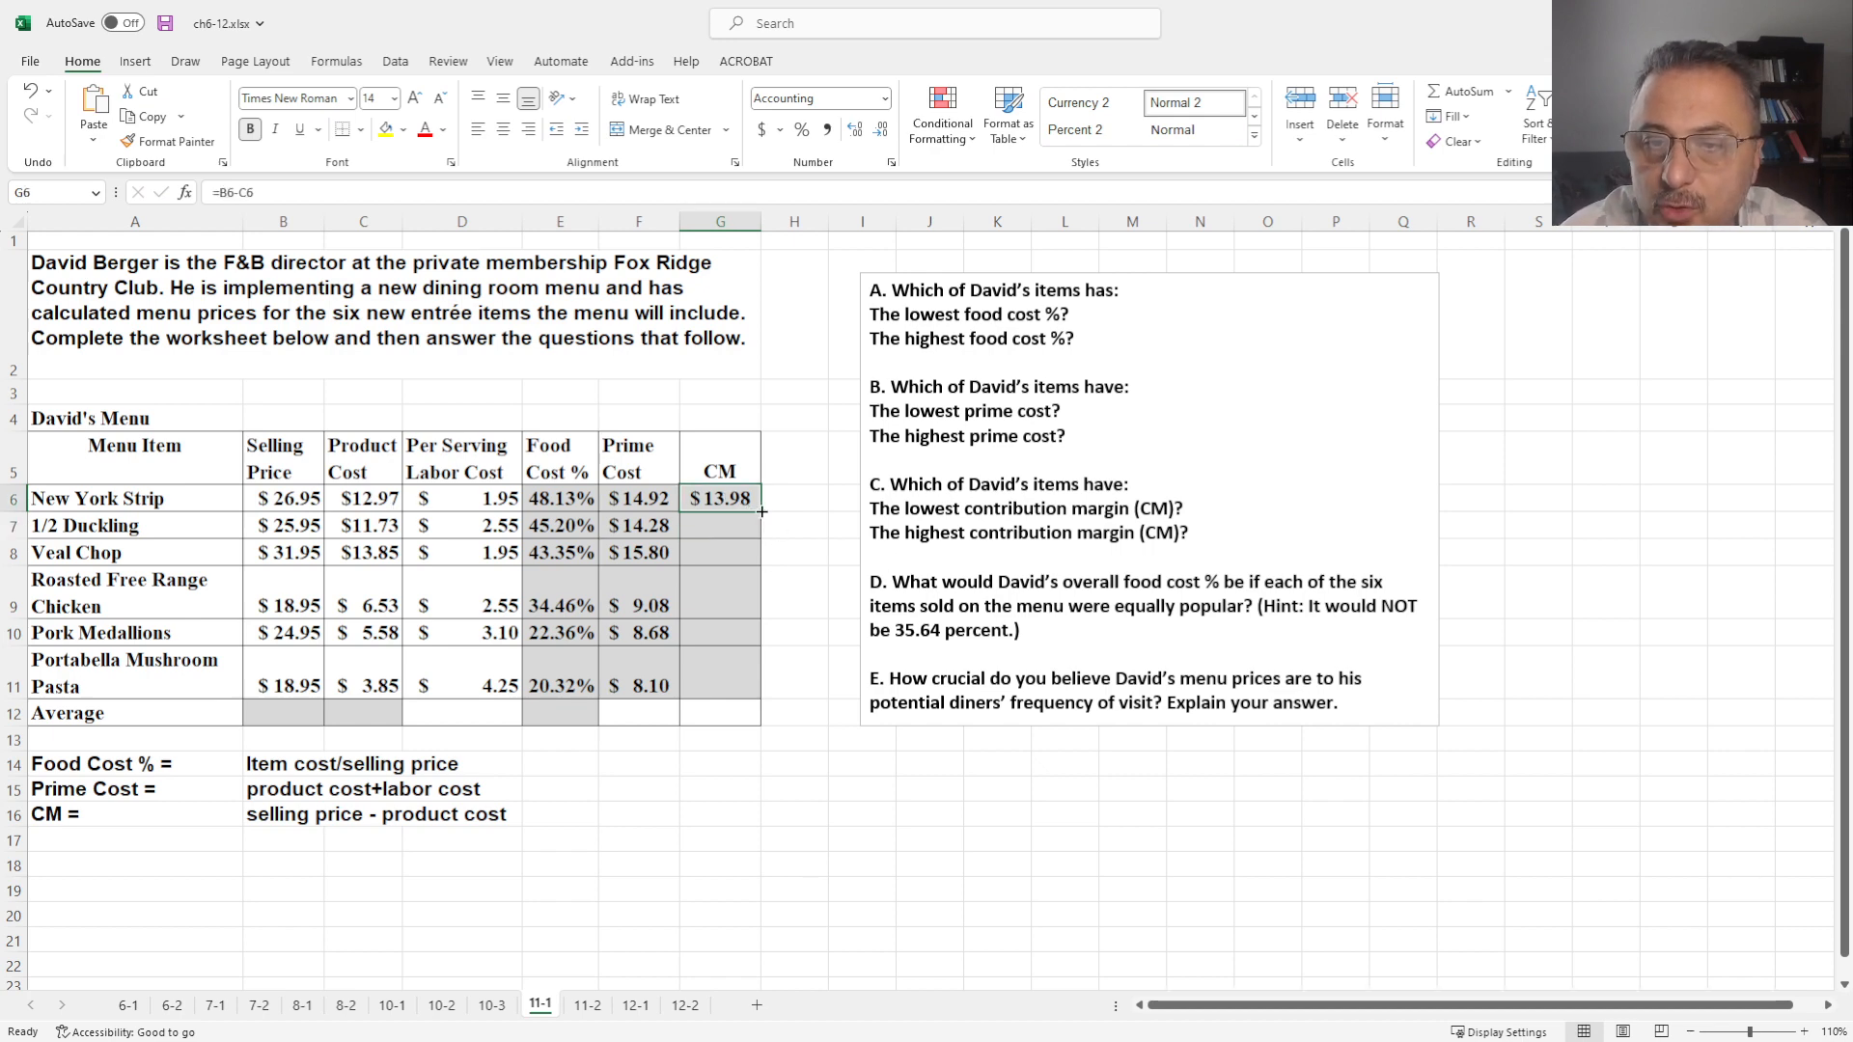
pyautogui.moveTo(718, 498); pyautogui.dragTo(718, 685)
pyautogui.write('=')
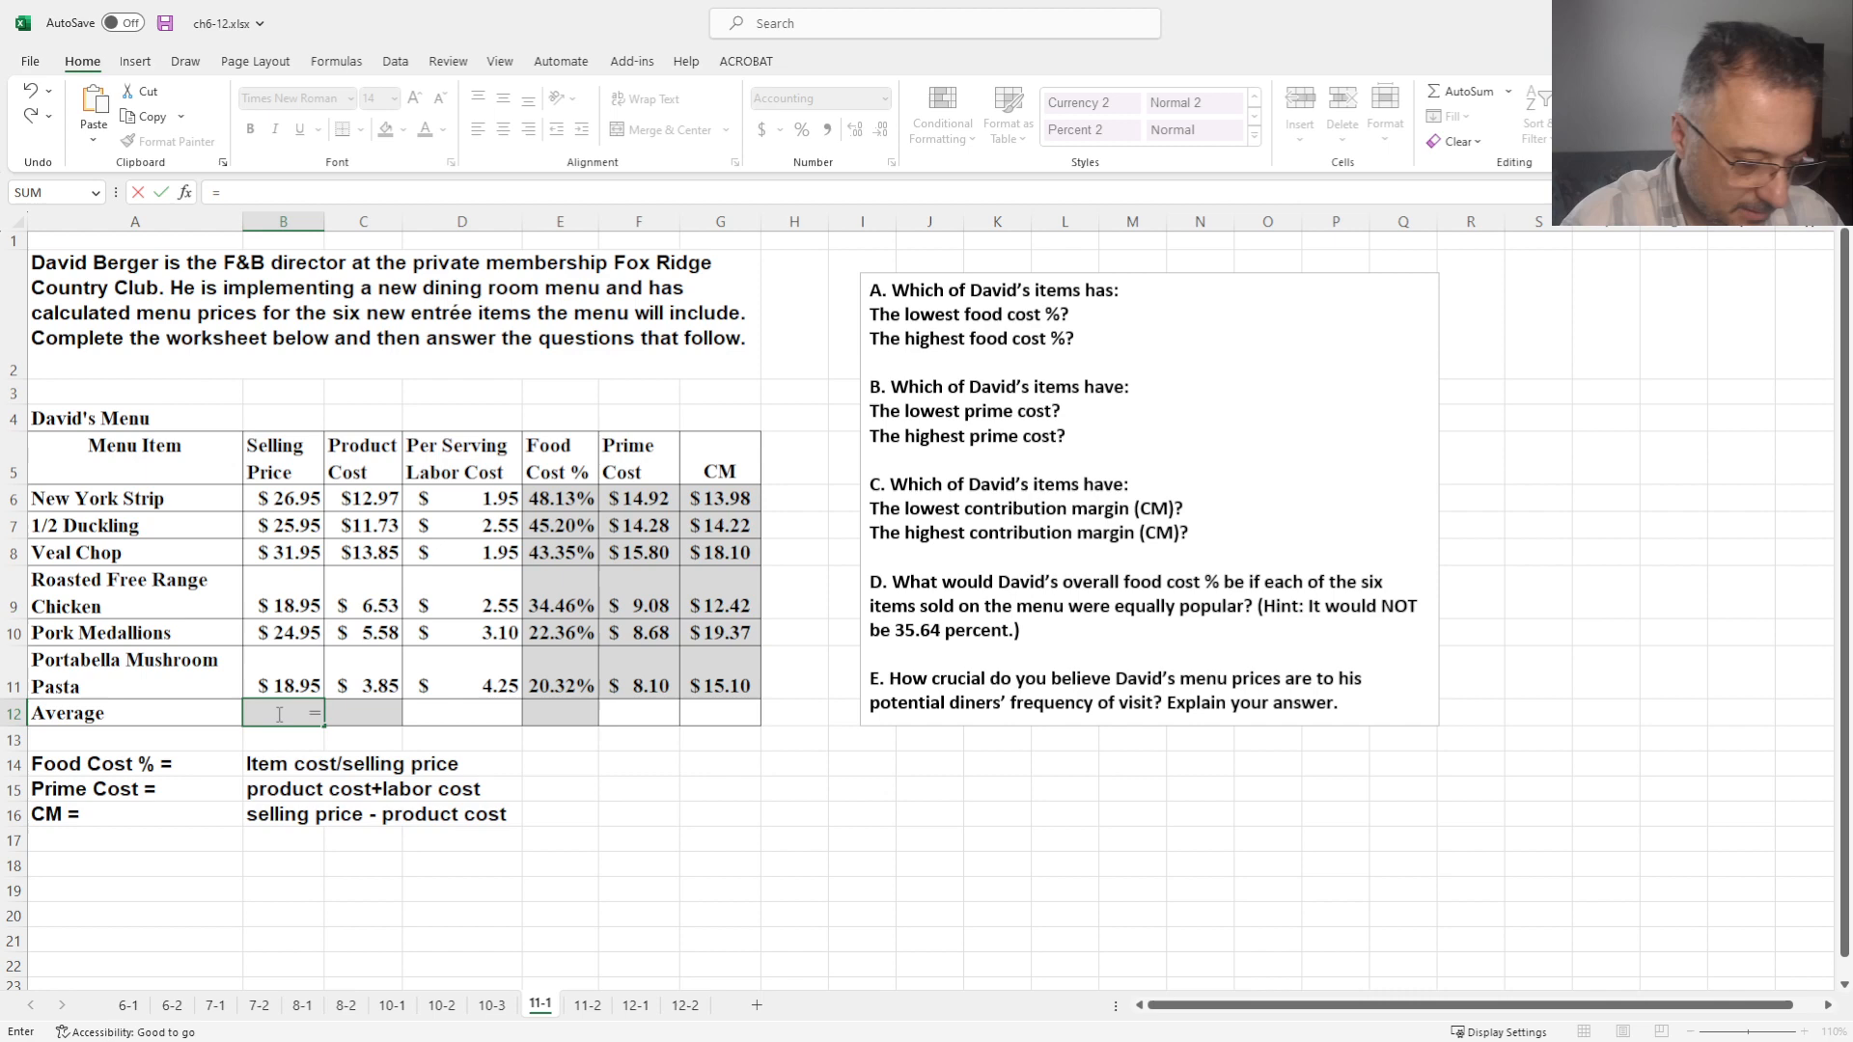
# Fill the Average row: =SUM(B6:B11)/6 gives $24.62, =AVERAGE(C6:C11) gives $9.09, =C12/B12 gives 36.91%
pyautogui.write('sum')
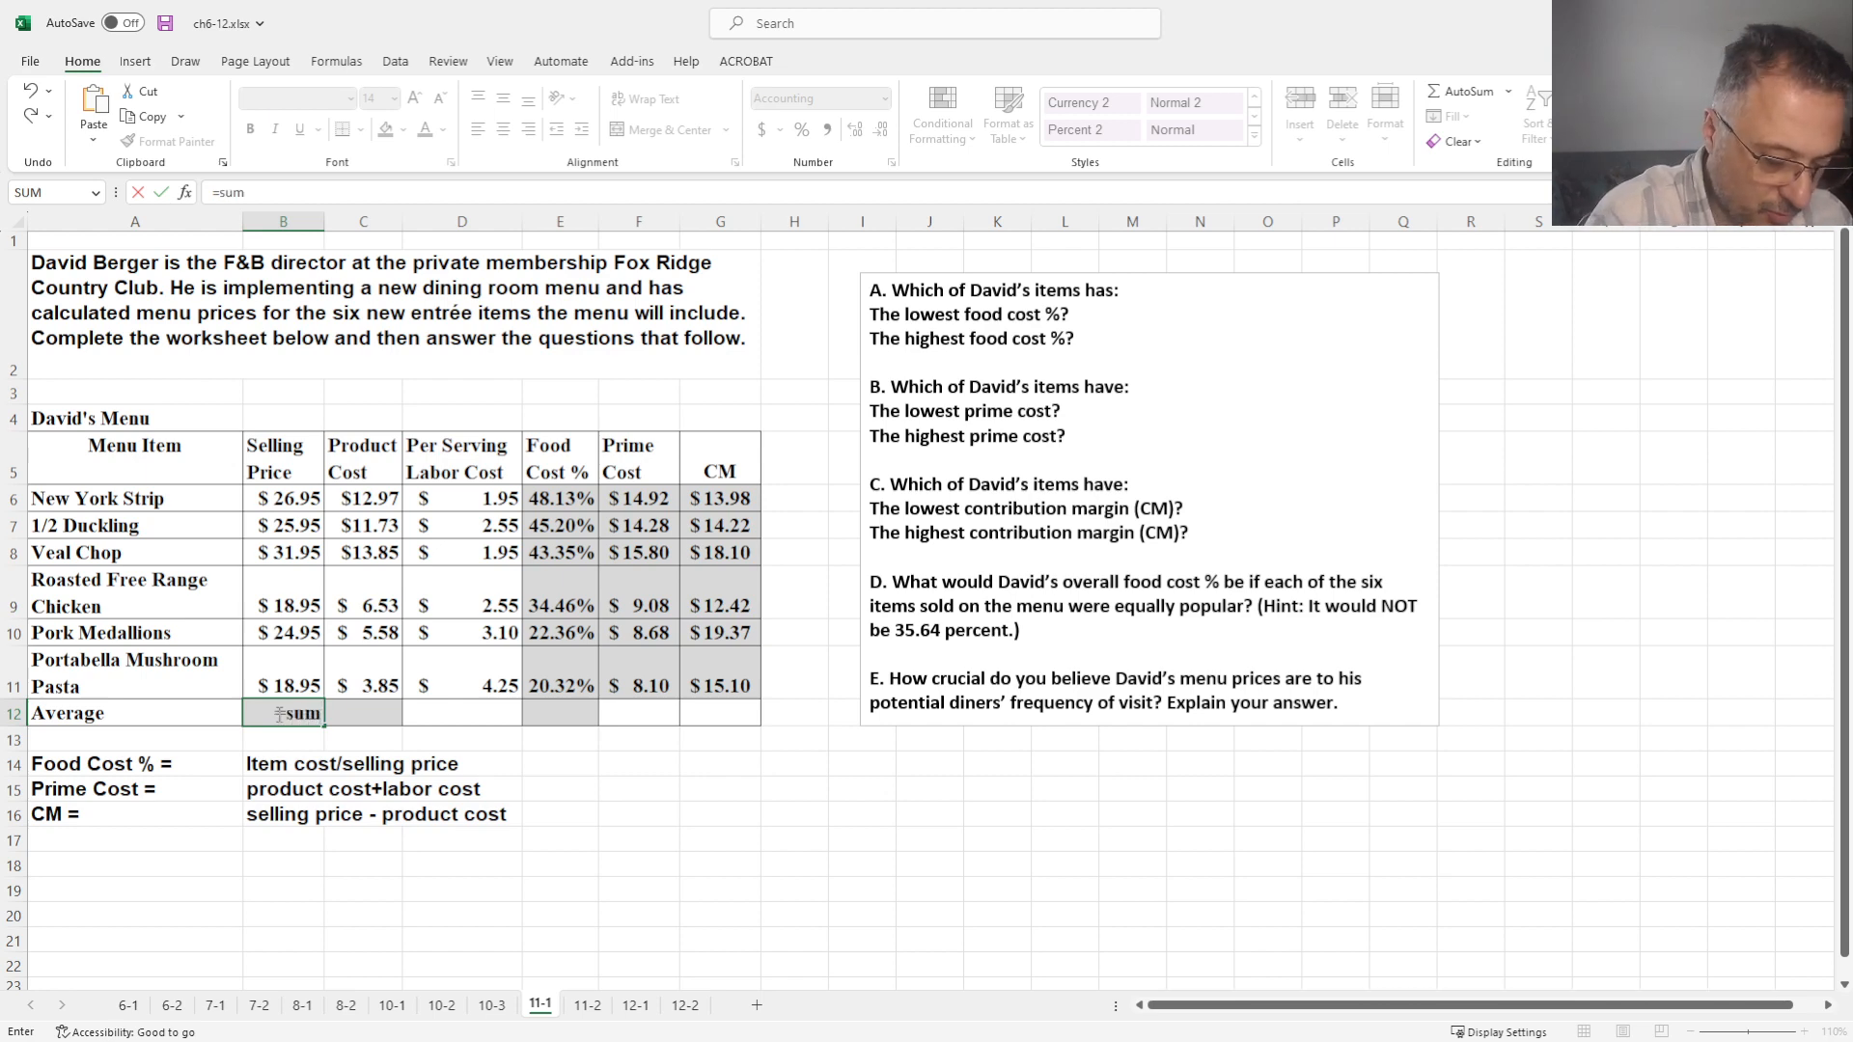
pyautogui.write('(')
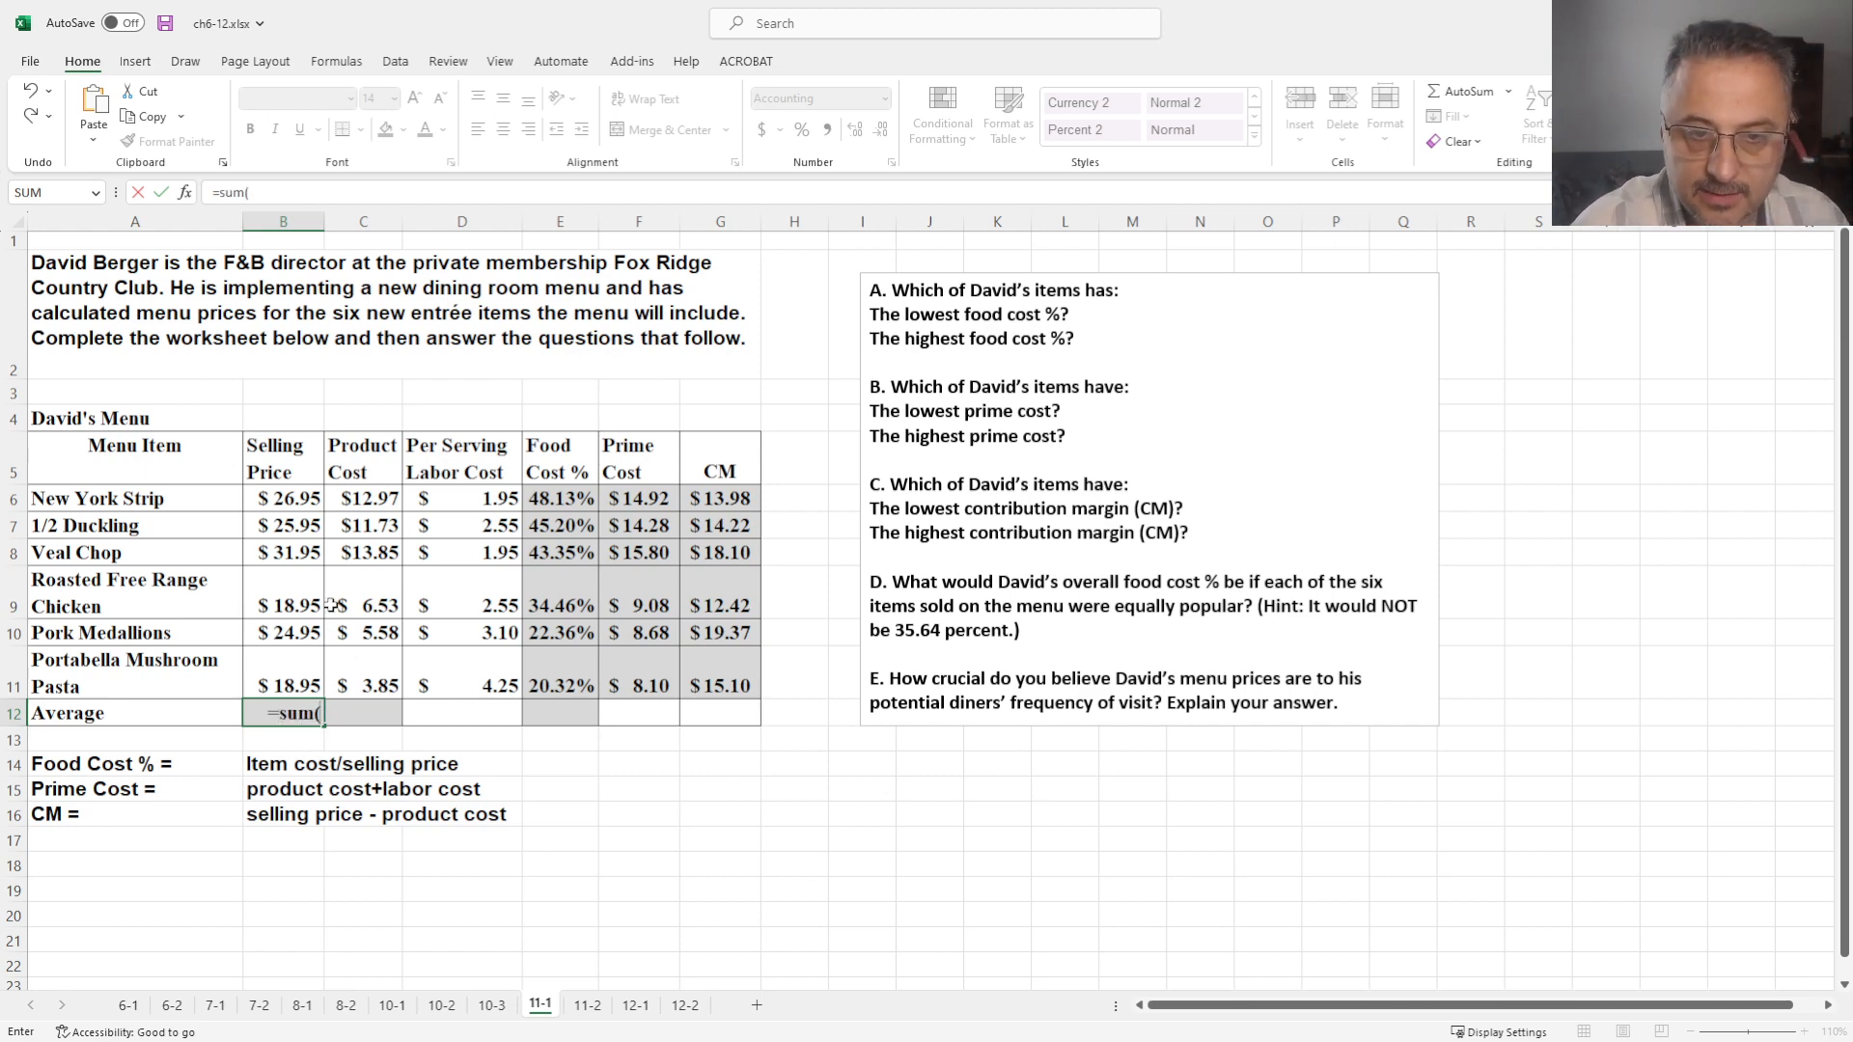
pyautogui.moveTo(282, 498); pyautogui.dragTo(282, 685)
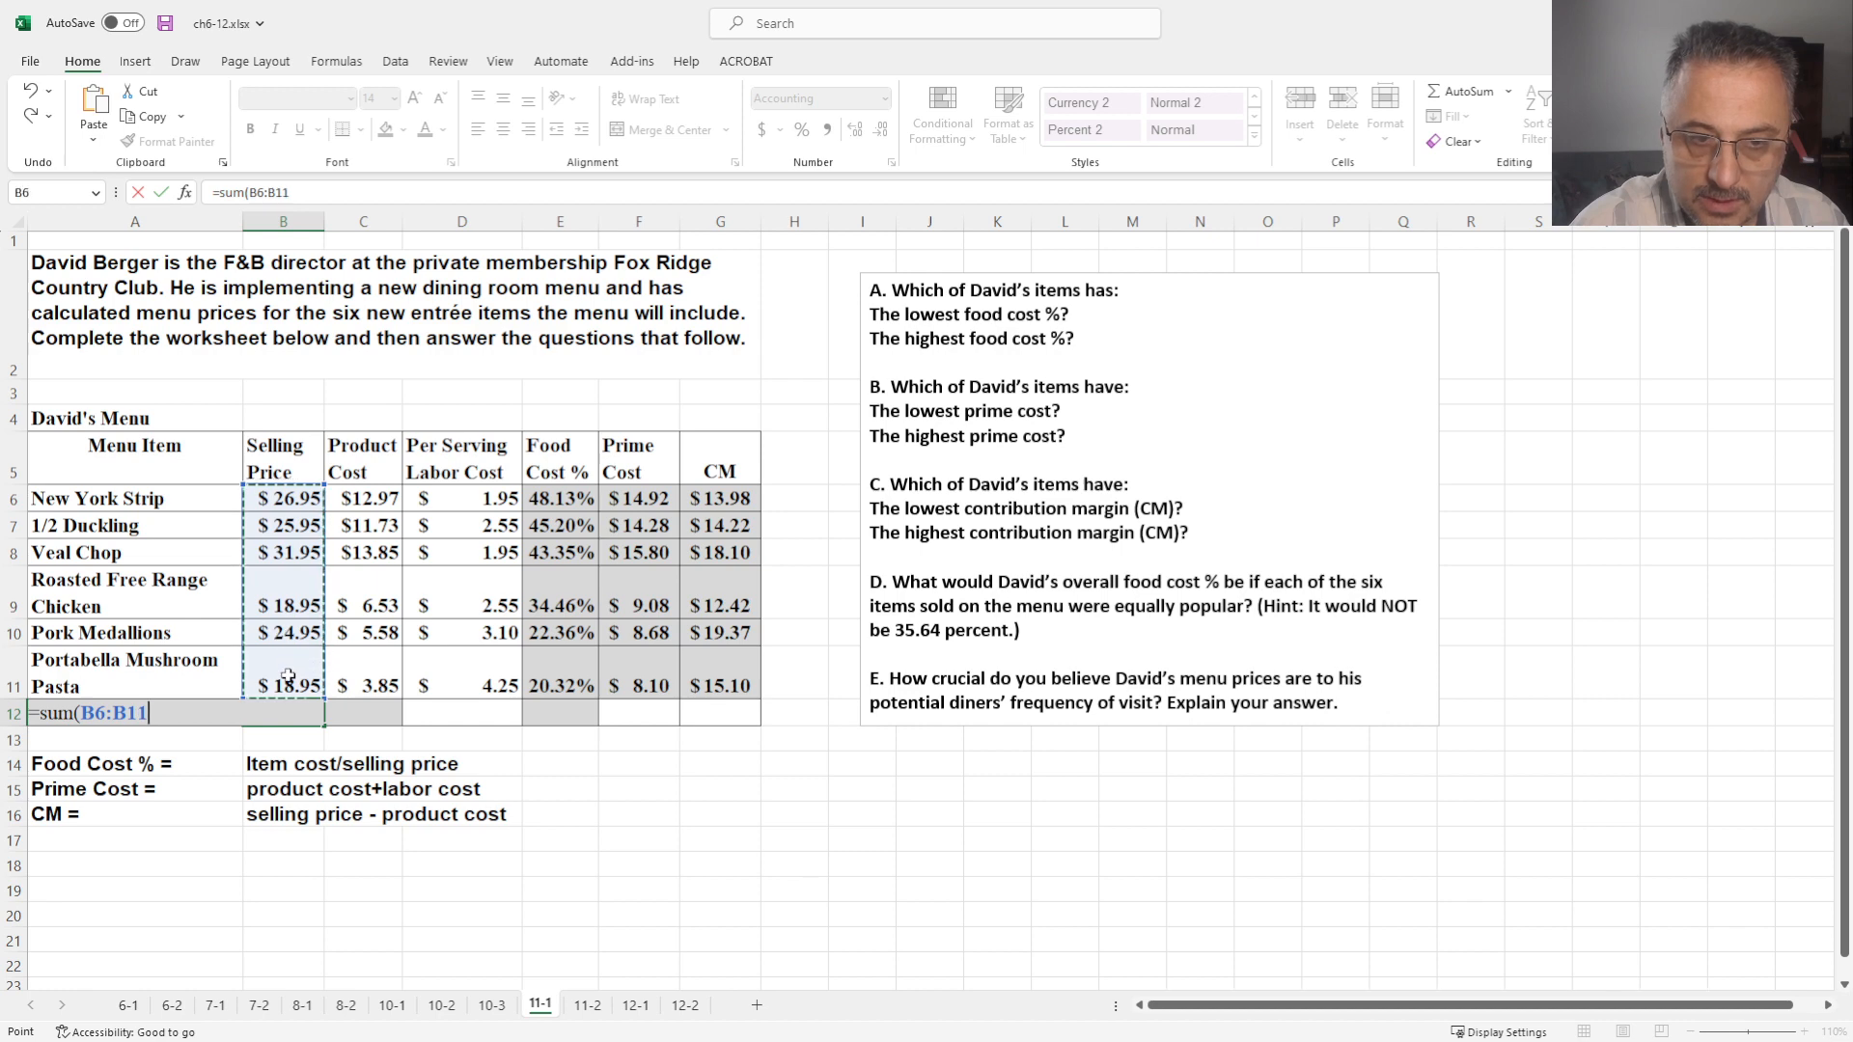
pyautogui.write('/')
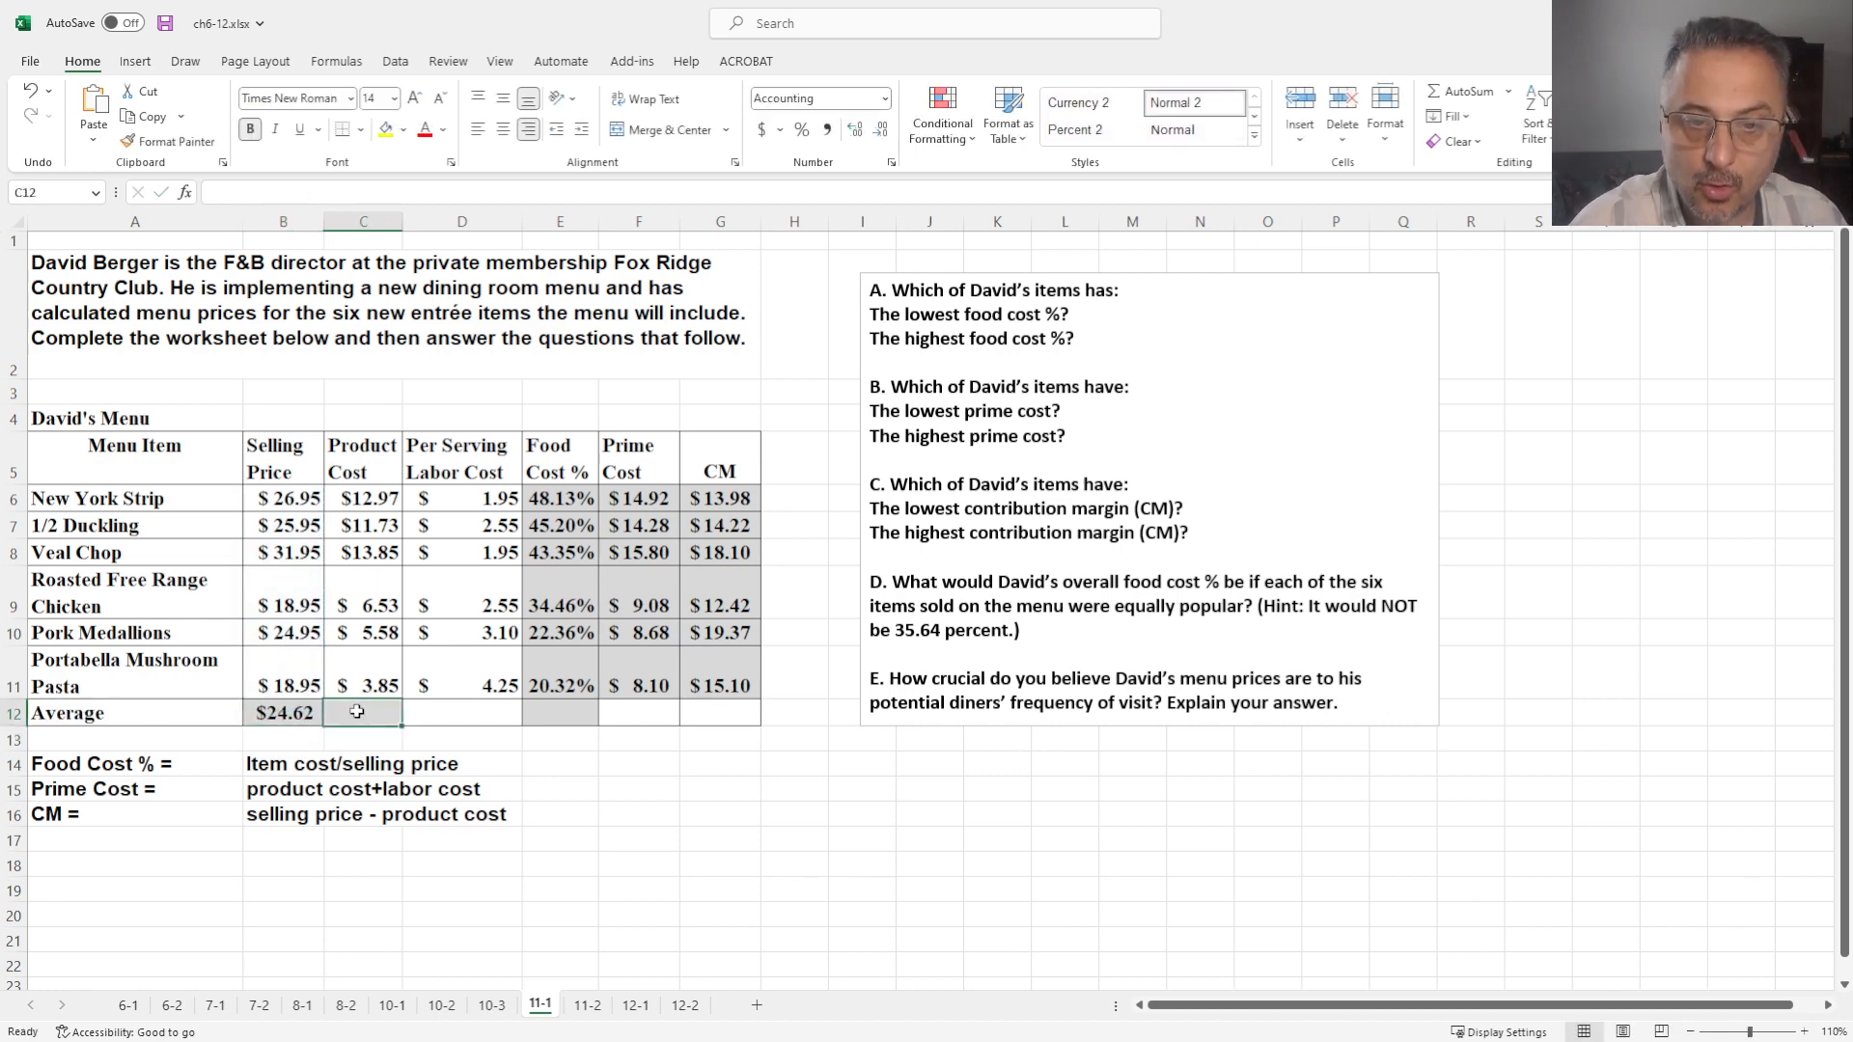
pyautogui.write('=ave')
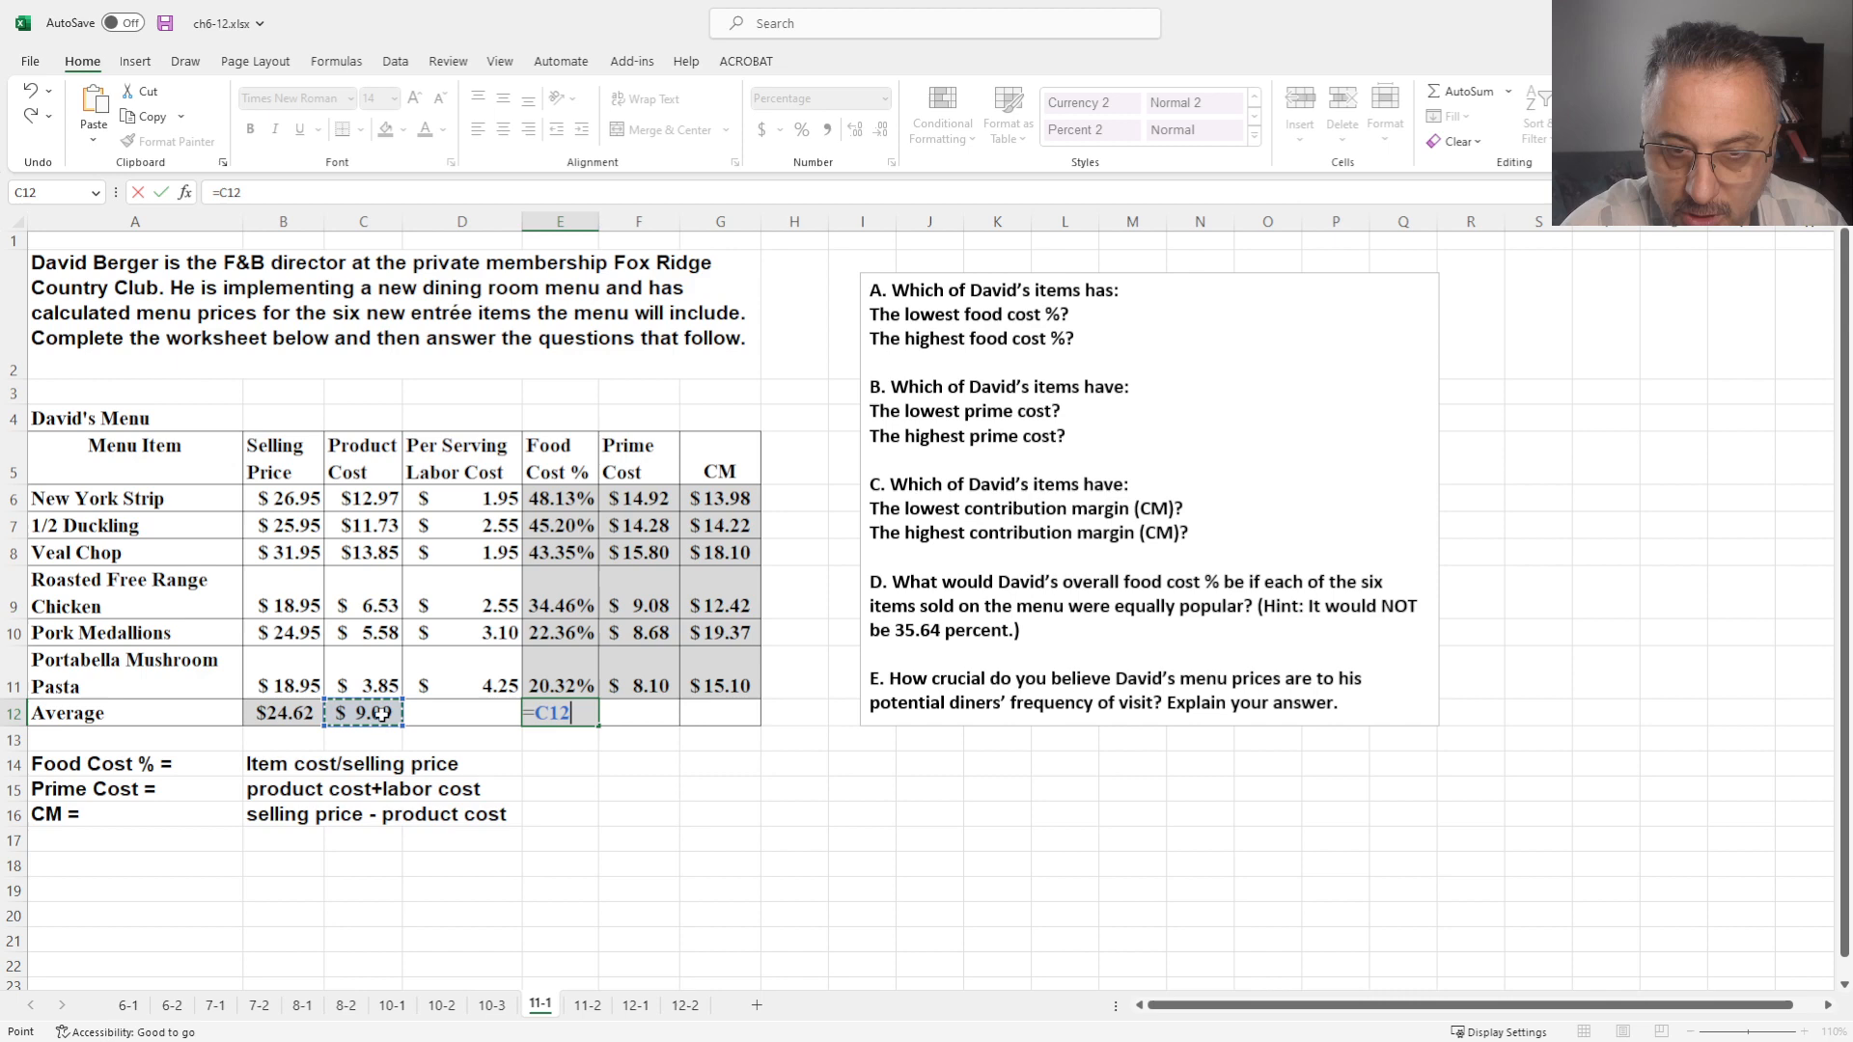
pyautogui.click(363, 713)
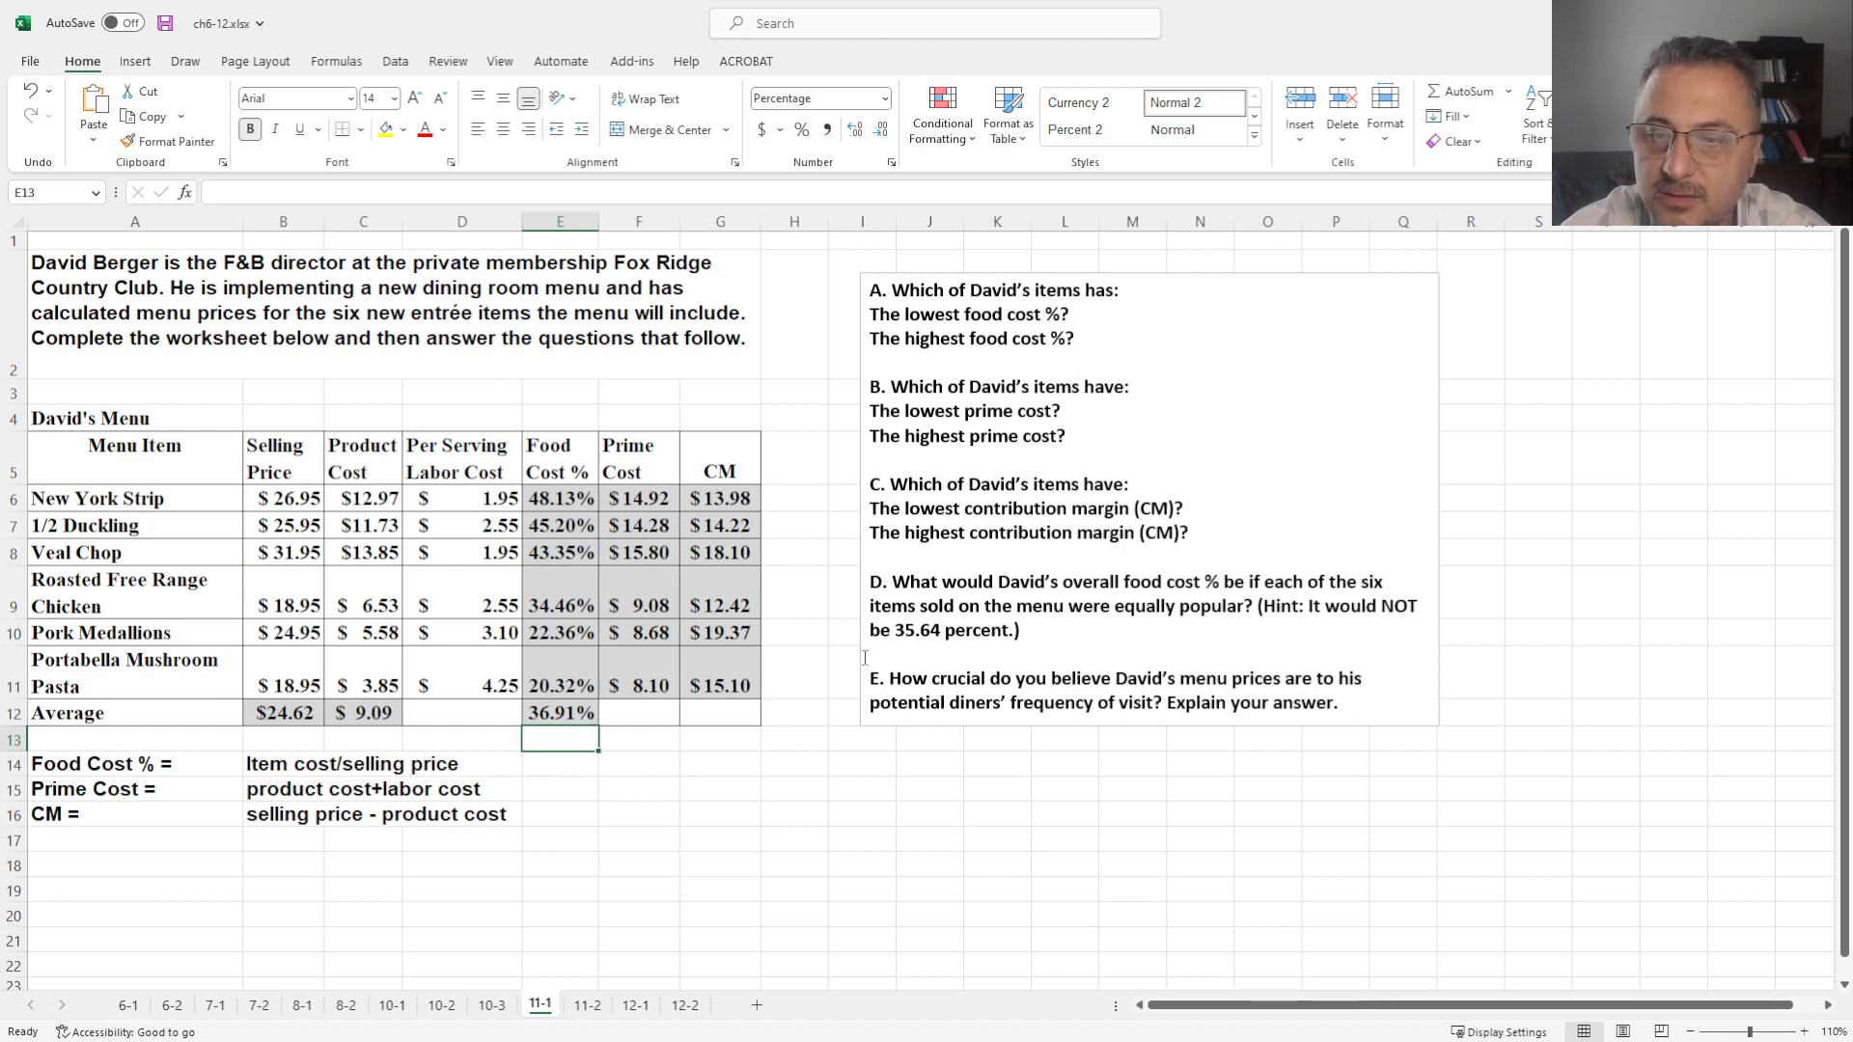
pyautogui.moveTo(697, 733)
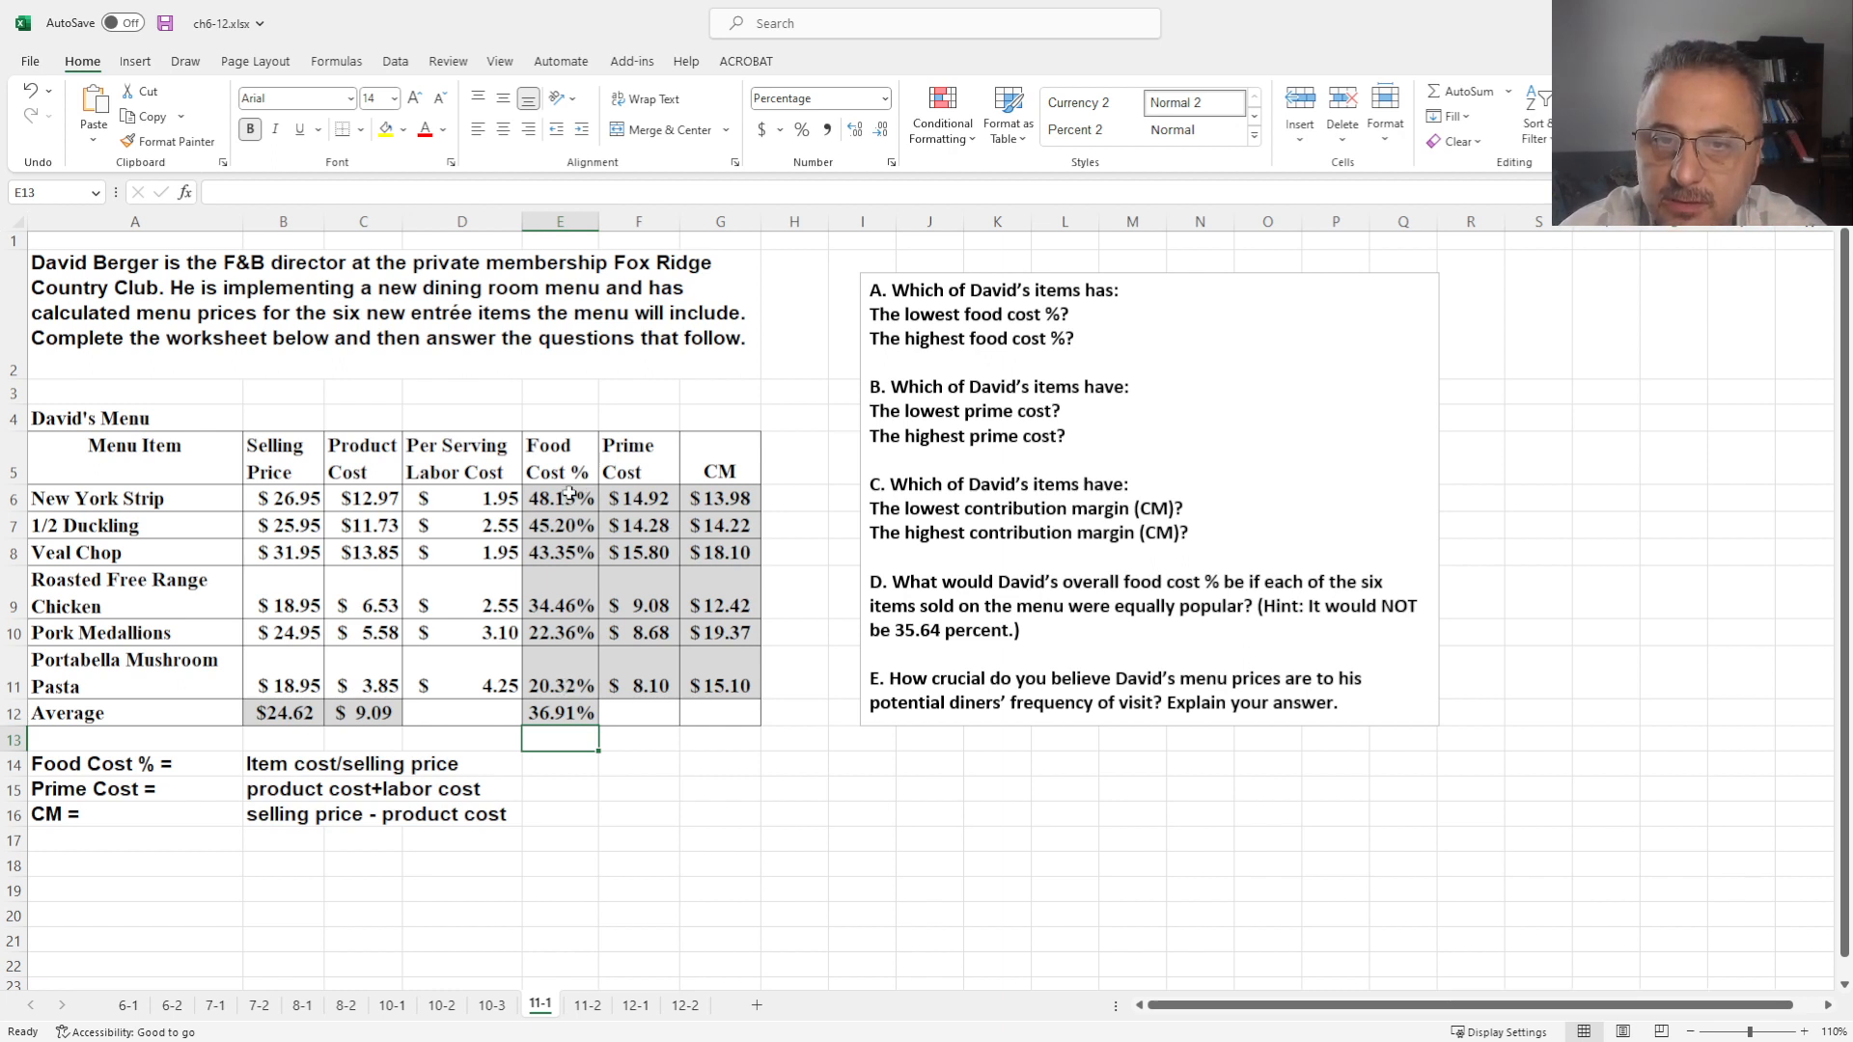
pyautogui.click(559, 498)
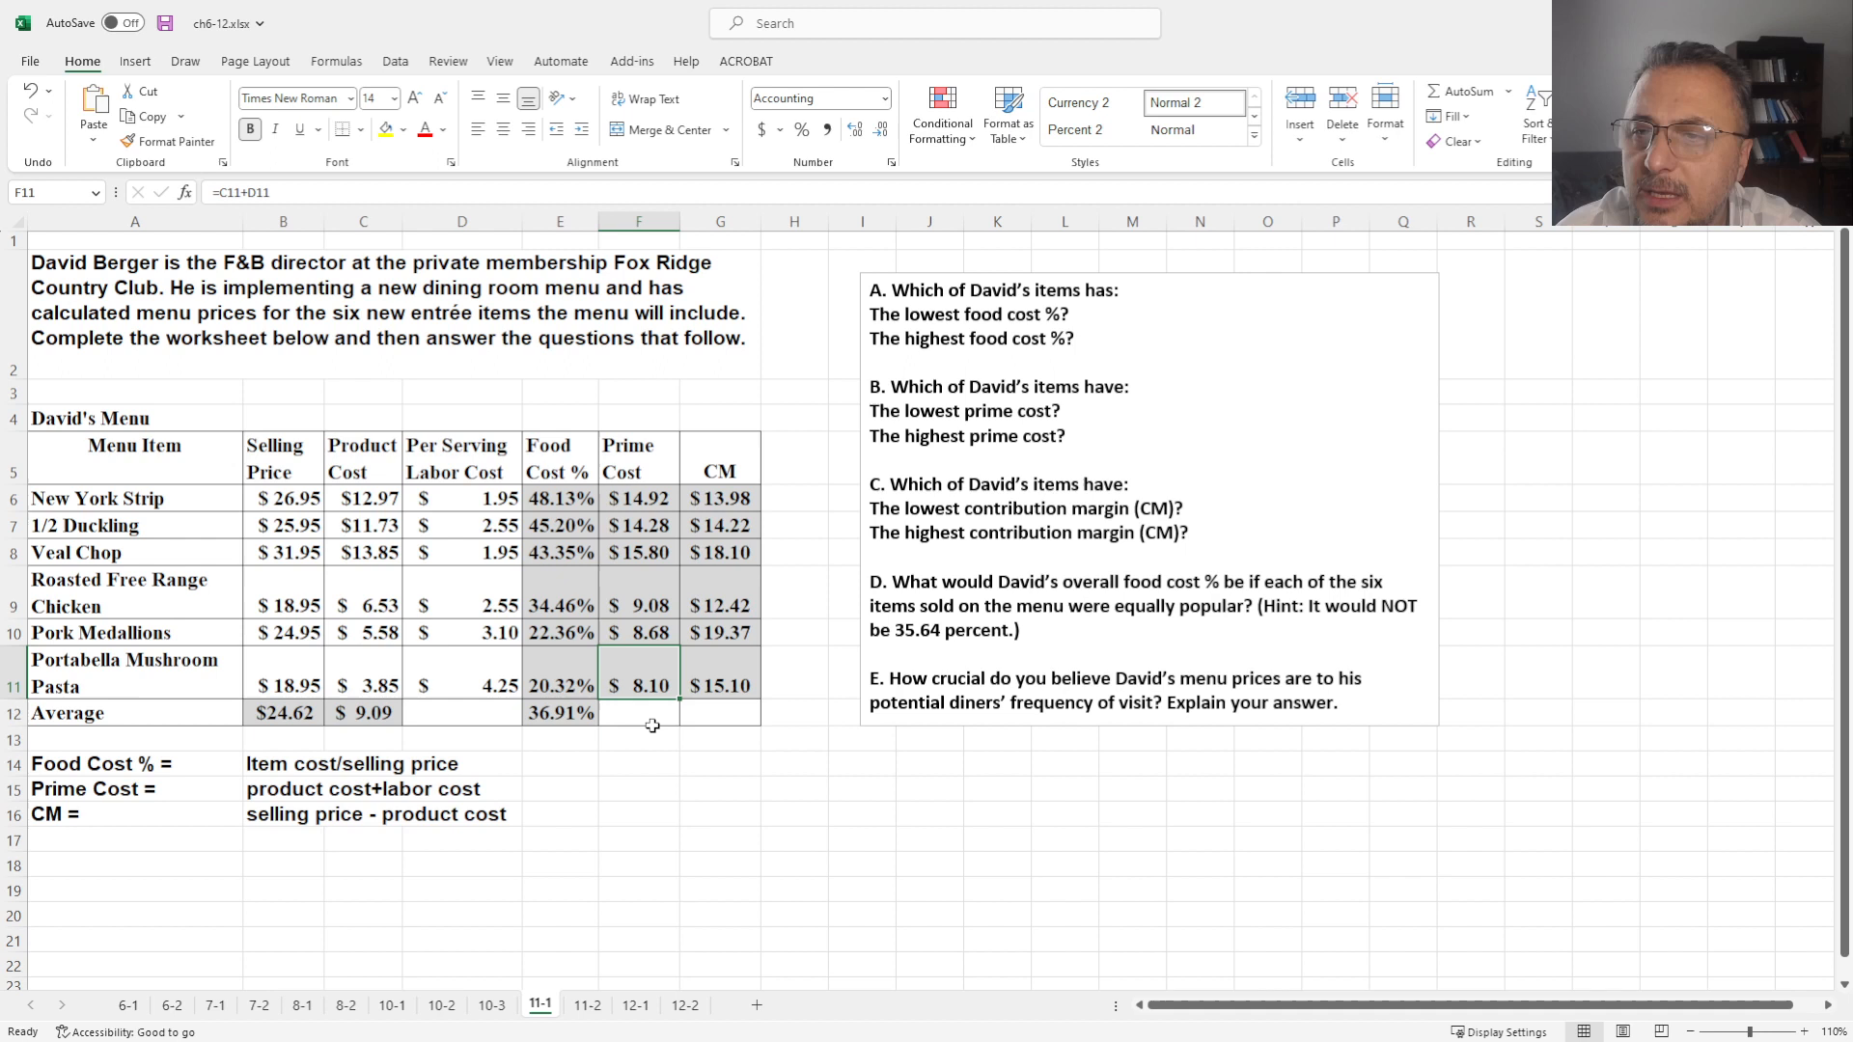
pyautogui.click(639, 498)
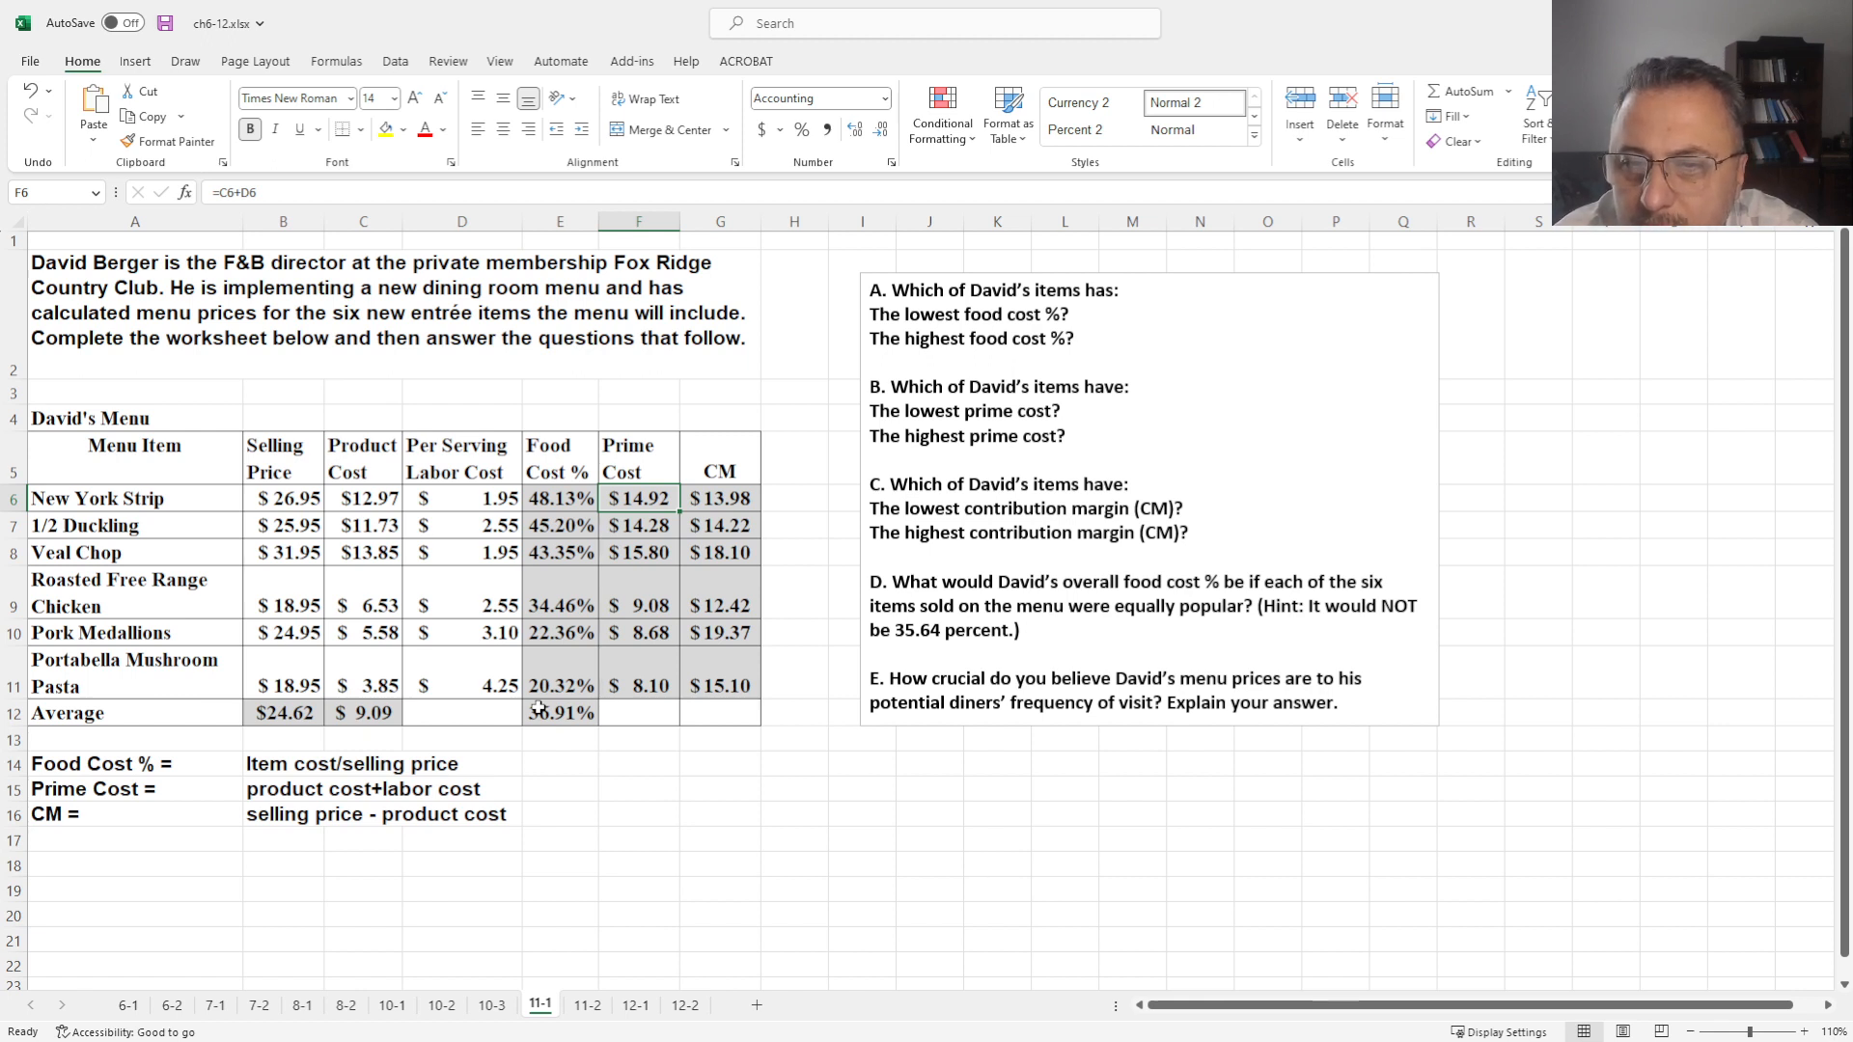
pyautogui.click(720, 498)
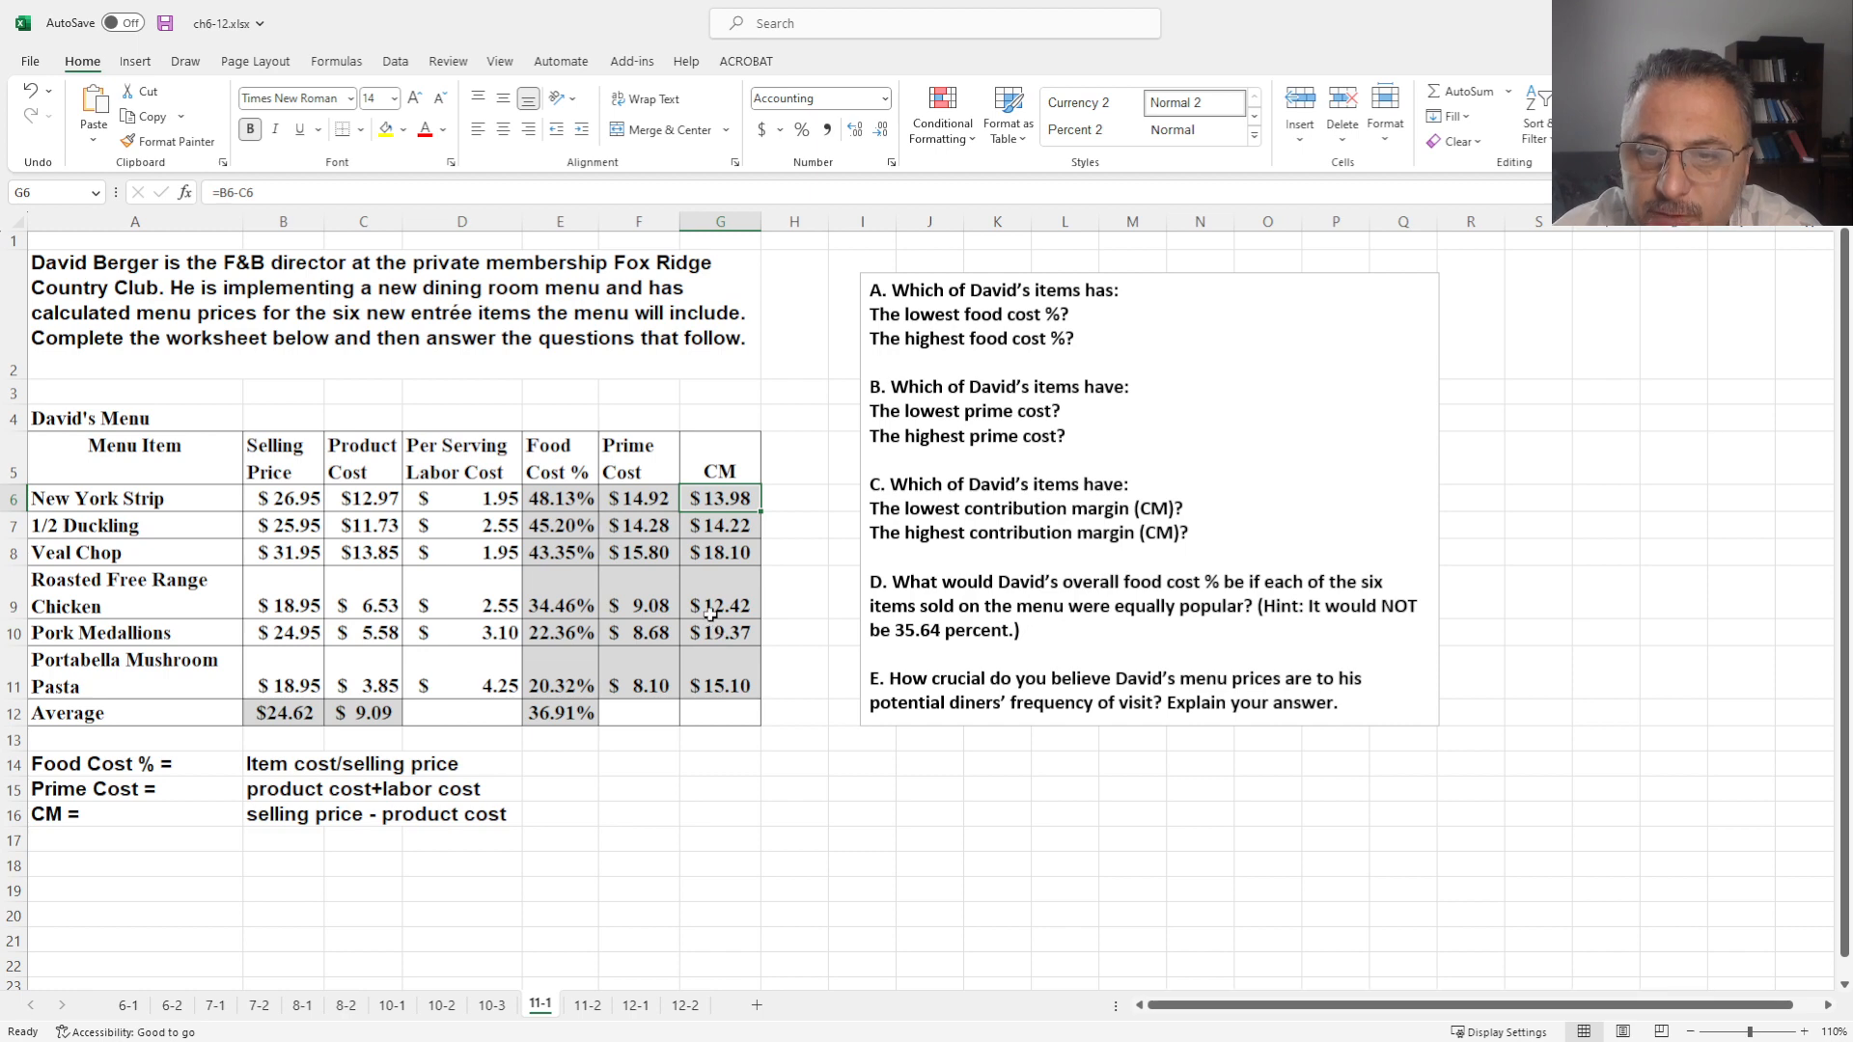
pyautogui.click(720, 605)
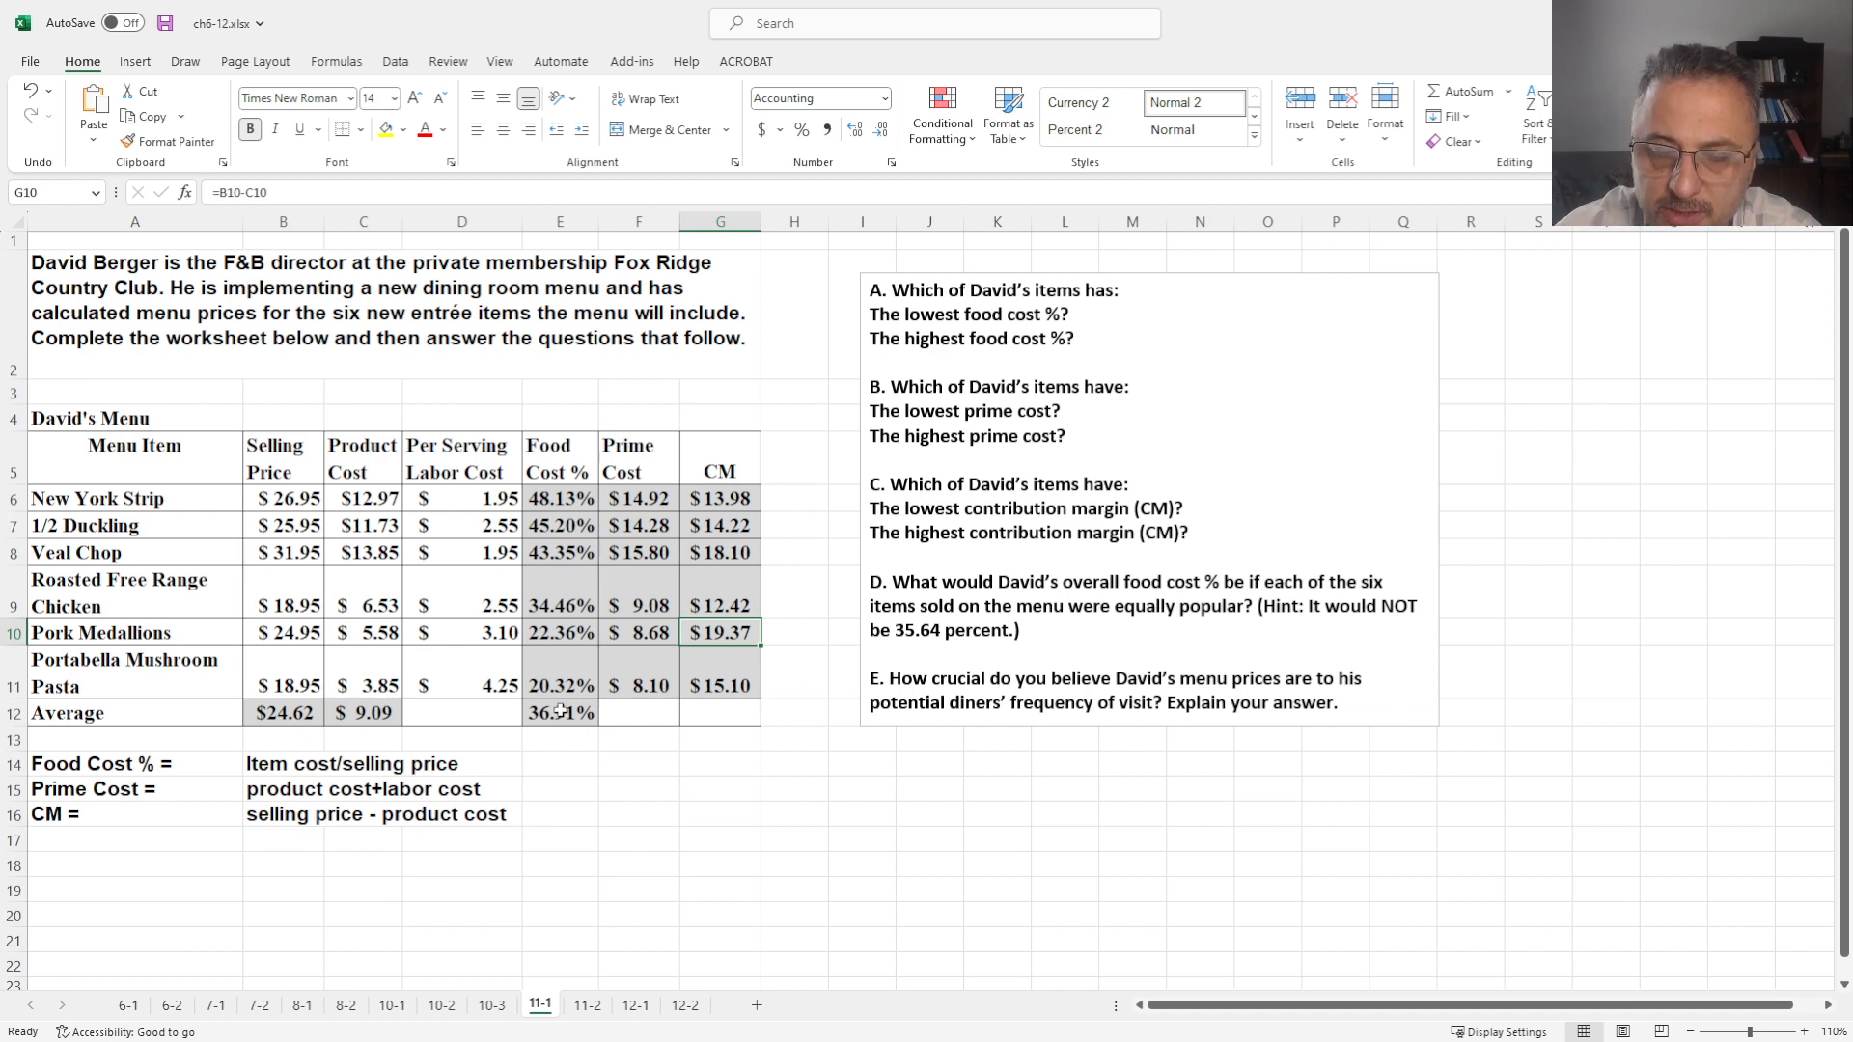
pyautogui.click(560, 713)
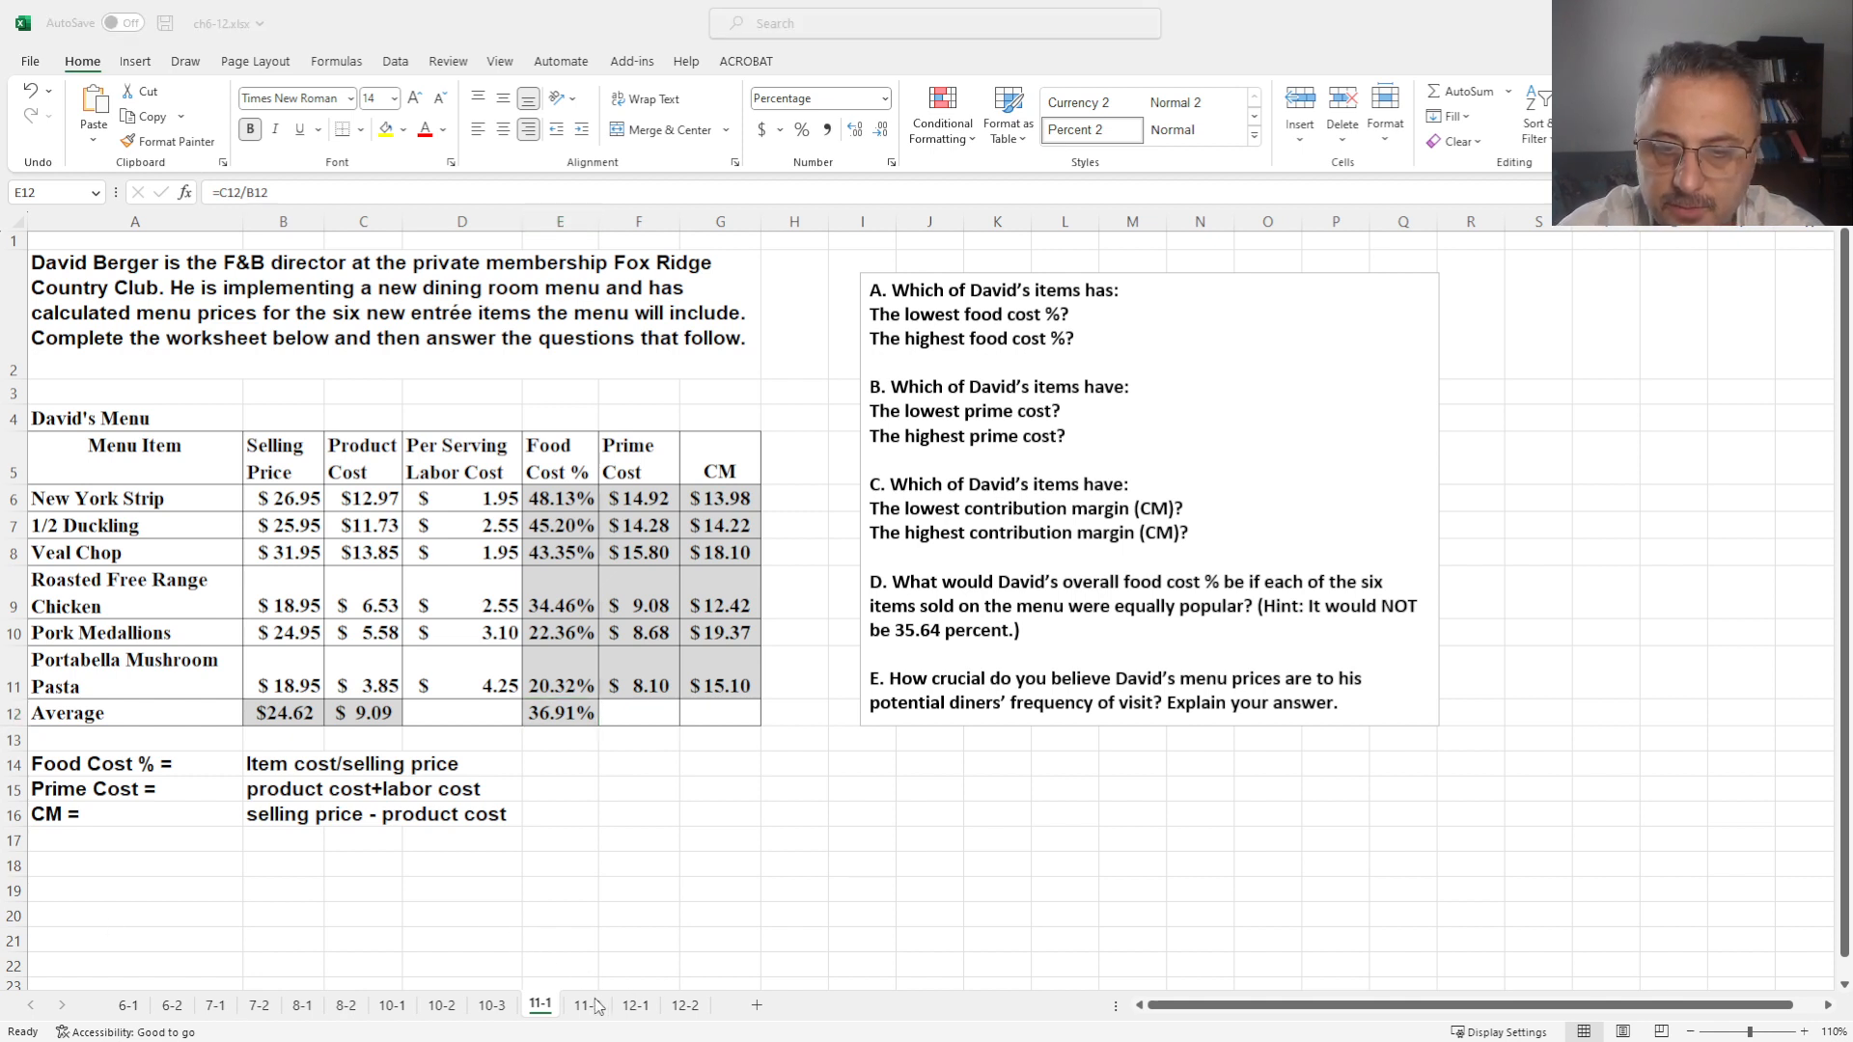
# Switch to the 11-2 worksheet with the Nightly Revenue Generation recap
pyautogui.click(587, 1006)
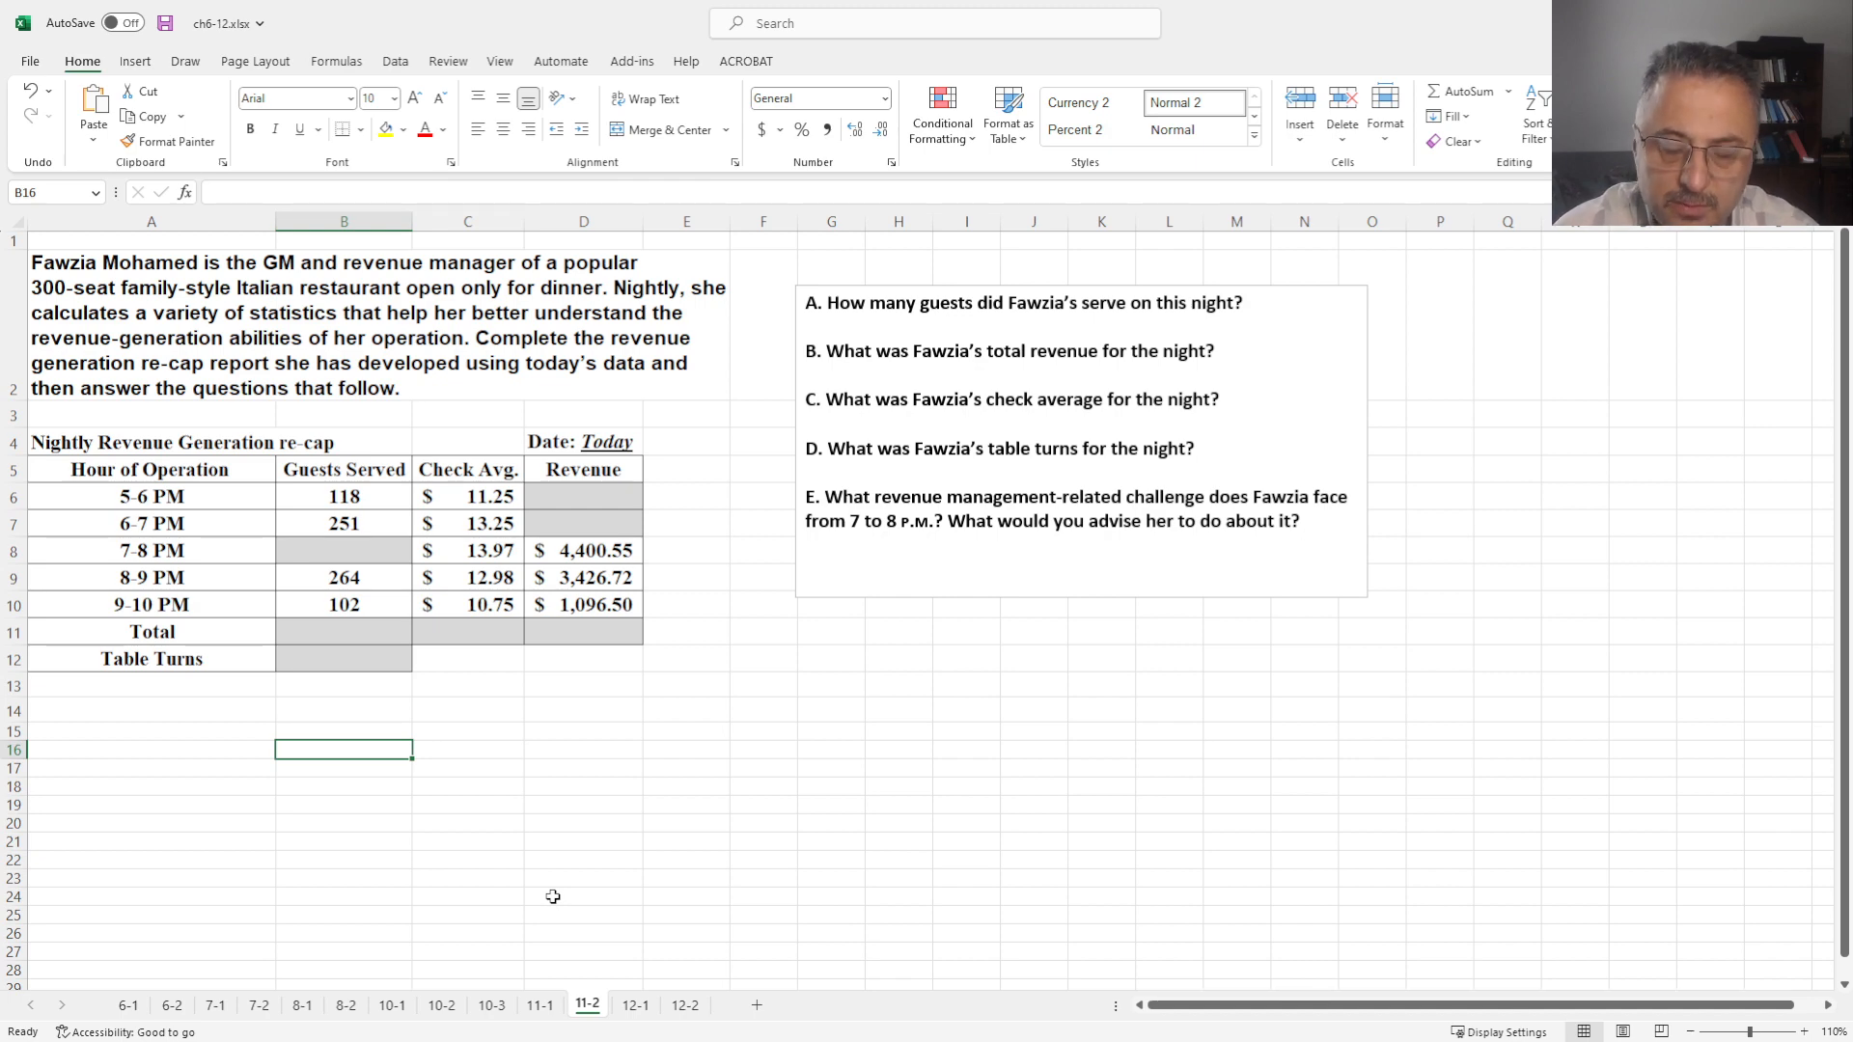
pyautogui.moveTo(592, 924)
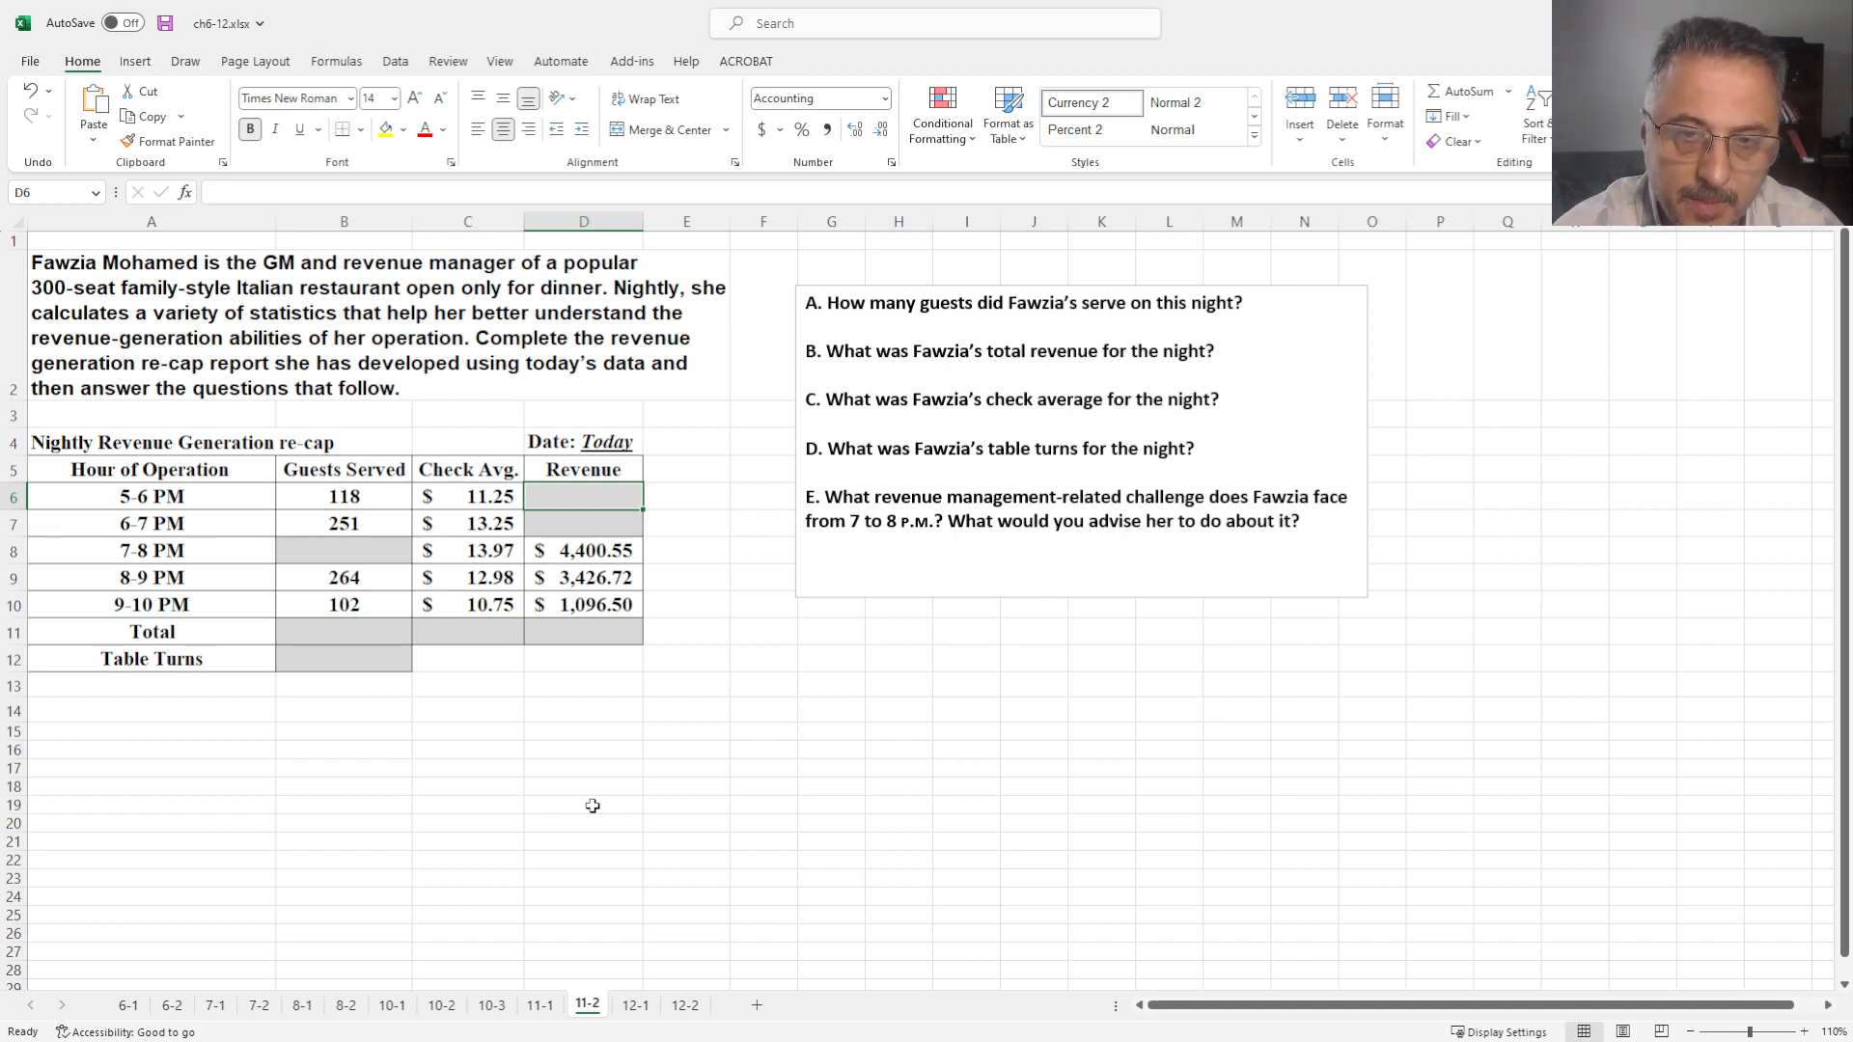
# Compute revenue as guests times check average in D6 and fill to D7 ($1,327.50, $3,325.75)
pyautogui.write('=')
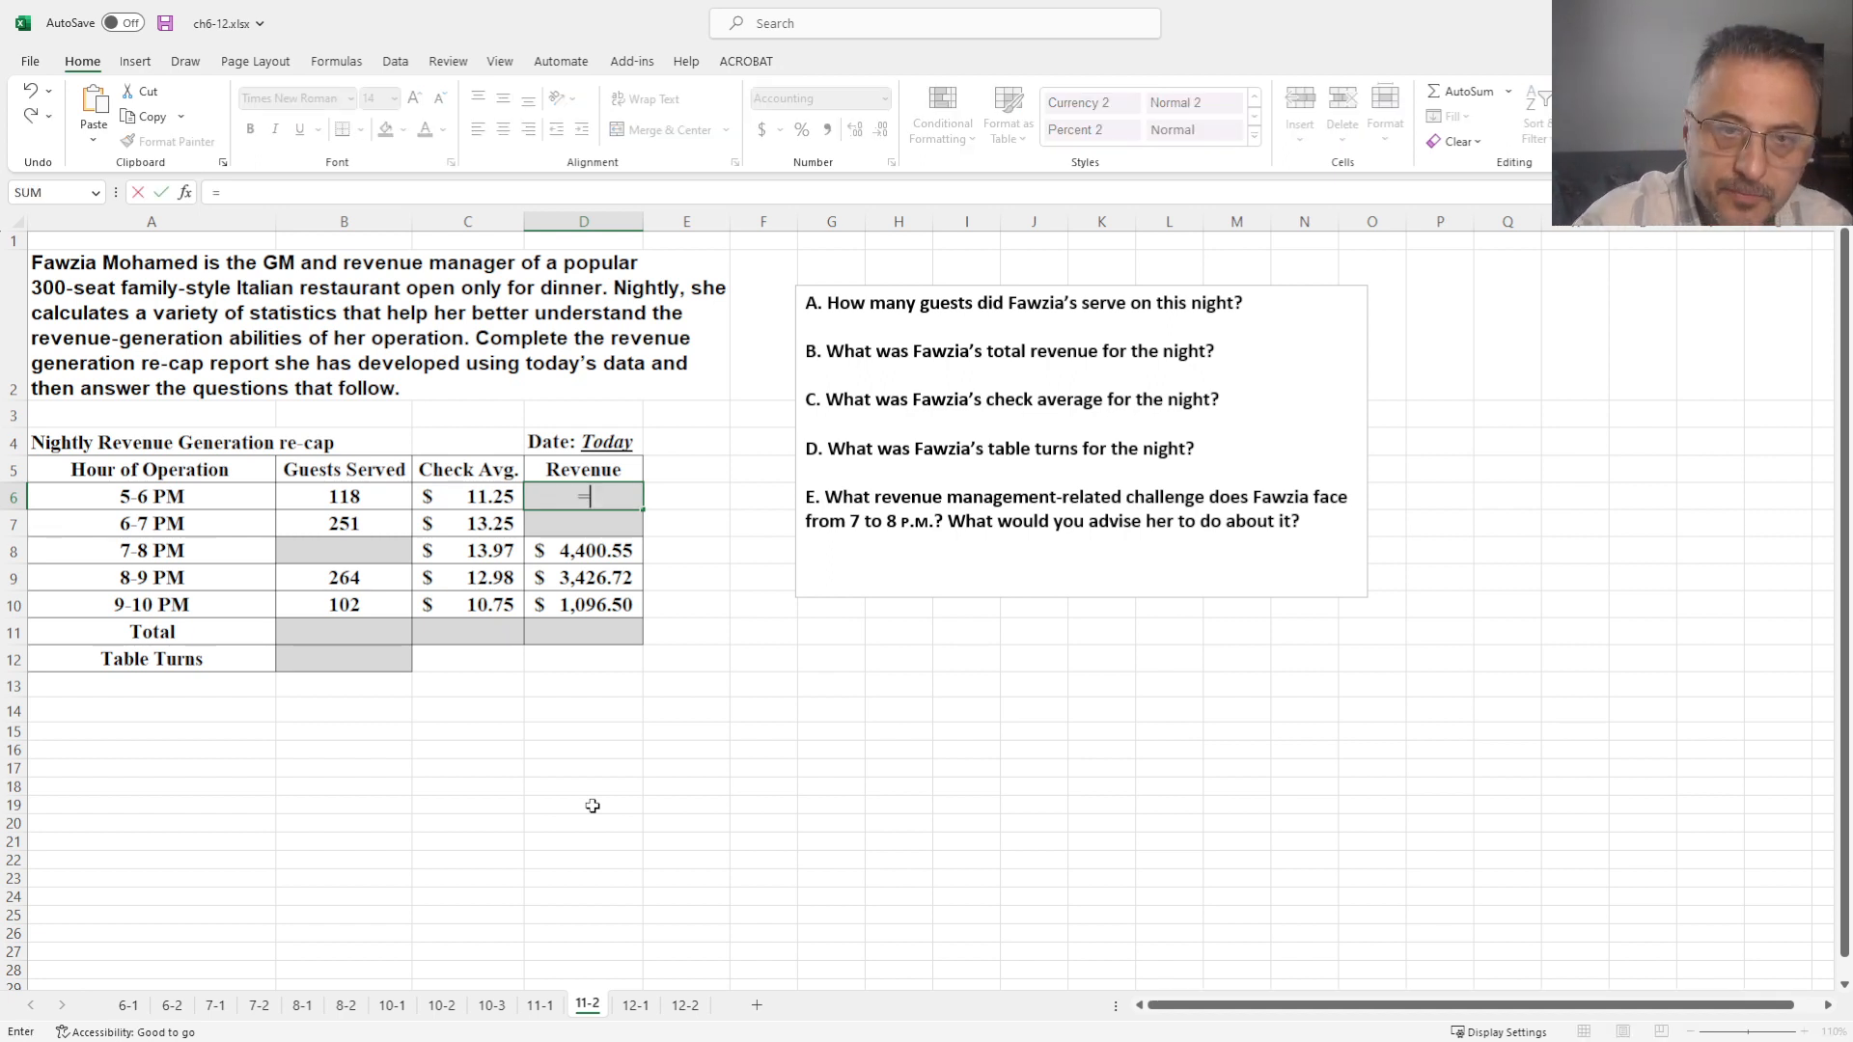
pyautogui.click(343, 496)
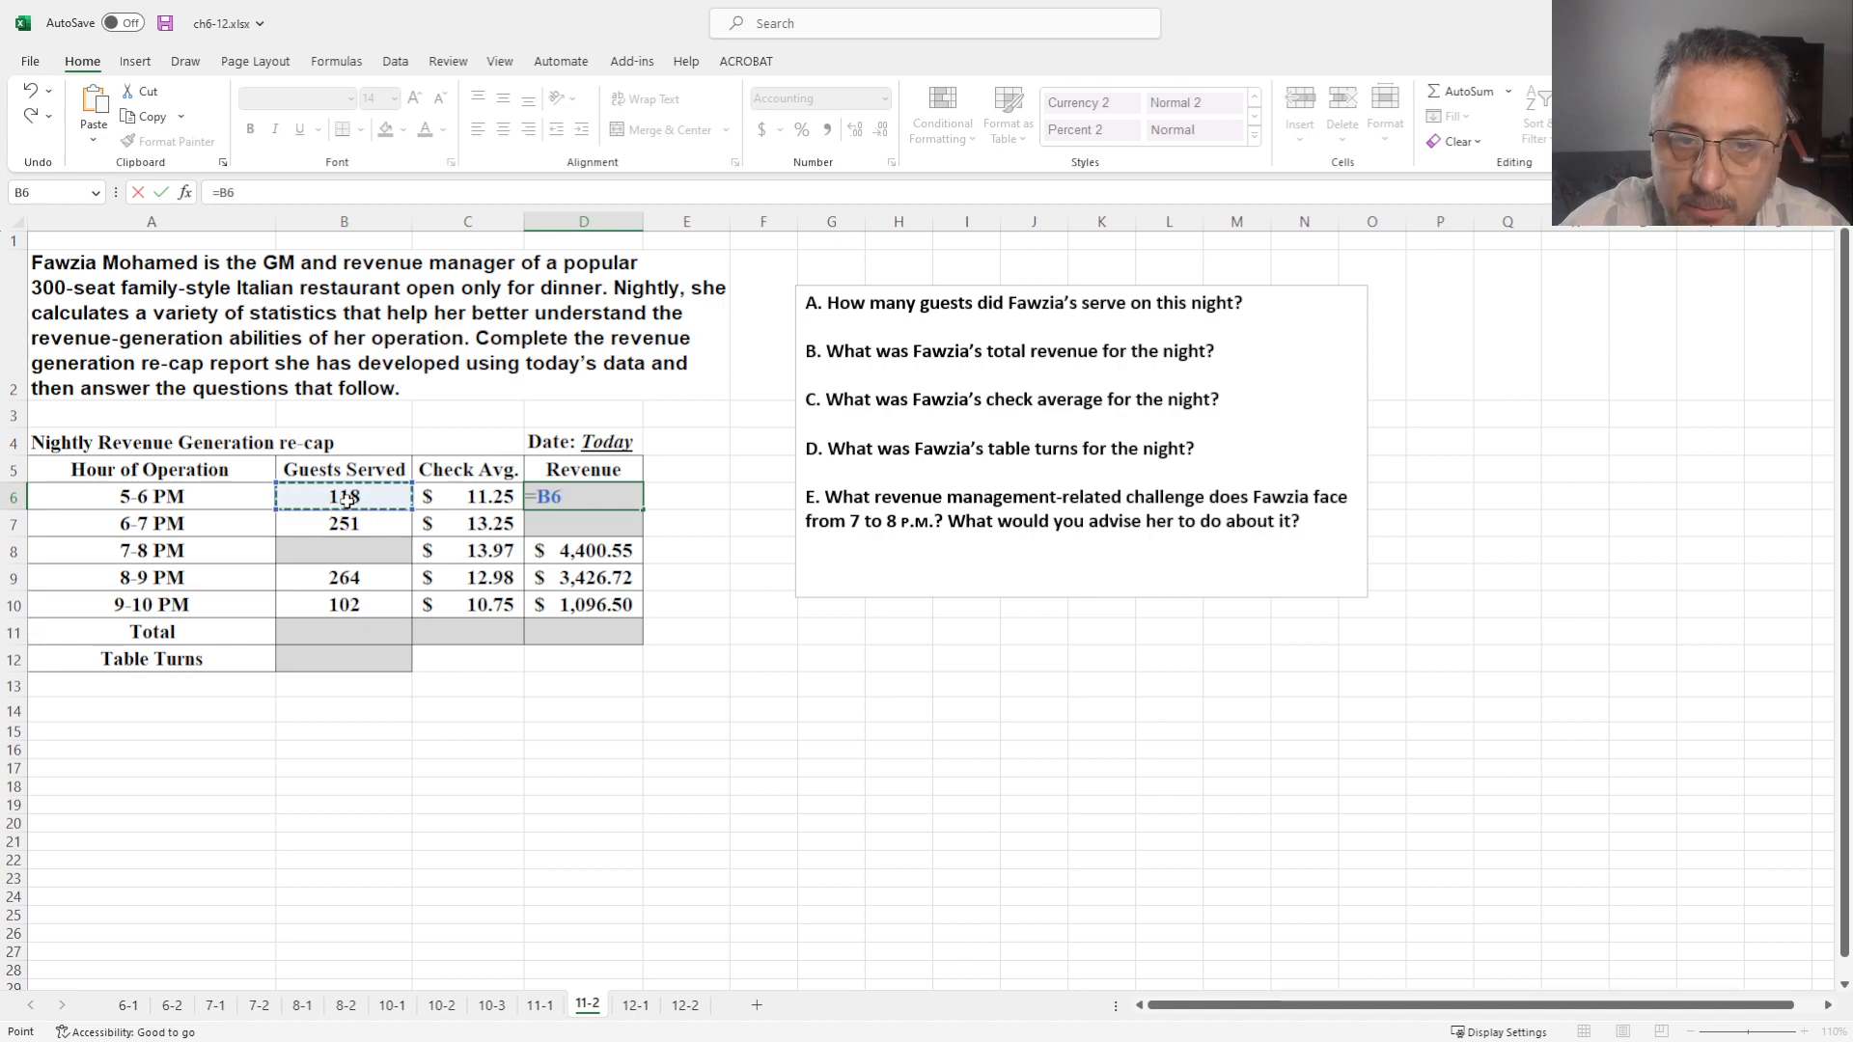
pyautogui.write('*')
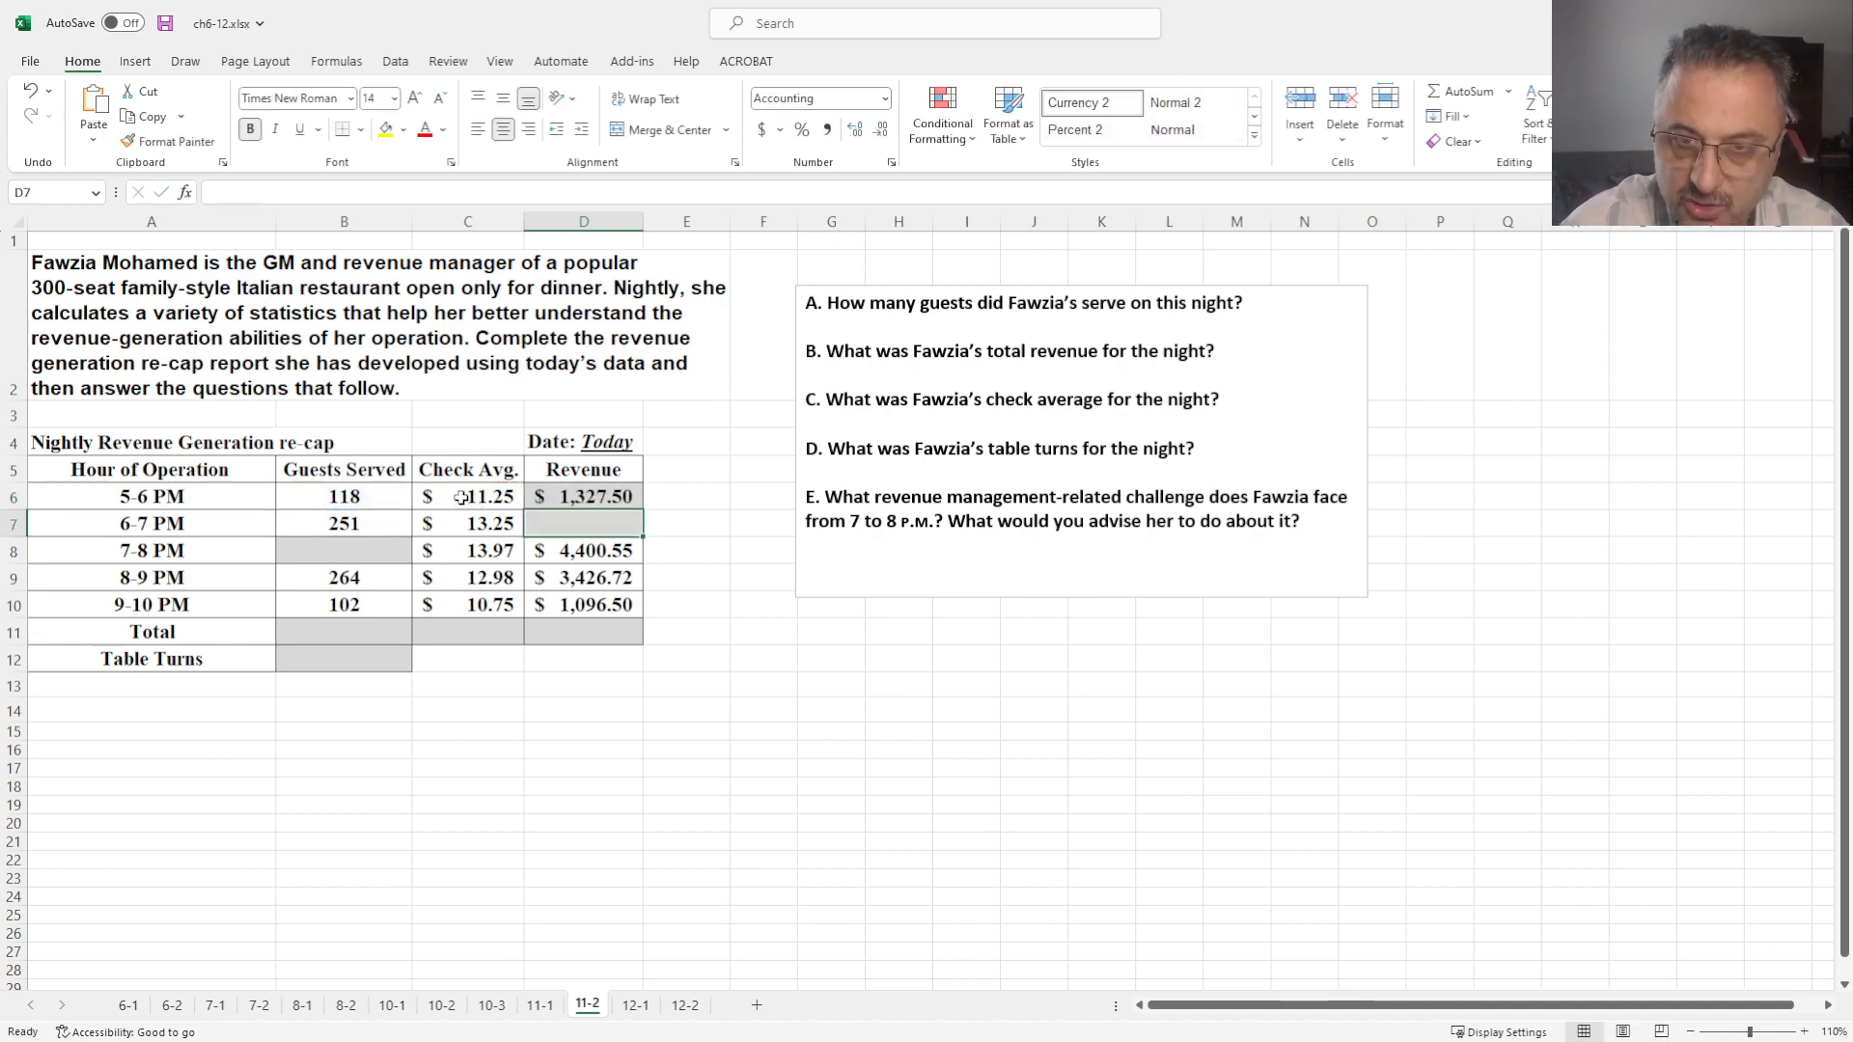
pyautogui.click(583, 496)
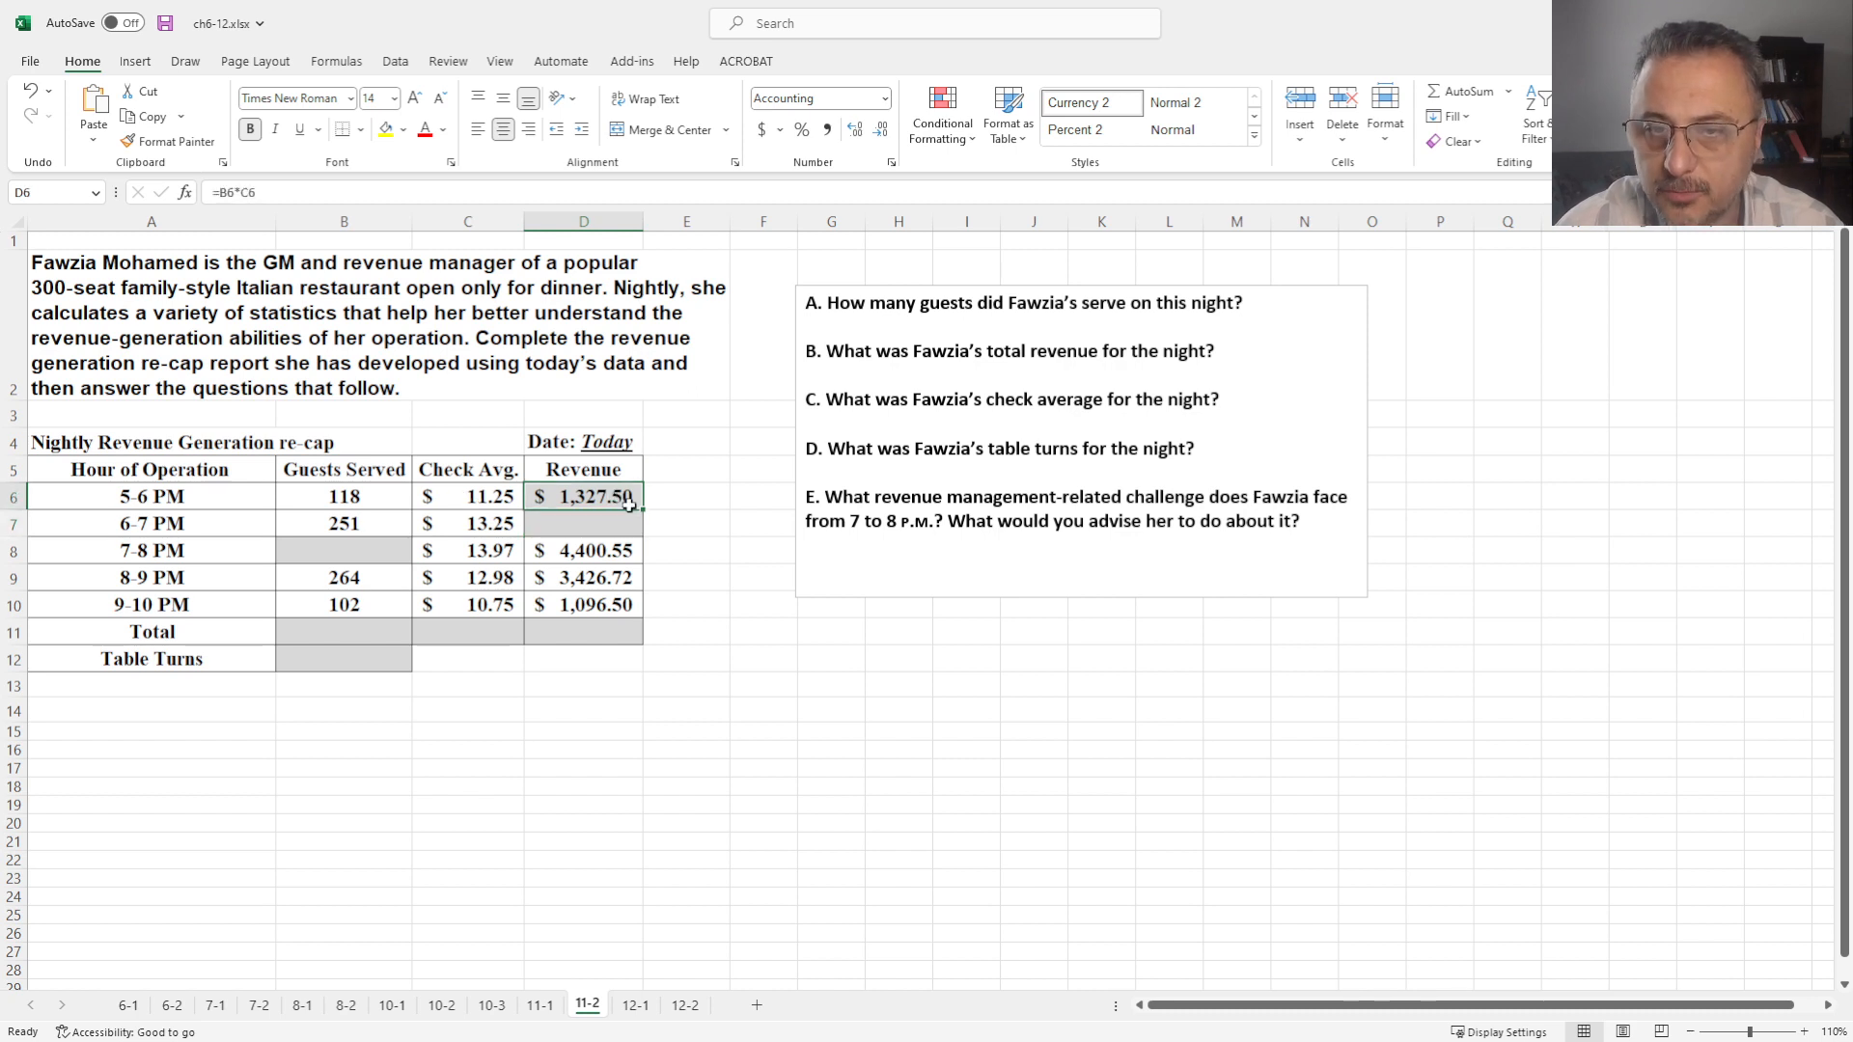
pyautogui.moveTo(639, 496); pyautogui.dragTo(639, 524)
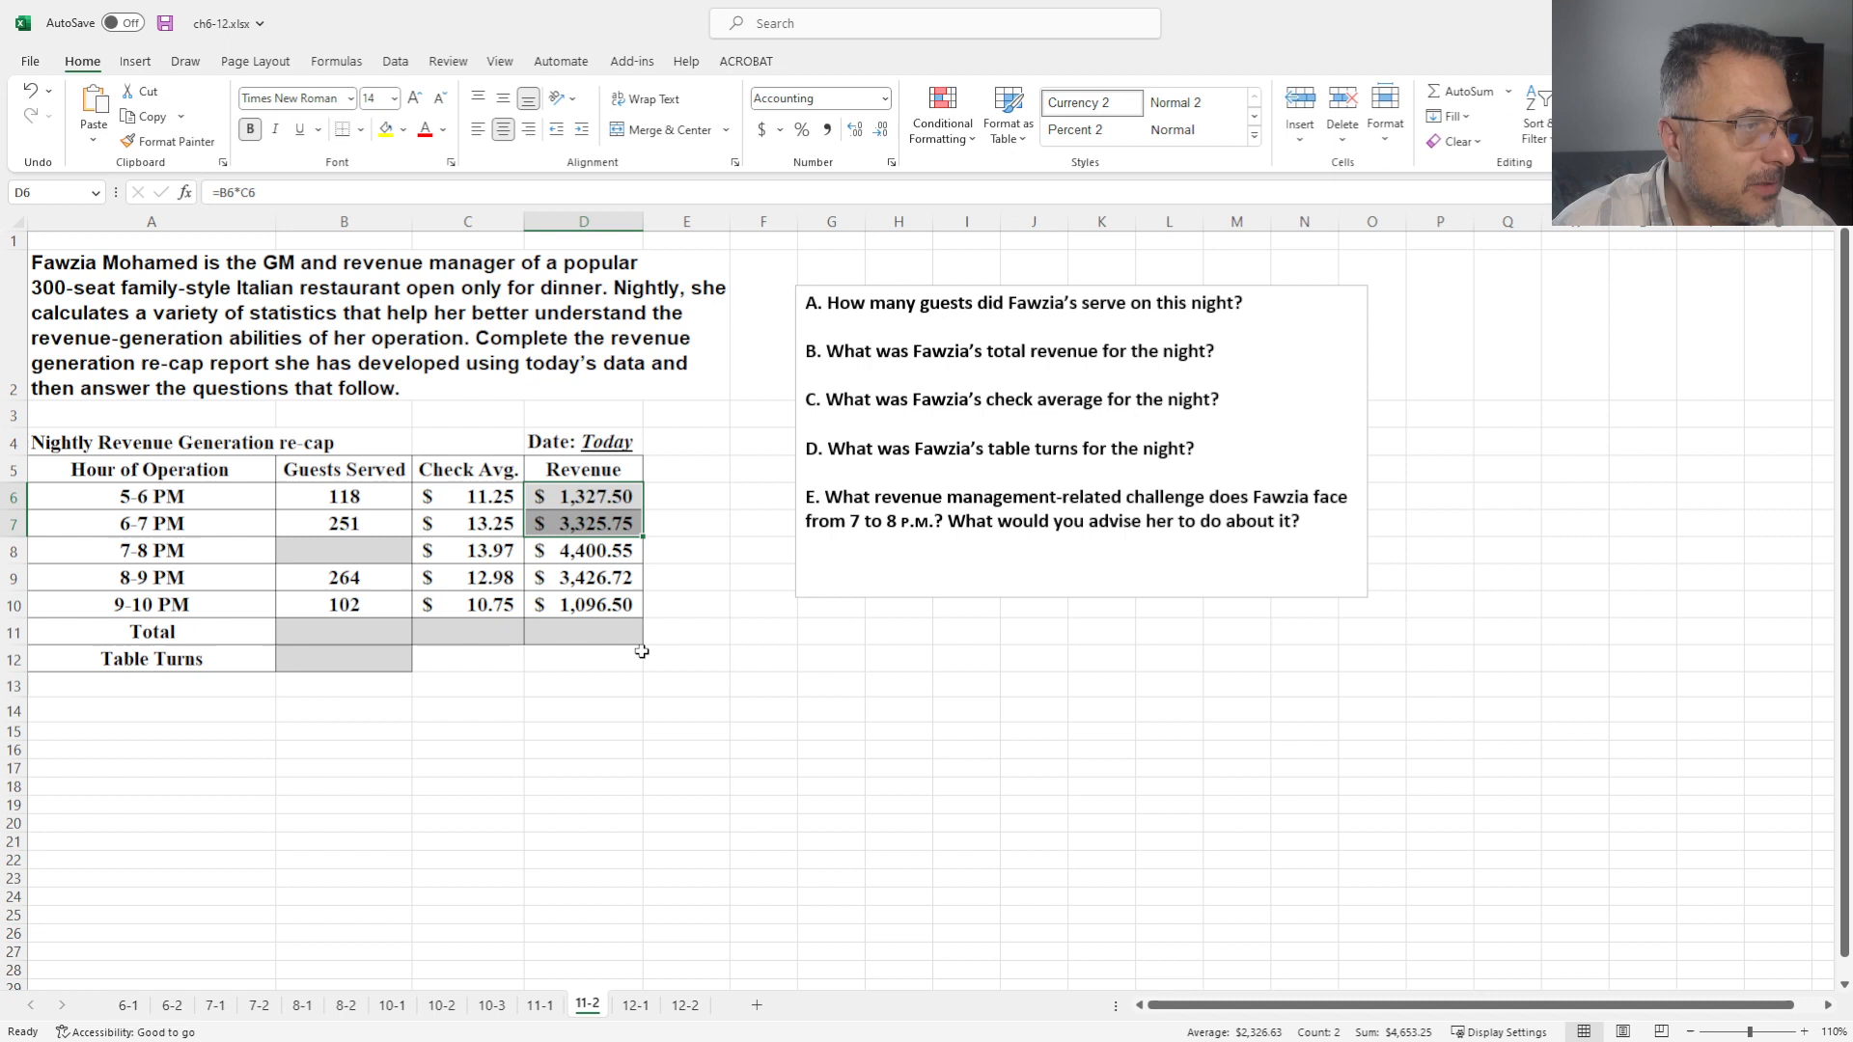
pyautogui.click(344, 551)
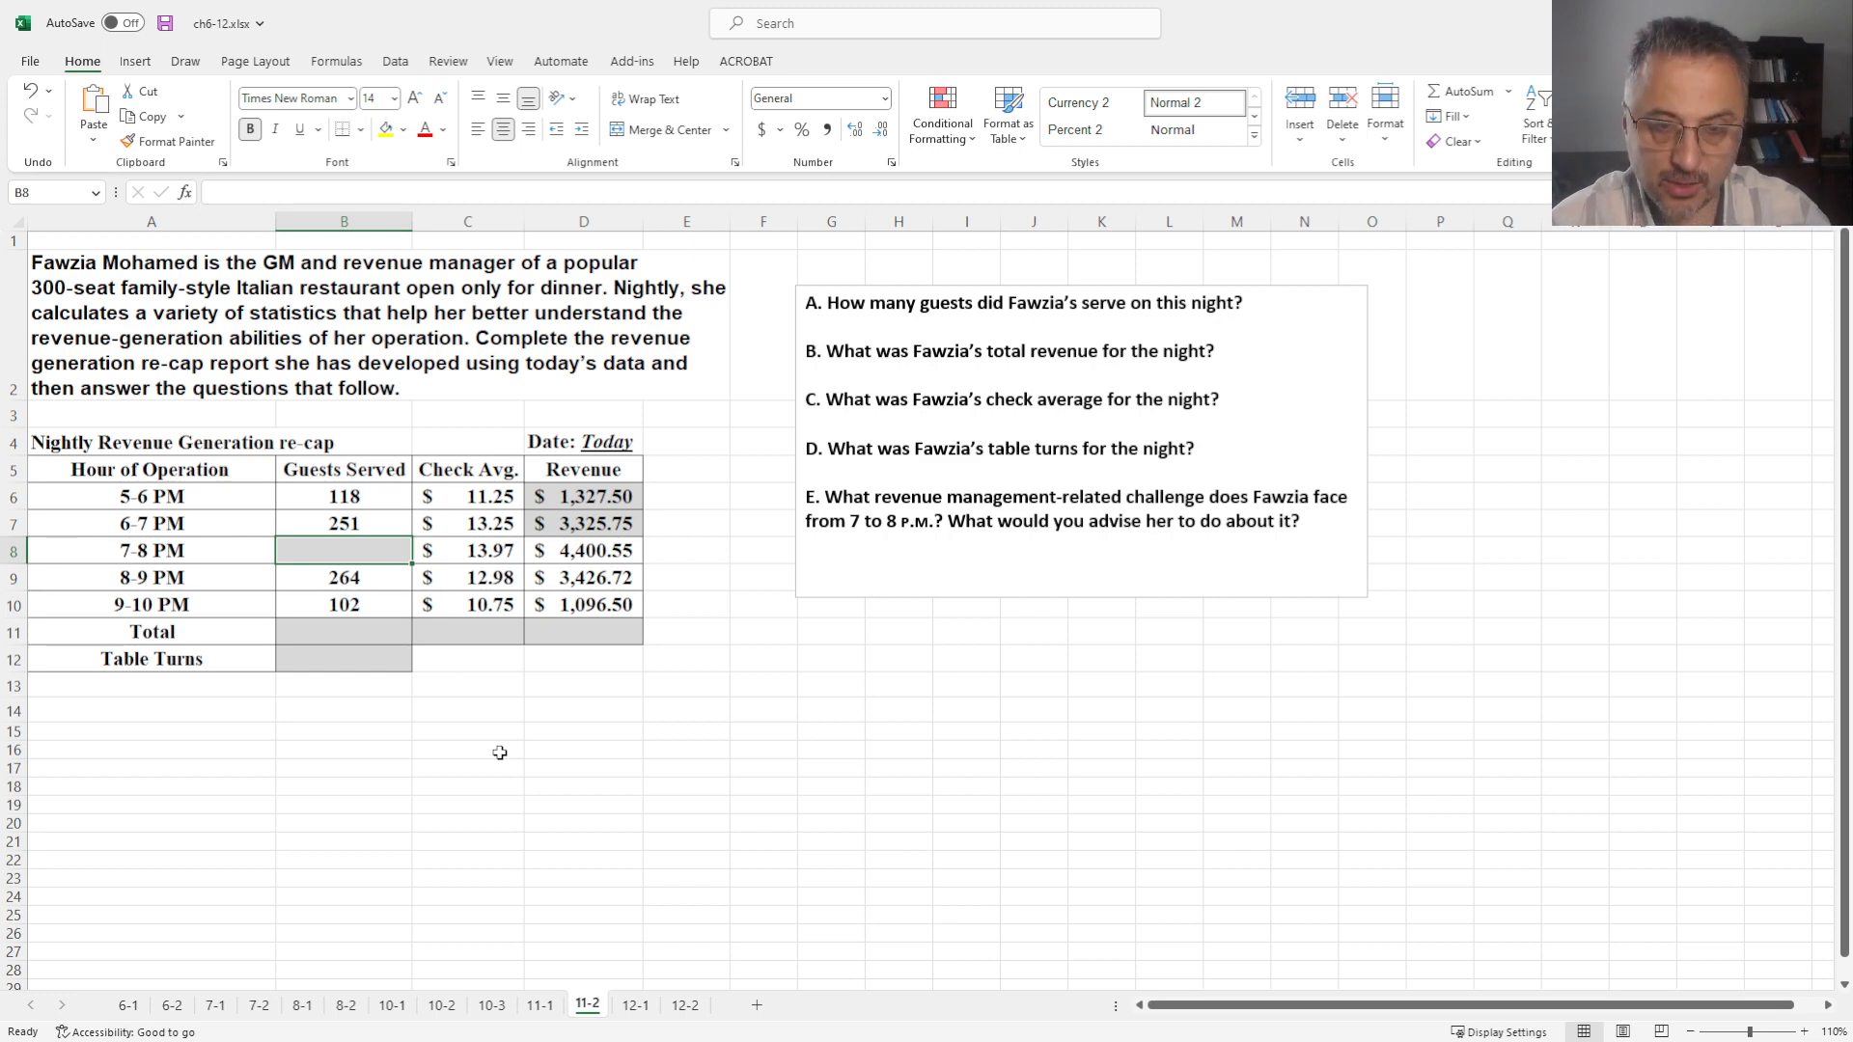
# Derive the 7-8 PM guest count in B8 as =D8/C8, giving 315
pyautogui.write('=D8')
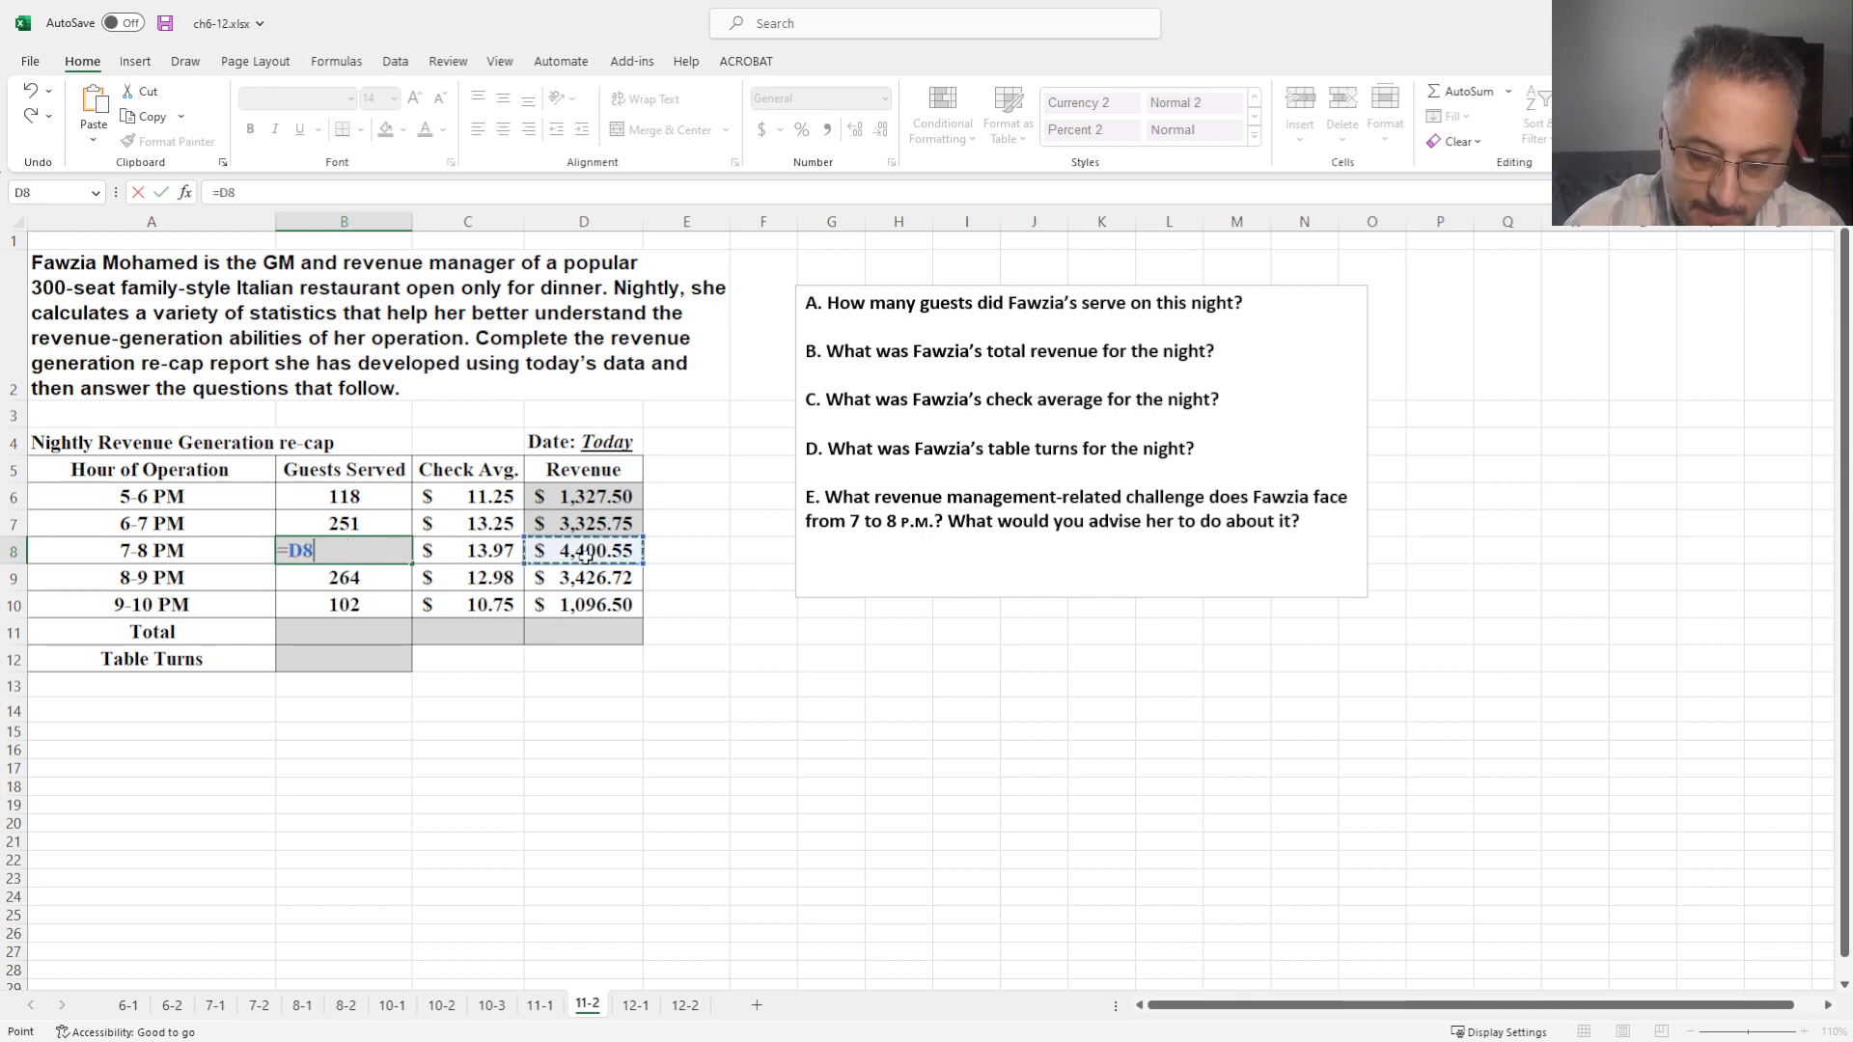
pyautogui.click(467, 550)
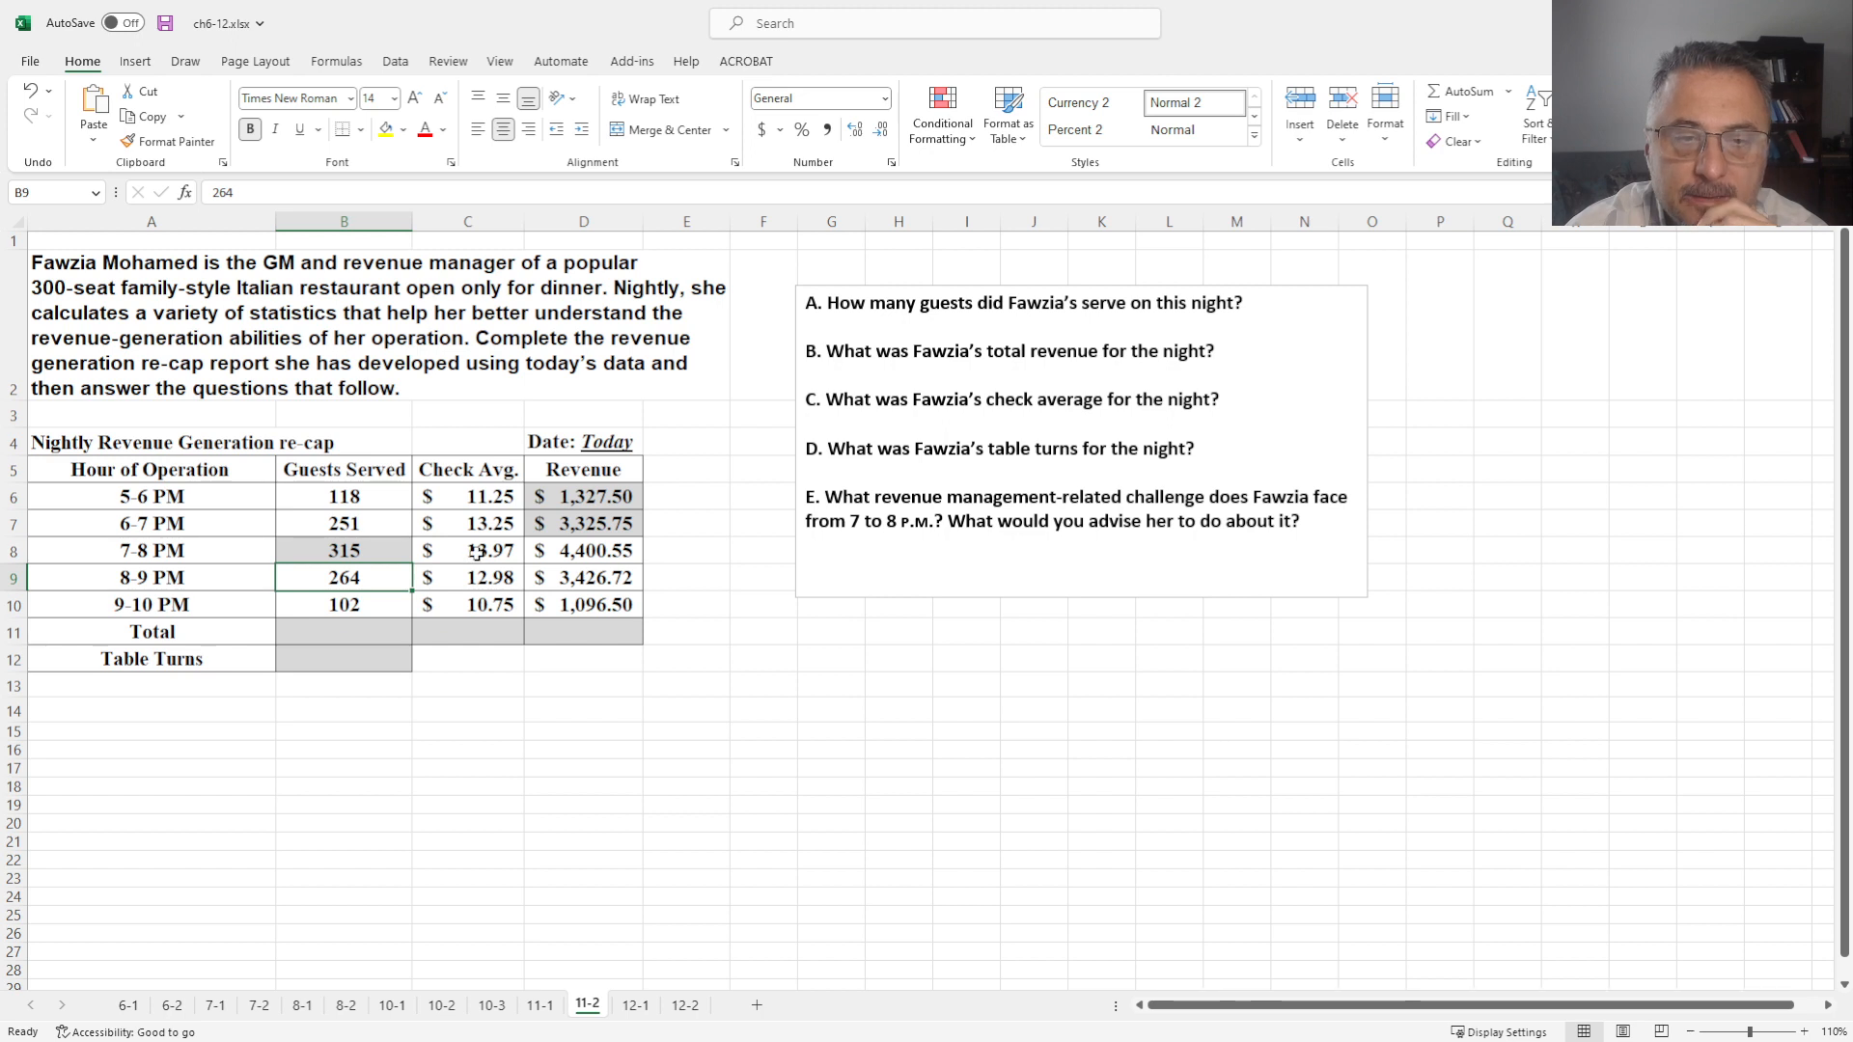
pyautogui.moveTo(332, 803)
pyautogui.write('=')
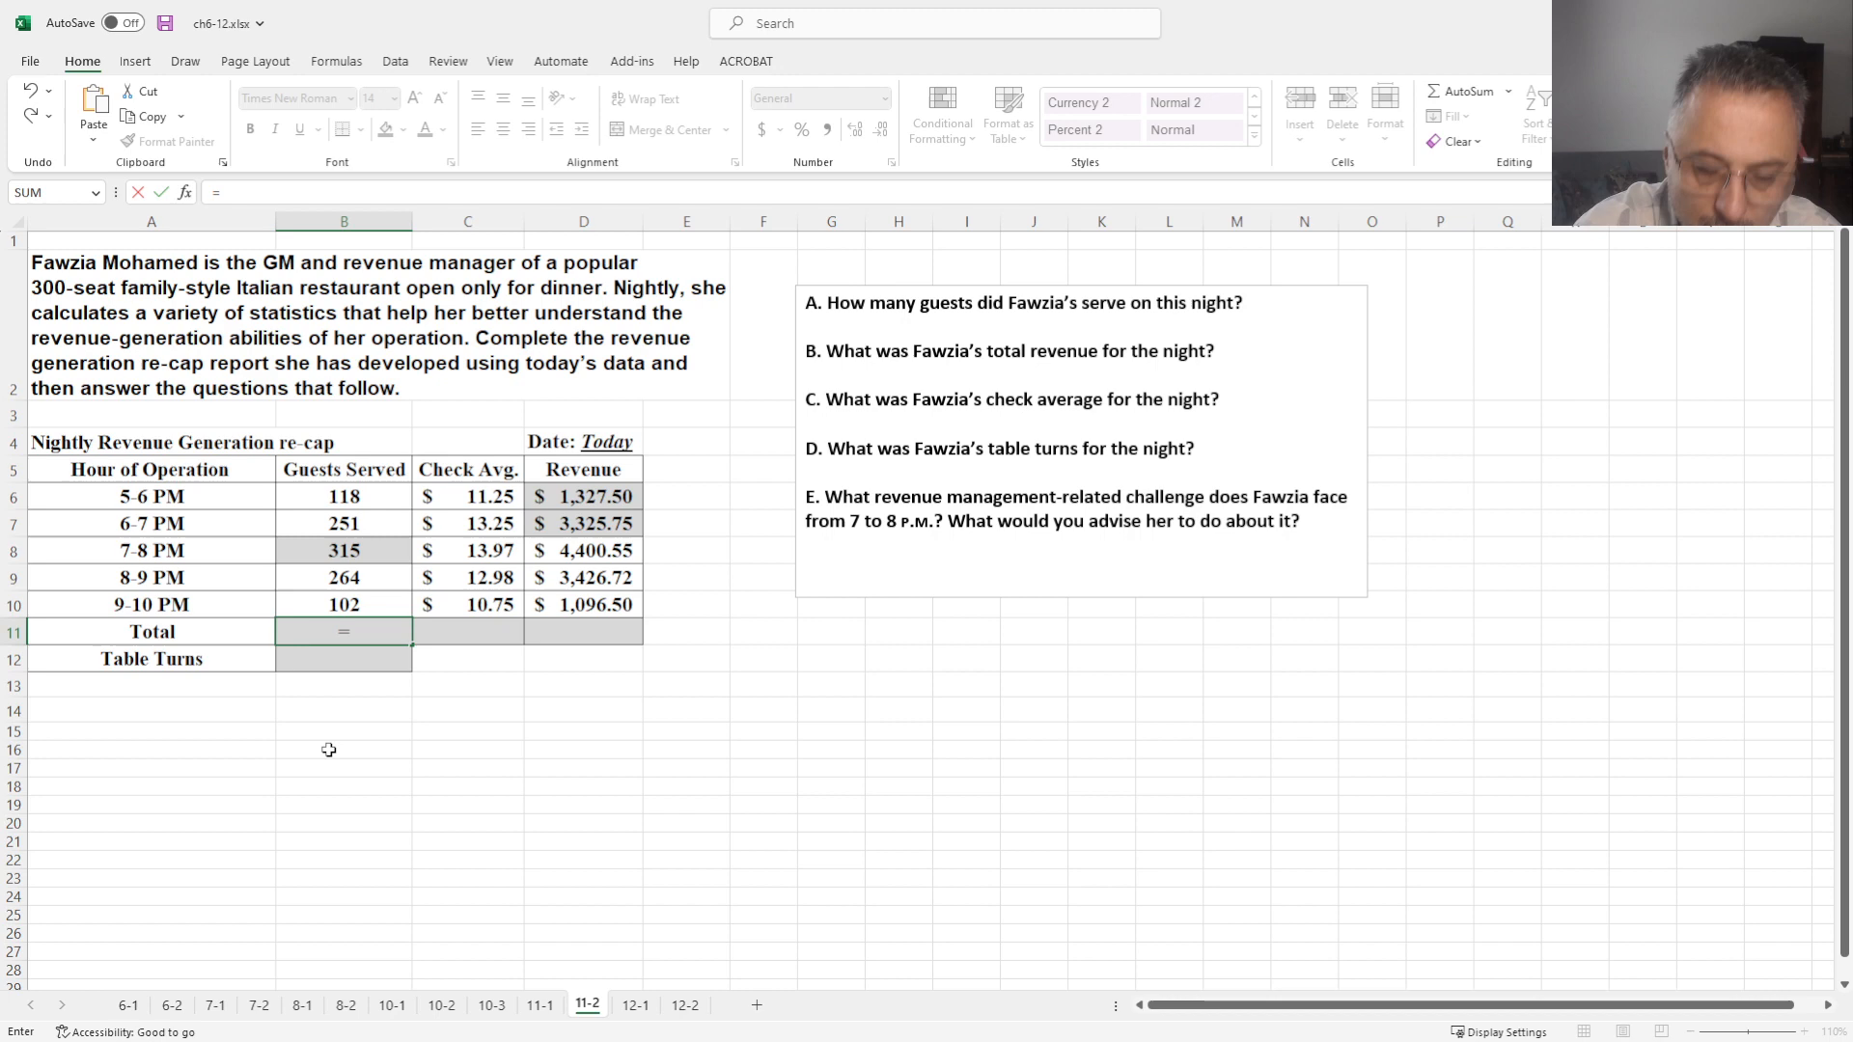
# Total the five hourly guest counts in B11 with =SUM(B6:B10), giving 1050
pyautogui.write('sum(')
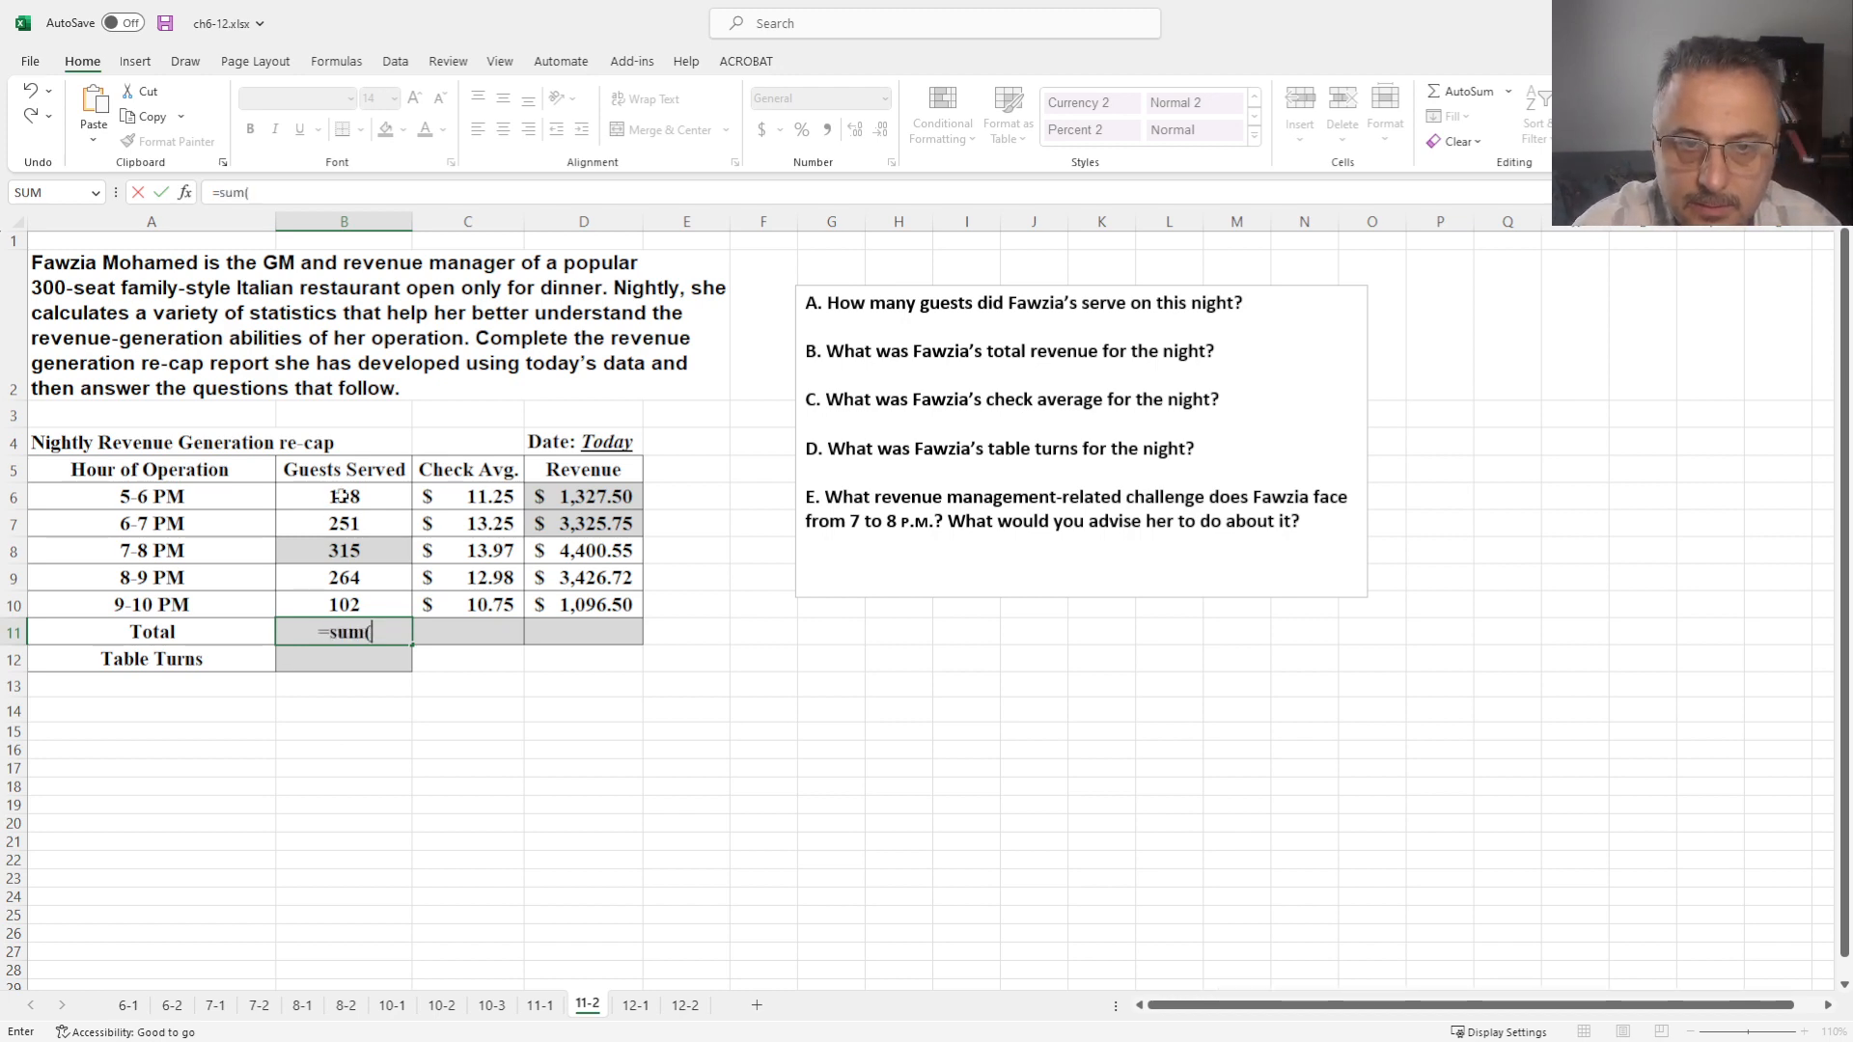
pyautogui.moveTo(344, 496); pyautogui.dragTo(344, 604)
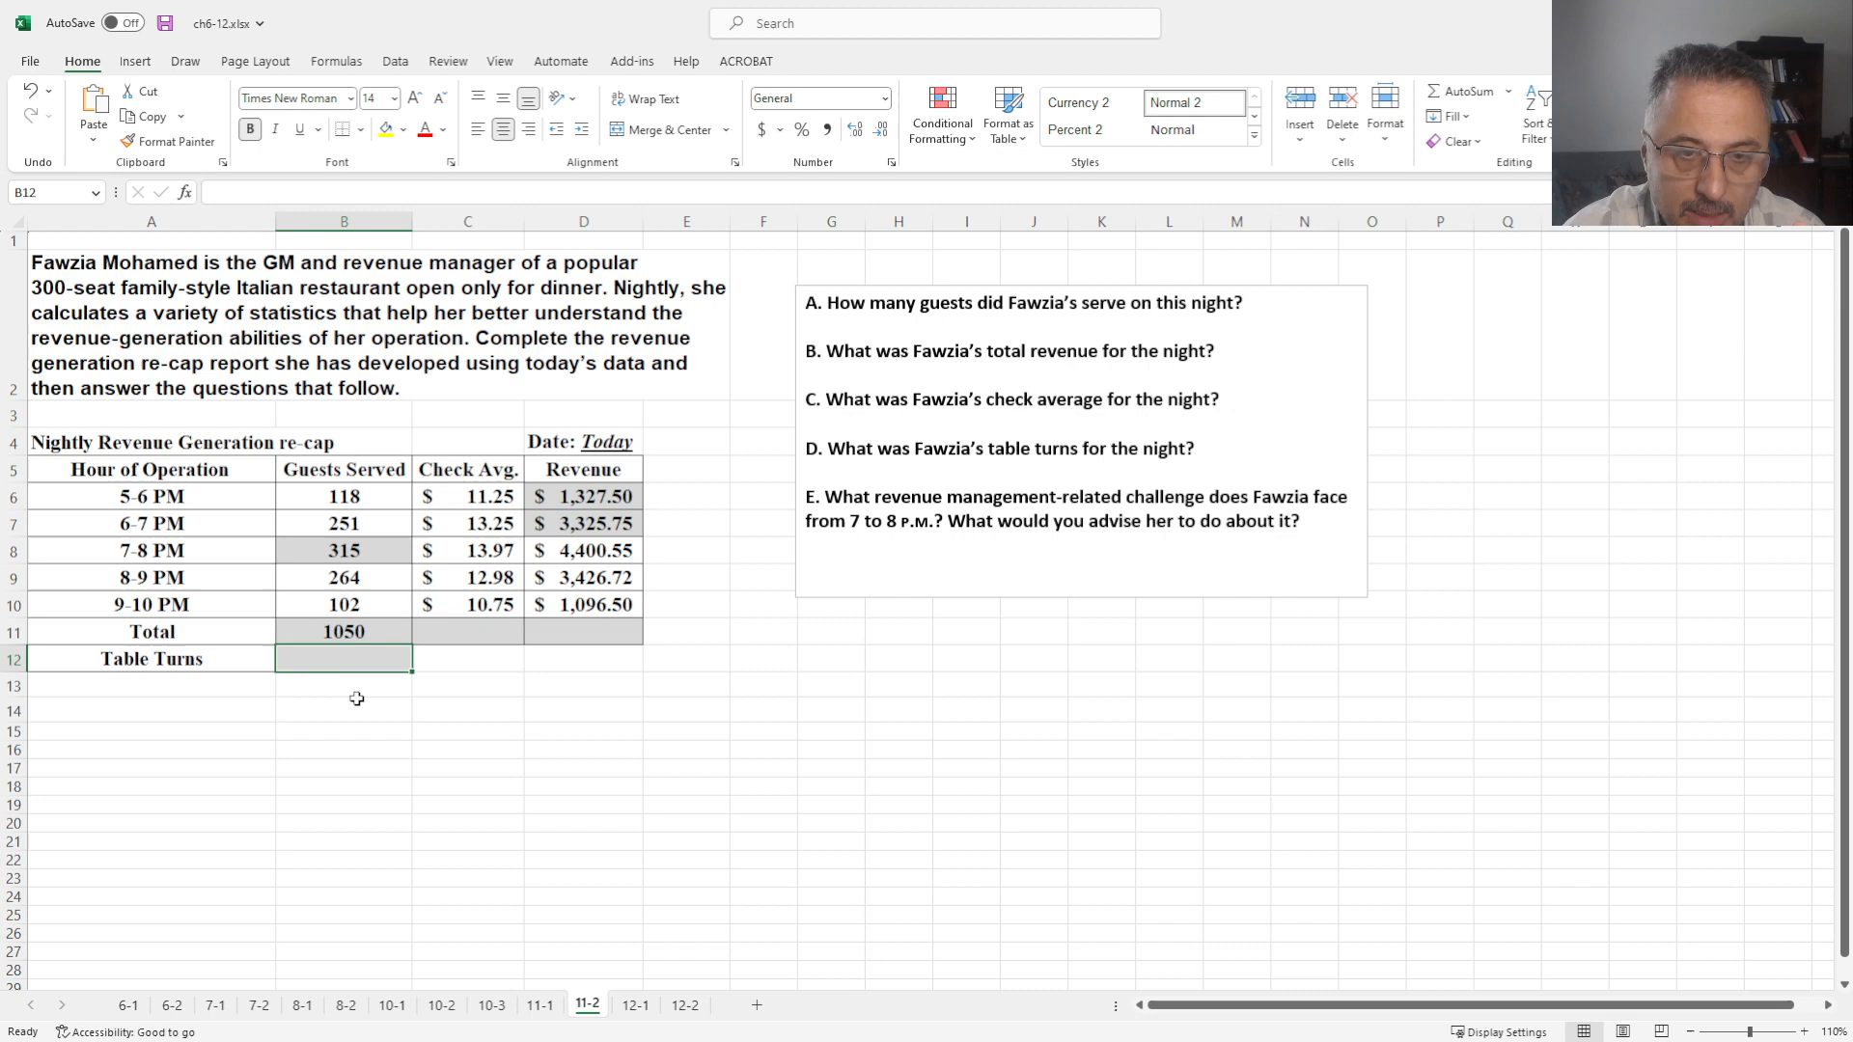
pyautogui.click(151, 709)
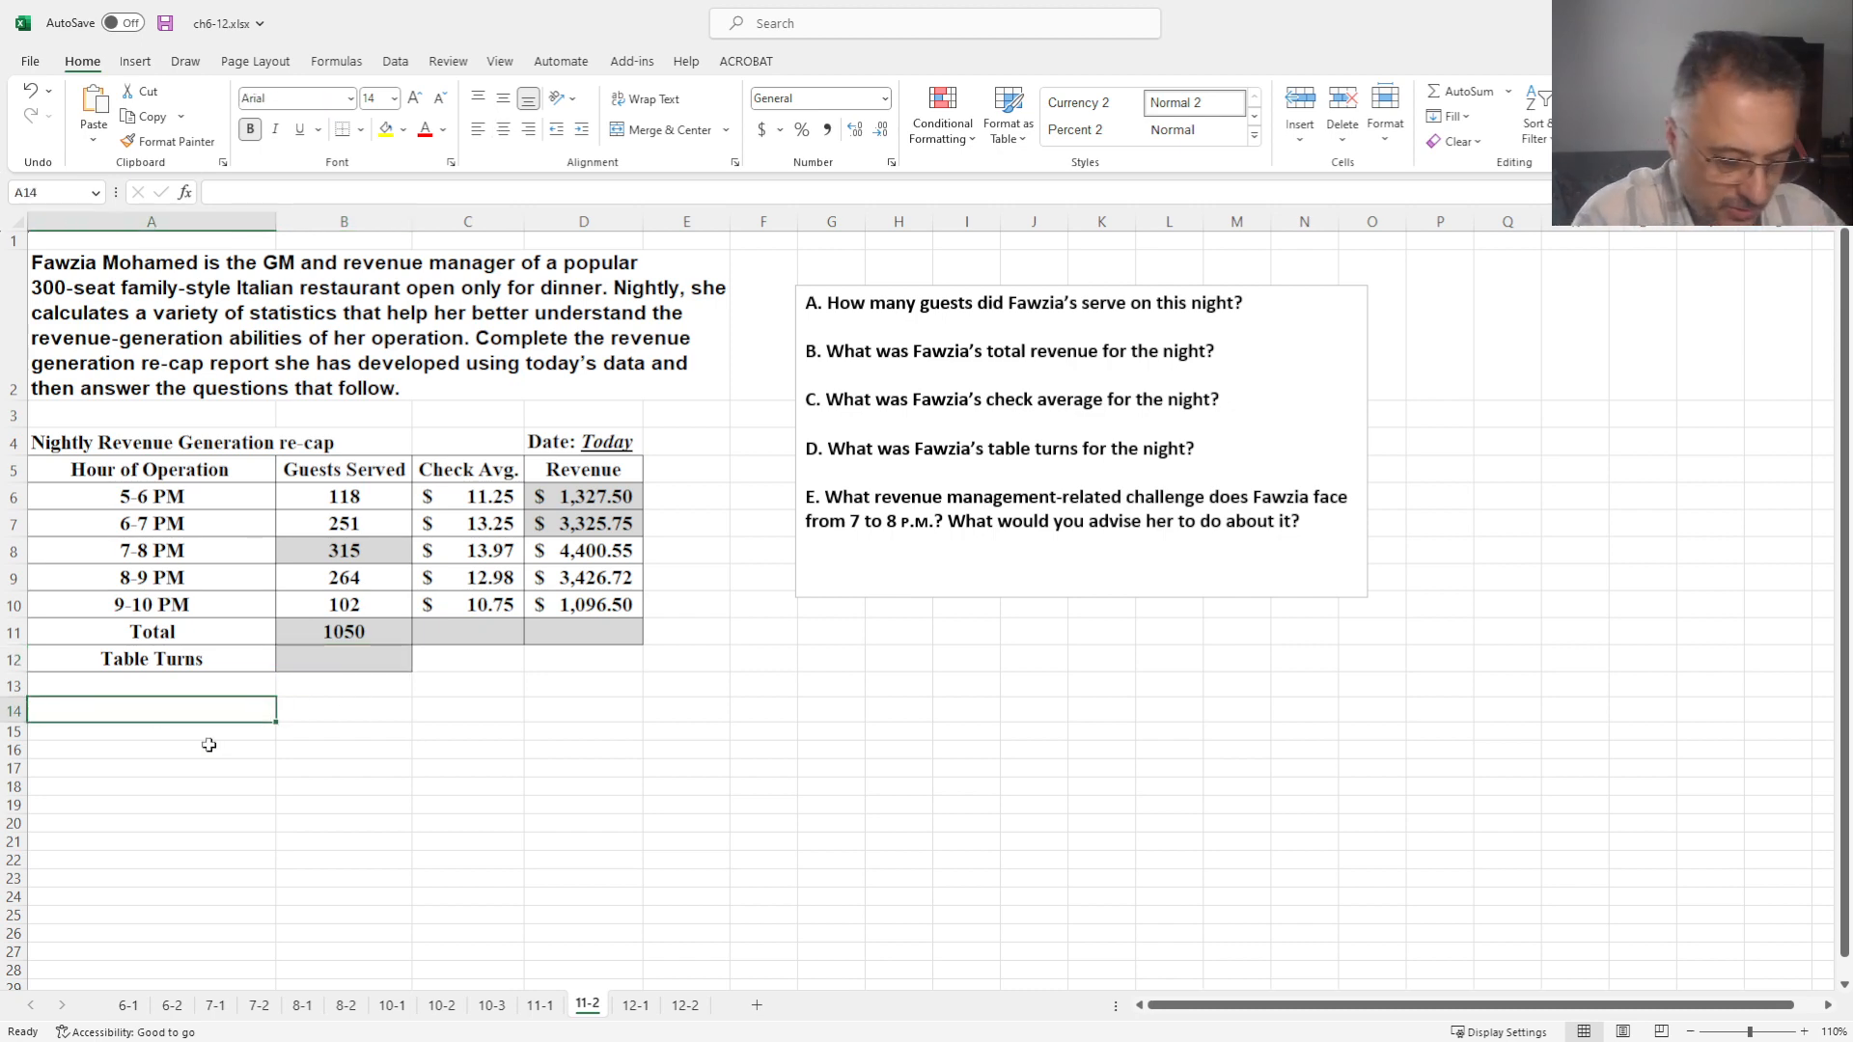
# Write 'Table turns = number of guest served/number of seats available' in A14:B14
pyautogui.write('Table turns =')
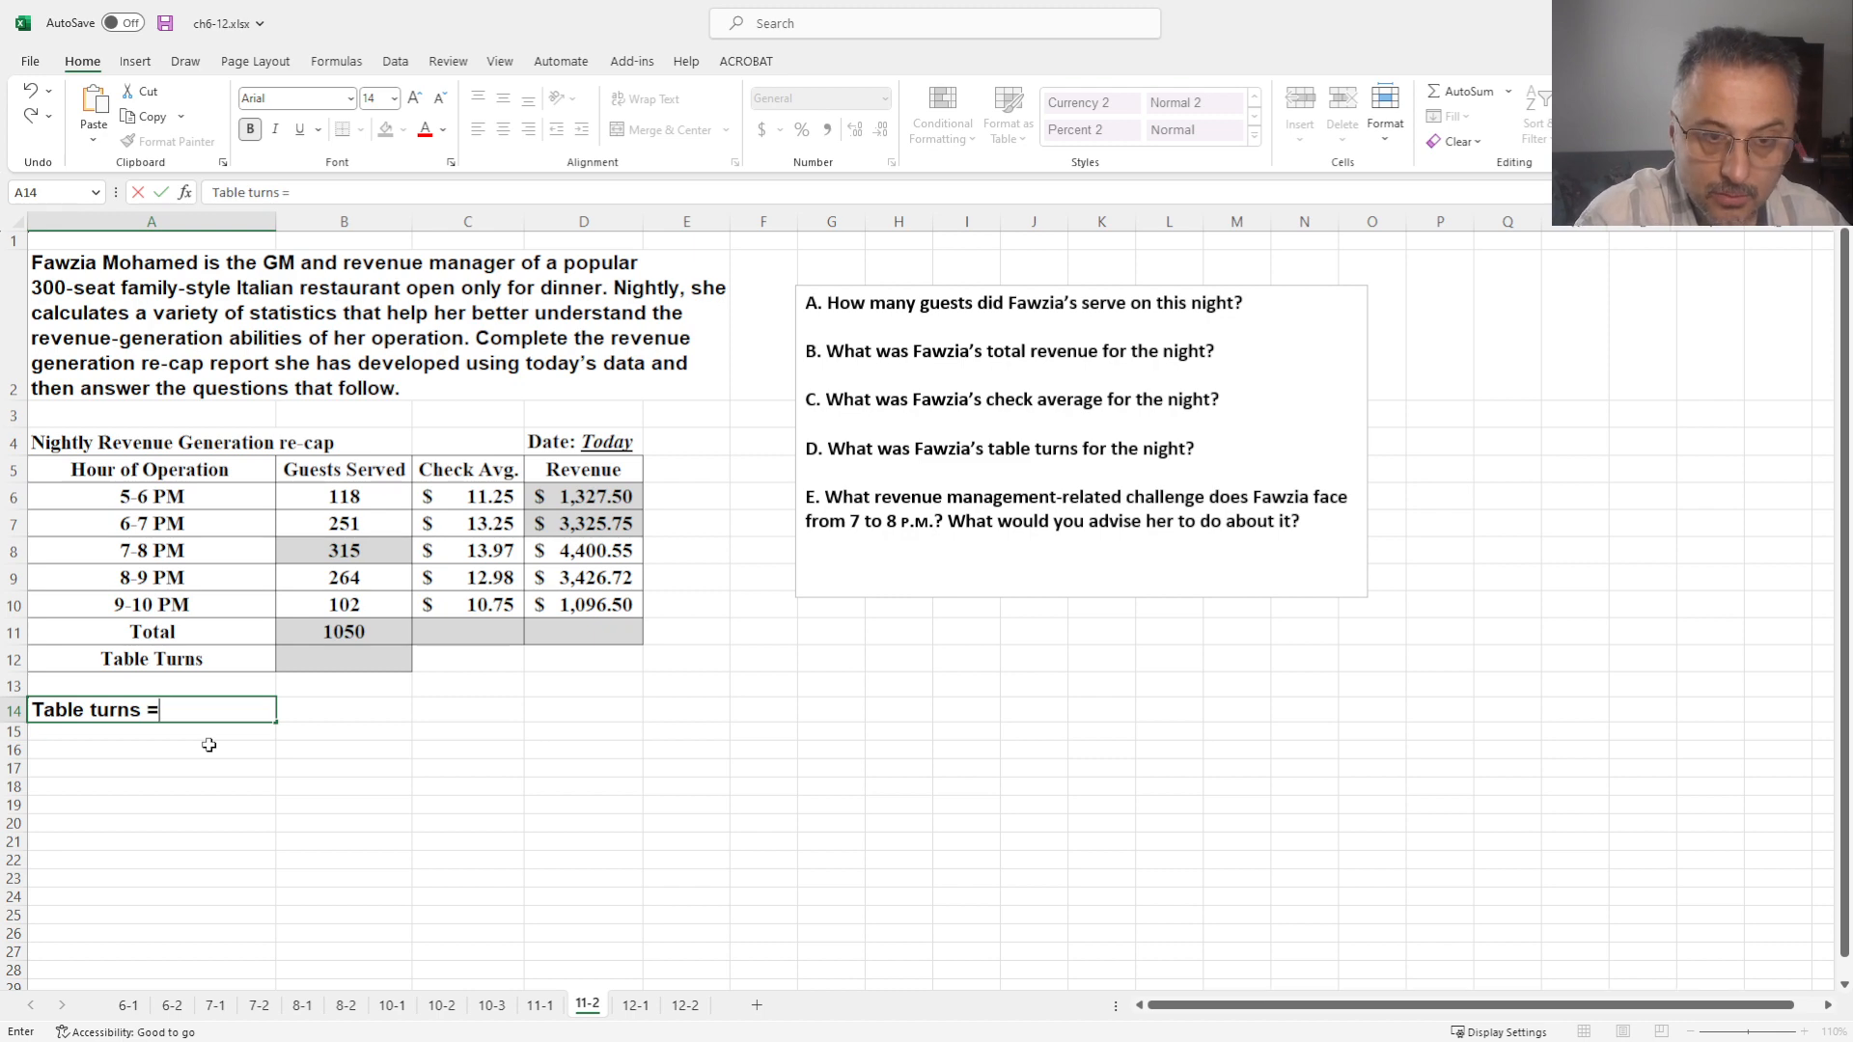
pyautogui.click(343, 709)
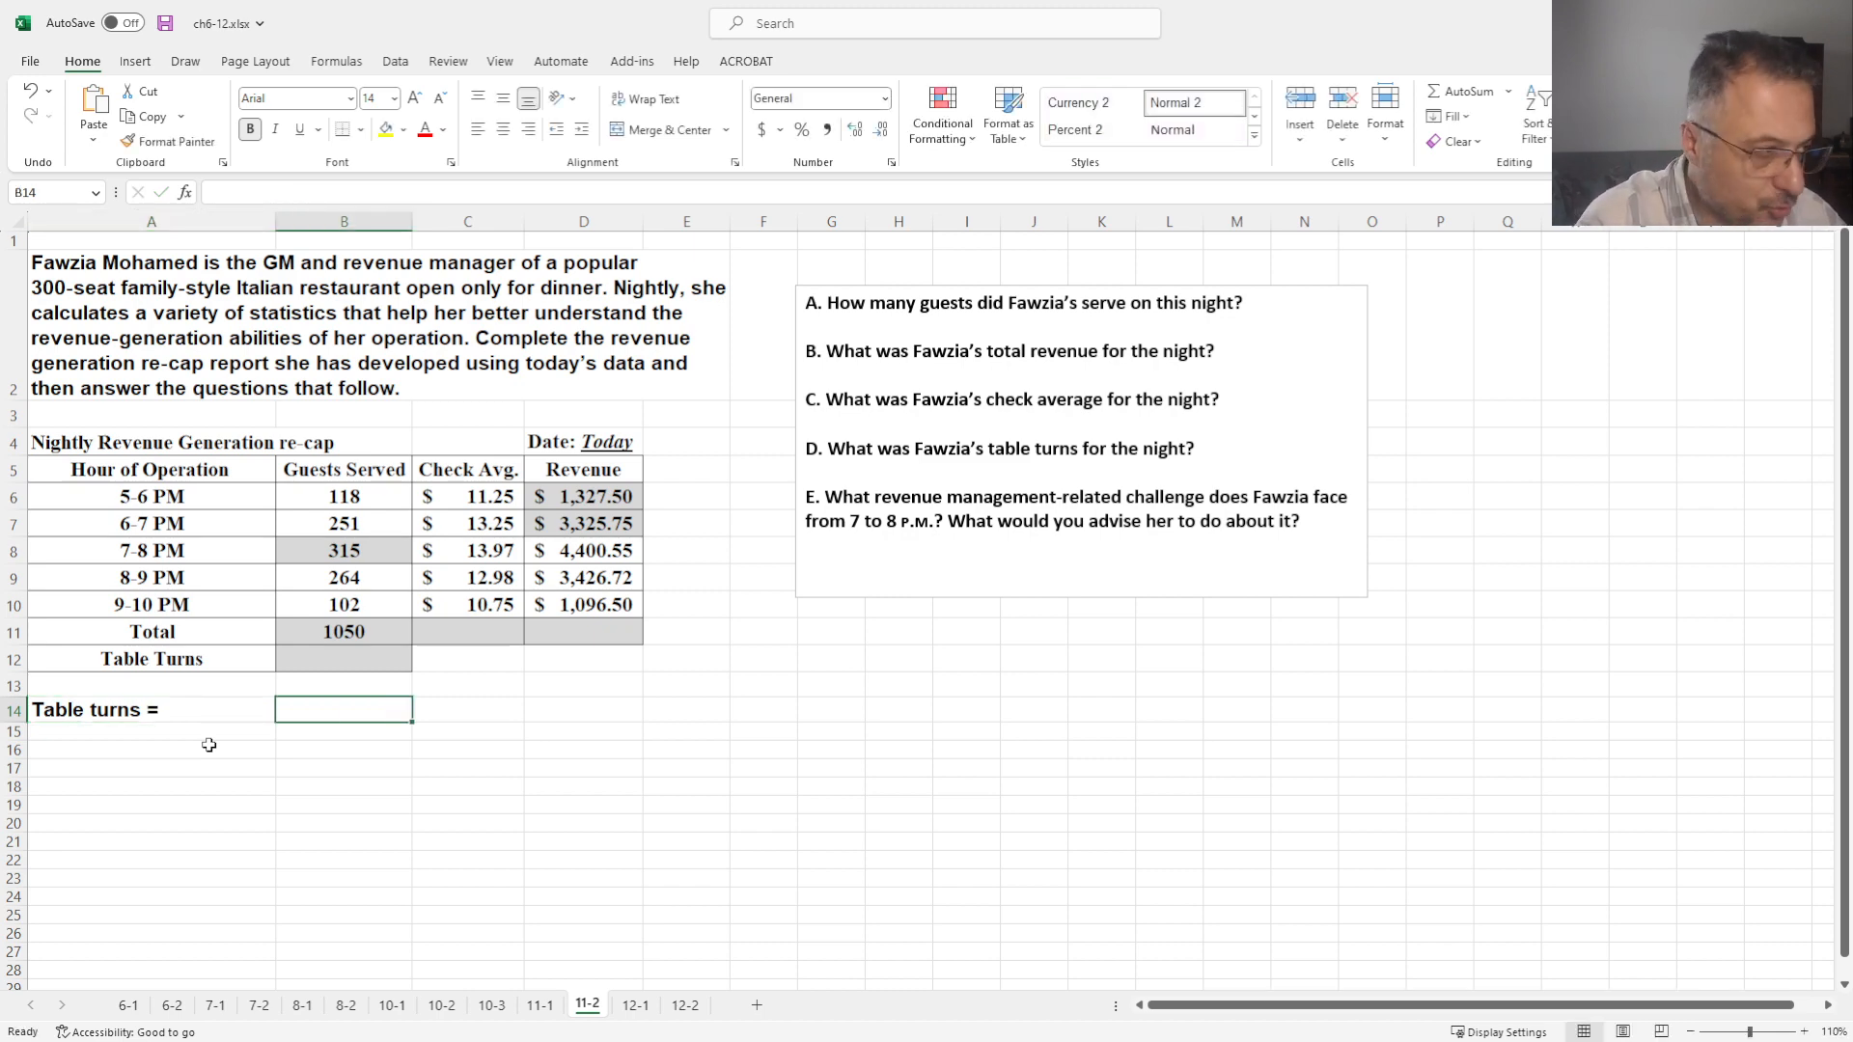
pyautogui.write('number of gu')
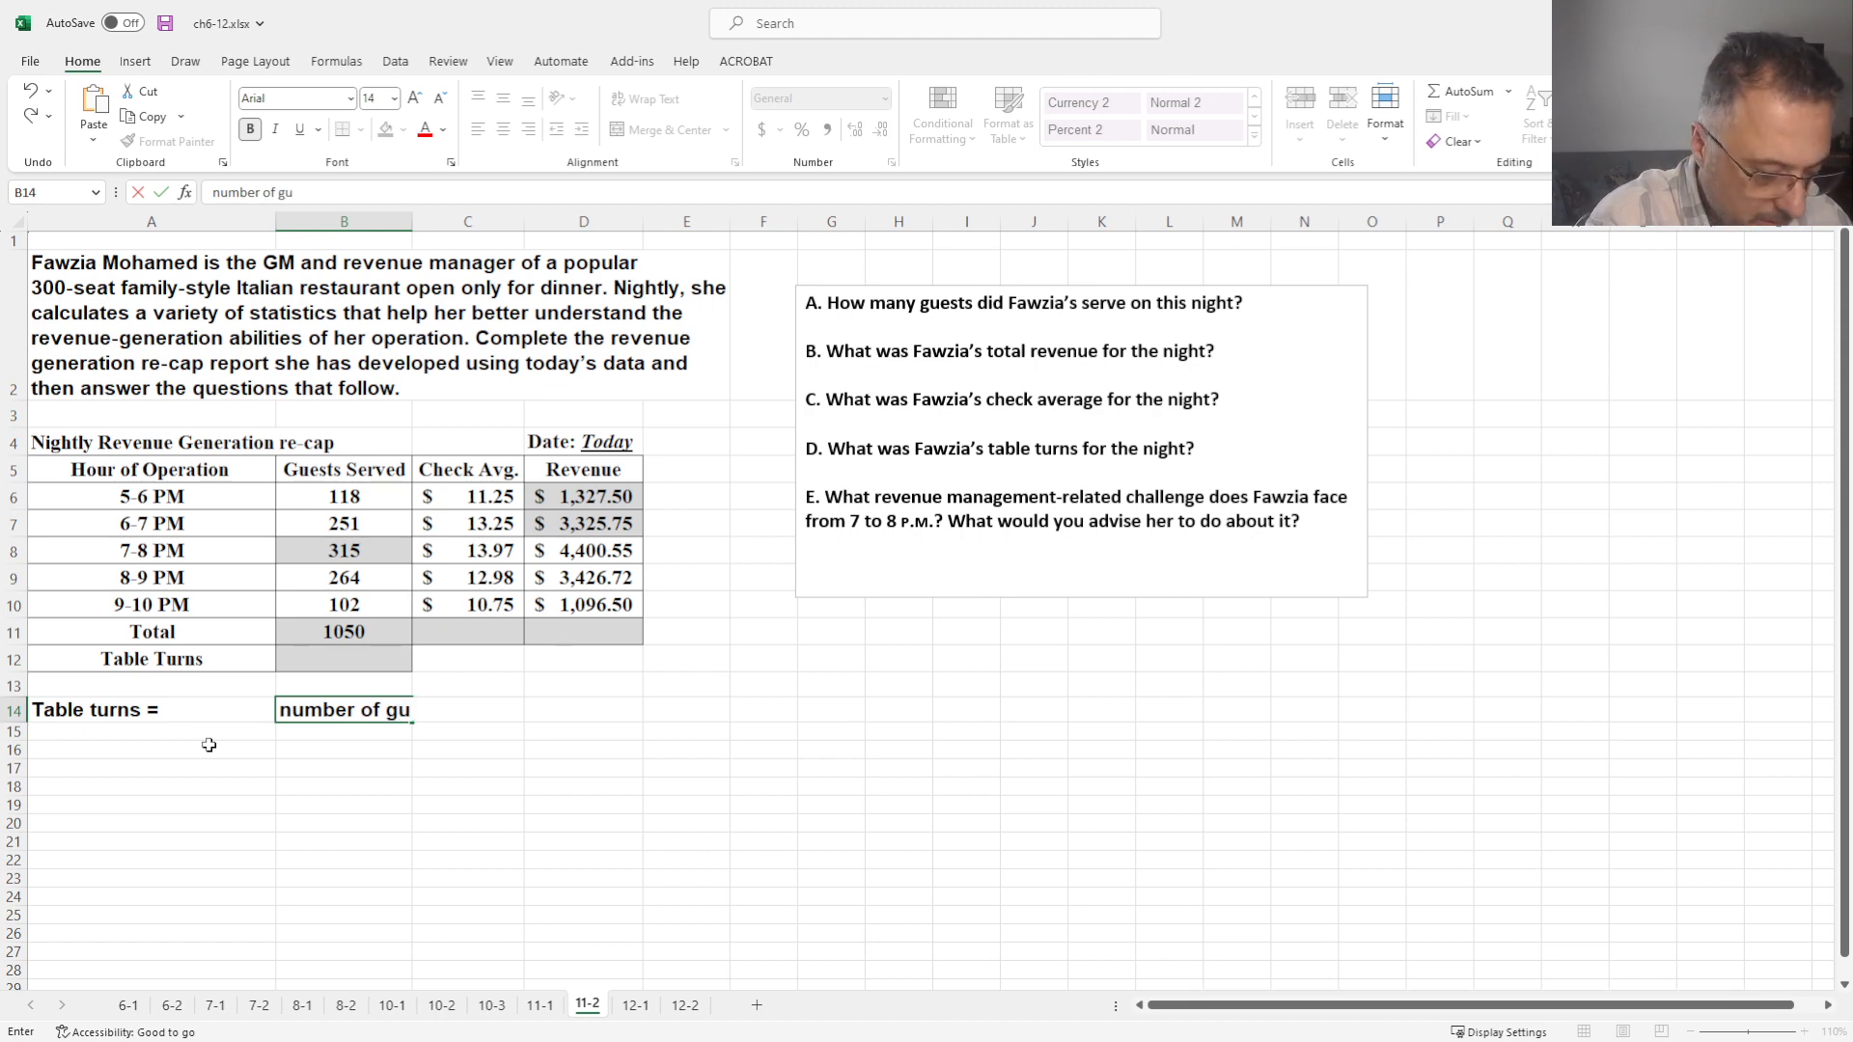
pyautogui.write('est served')
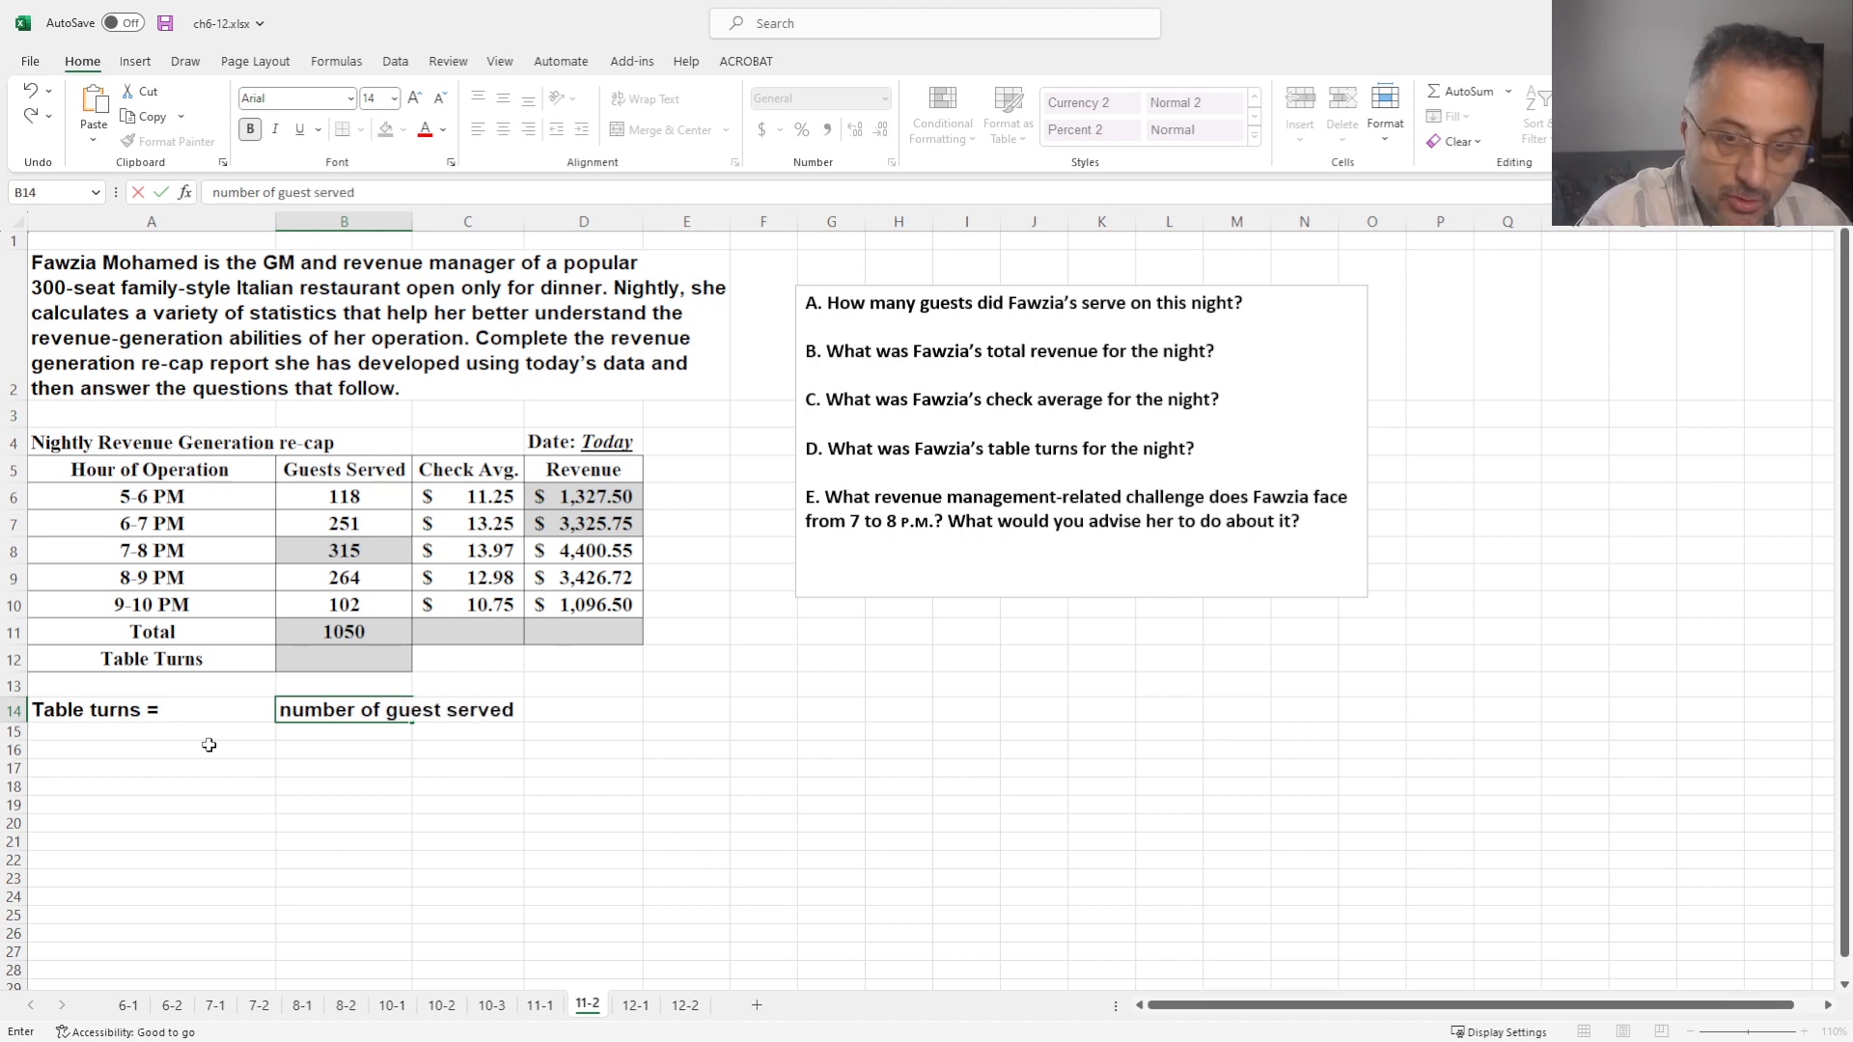
pyautogui.write('/')
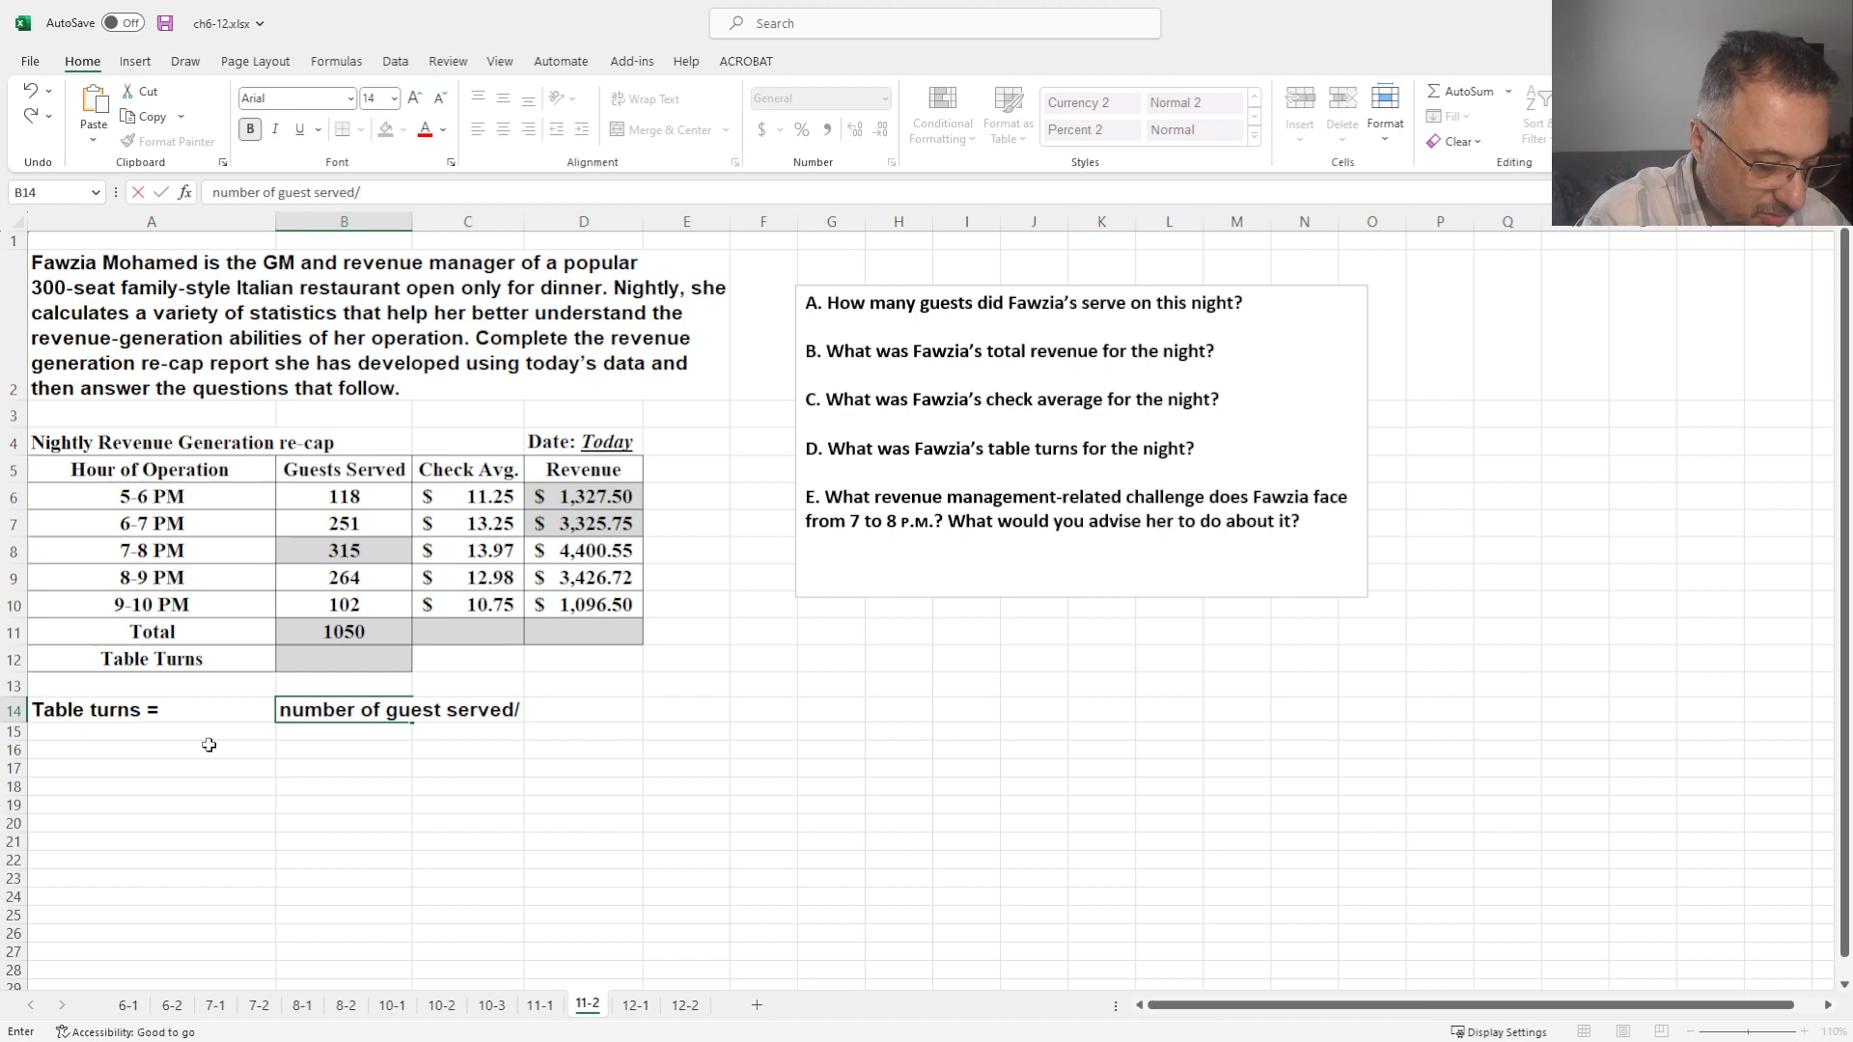
pyautogui.write('number of')
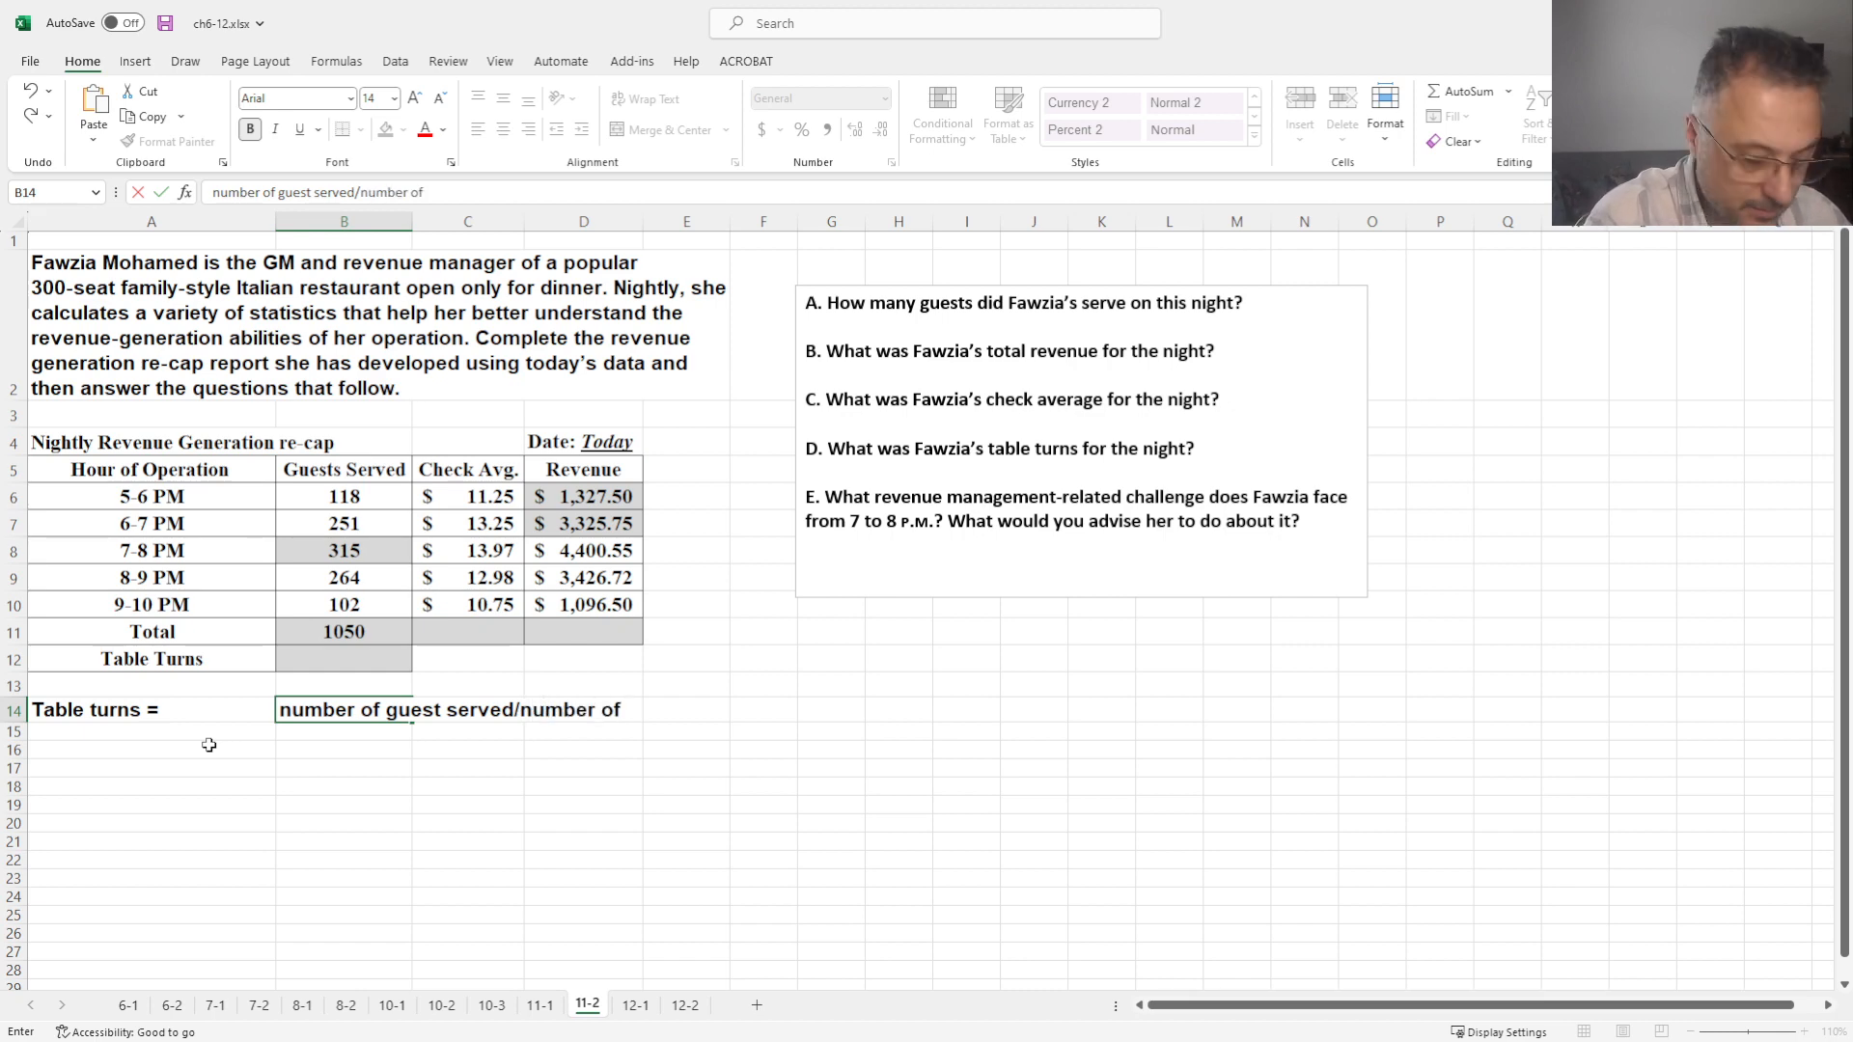
pyautogui.write('seats available')
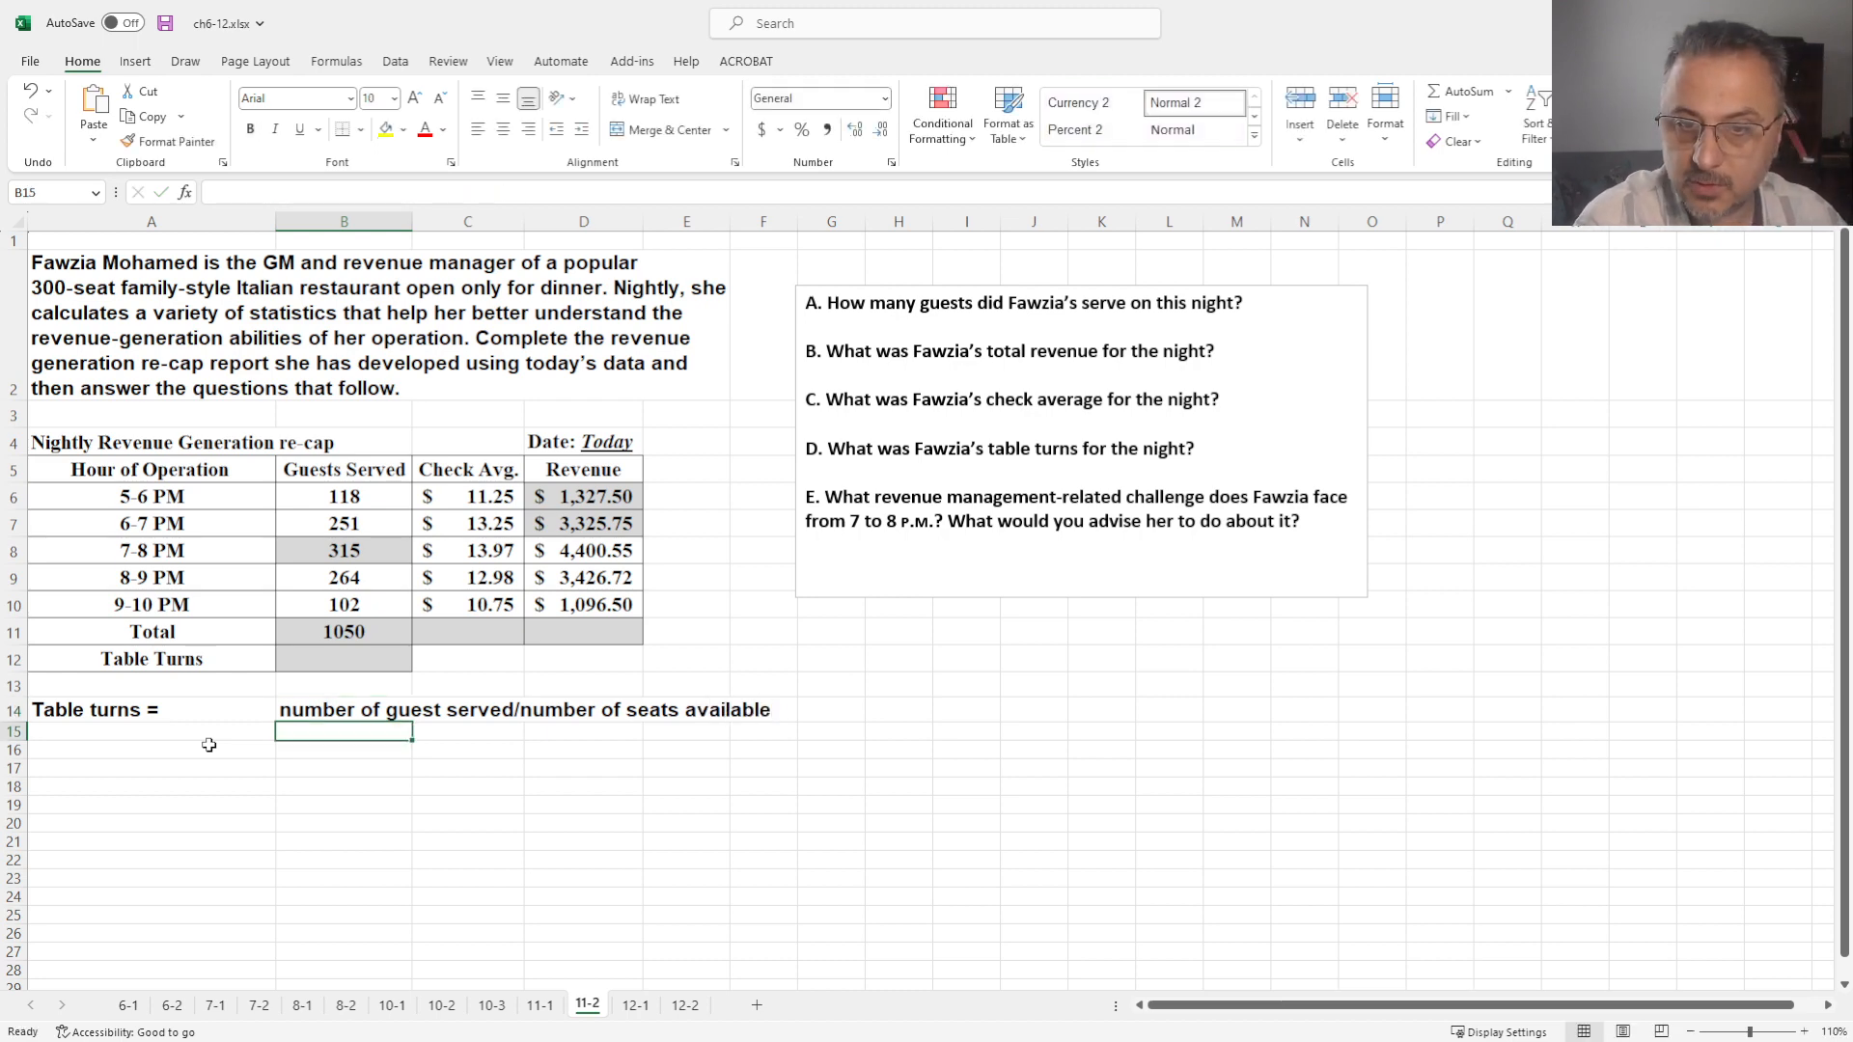
pyautogui.click(343, 658)
pyautogui.write('=')
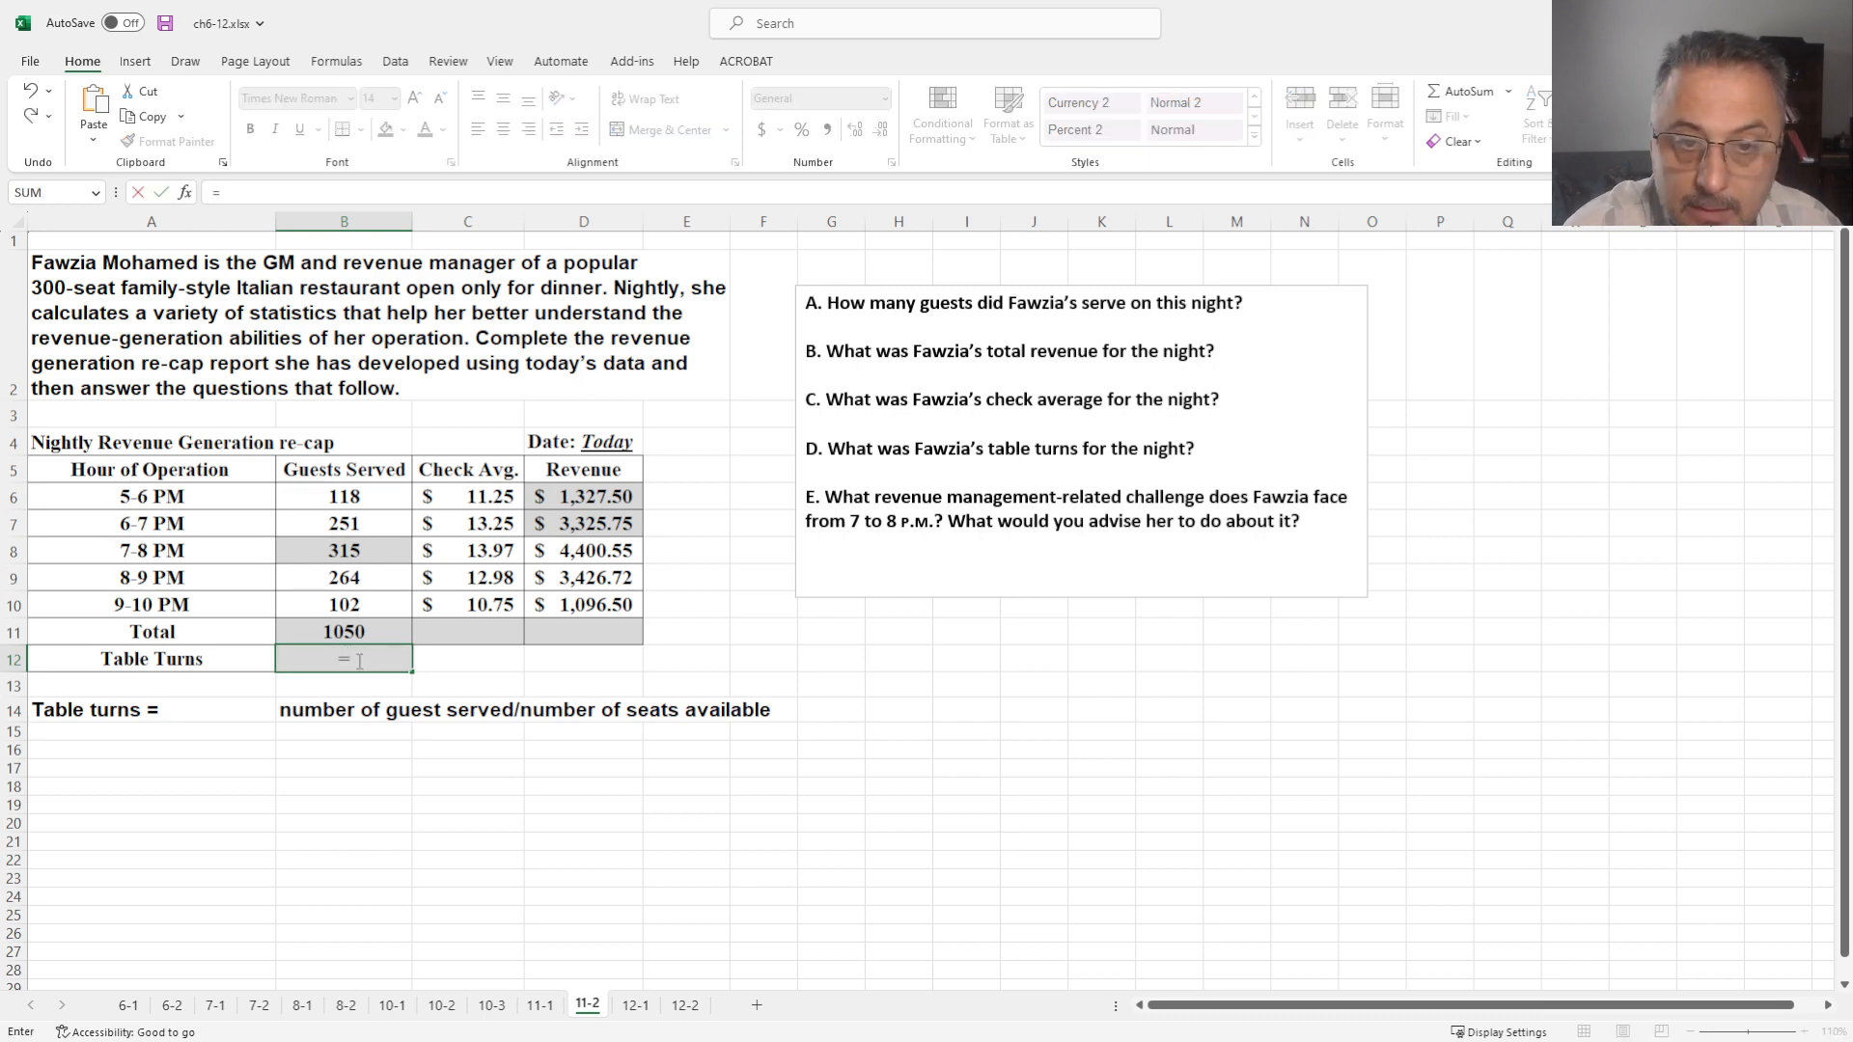
# Compute Table Turns in B12 as =B11/300, giving 3.5
pyautogui.click(343, 631)
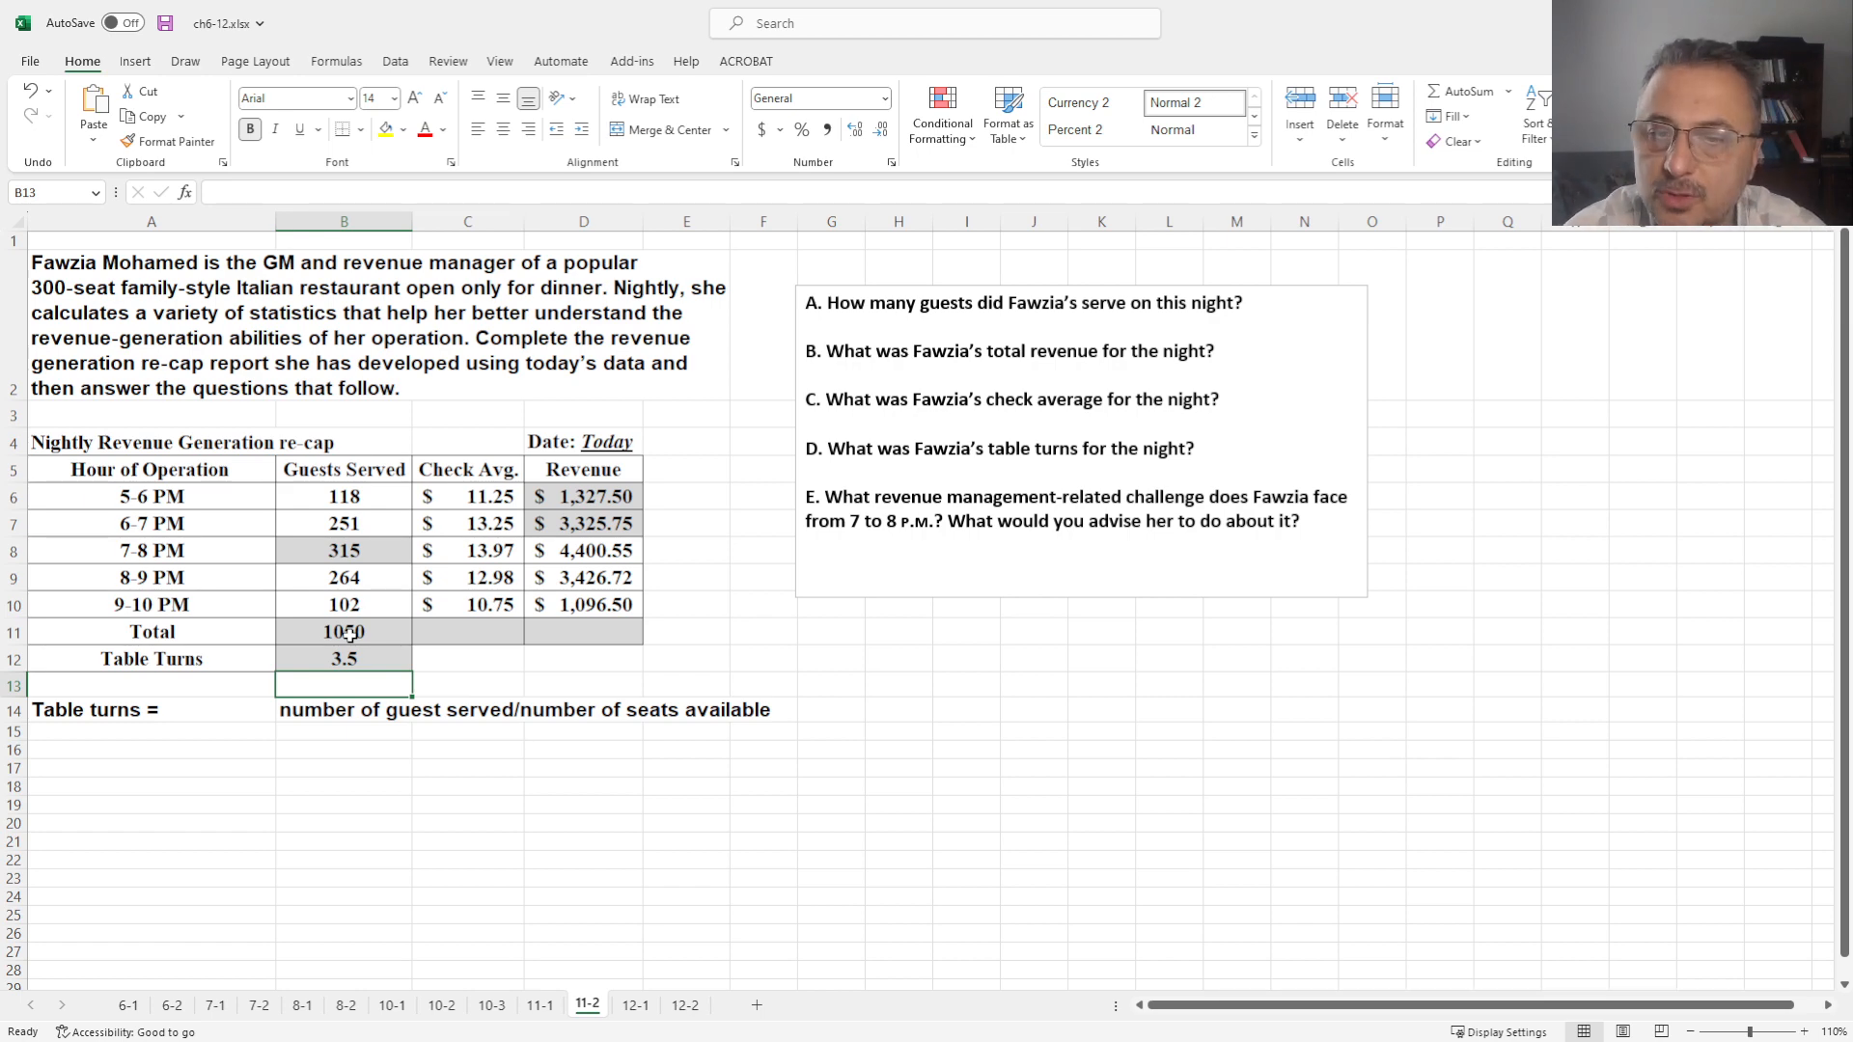
pyautogui.click(468, 629)
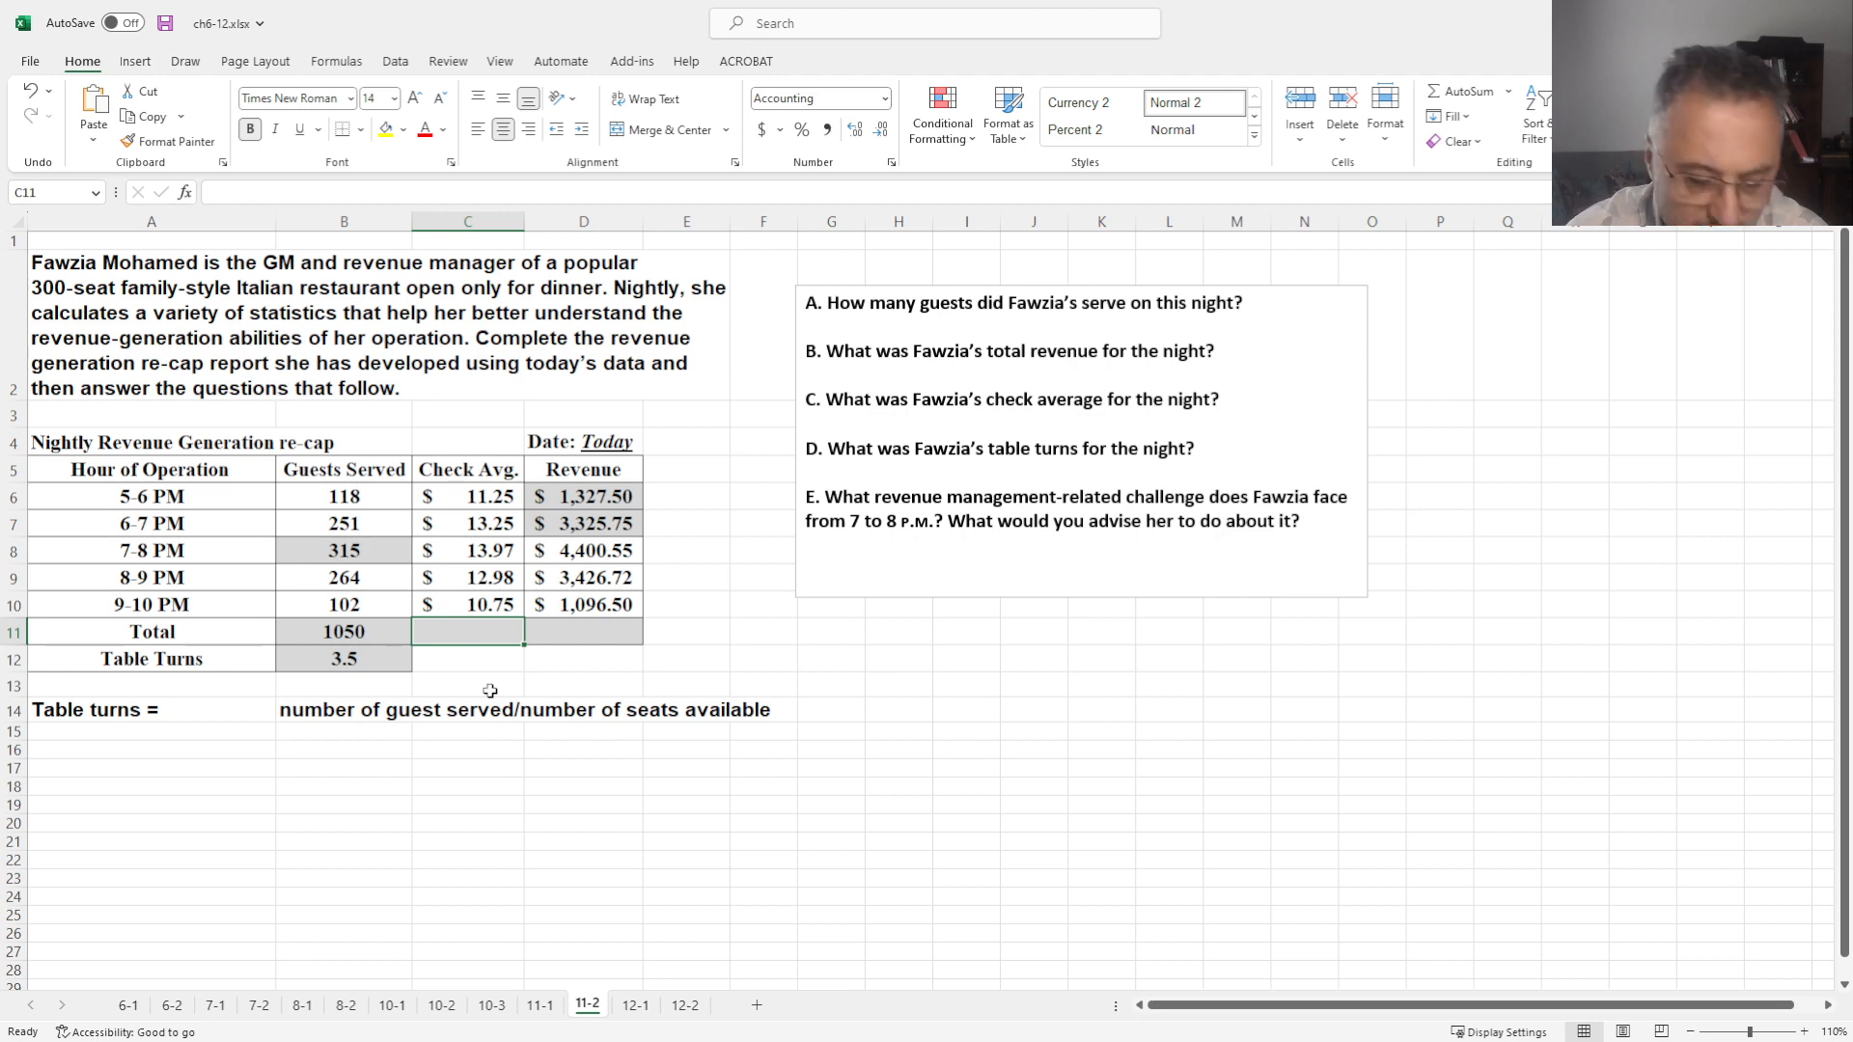
# Enter an AVERAGE formula over the five hourly check averages, giving a Total of $12.44
pyautogui.write('=')
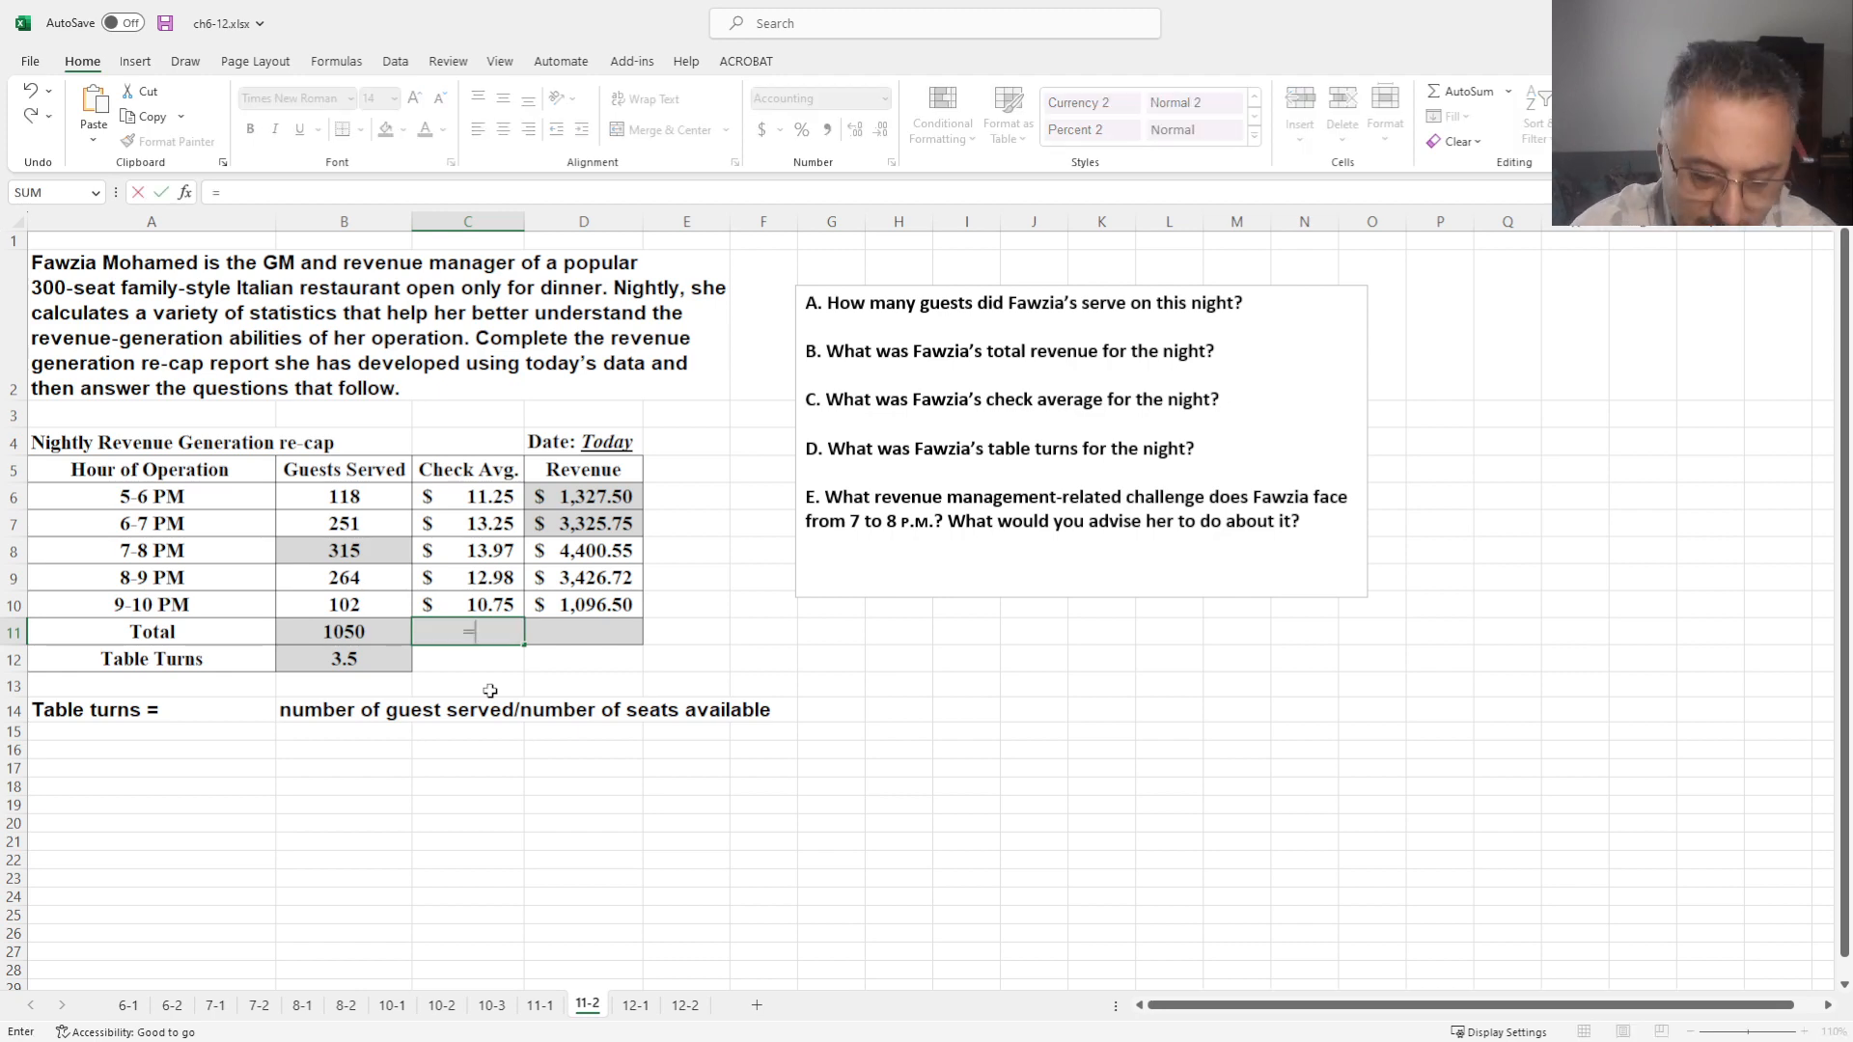
pyautogui.write('averag')
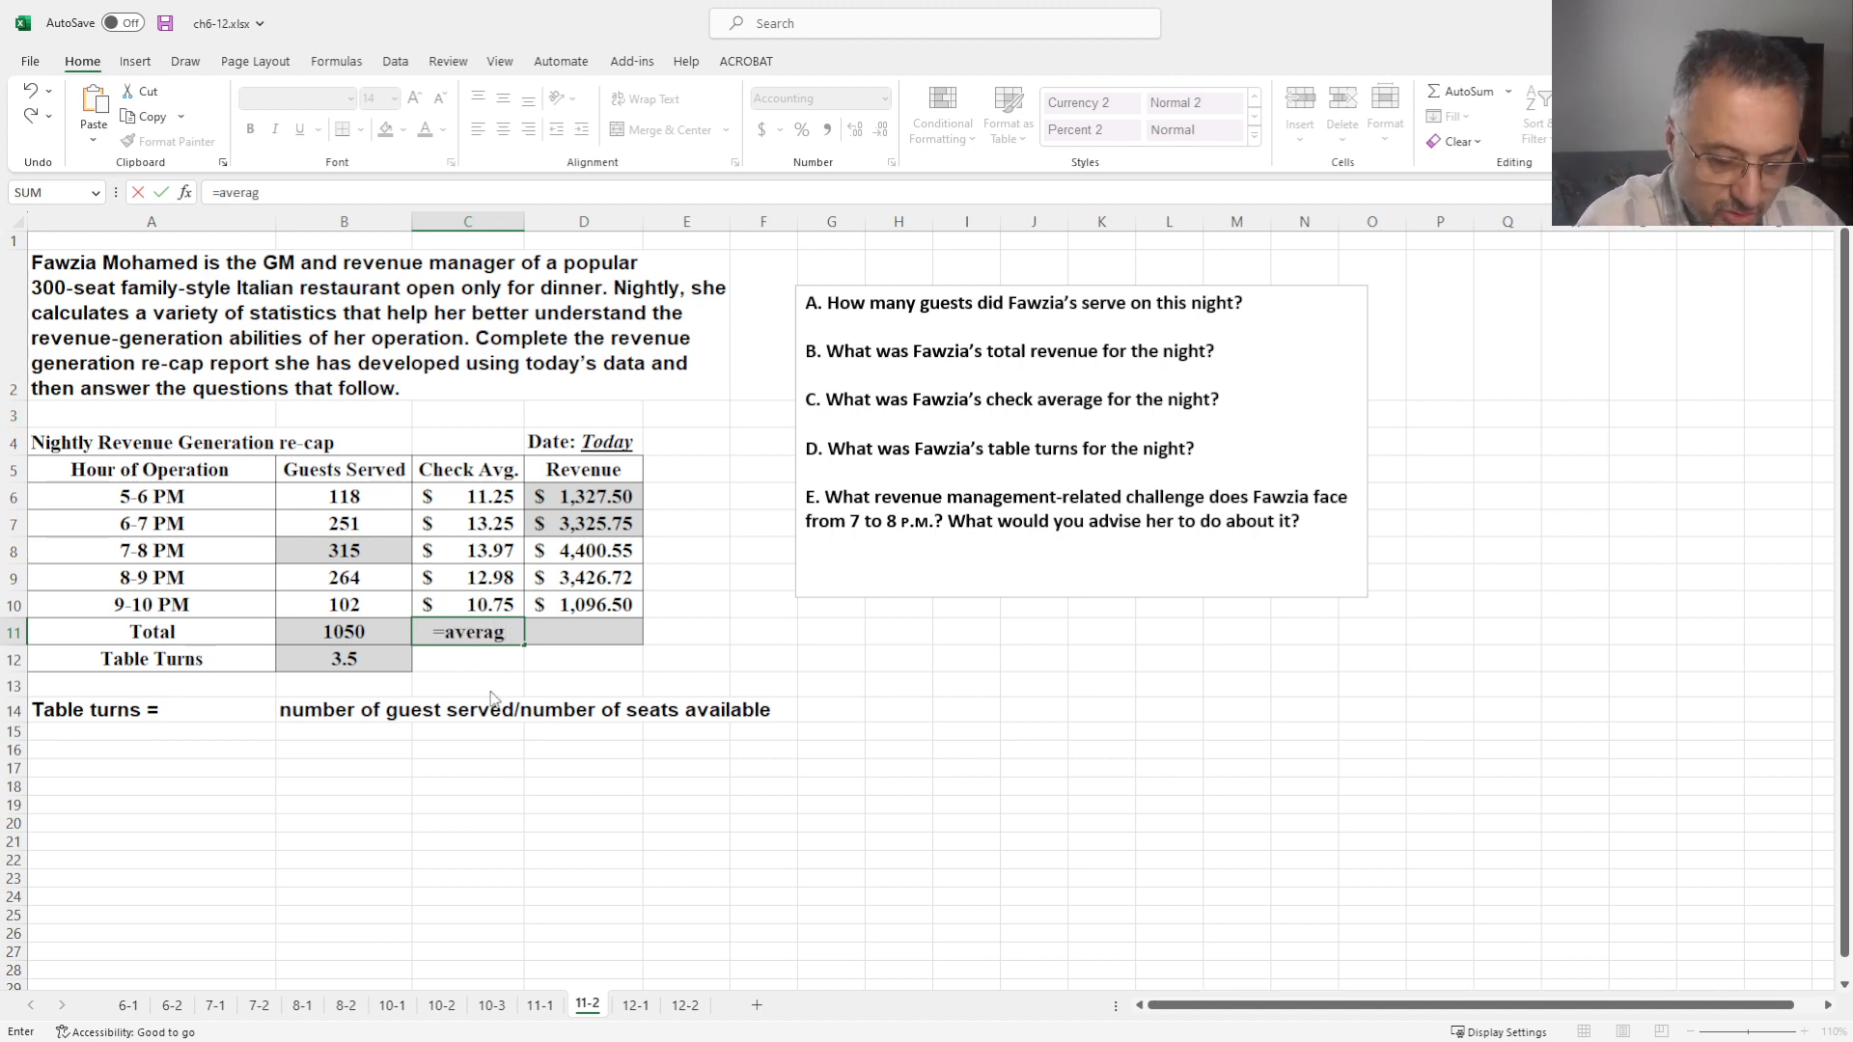
pyautogui.write('e')
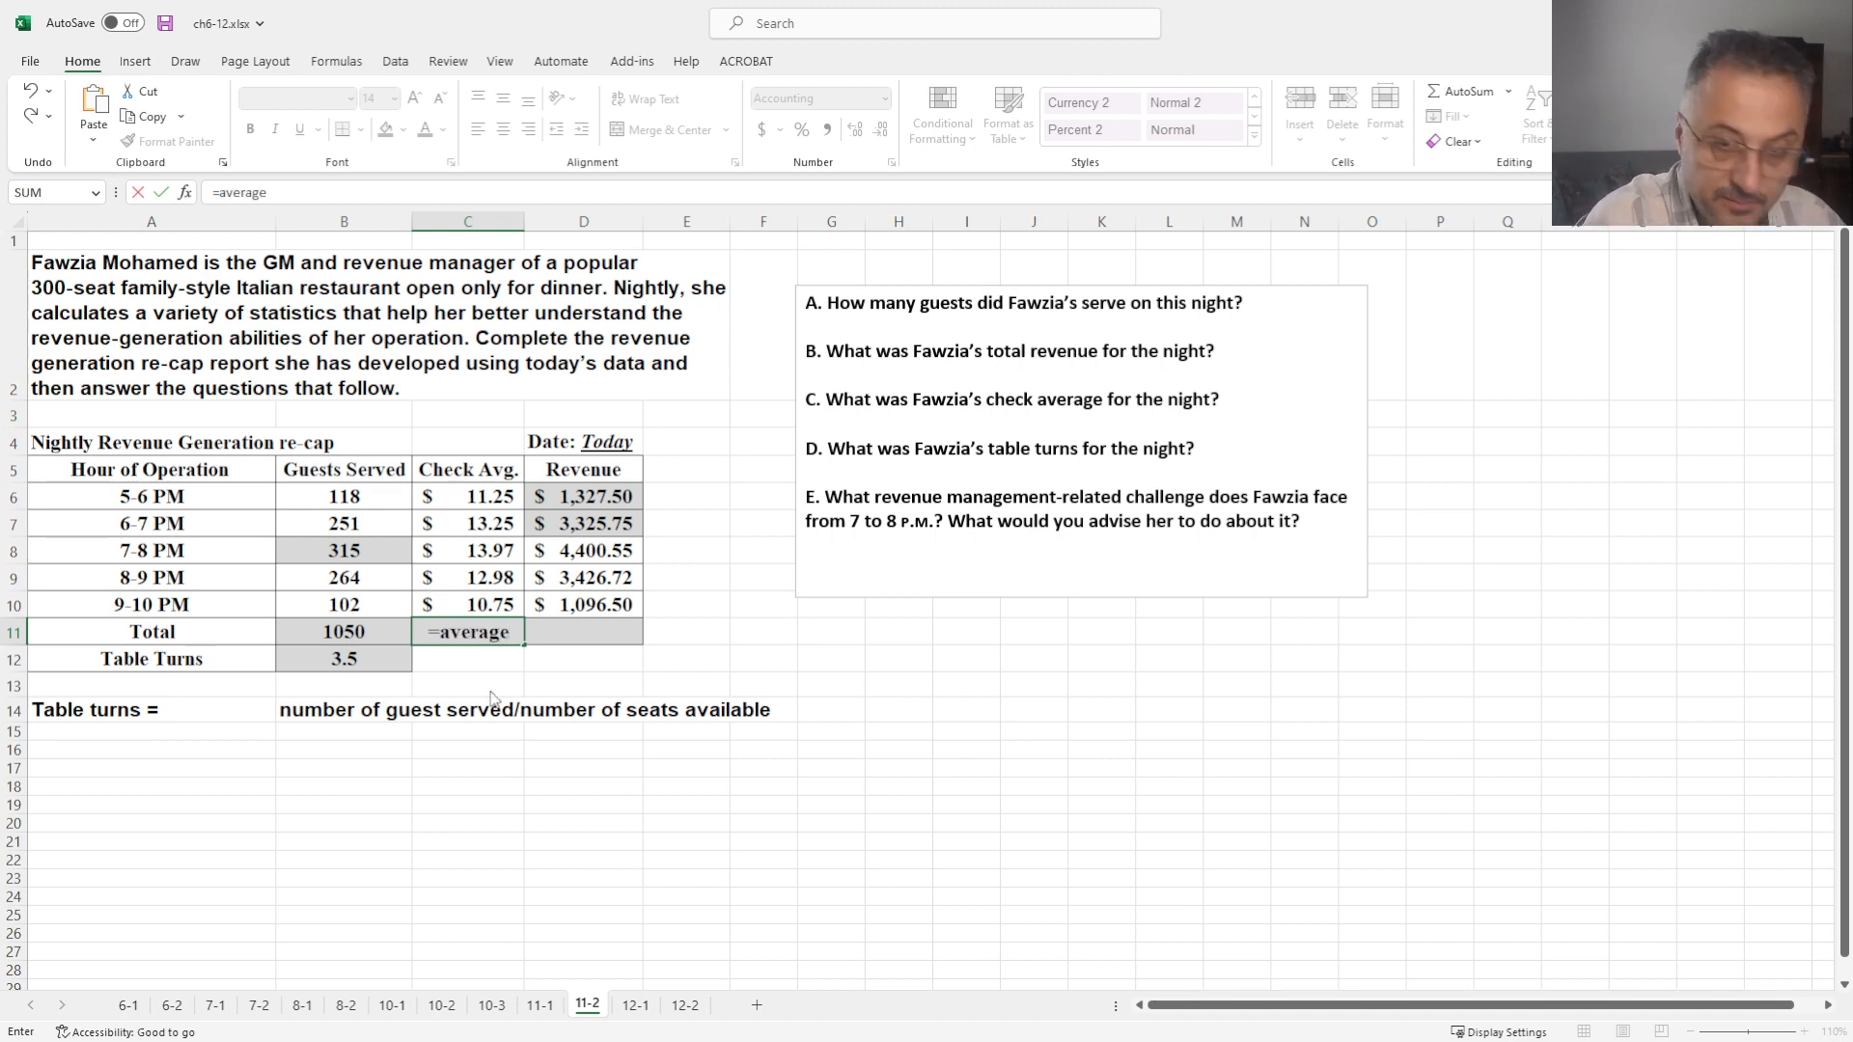
pyautogui.moveTo(467, 496); pyautogui.dragTo(467, 550)
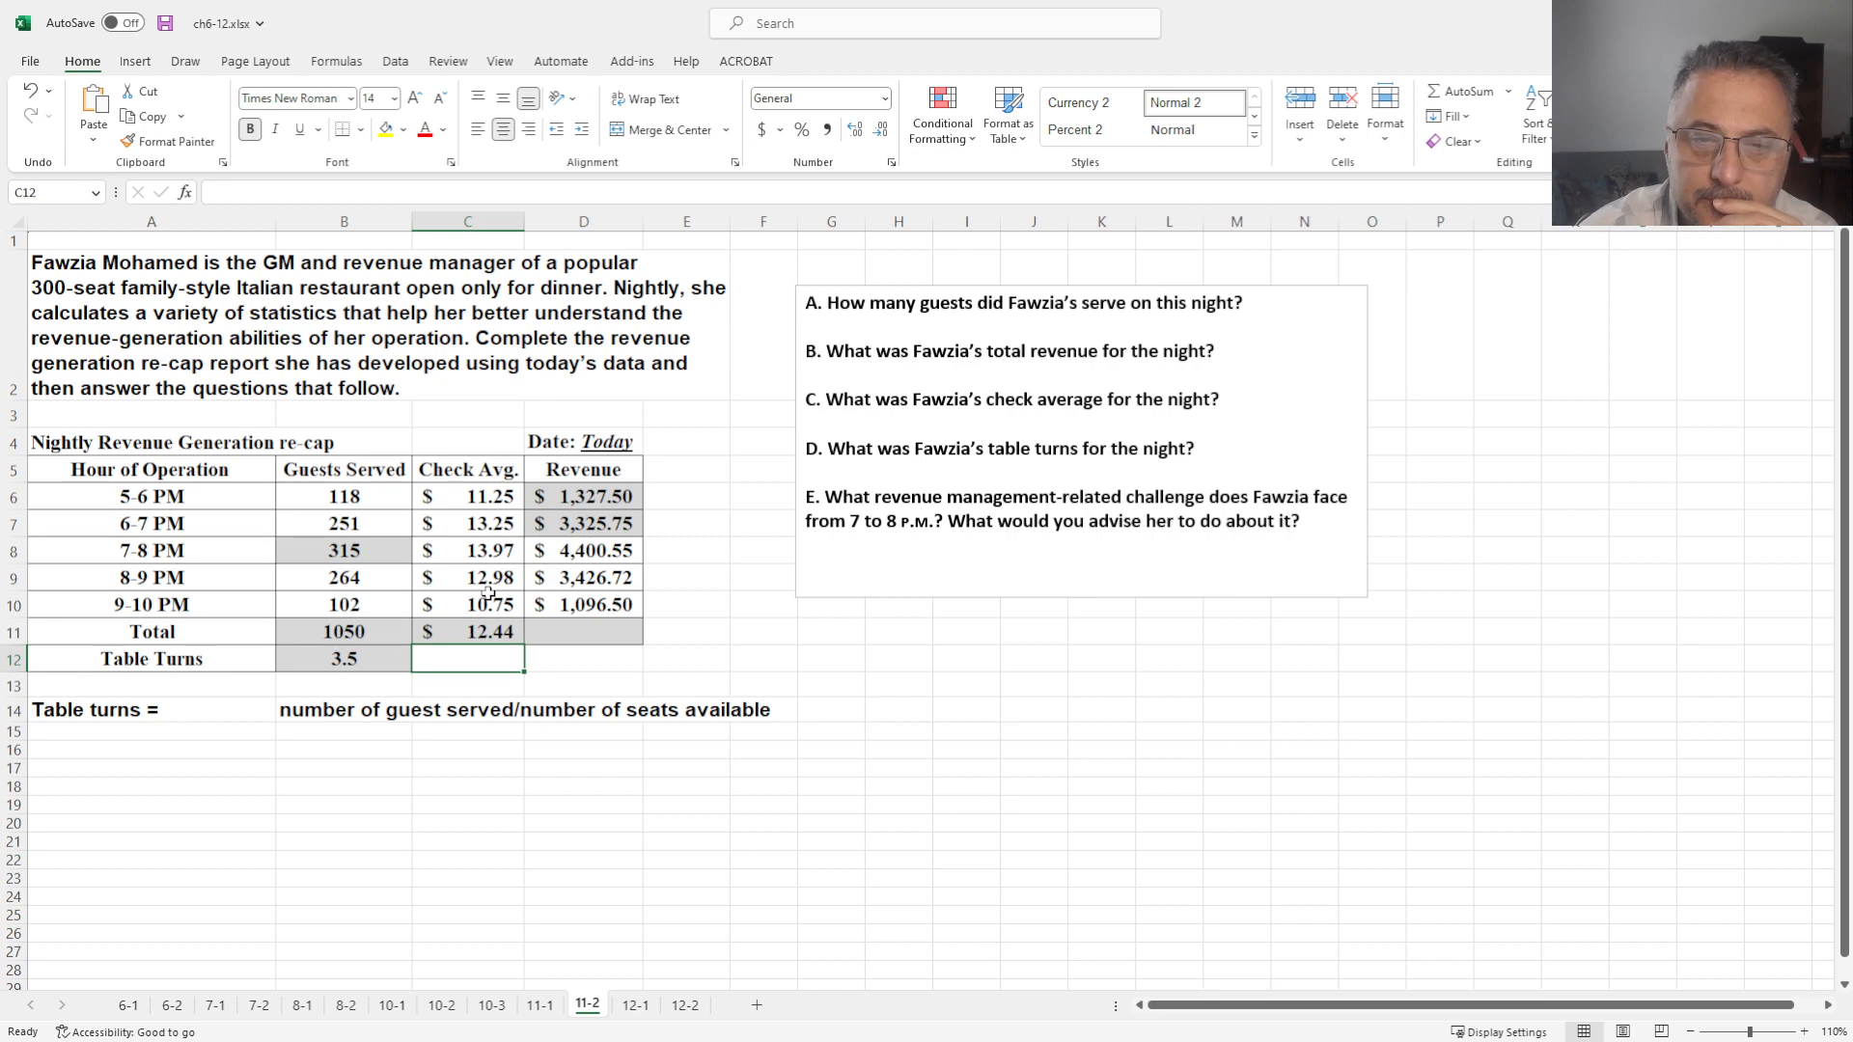
# Clear the $12.44 average from the Total check average and move to the empty total revenue cell
pyautogui.click(467, 631)
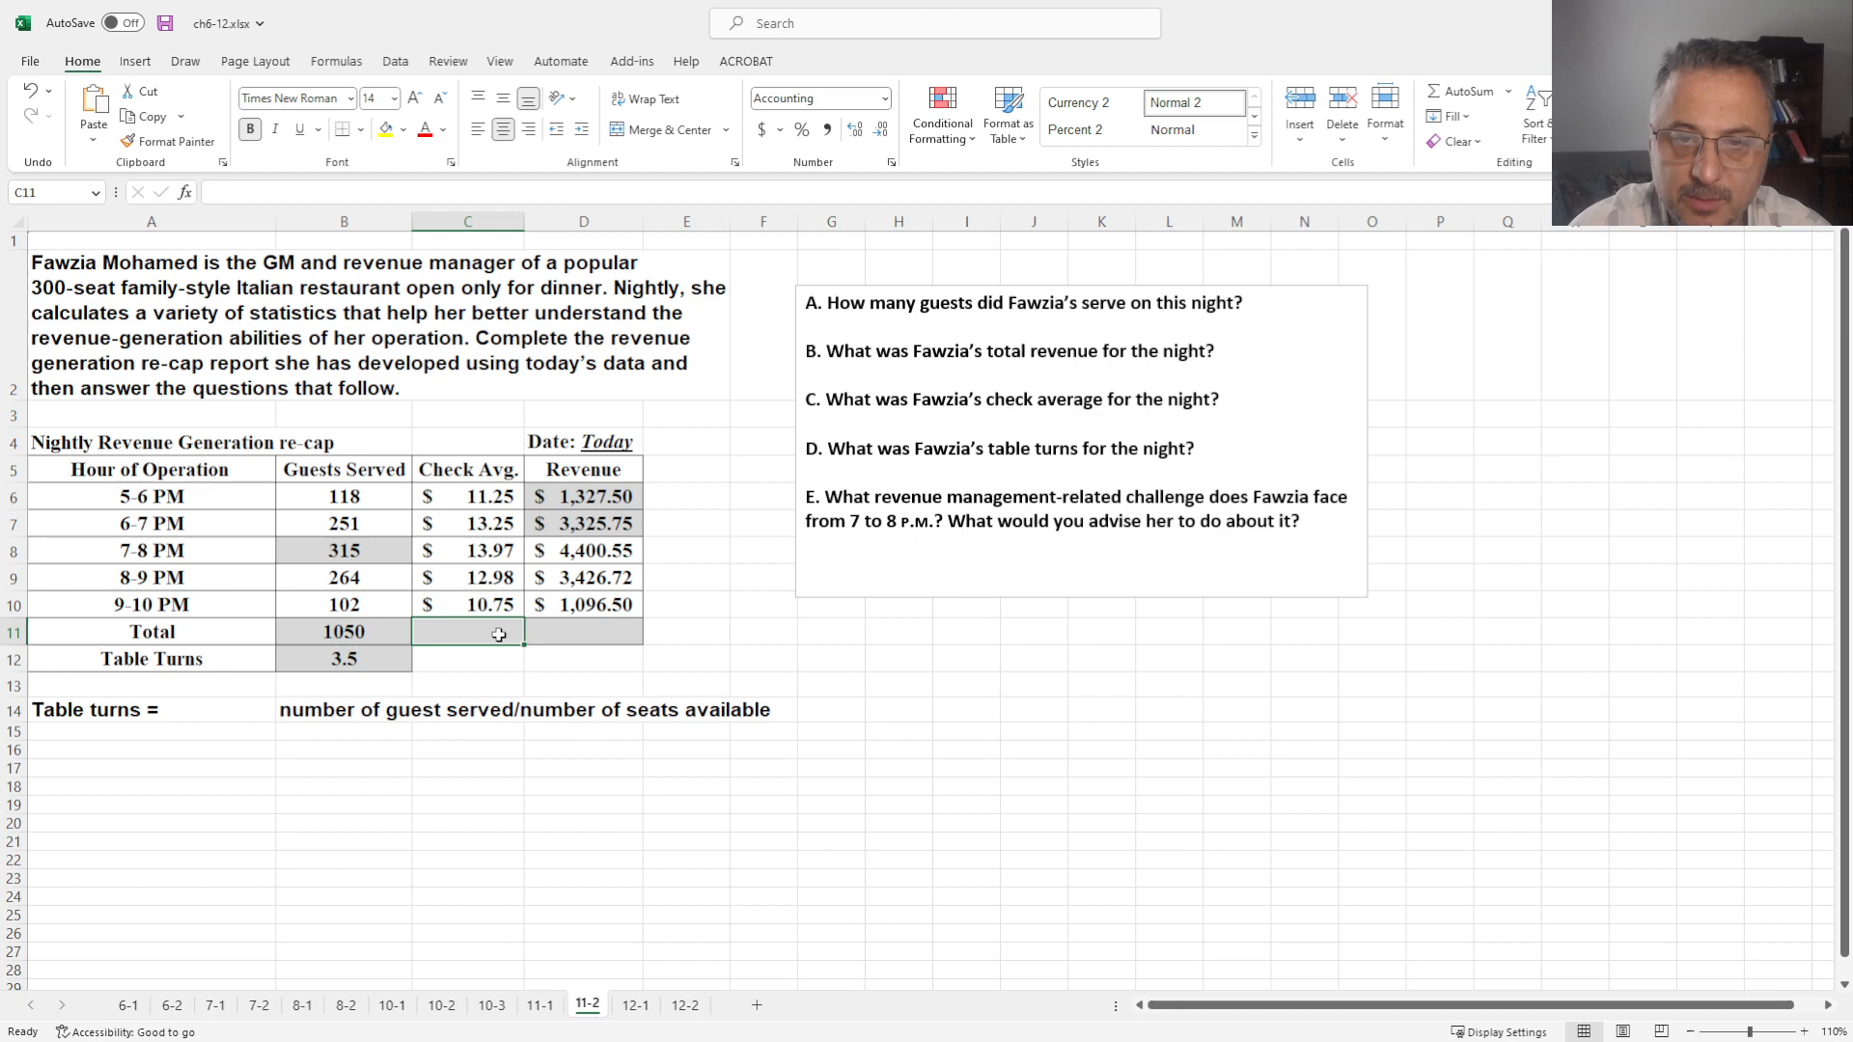
pyautogui.click(583, 631)
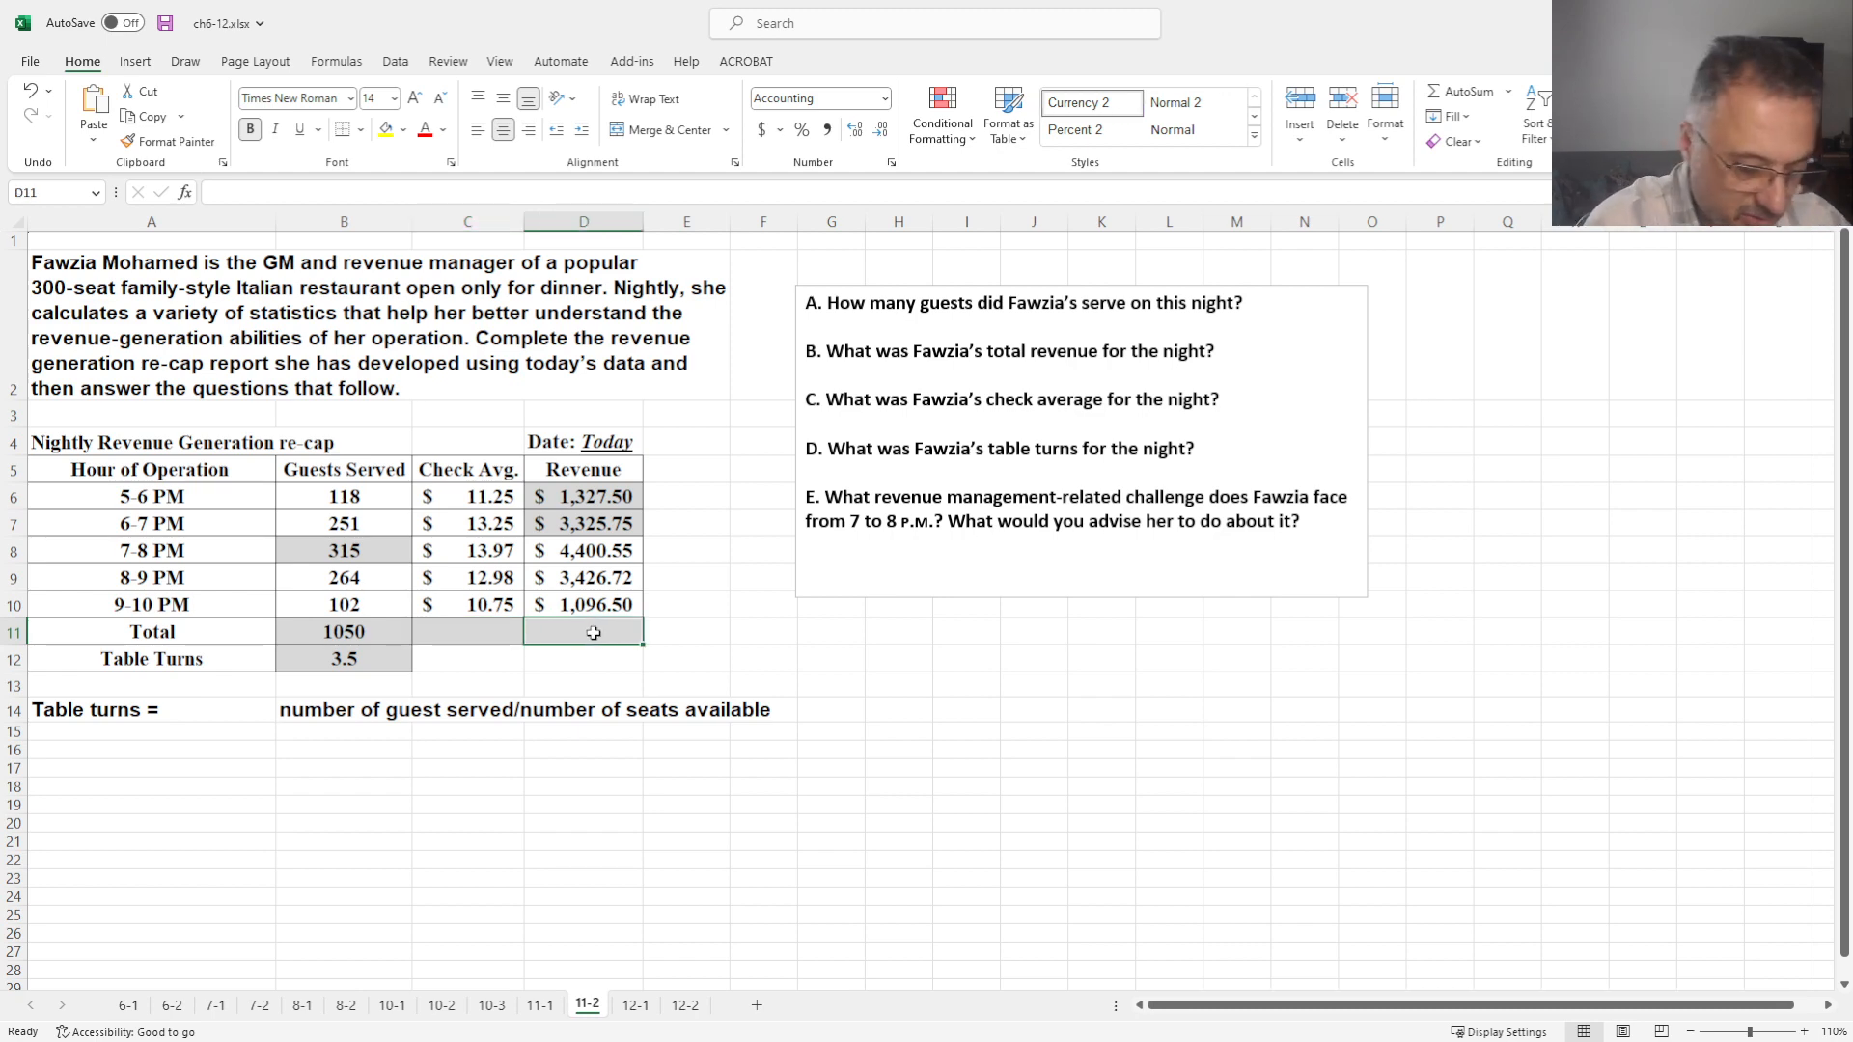
# Start a SUM formula for the Total revenue over the hourly revenues
pyautogui.write('=su')
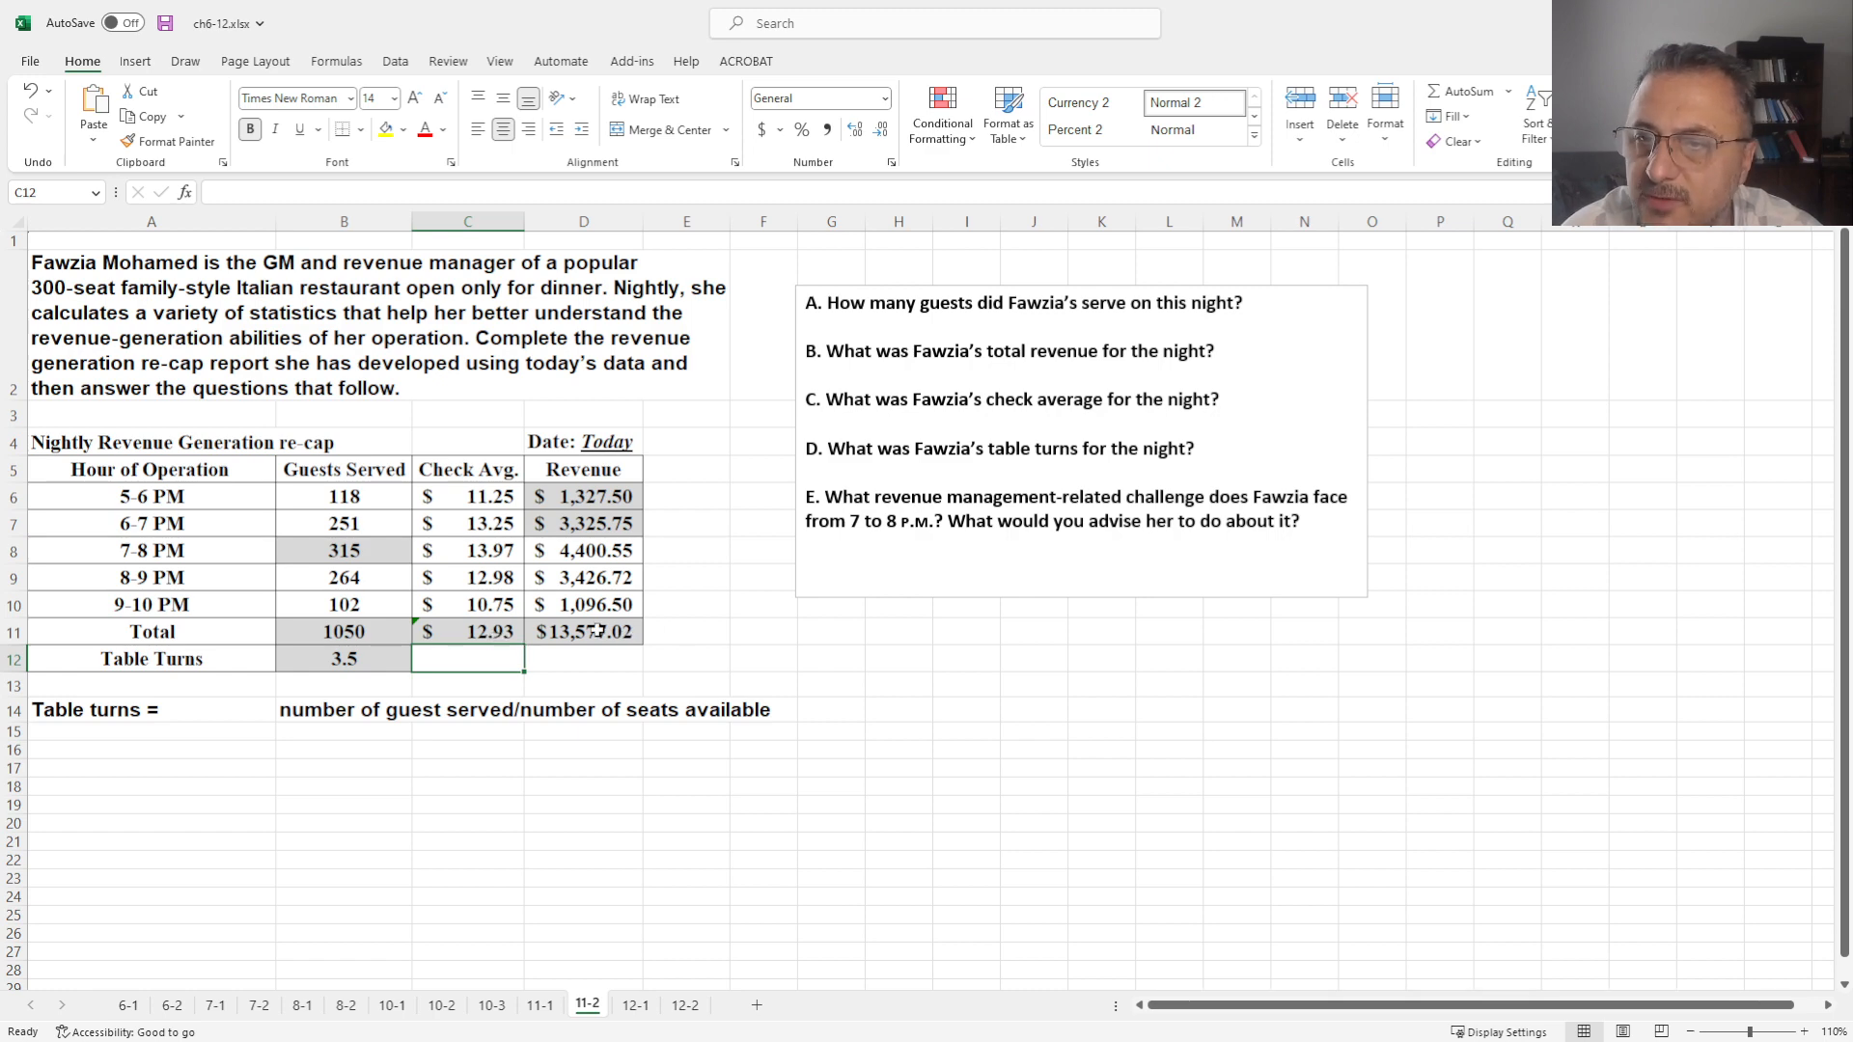
pyautogui.moveTo(725, 590)
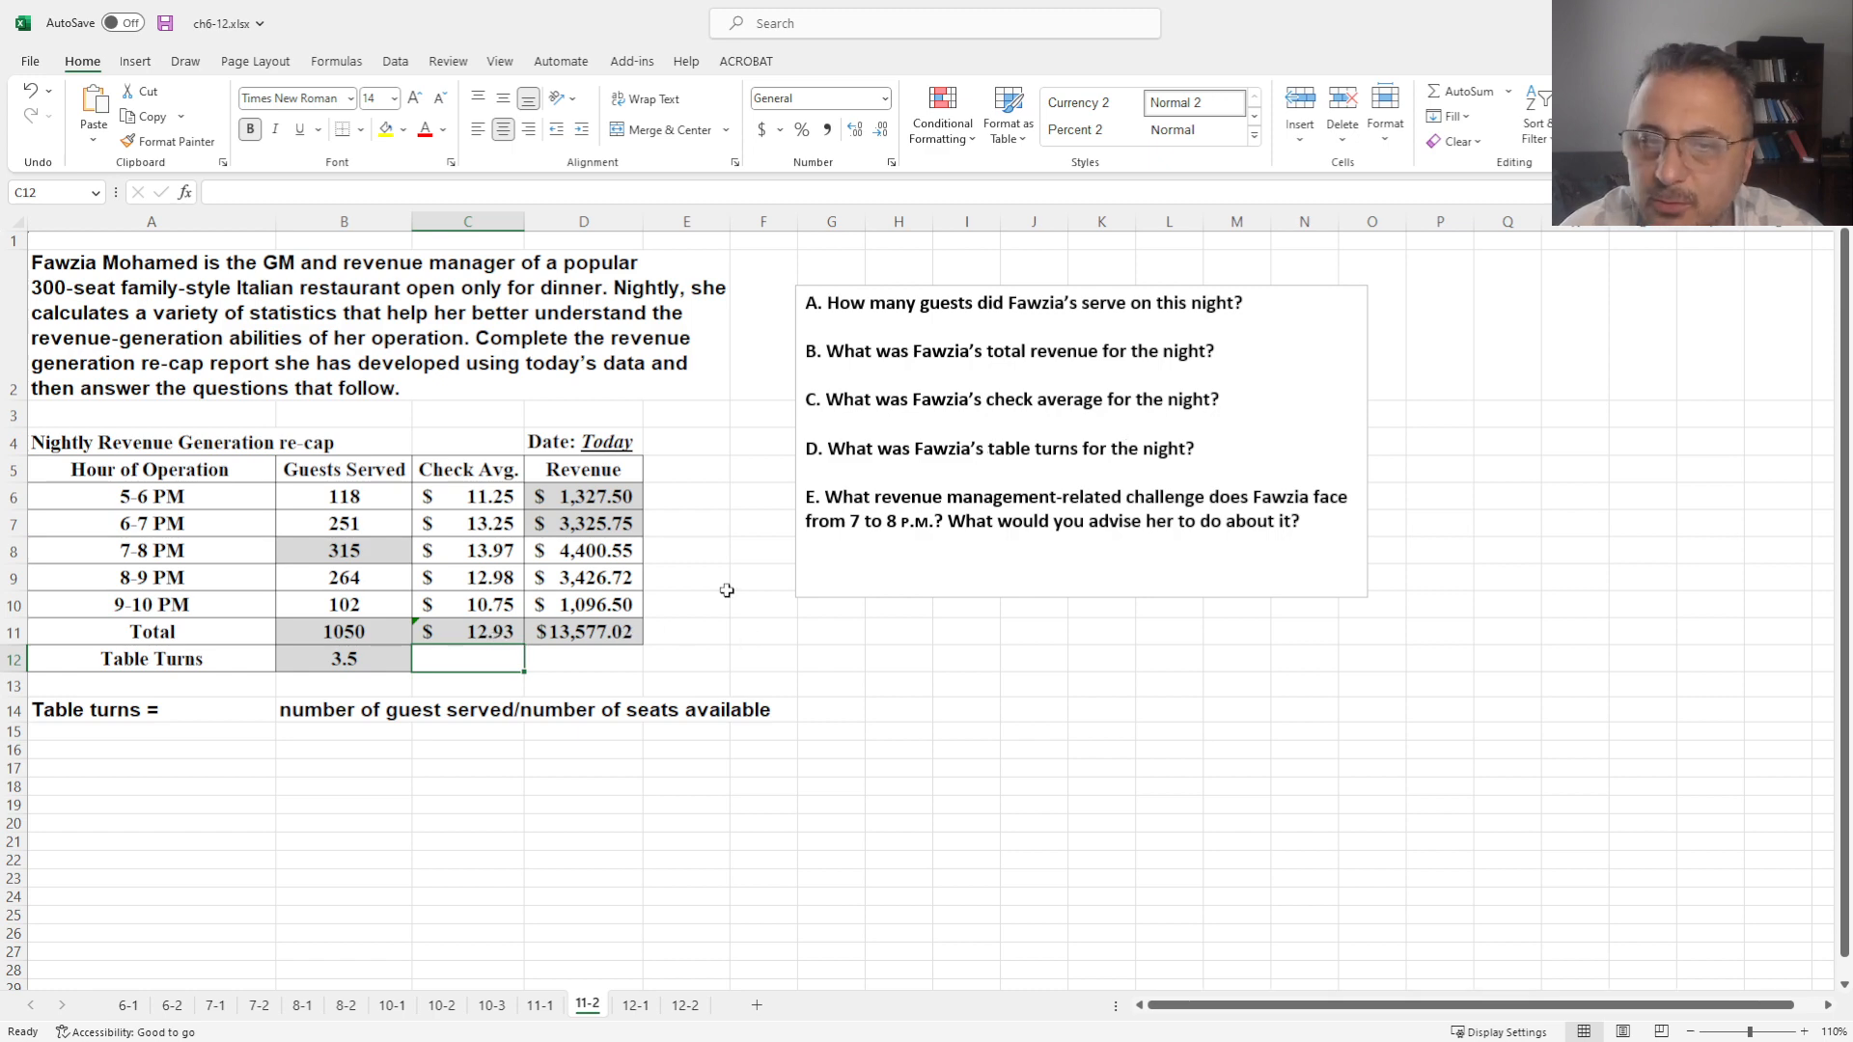
pyautogui.moveTo(888, 682)
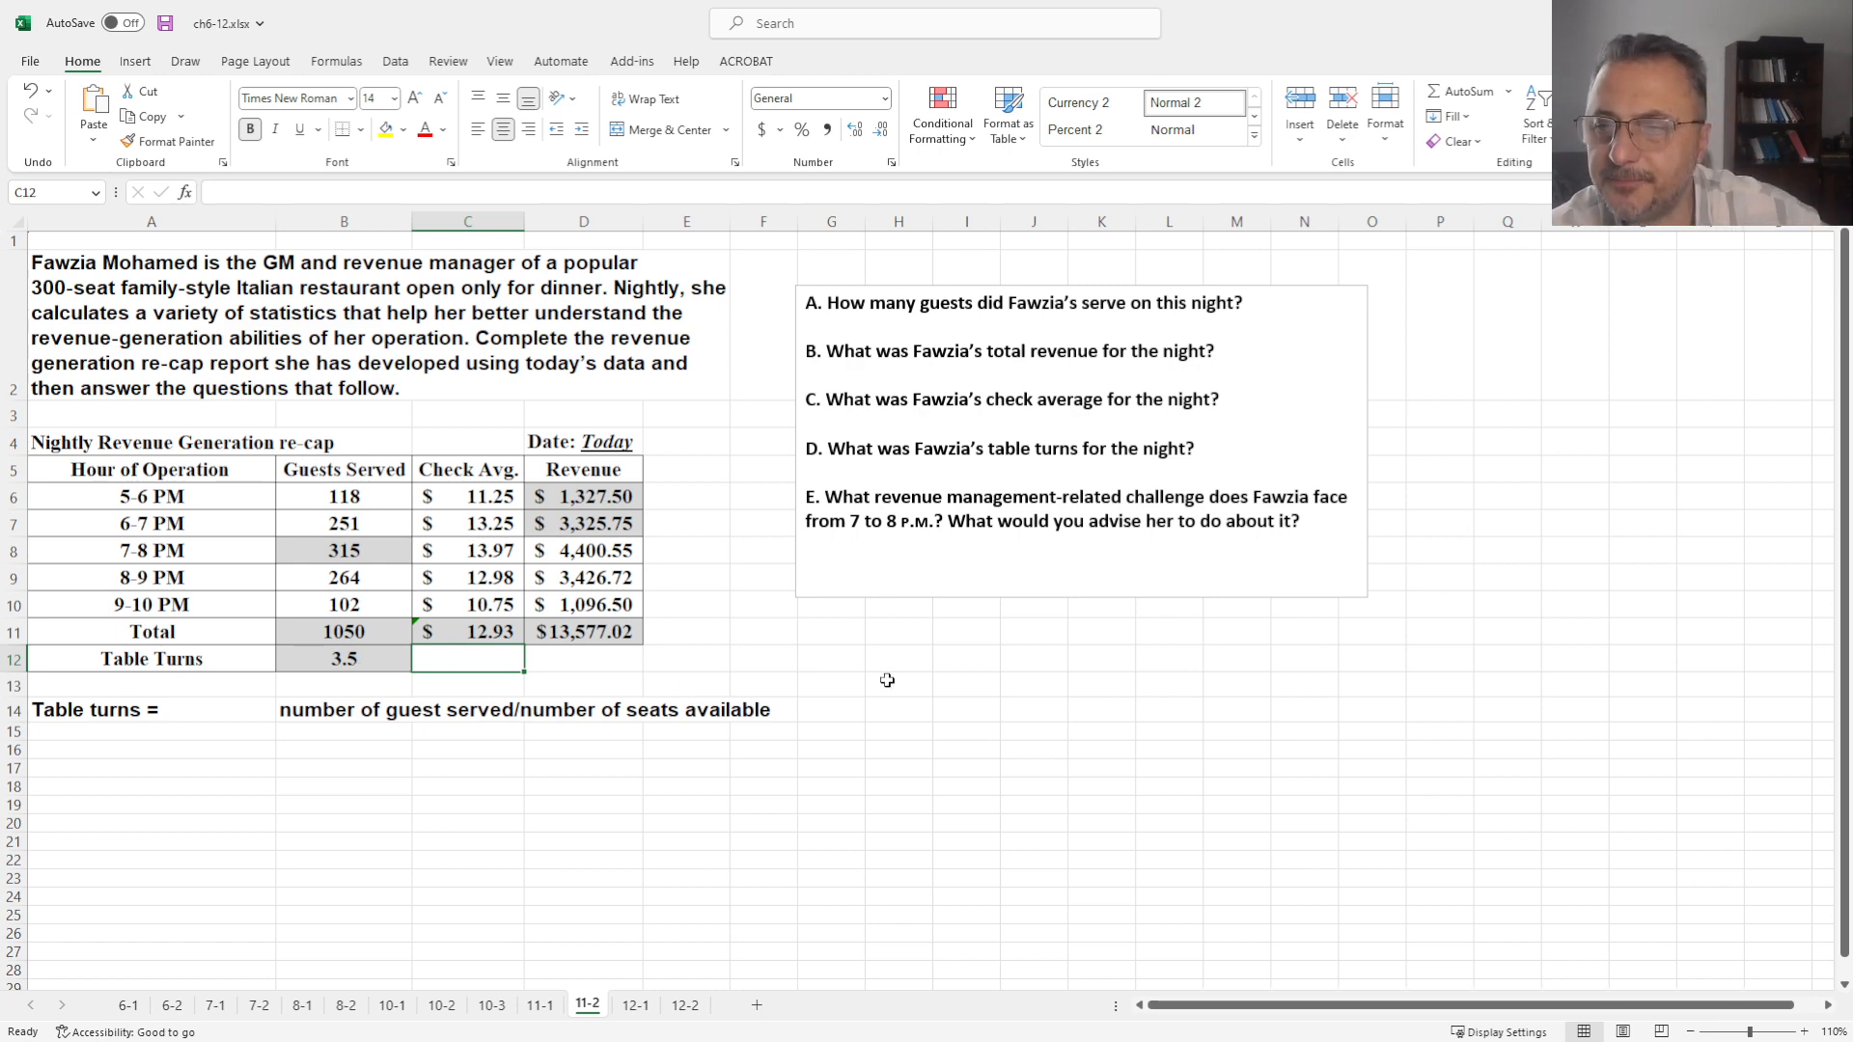